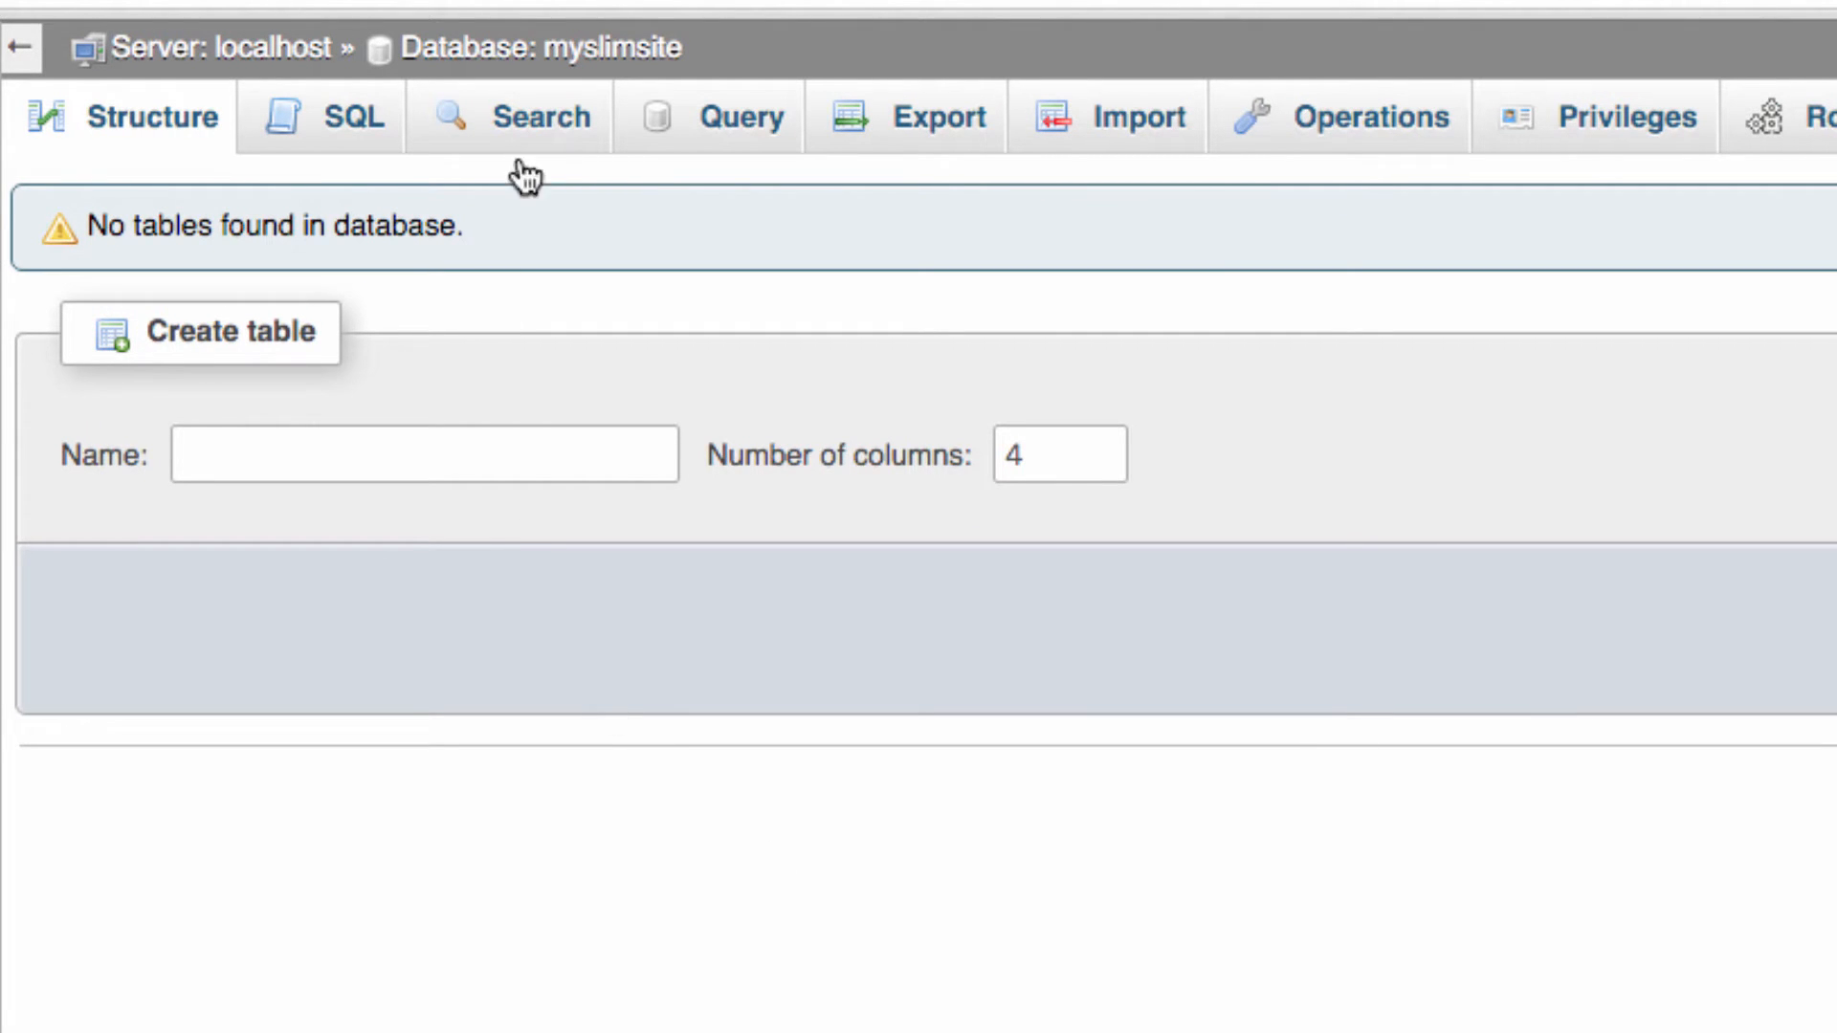
pyautogui.moveTo(747, 67)
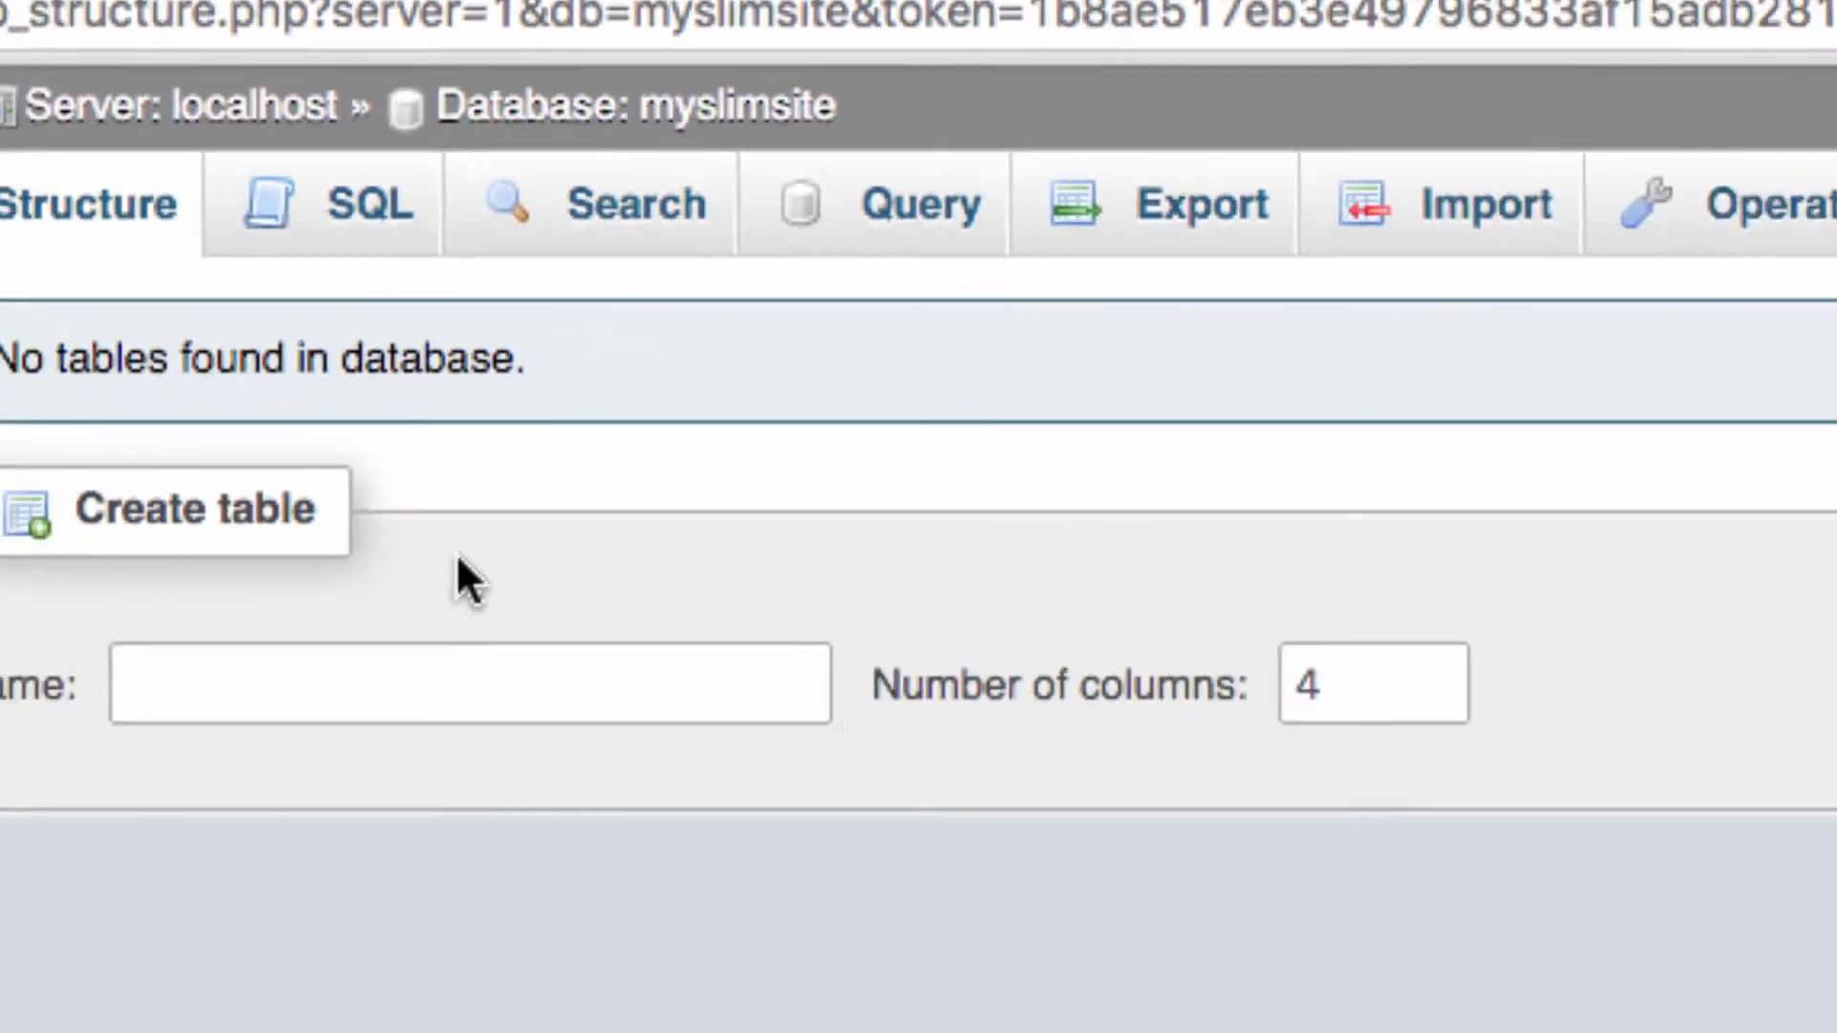
# Step: Name the new myslimsite table 'books', keeping 4 columns
pyautogui.write('bo')
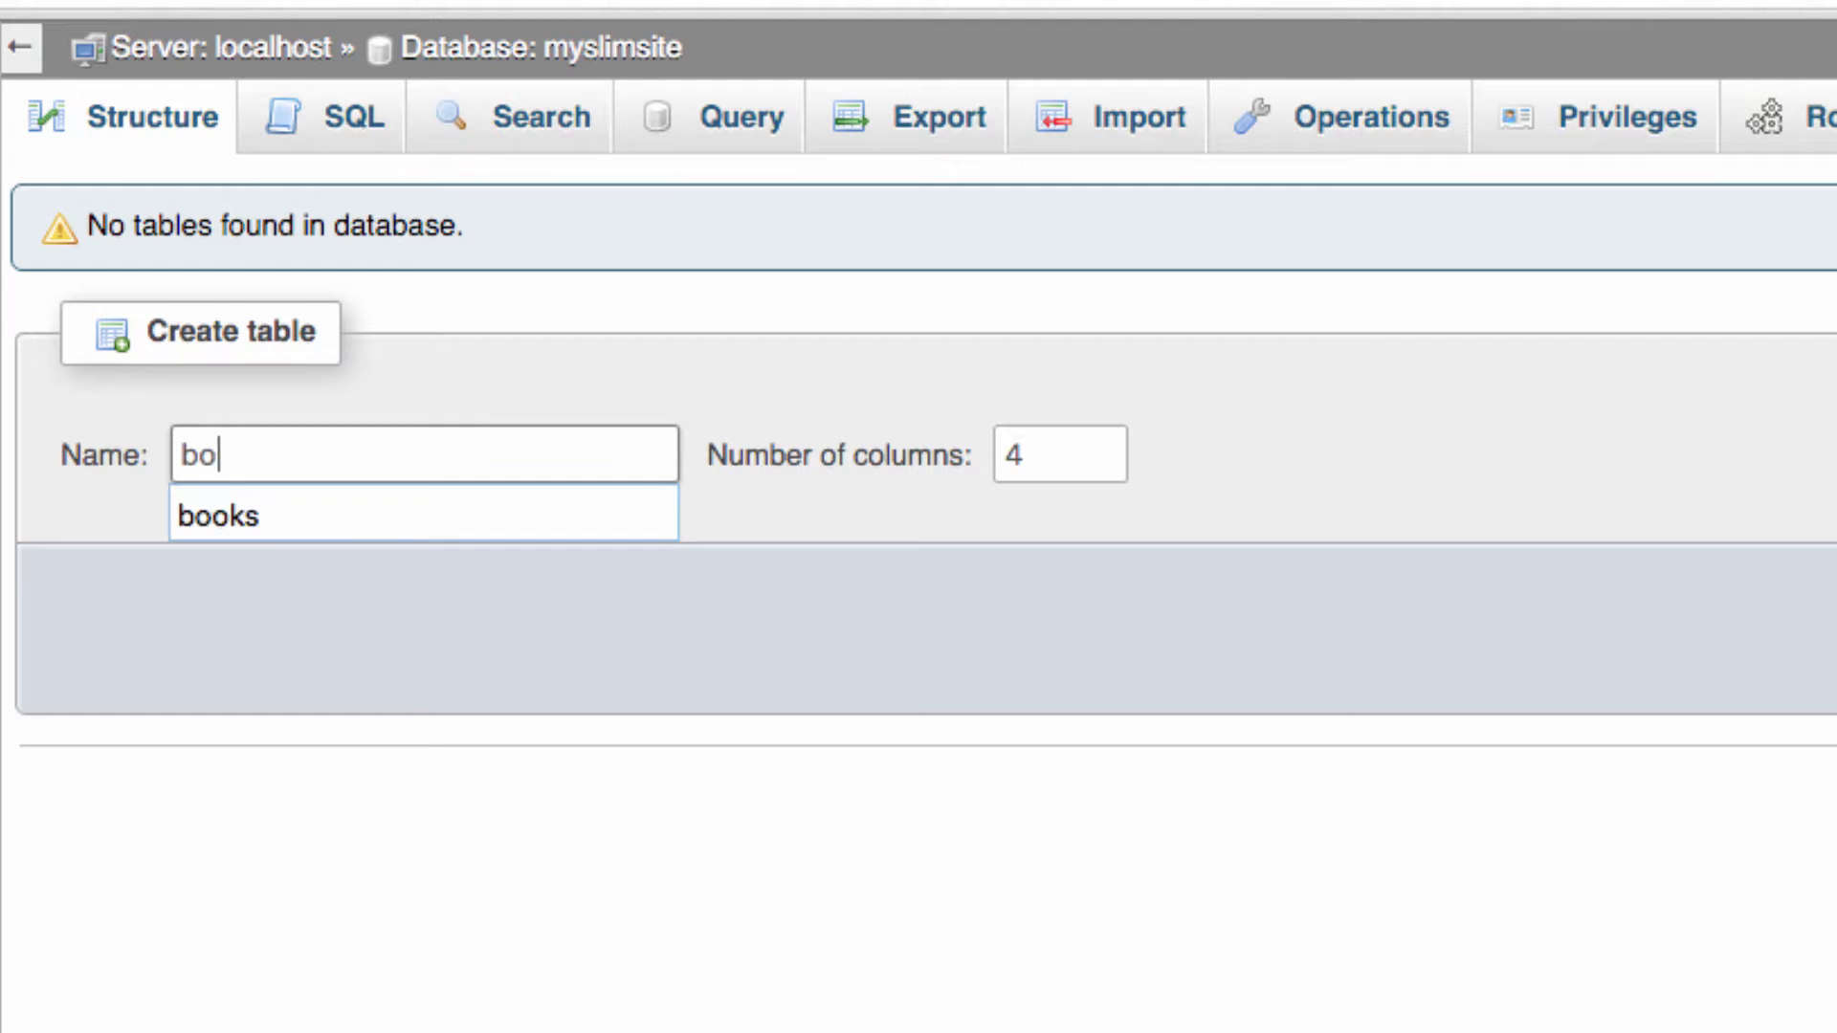
pyautogui.click(219, 516)
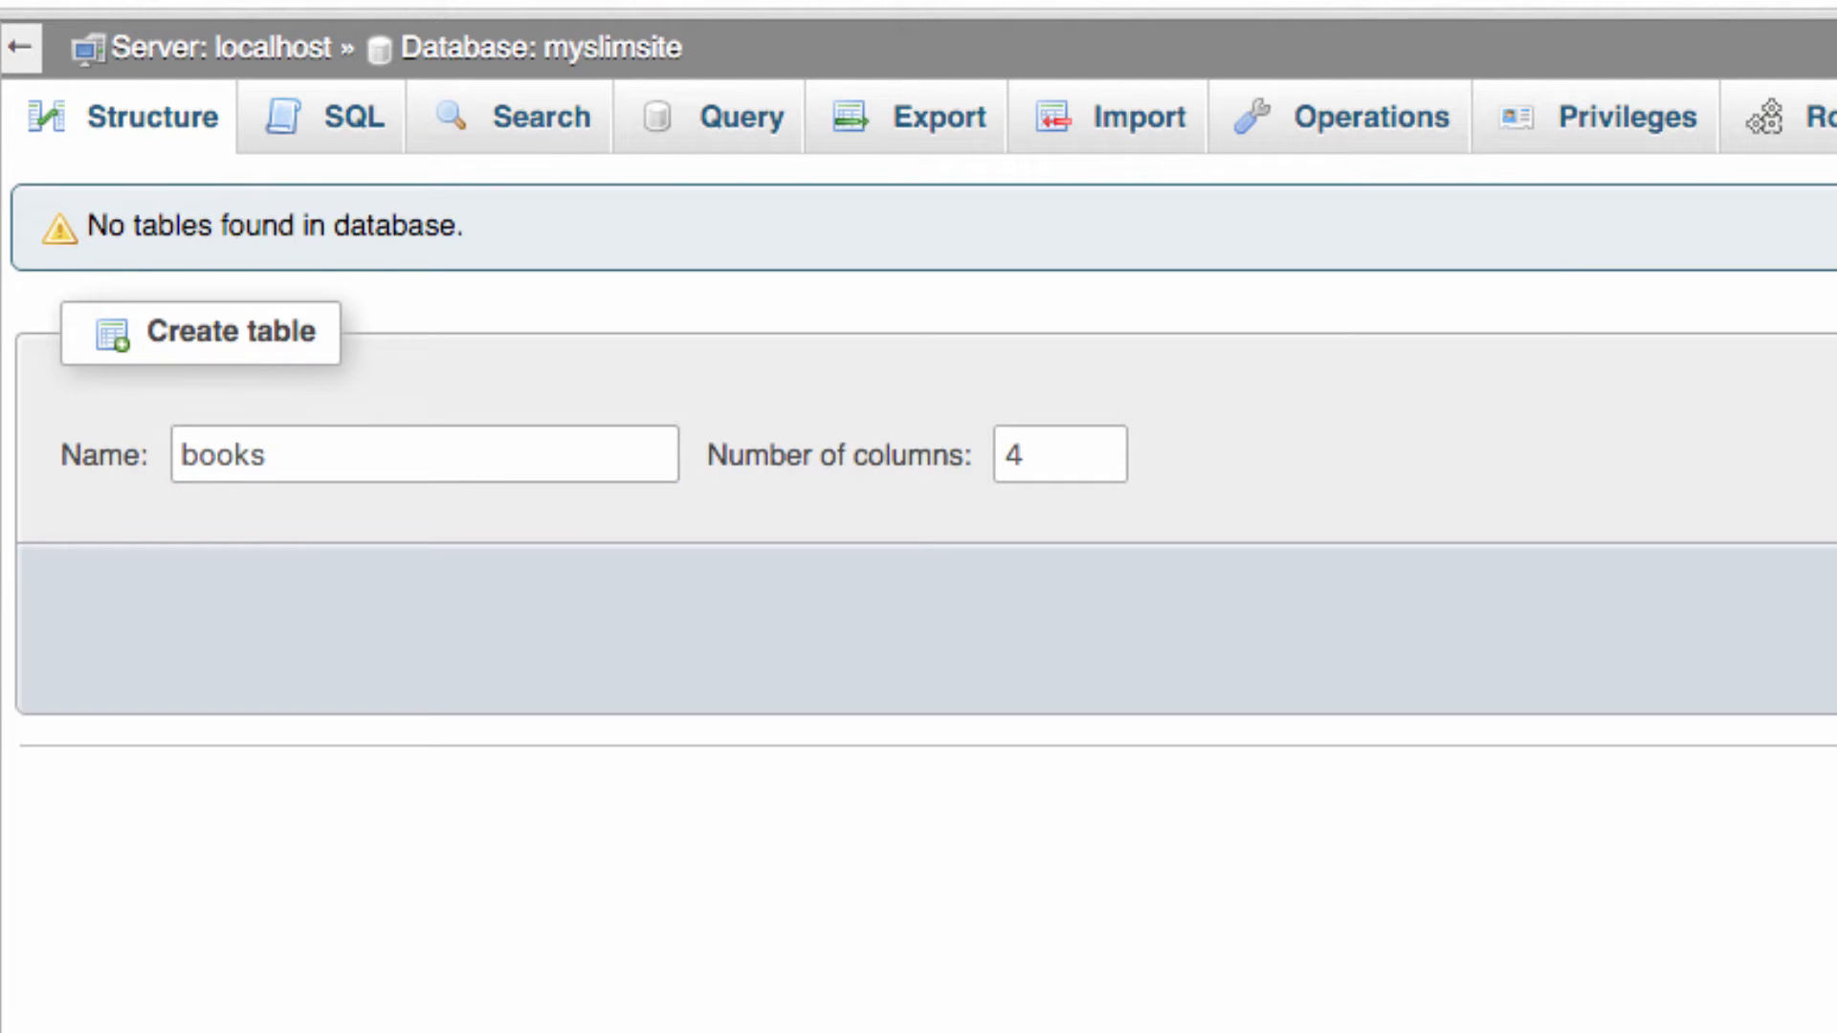
# Step: Add an 'id' column set to auto-increment and confirmed as primary key
pyautogui.click(198, 333)
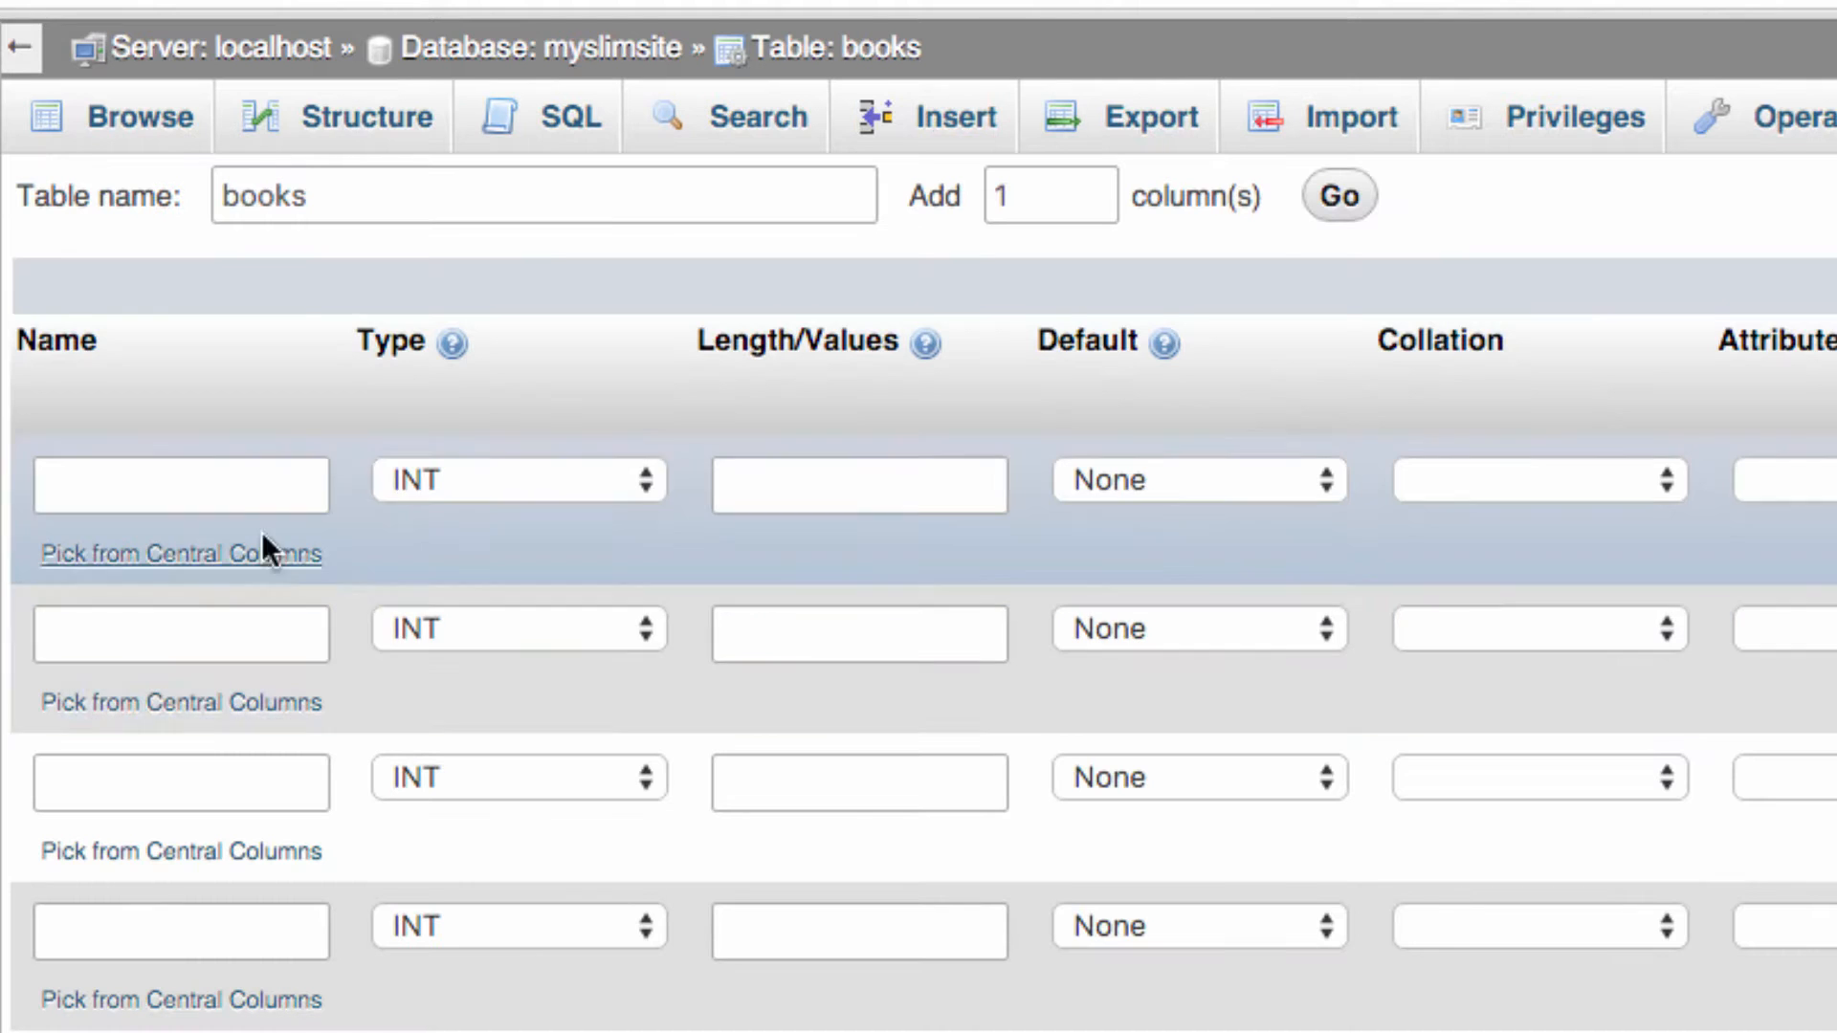
pyautogui.write('id')
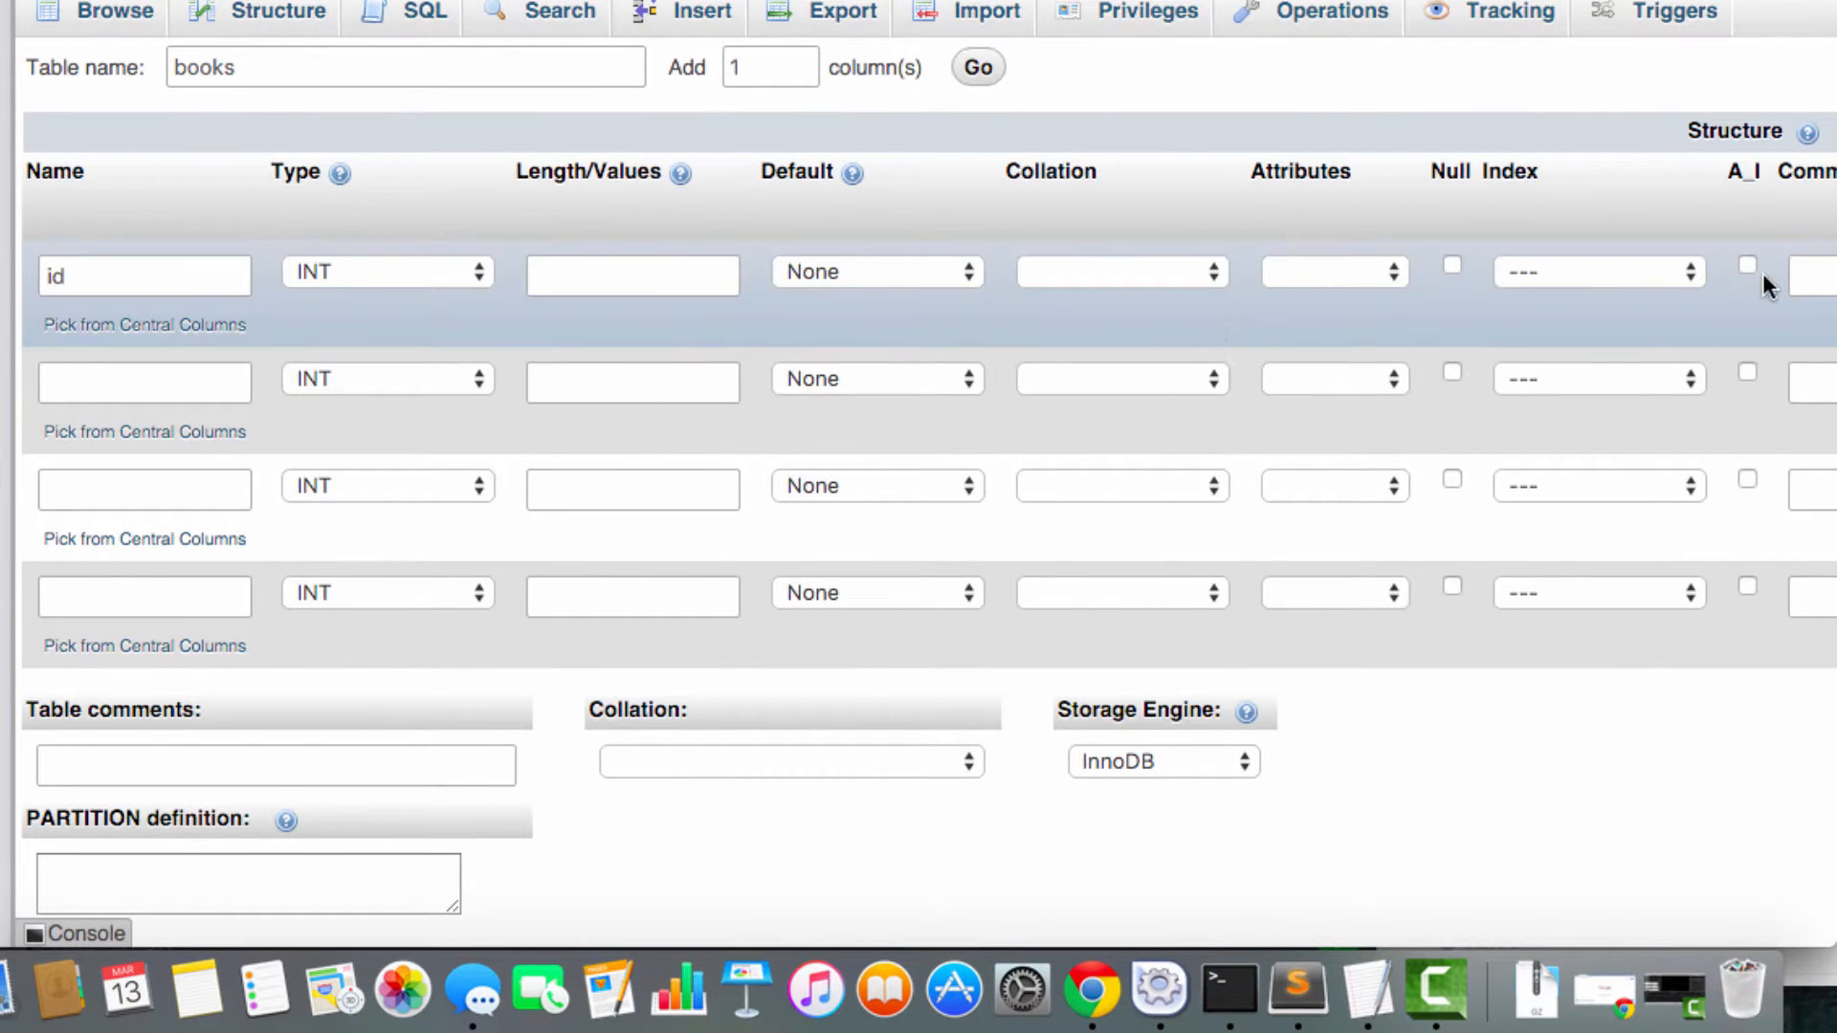
pyautogui.click(1747, 271)
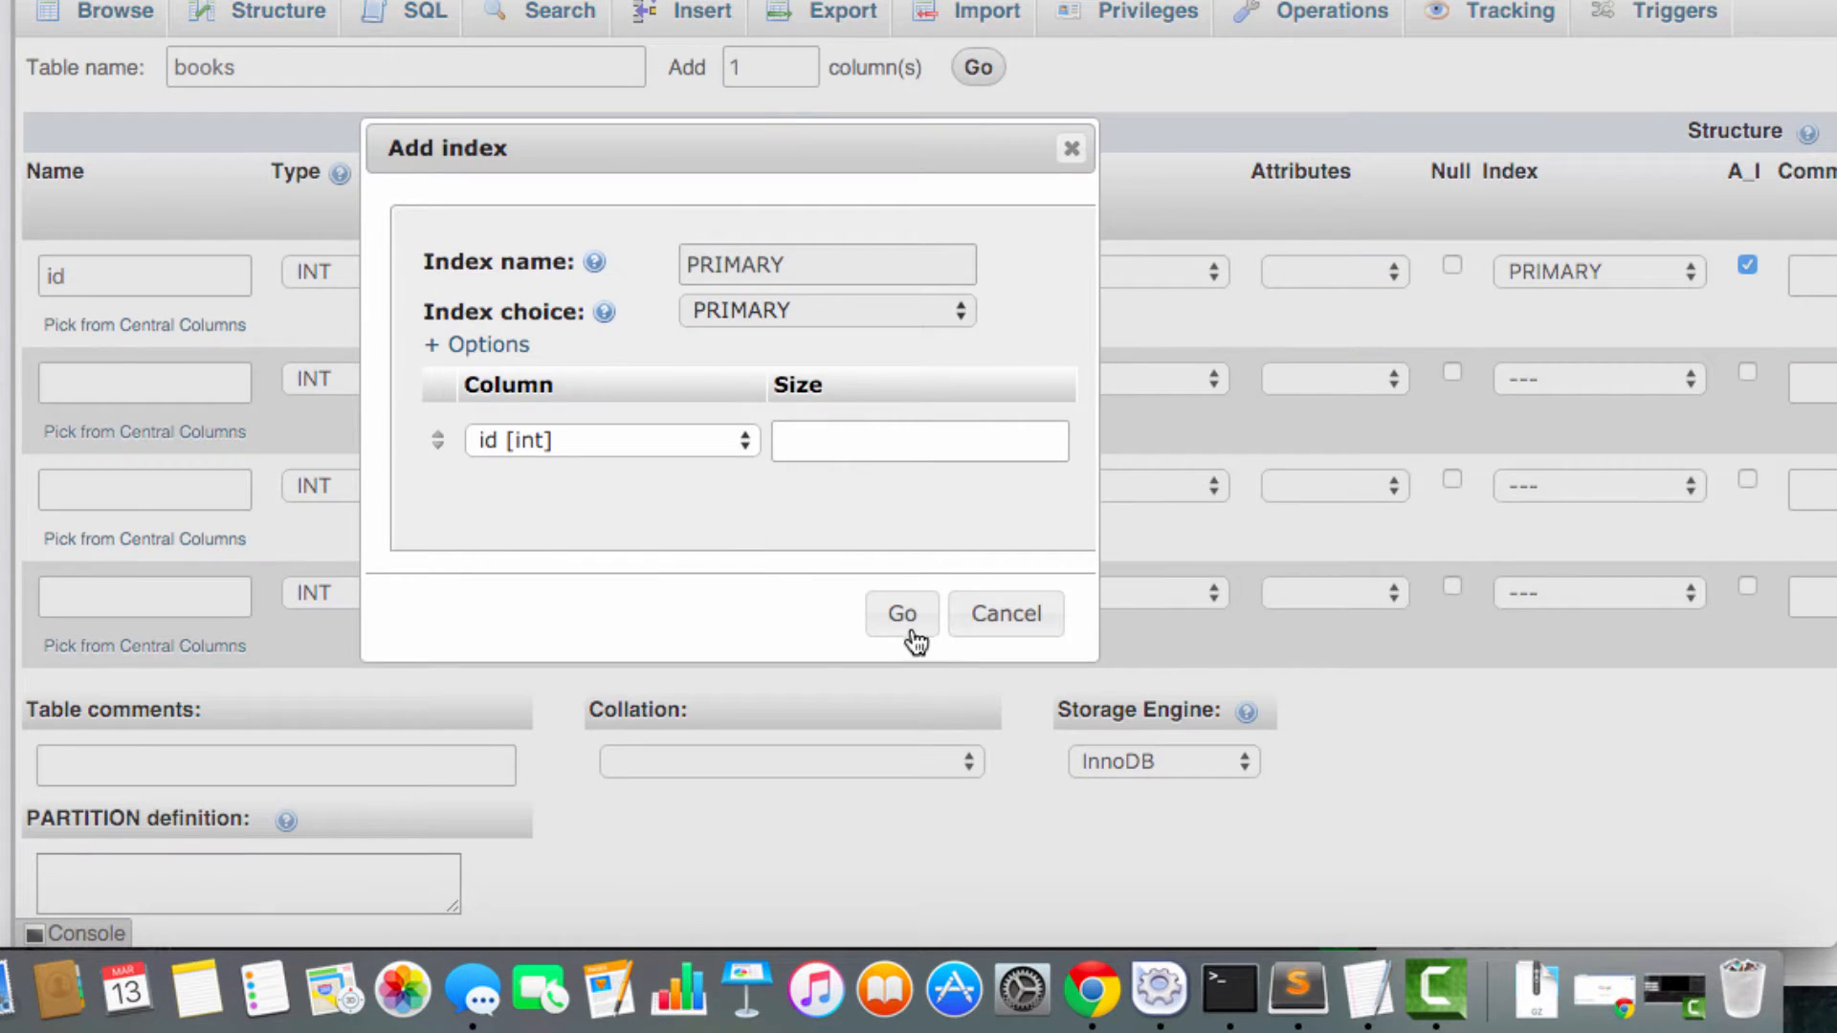
pyautogui.click(901, 613)
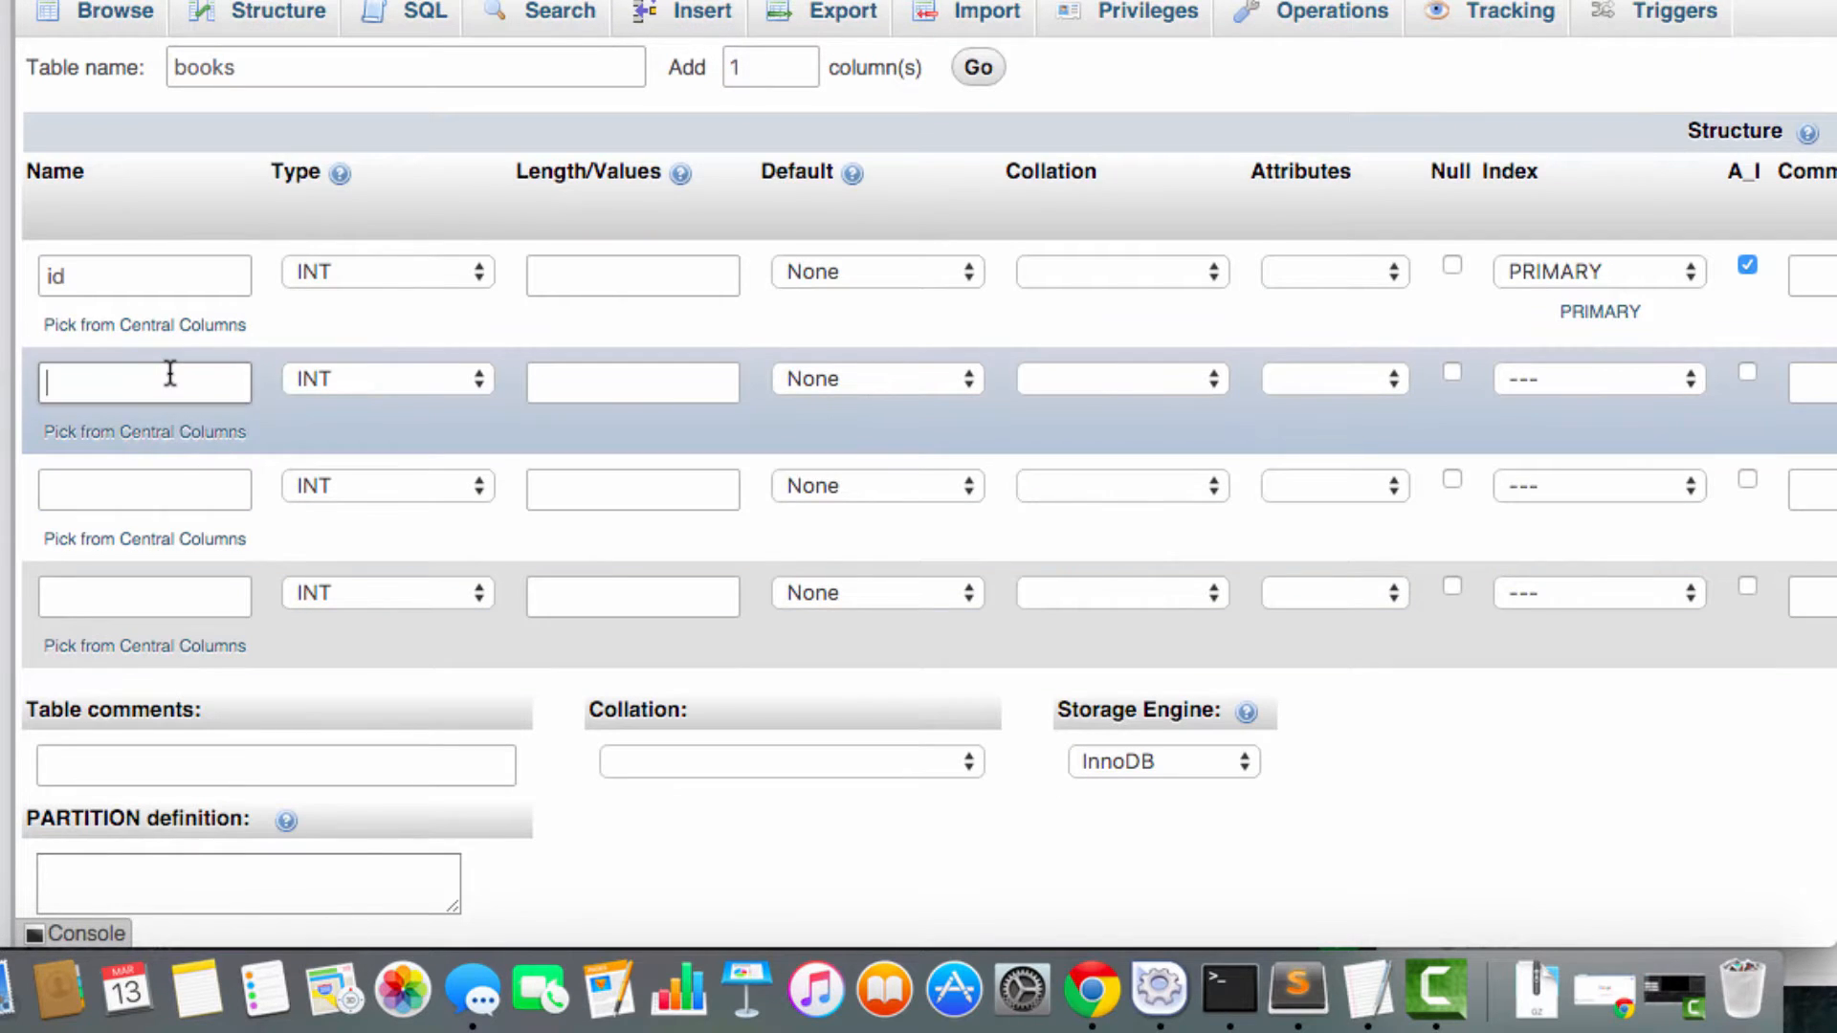
# Step: Define book_title, author and amazon_url as VARCHAR columns of length 250
pyautogui.write('book_title')
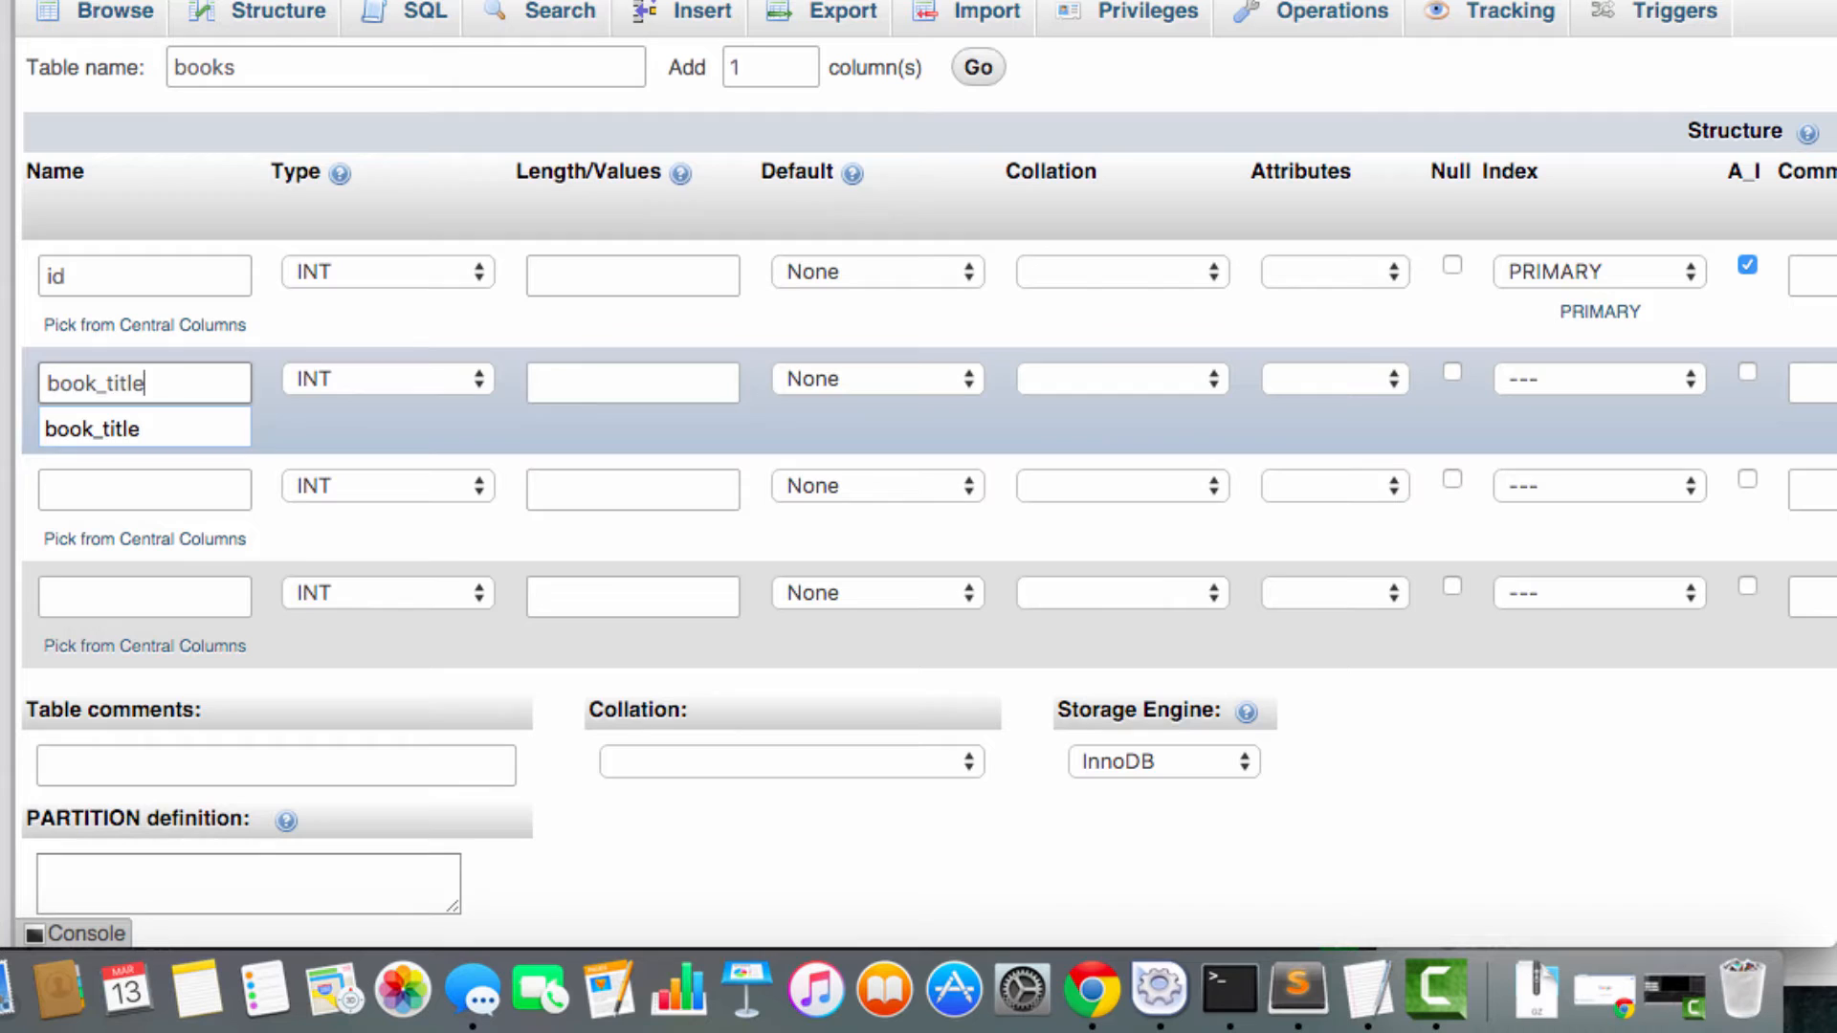
pyautogui.click(386, 379)
pyautogui.write('250')
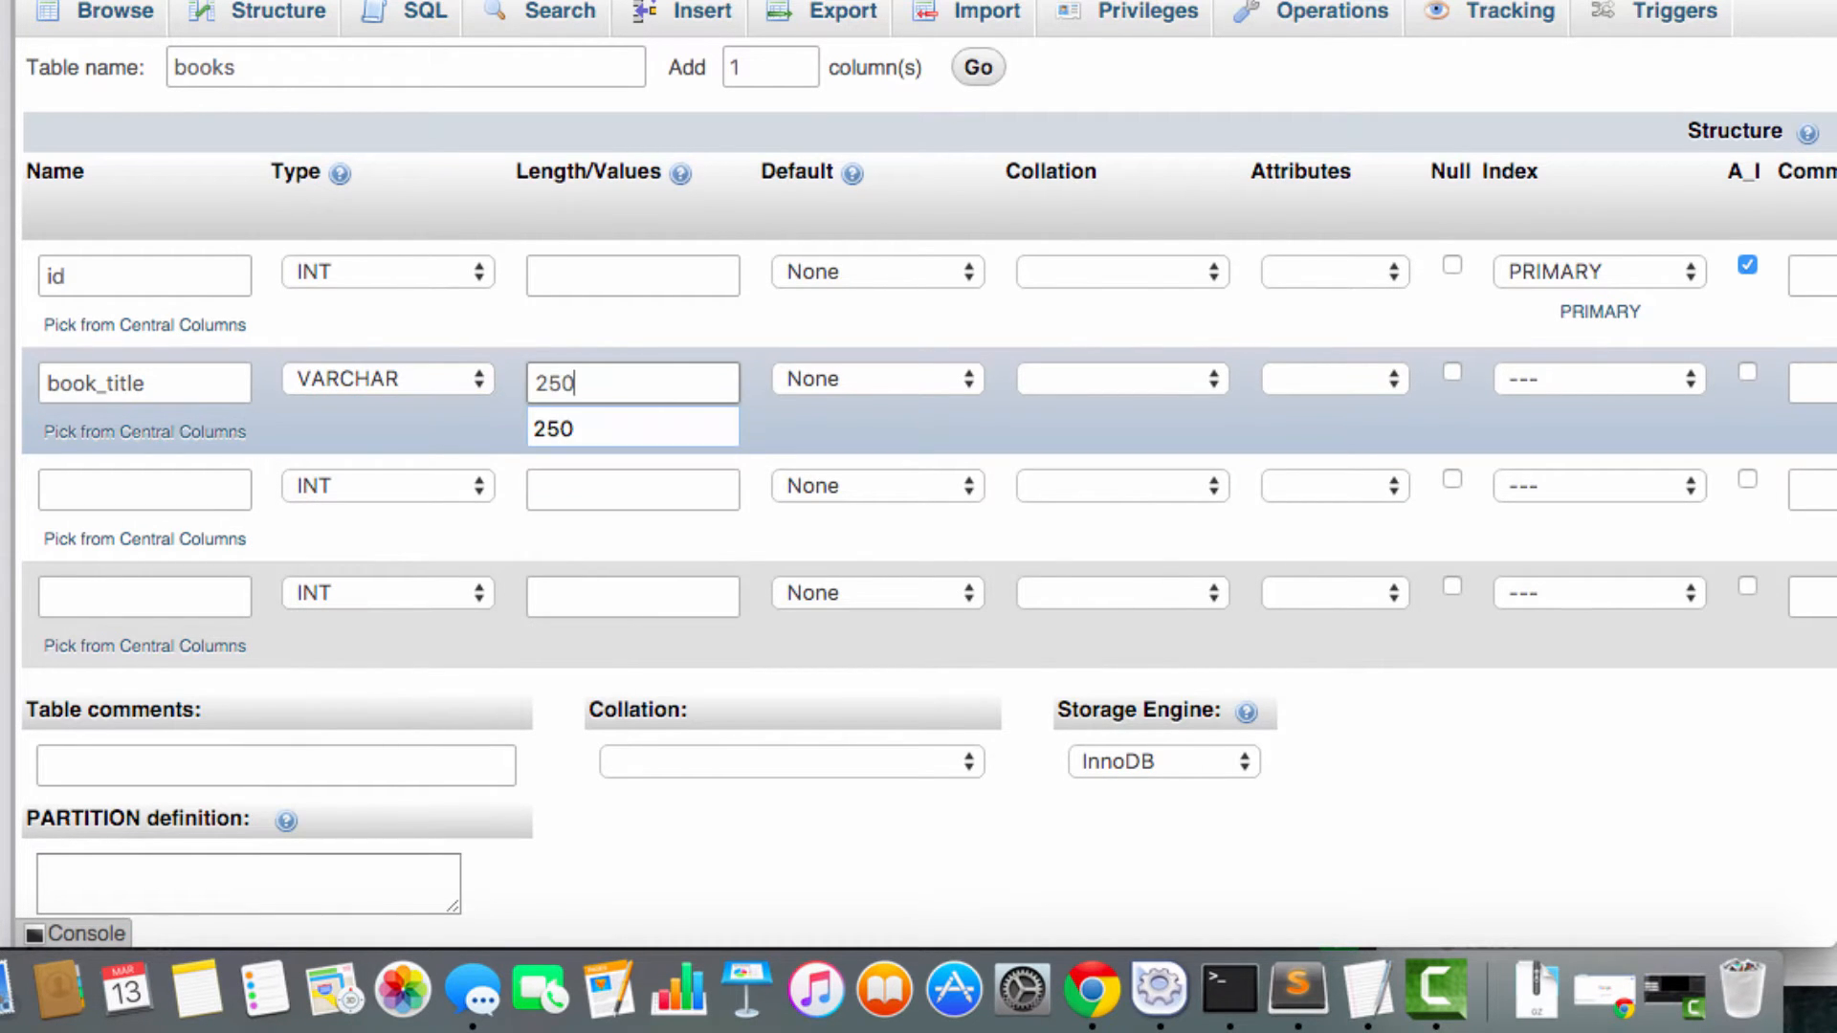
pyautogui.click(144, 490)
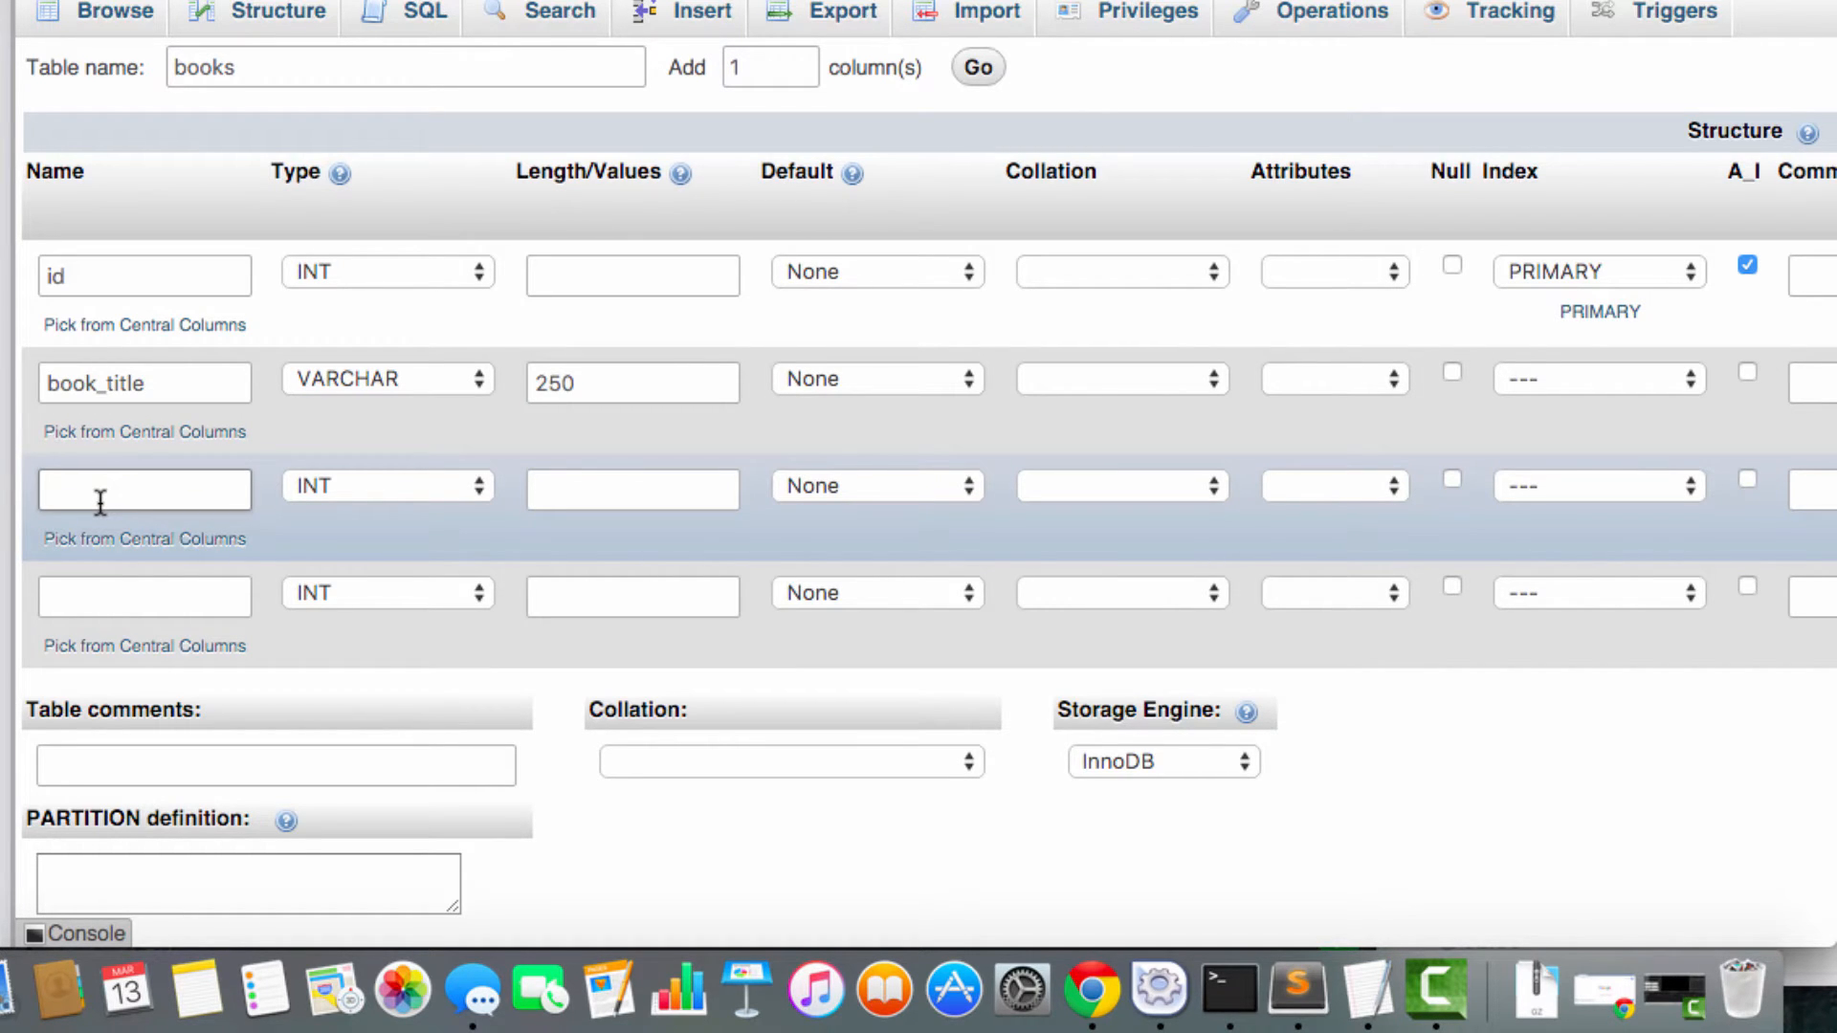
pyautogui.click(386, 486)
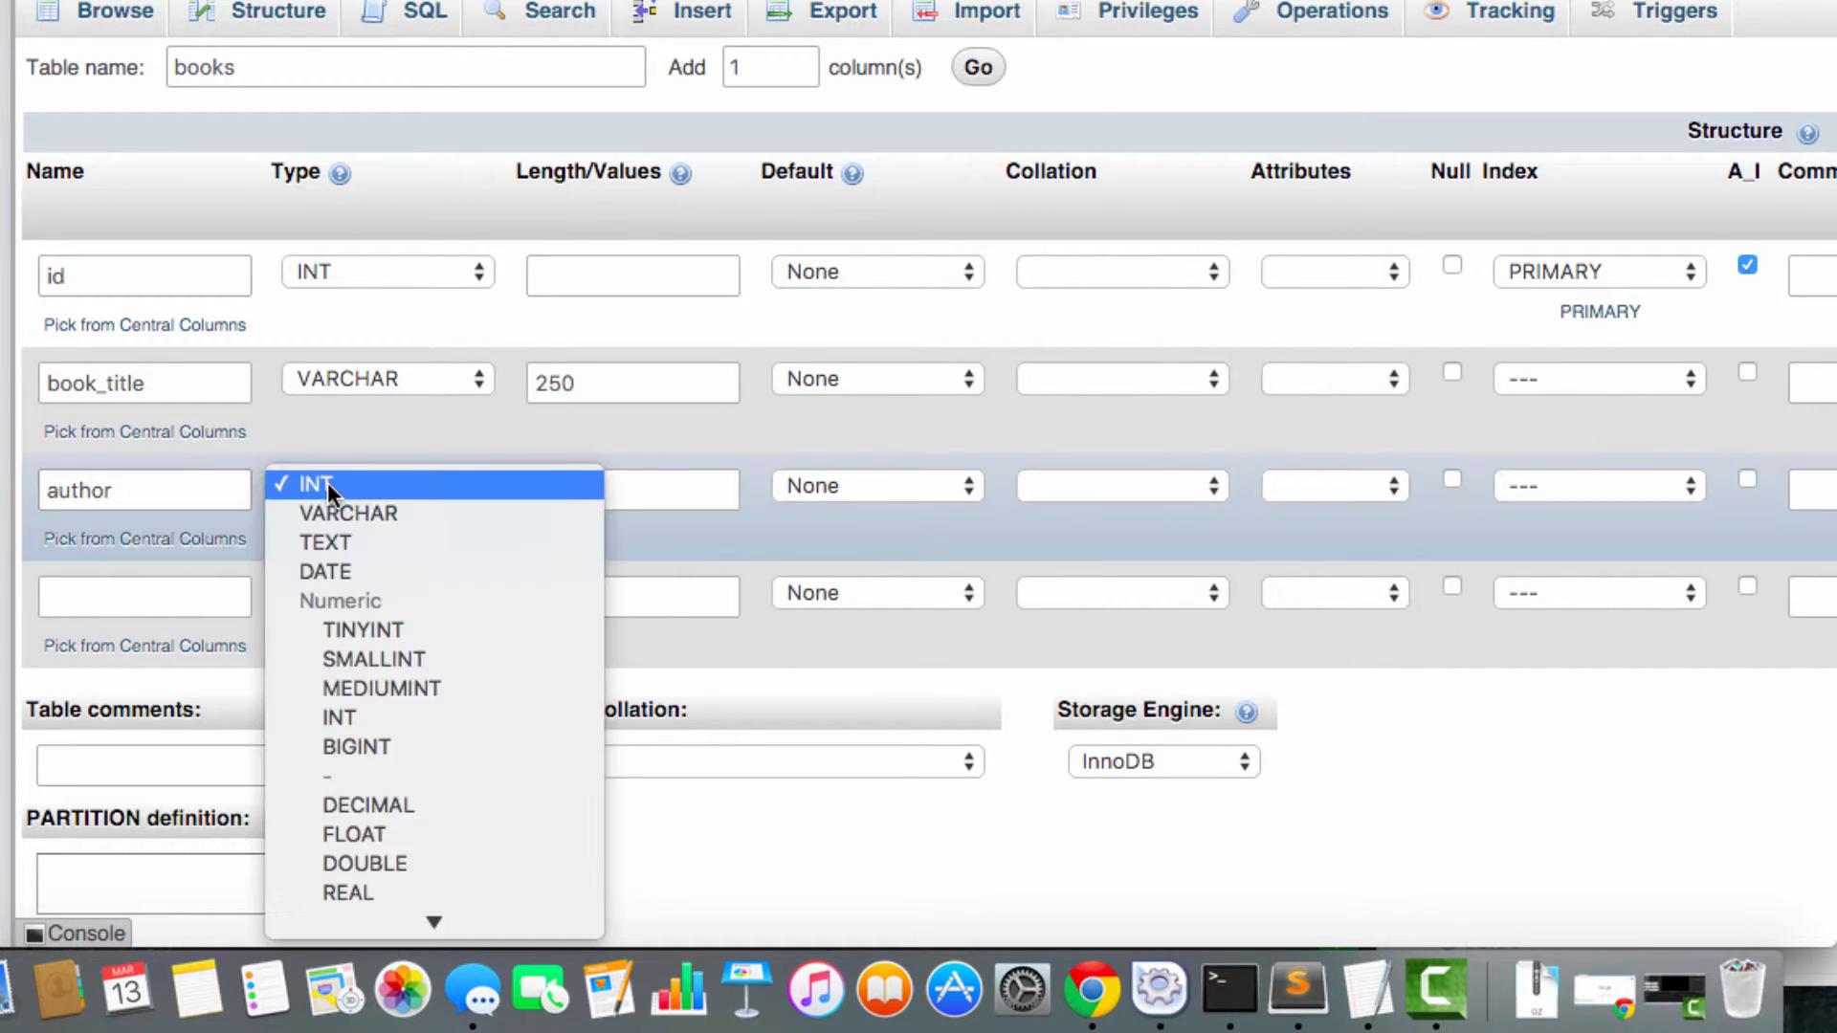
pyautogui.click(350, 512)
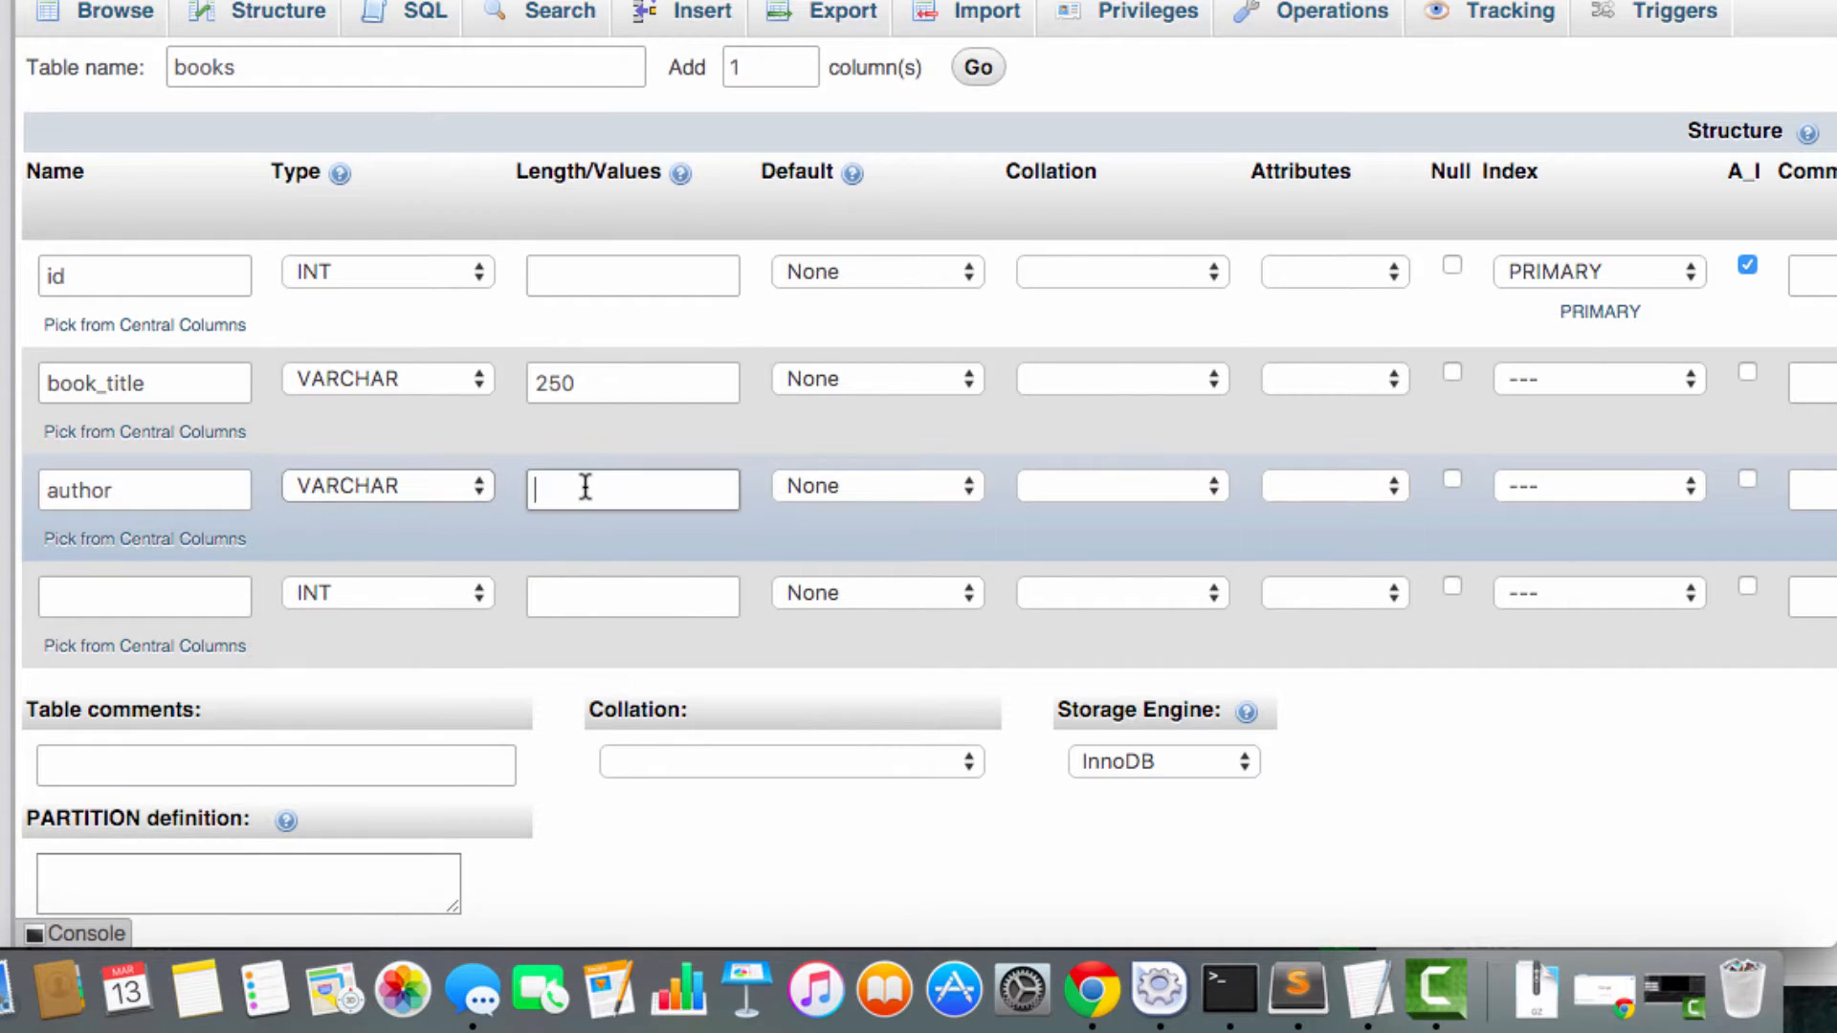
pyautogui.write('250')
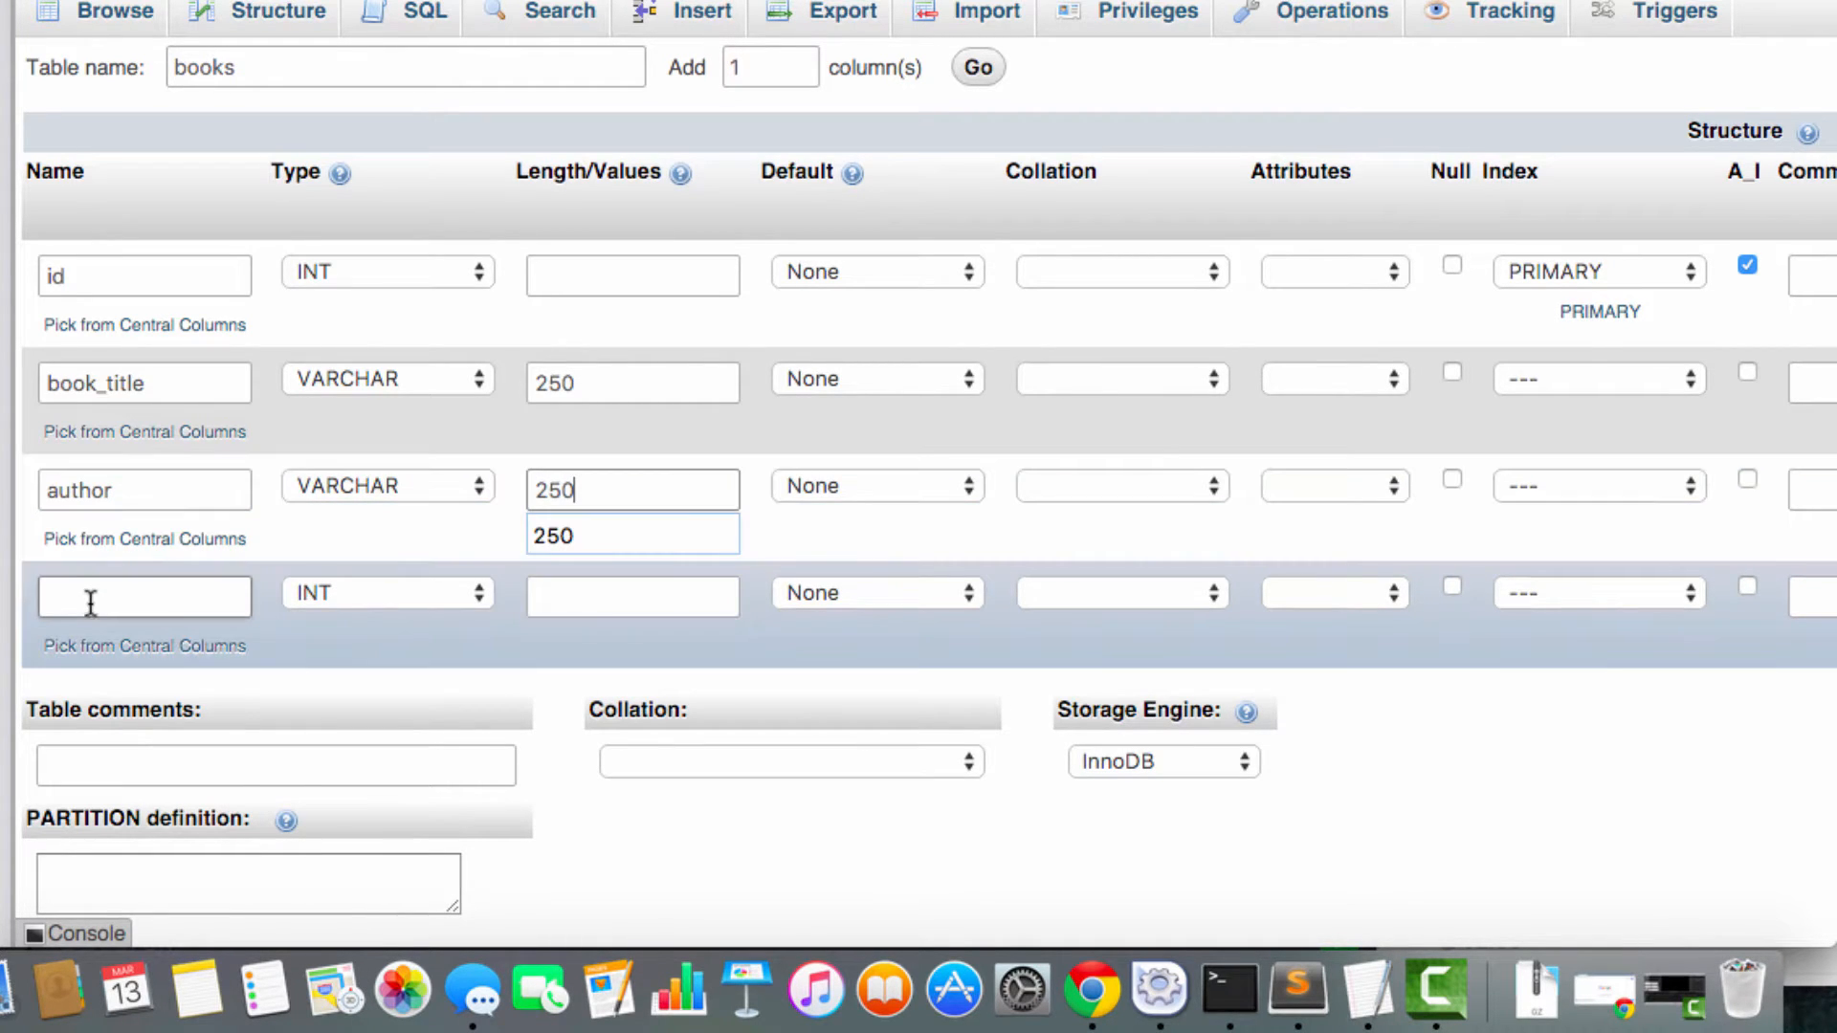
pyautogui.write('amazon_url')
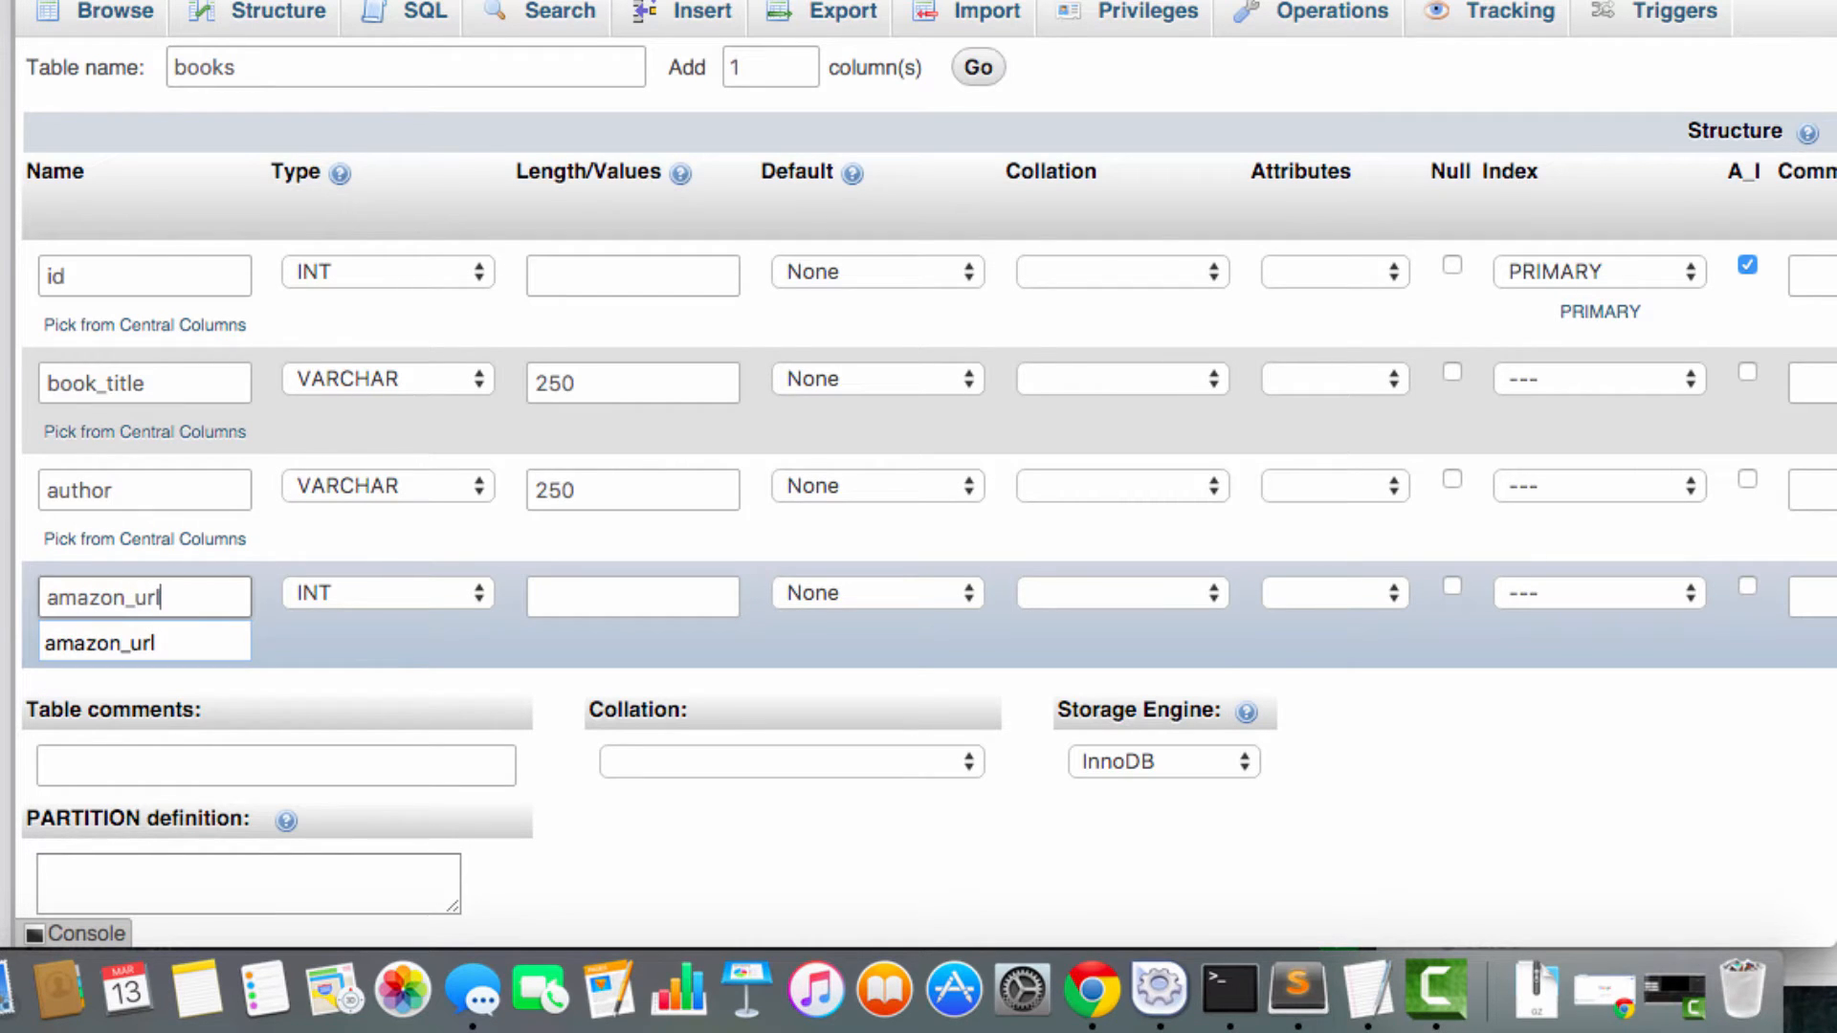
pyautogui.click(386, 594)
pyautogui.write('25')
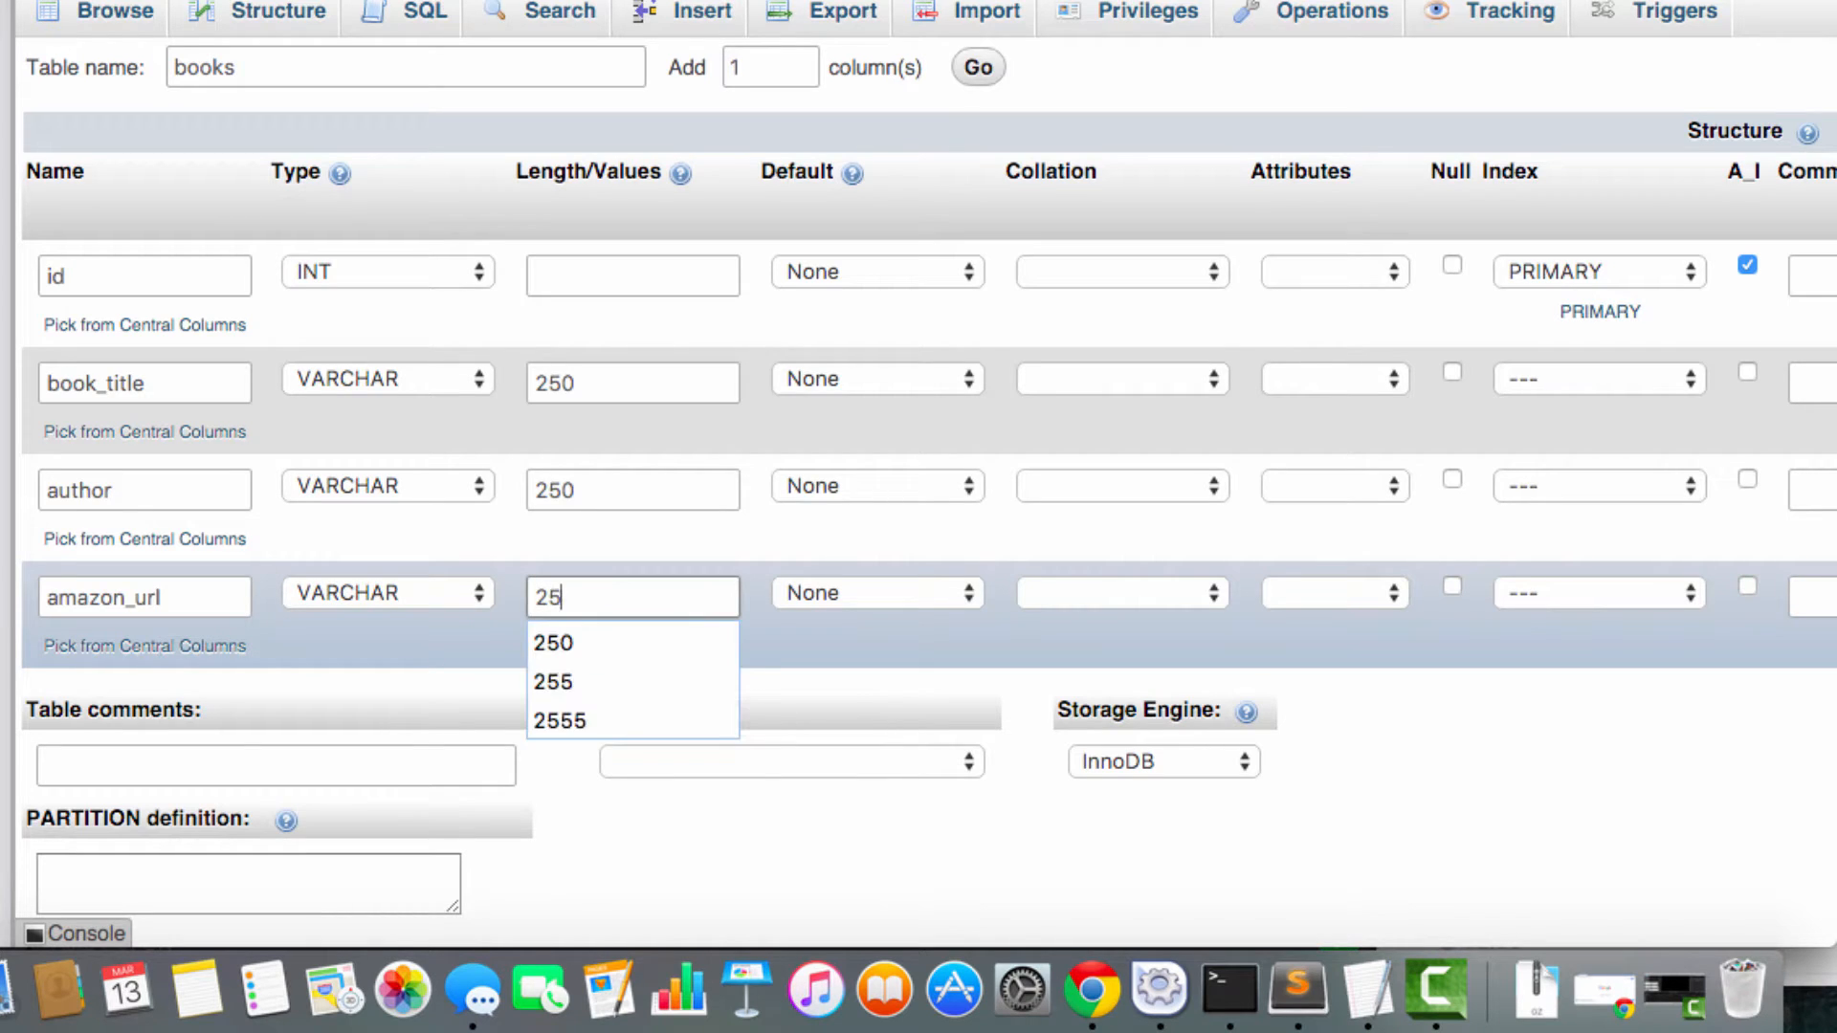
pyautogui.click(553, 643)
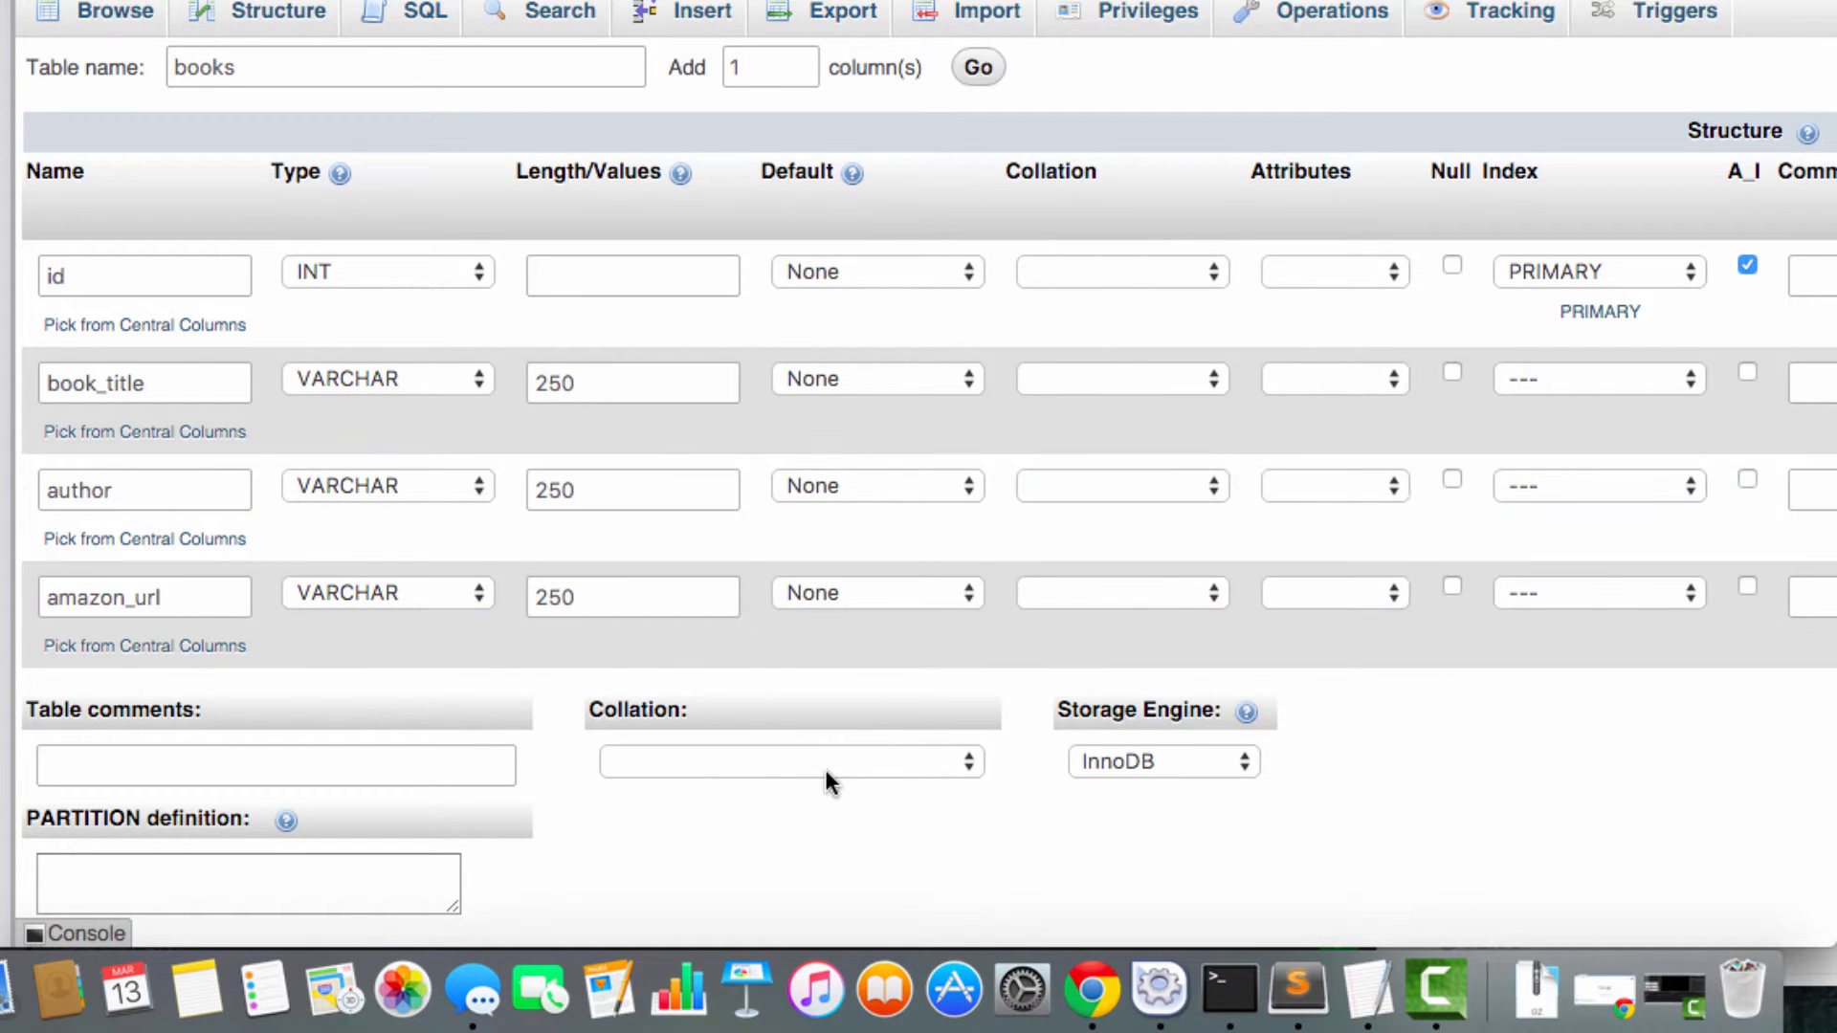
pyautogui.scroll(-3)
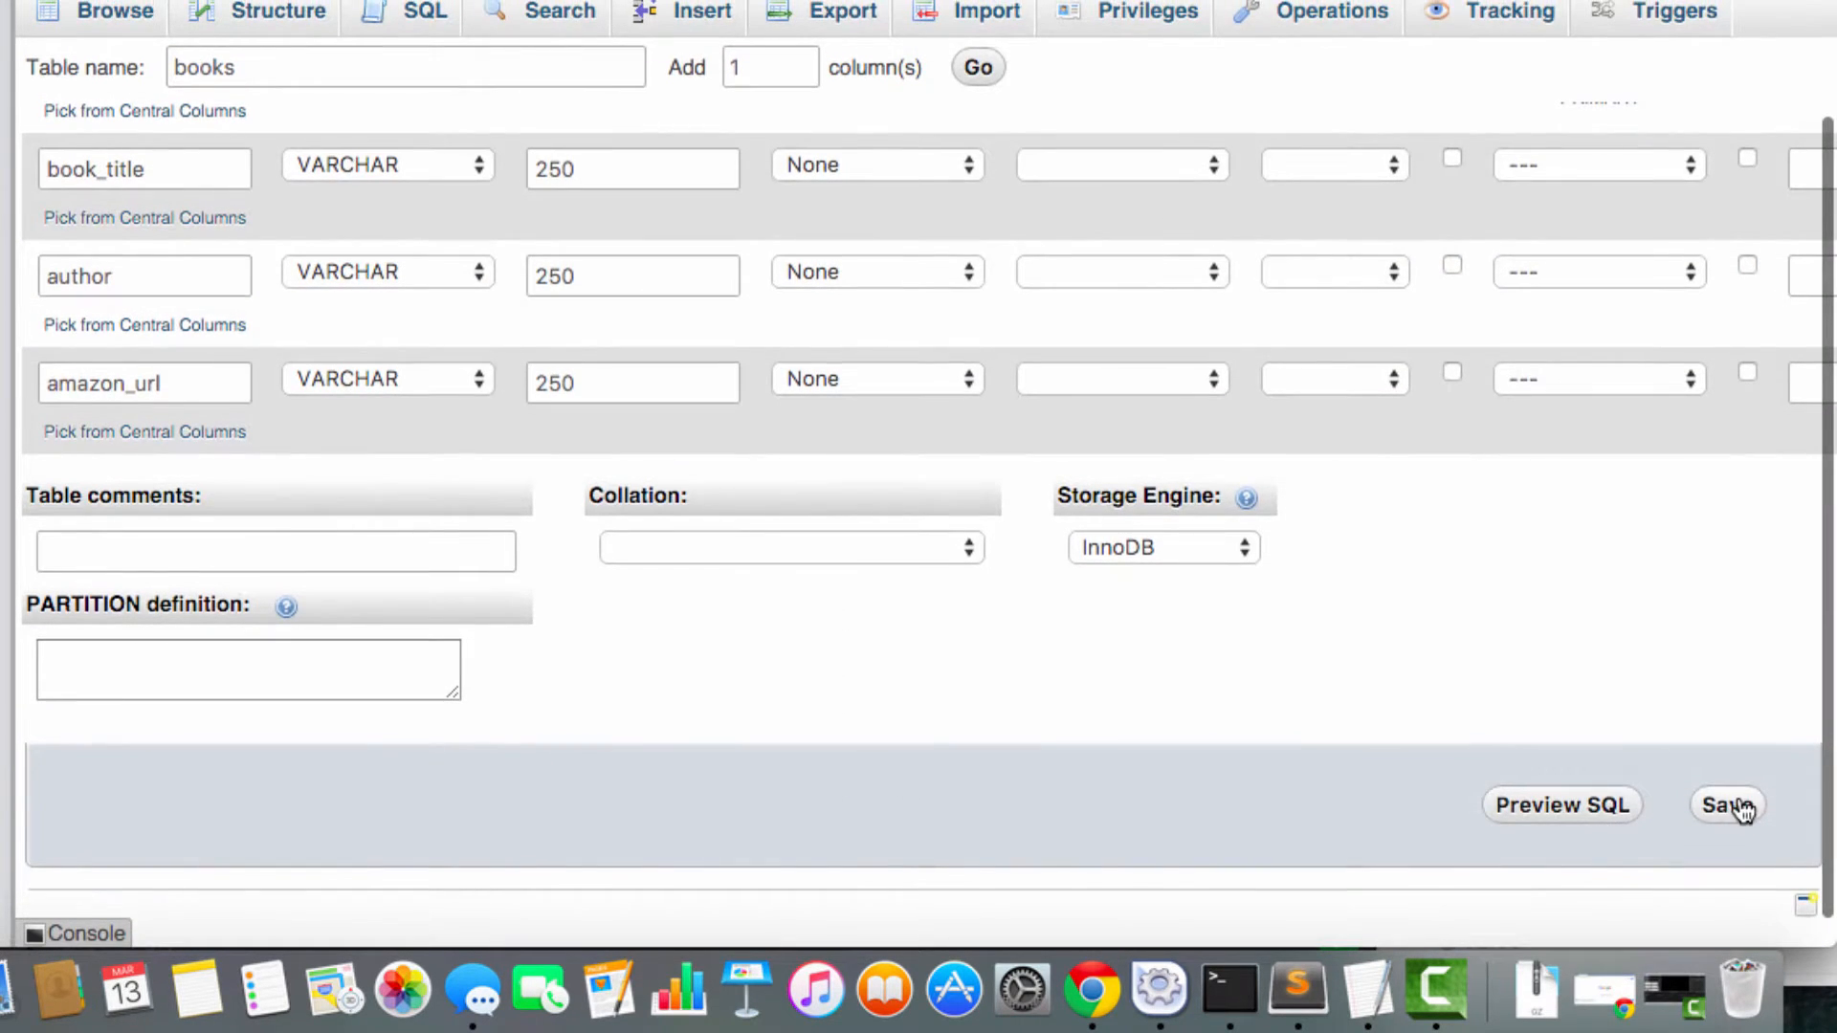
# Step: Save the books table with columns id, book_title, author and amazon_url
pyautogui.click(1732, 807)
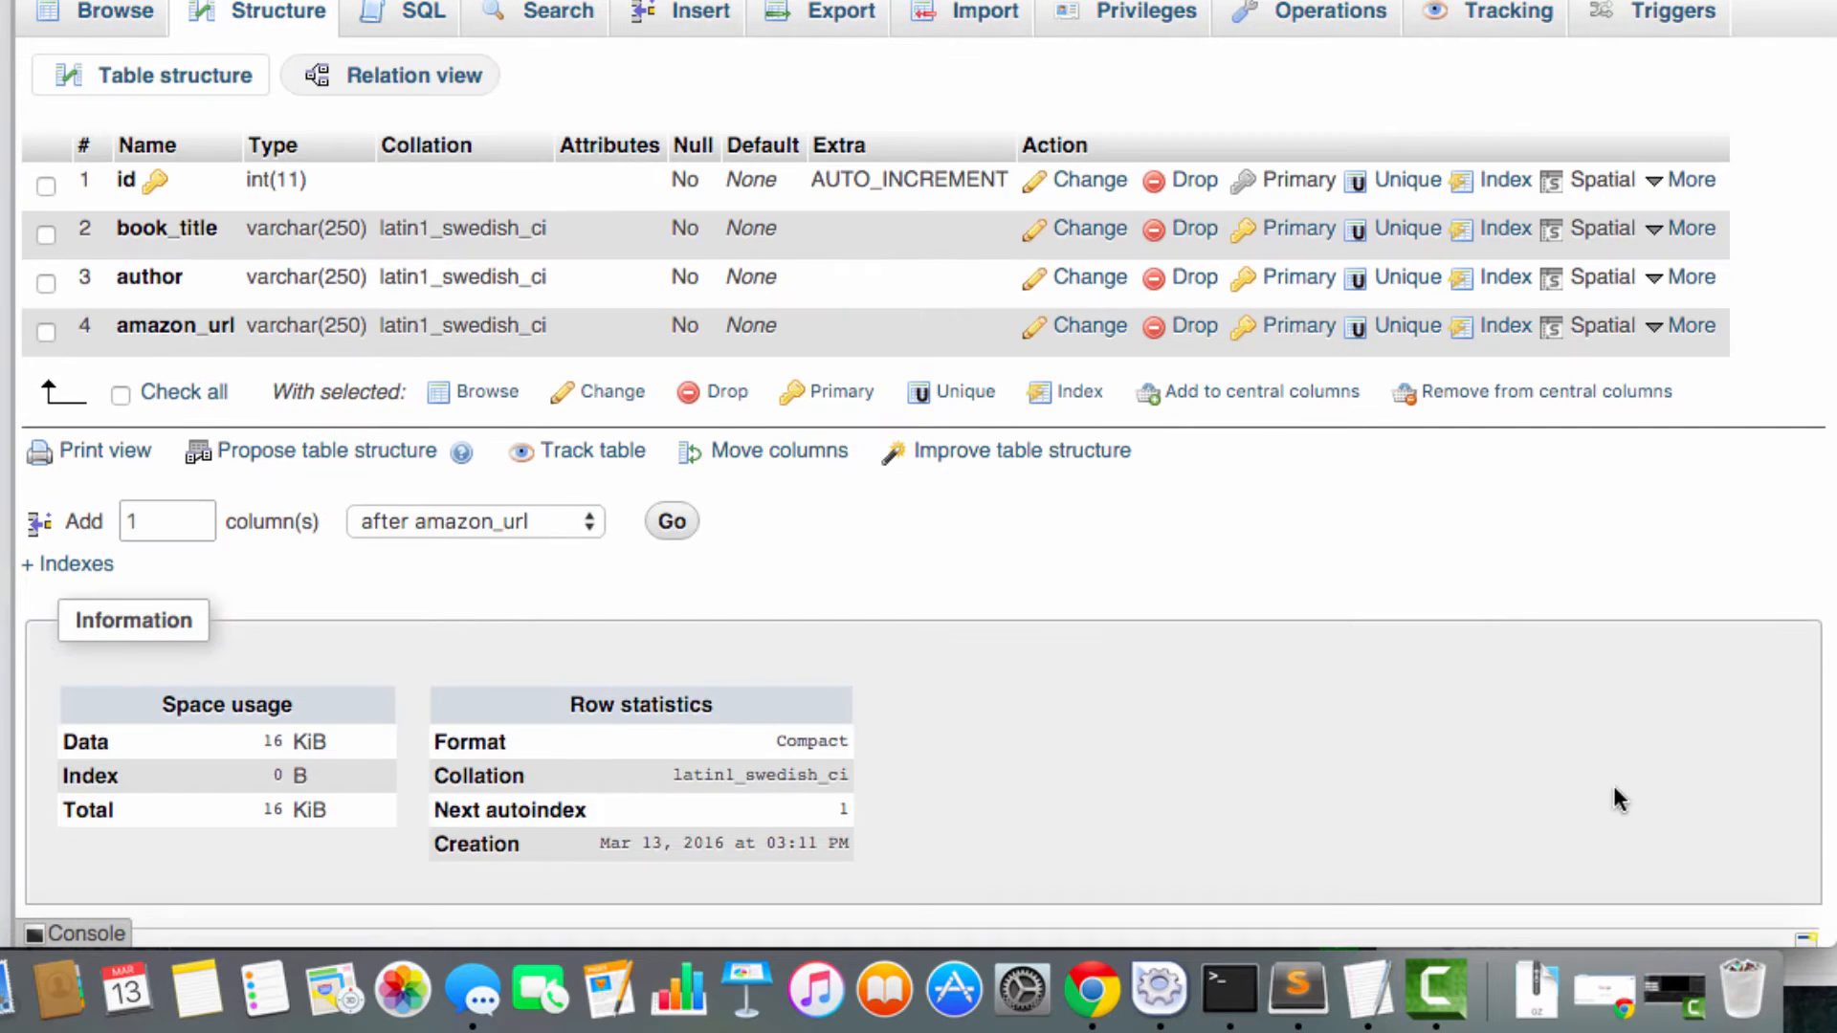
pyautogui.moveTo(1412, 792)
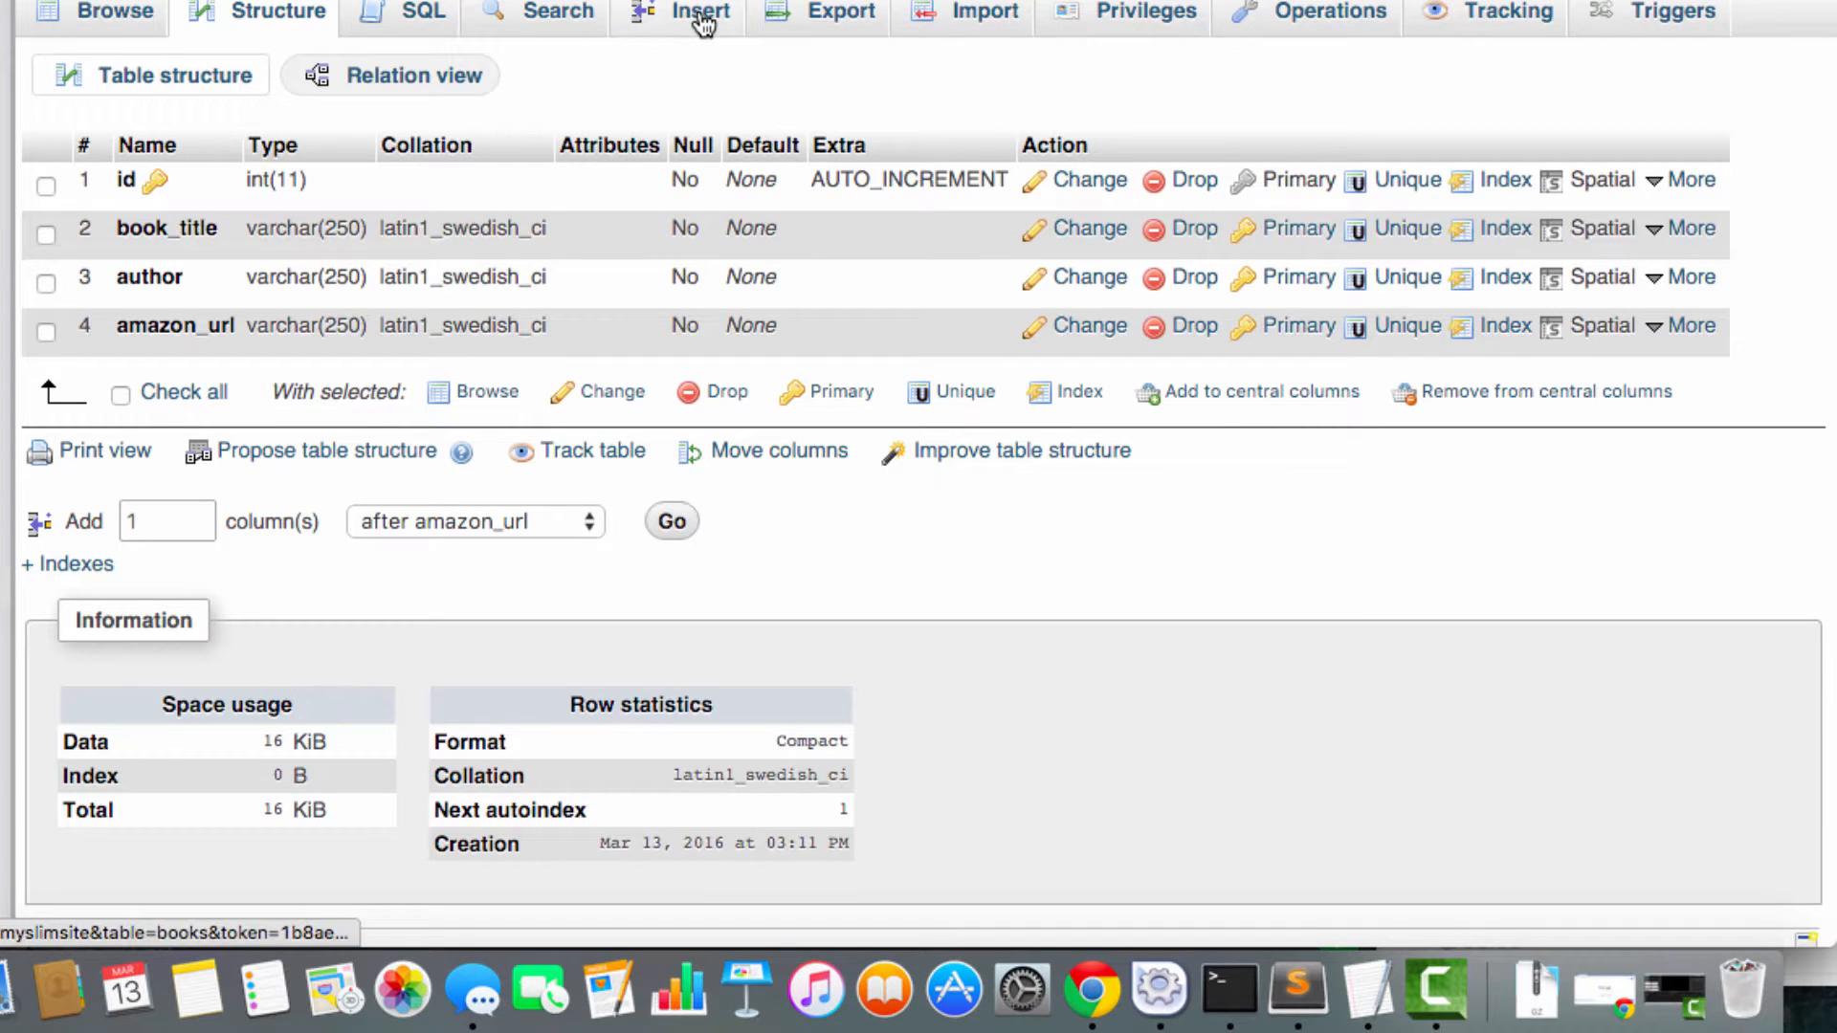
pyautogui.click(701, 13)
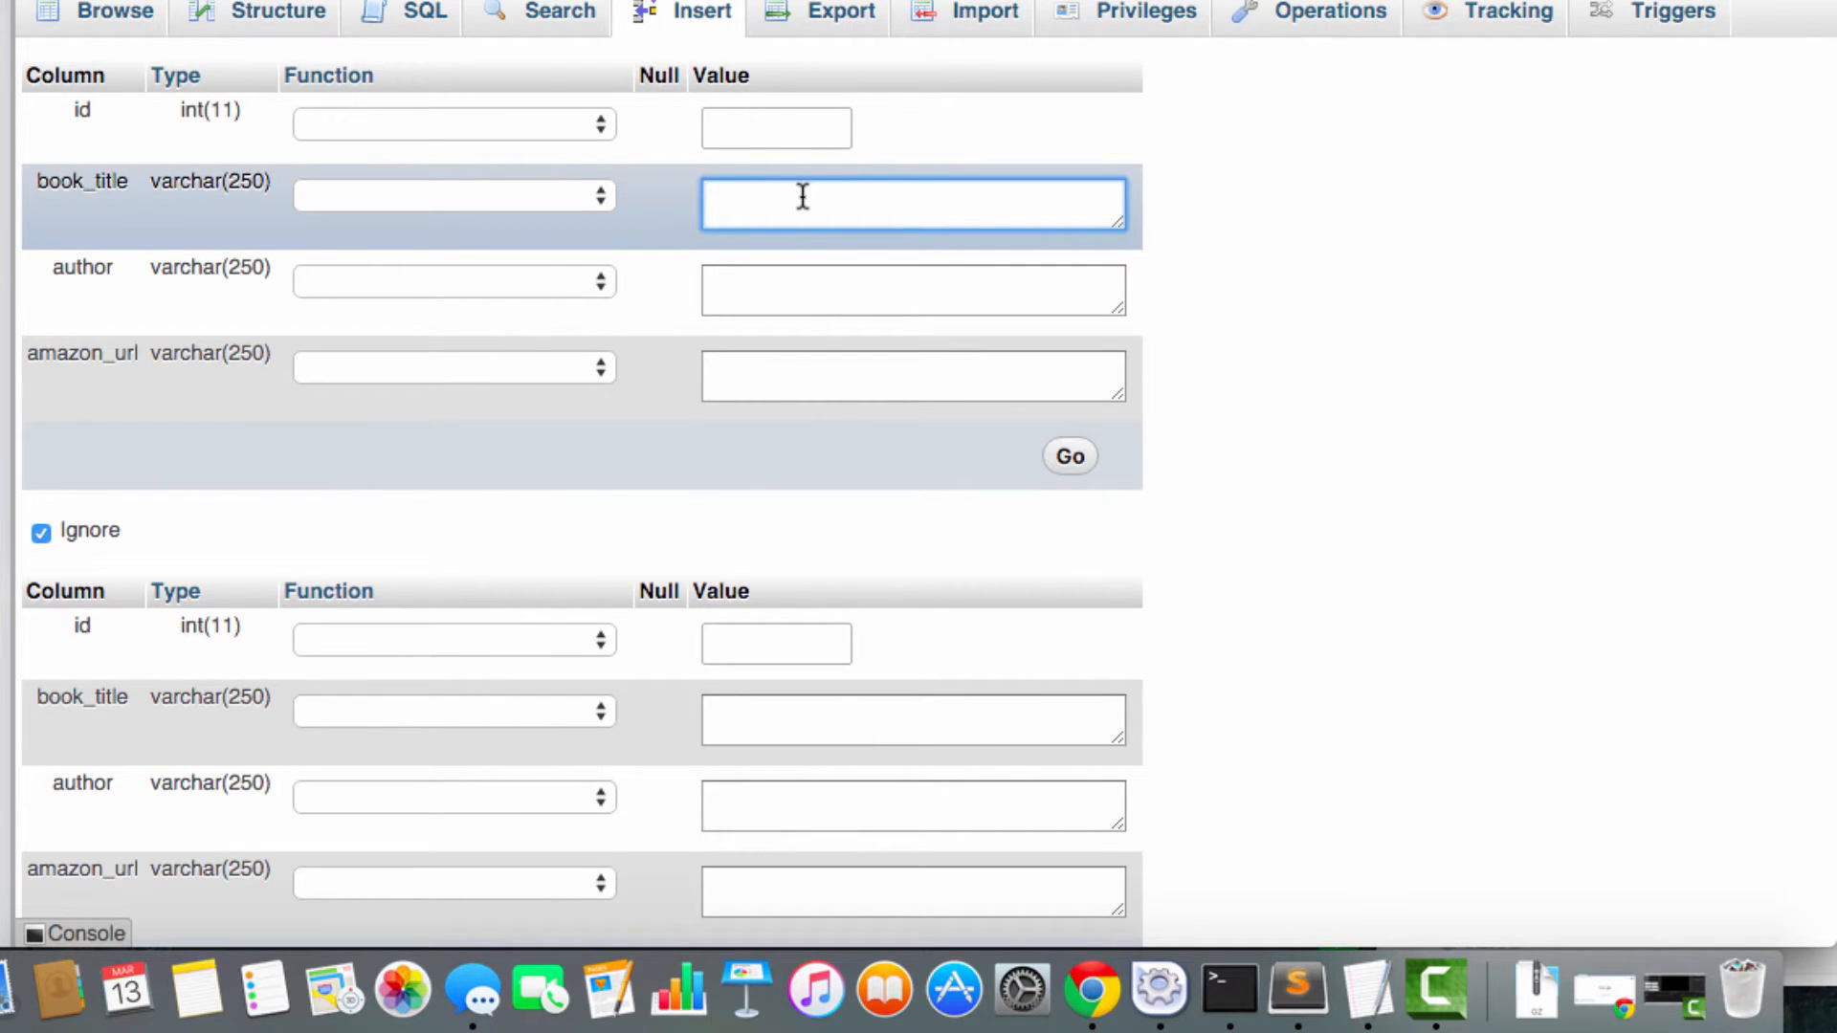
pyautogui.write('The Four Hour')
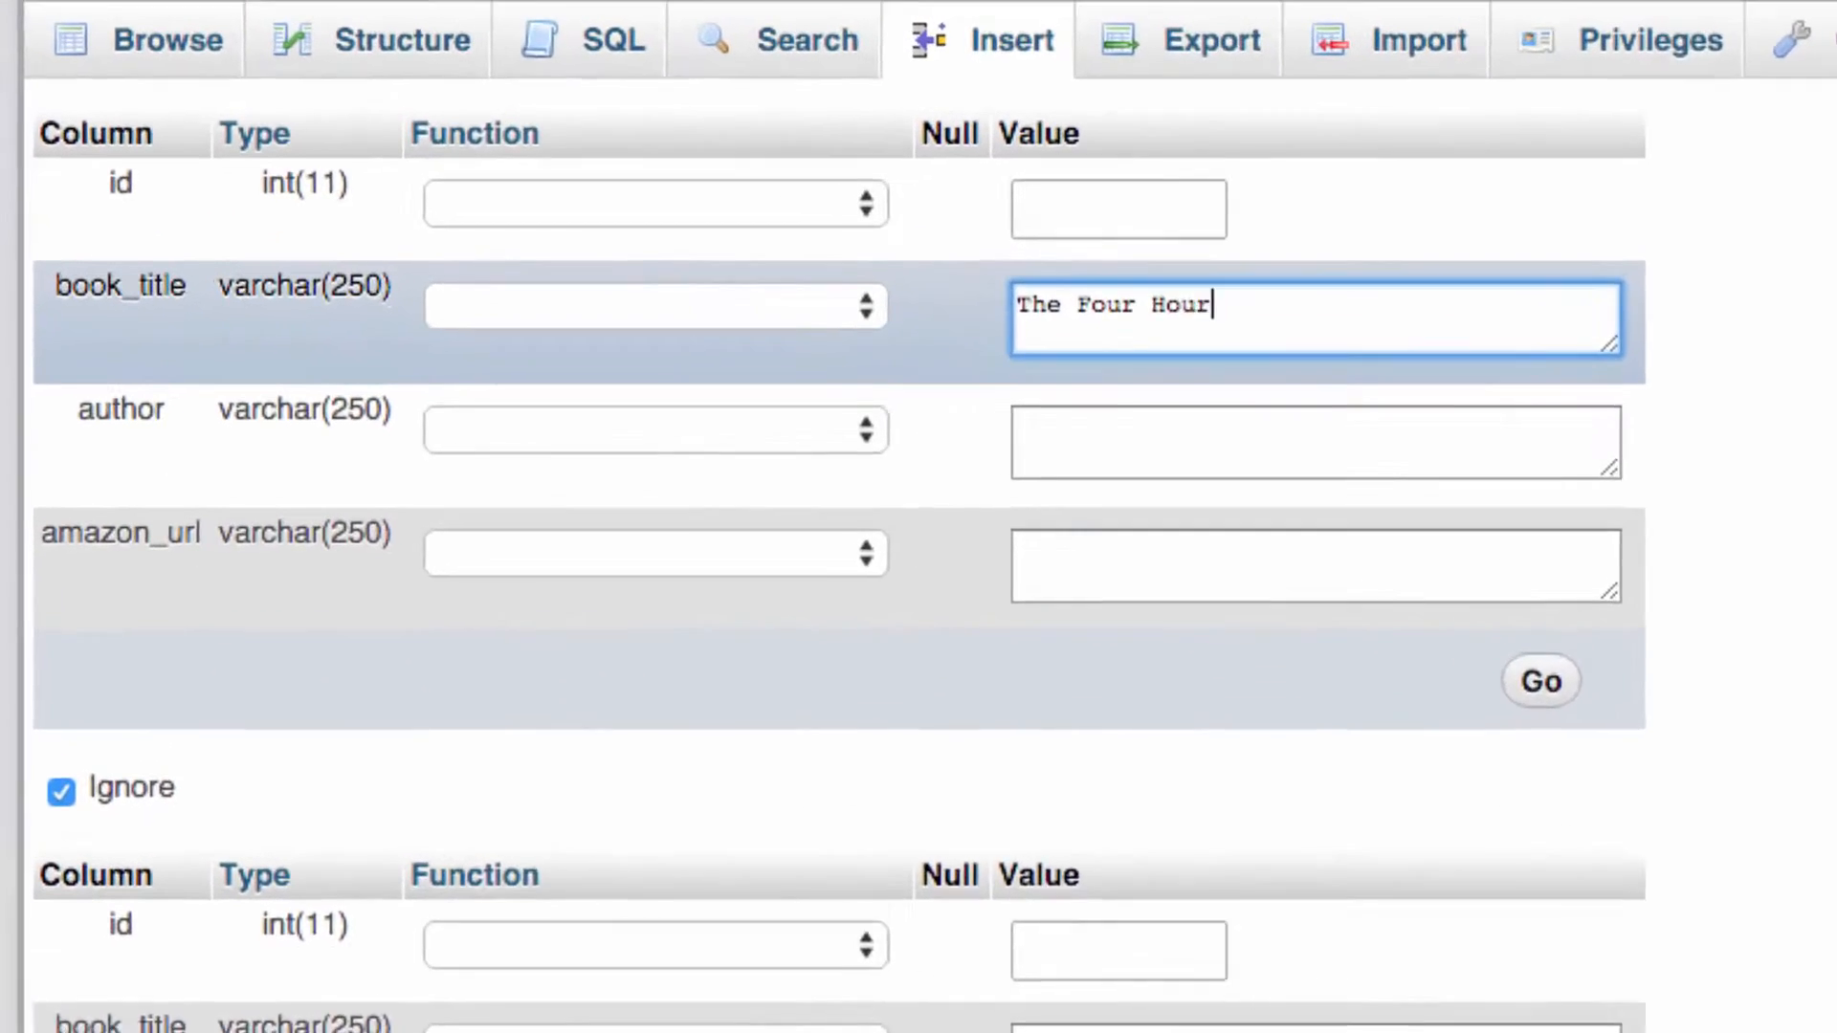
pyautogui.write('Work Week')
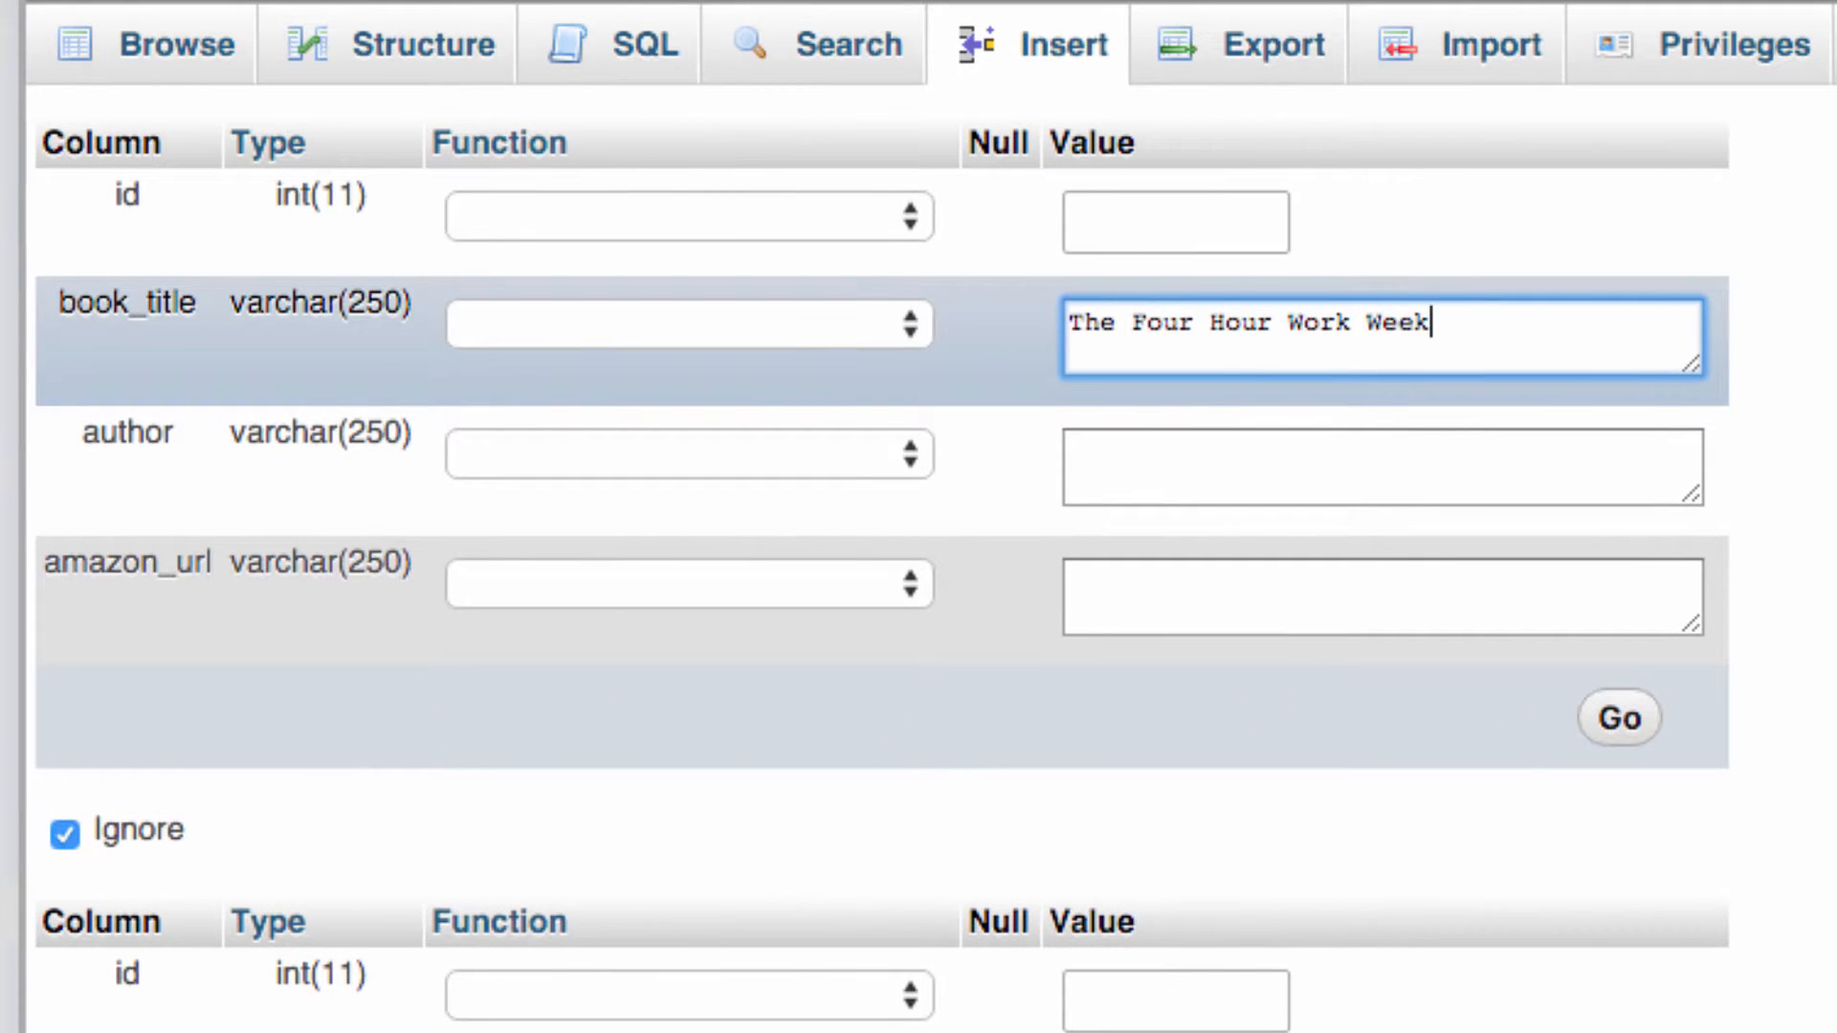
pyautogui.write('Ferr')
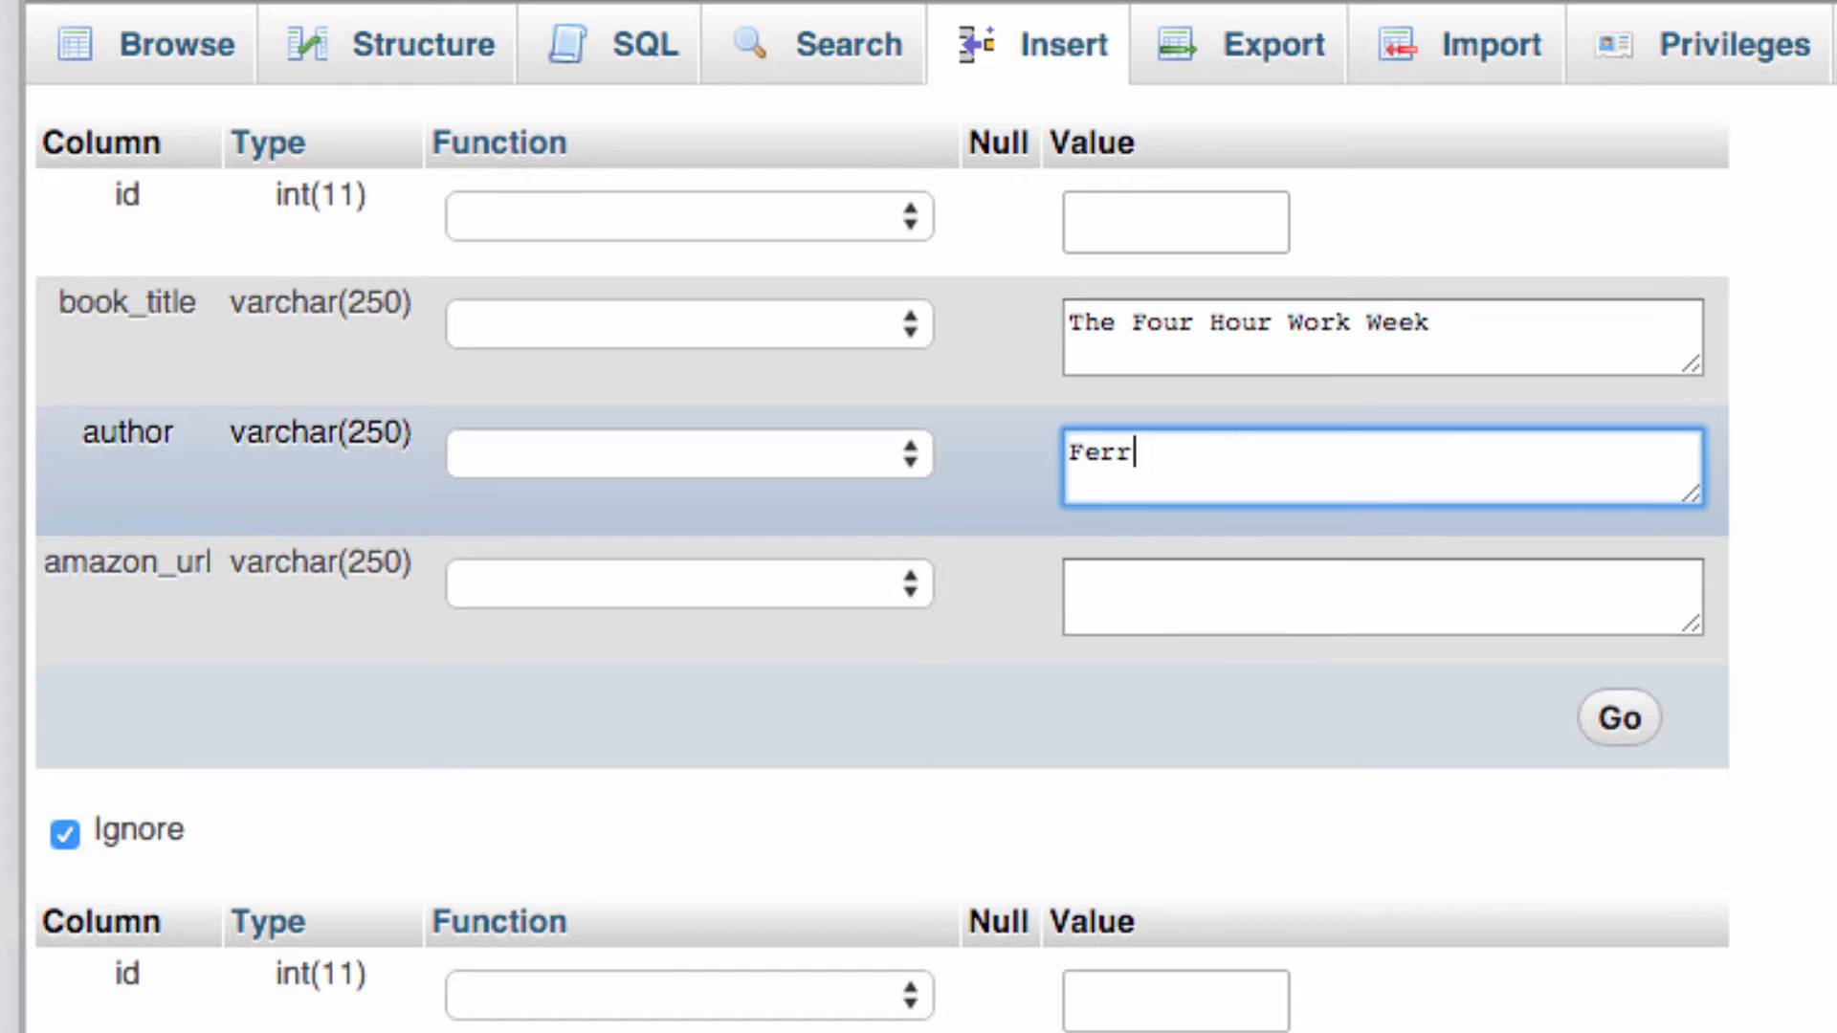
pyautogui.write('Time')
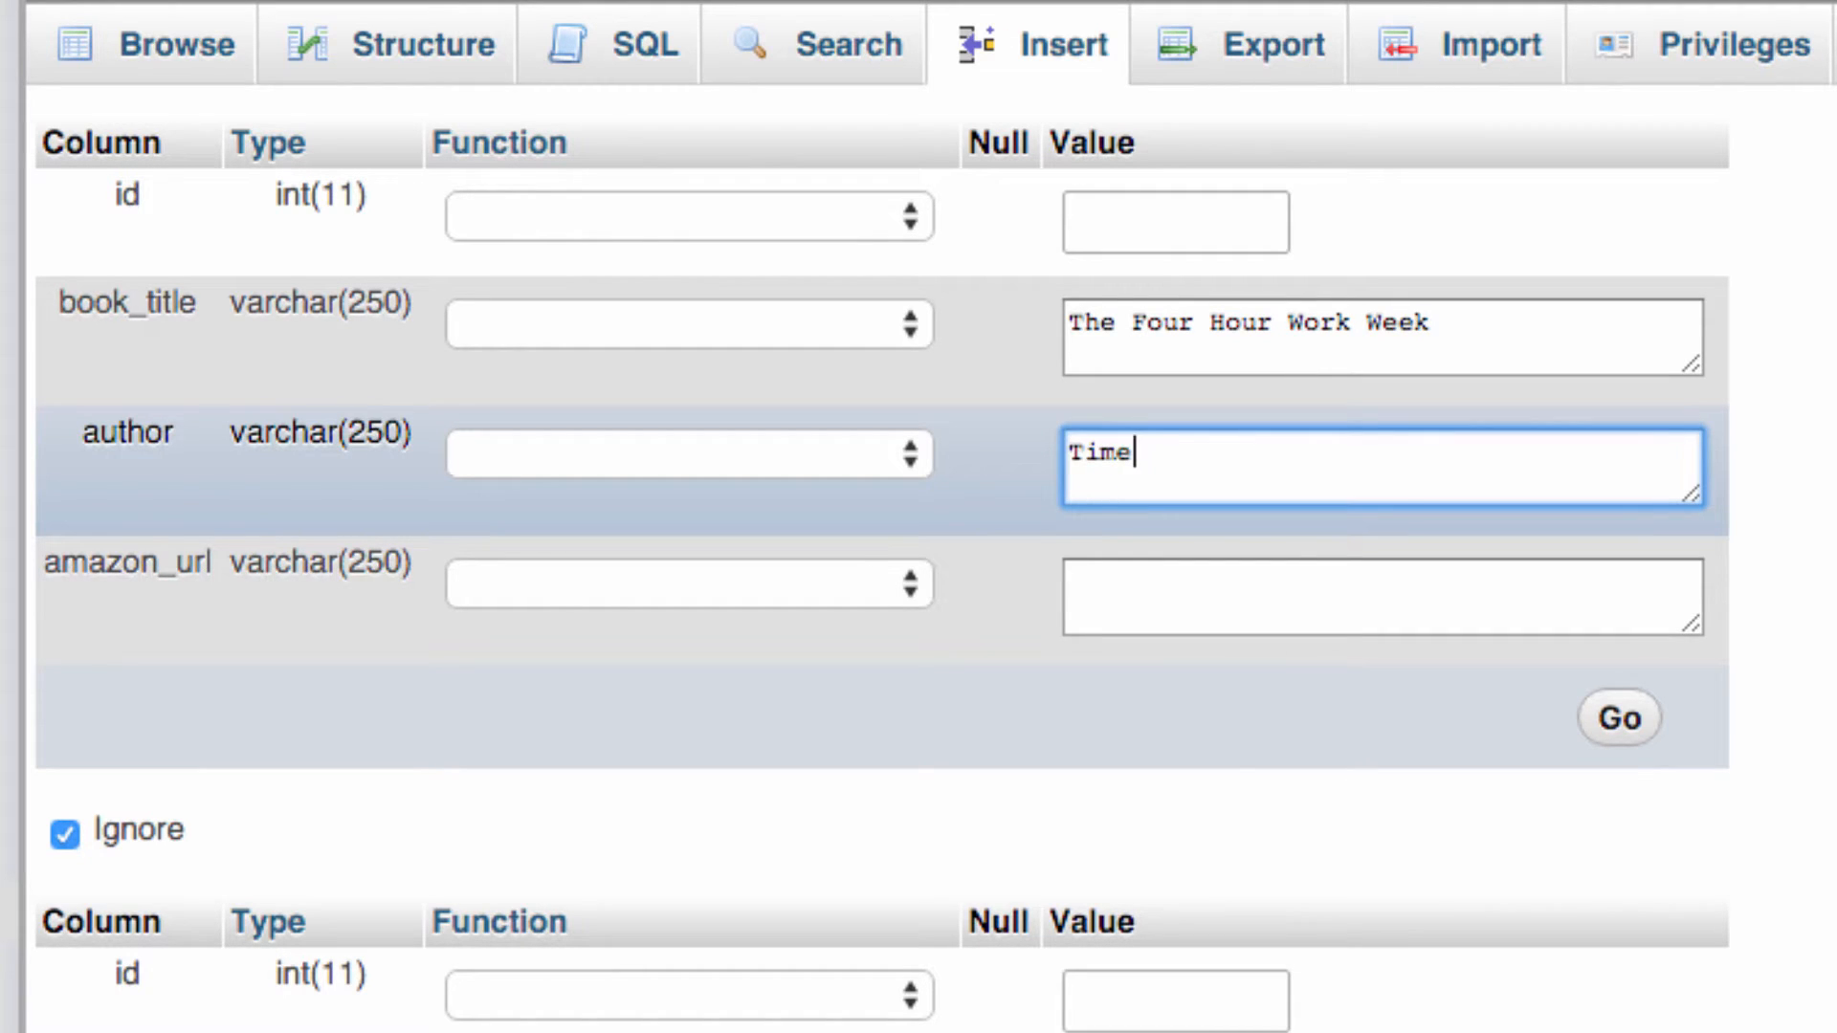
pyautogui.write('Tim F')
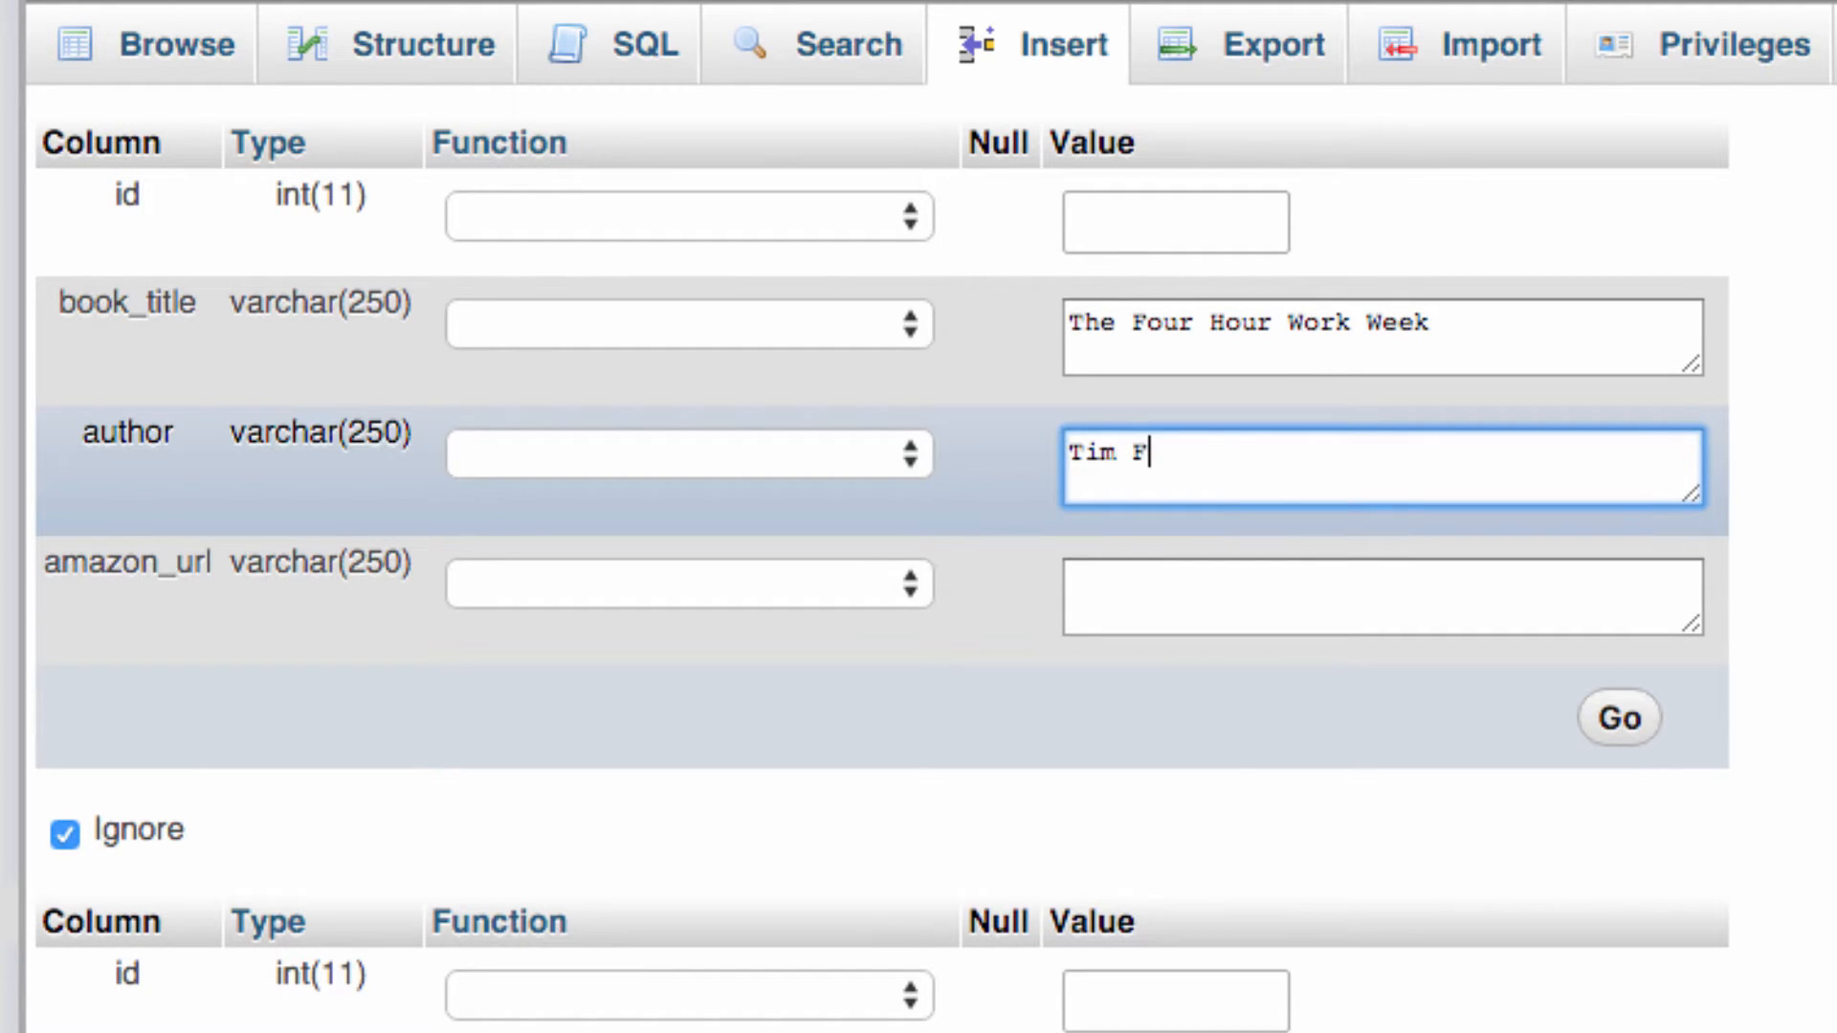
pyautogui.write('erriss')
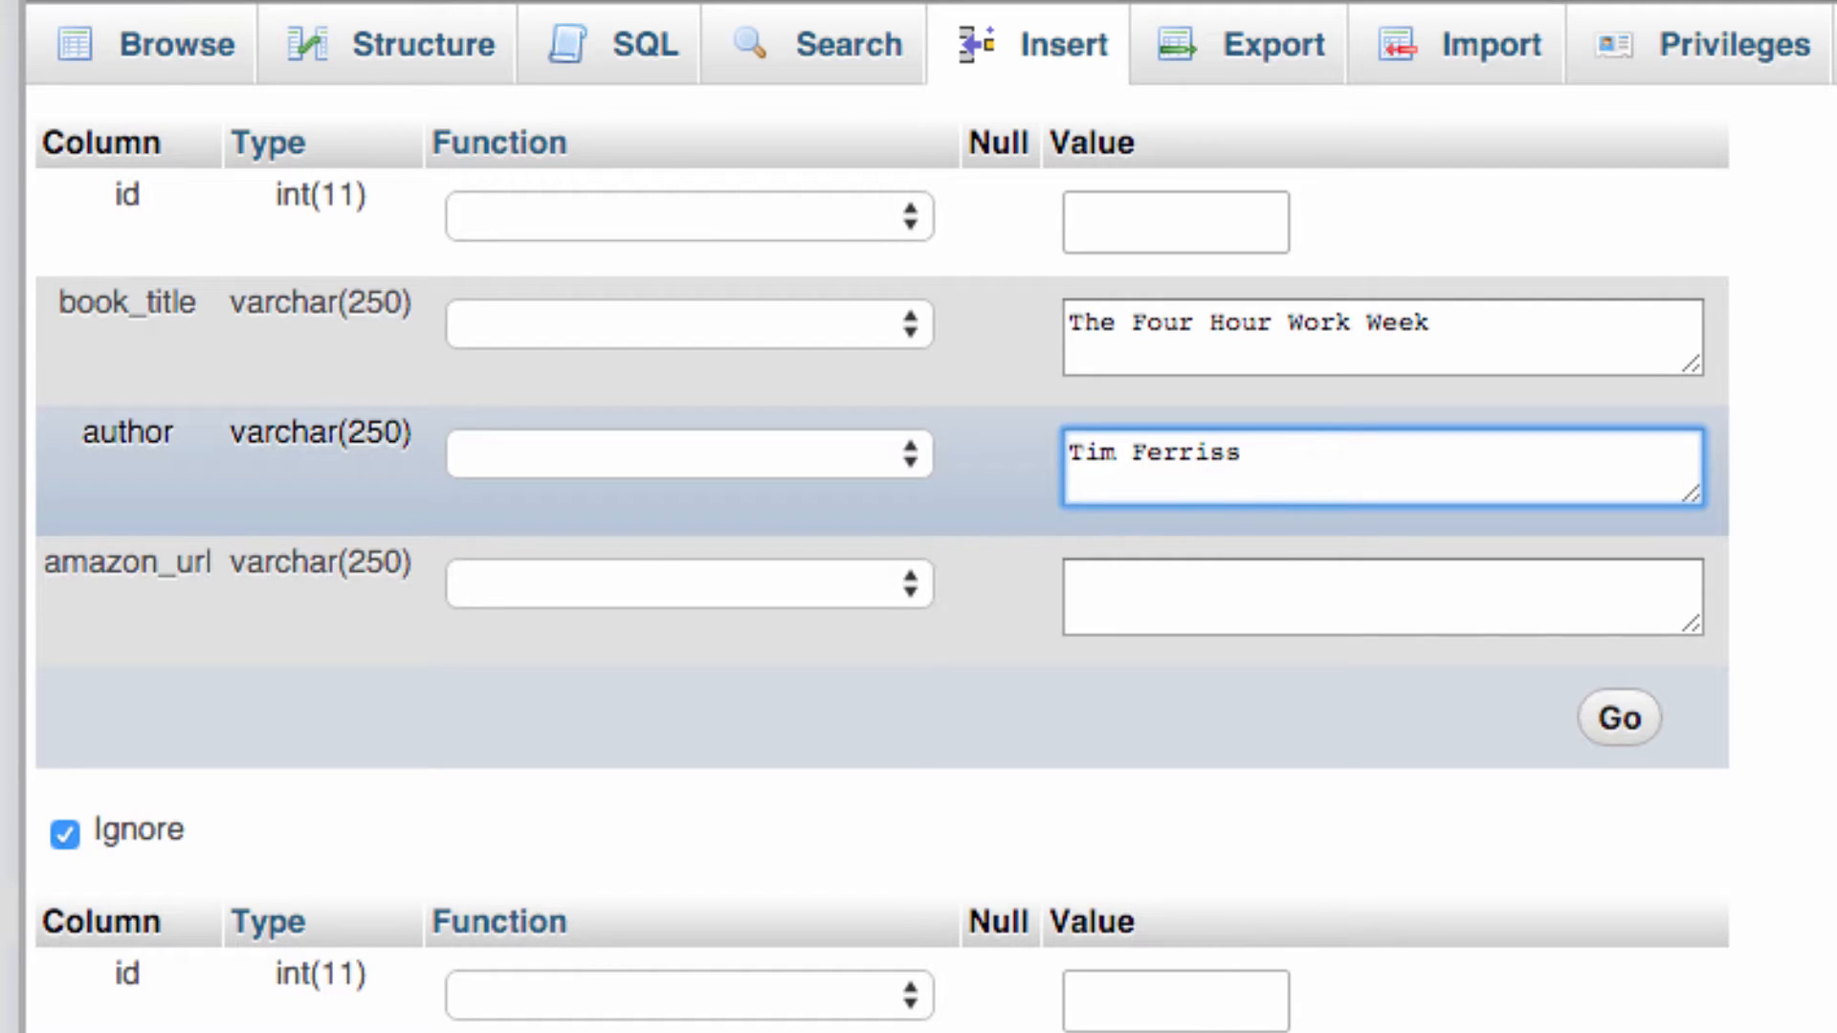
pyautogui.write('www.b1')
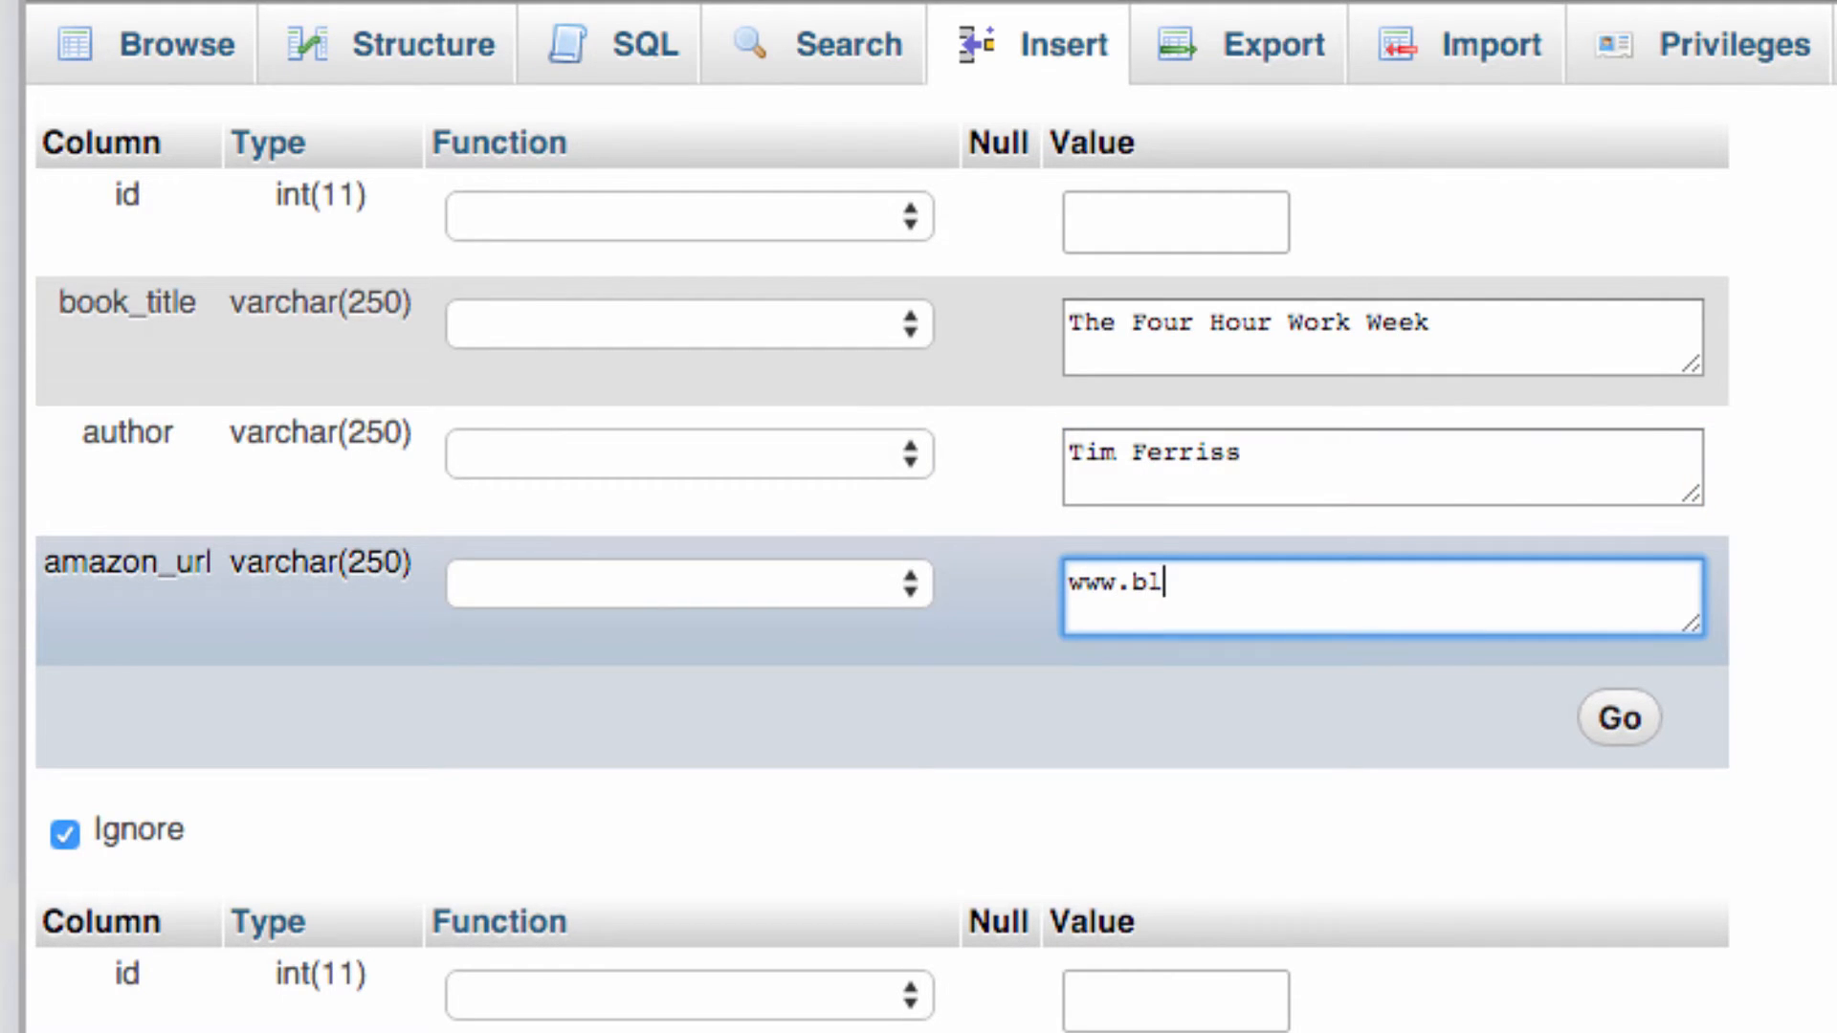
pyautogui.write('a.com')
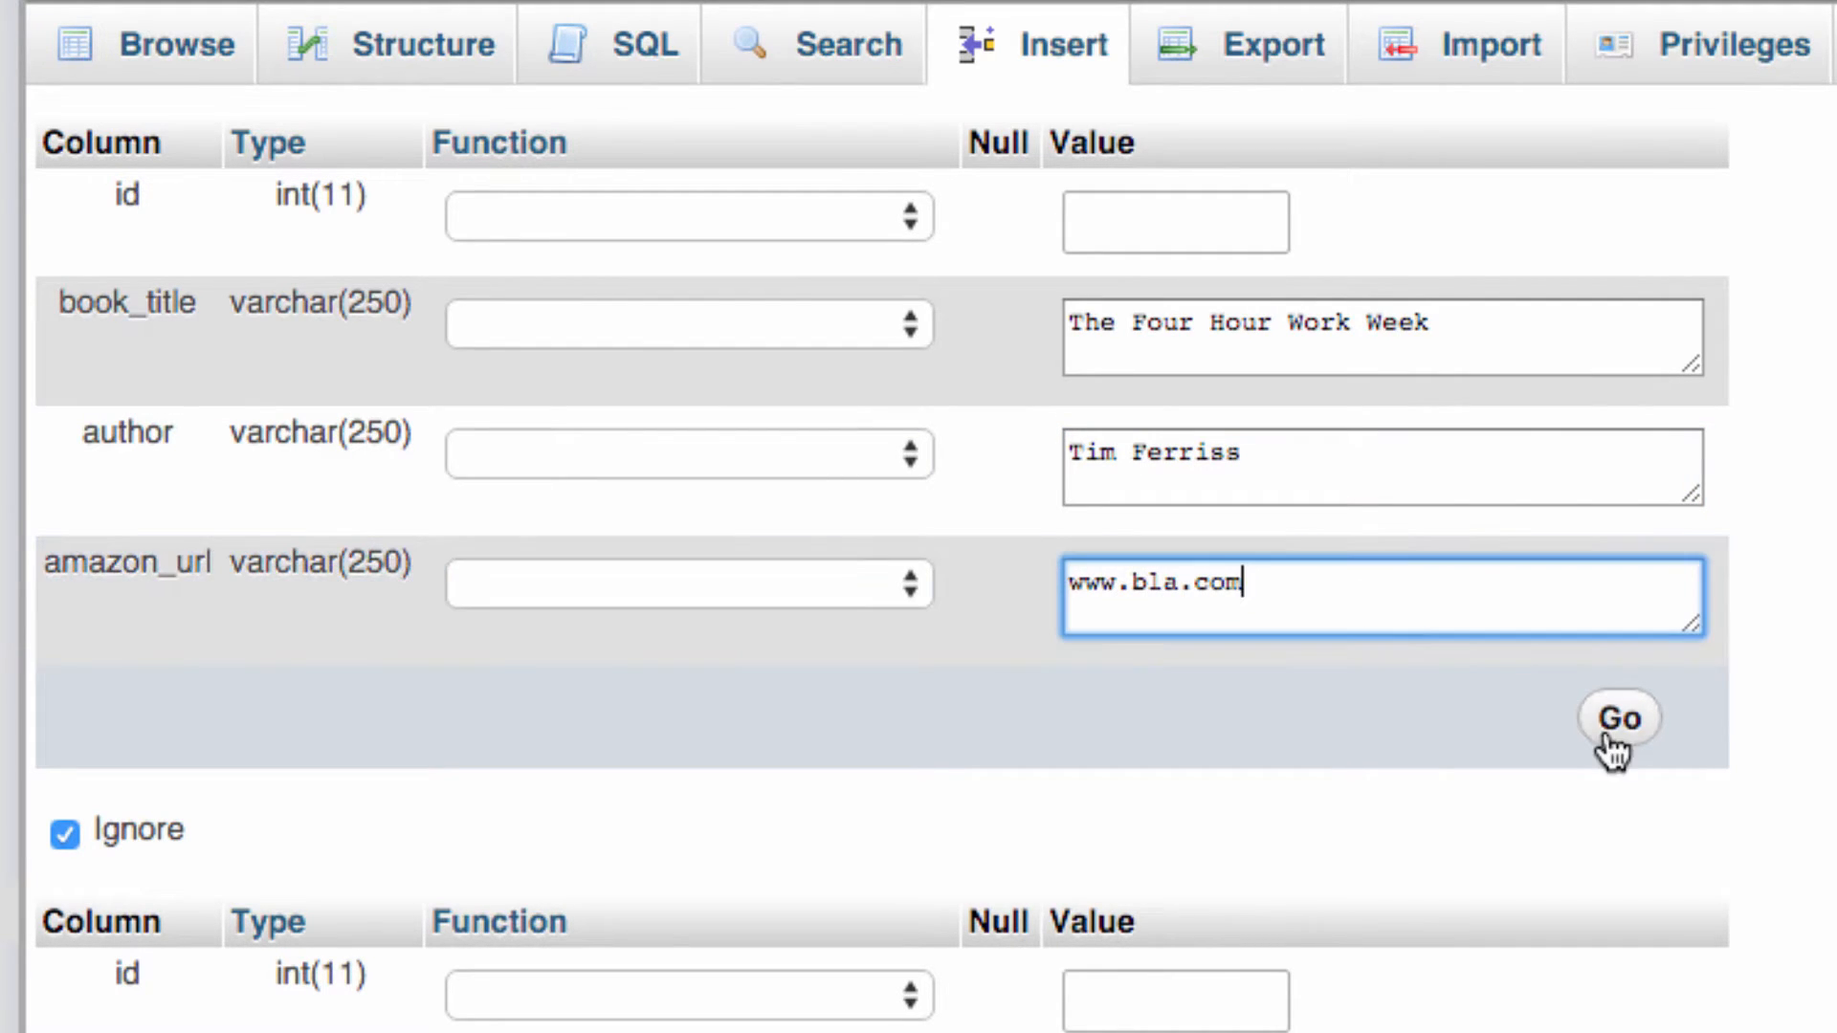
pyautogui.click(1620, 719)
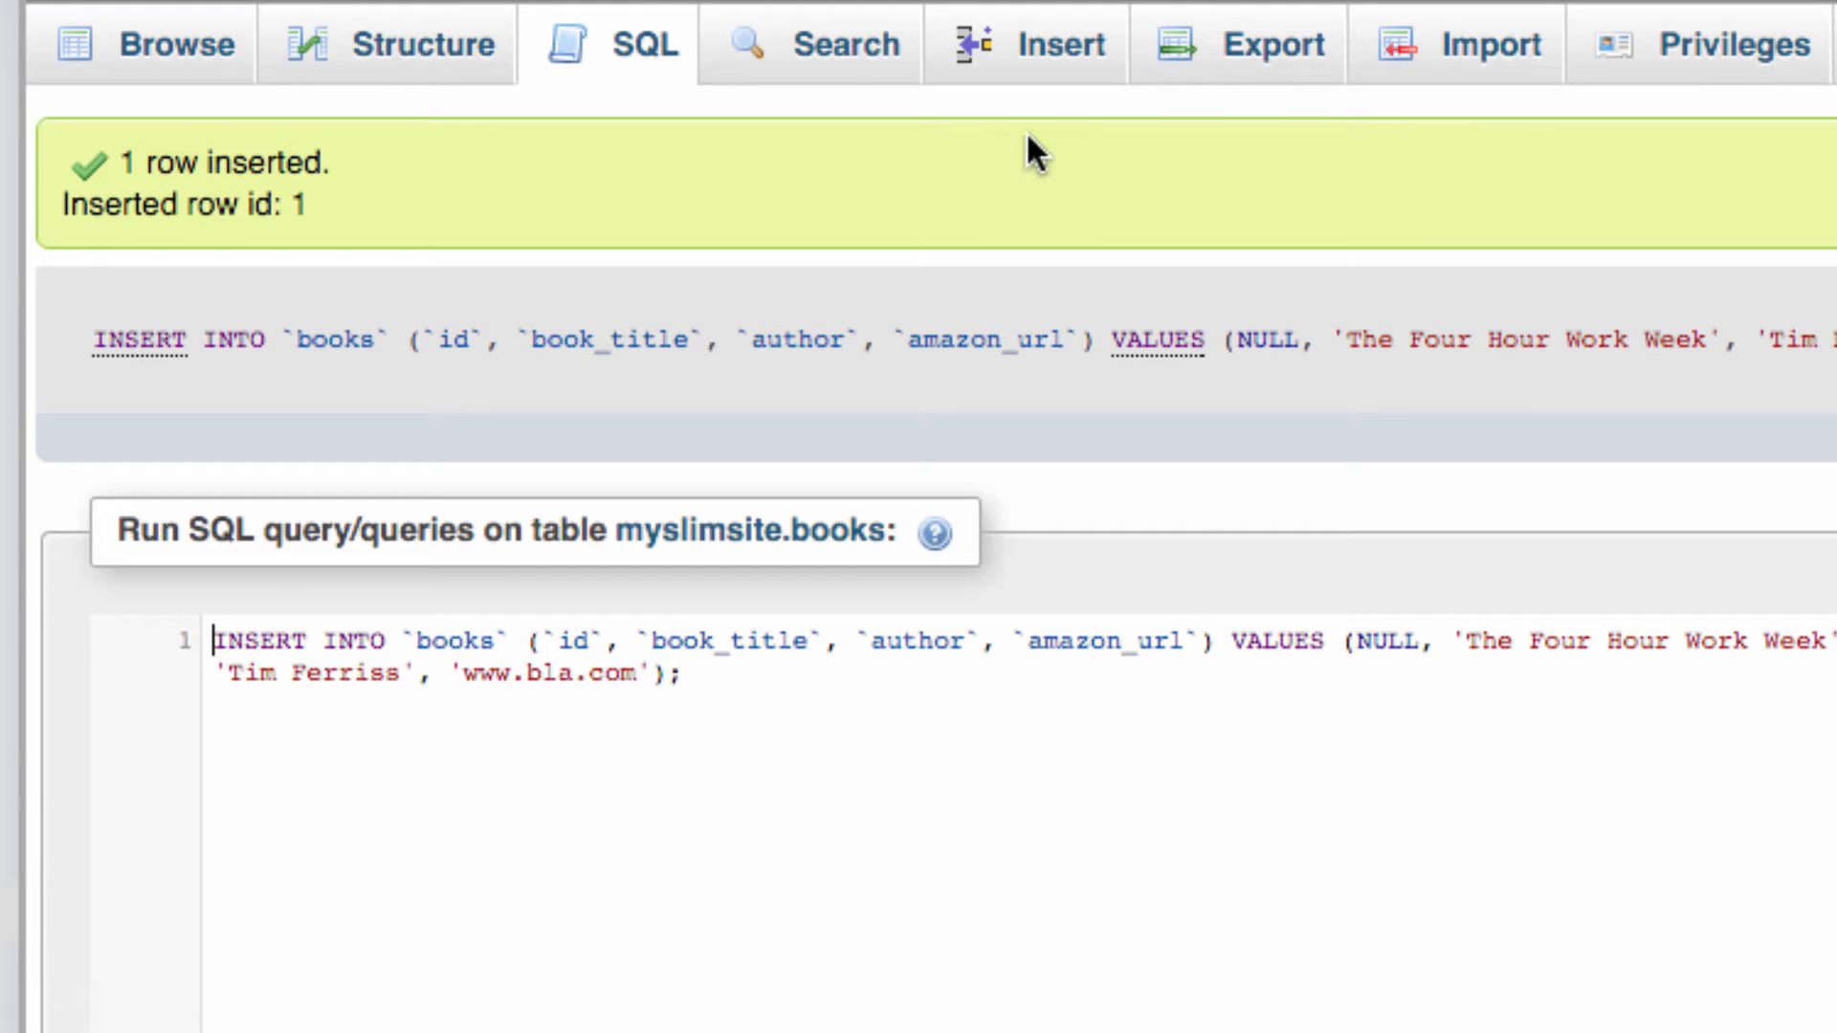
pyautogui.click(1056, 44)
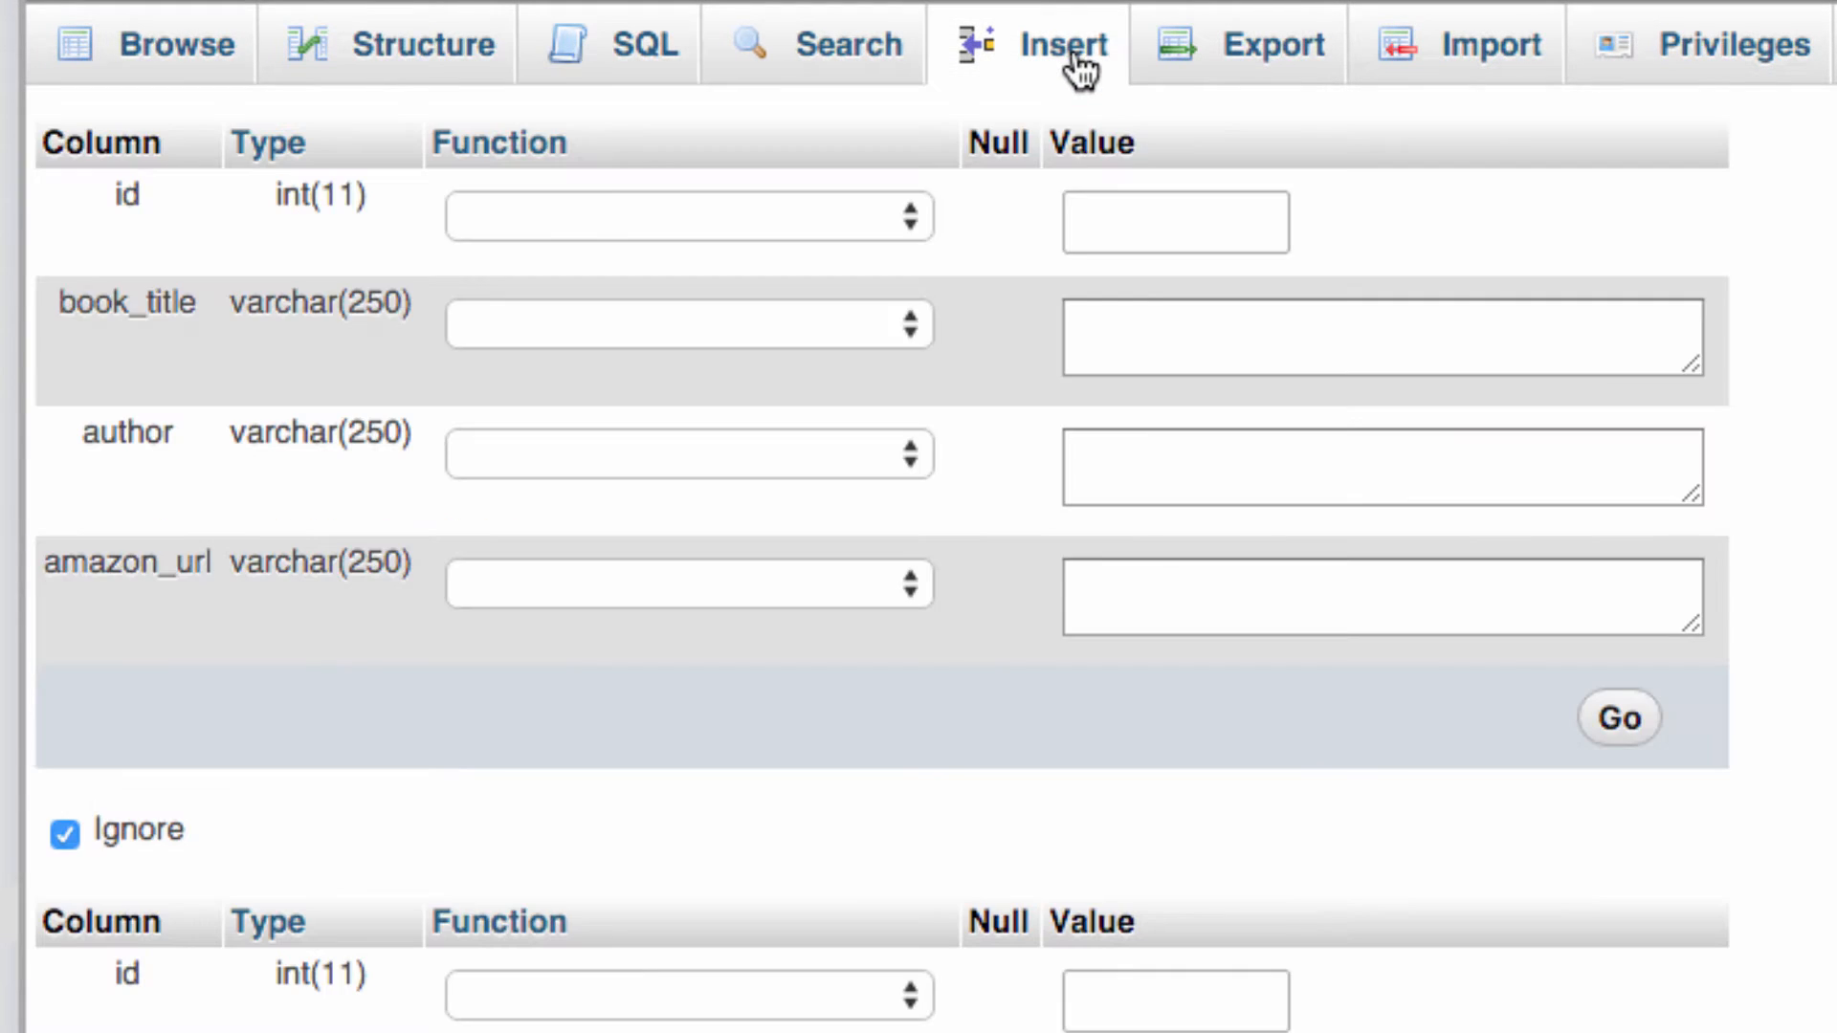
pyautogui.write('Think And Grow R')
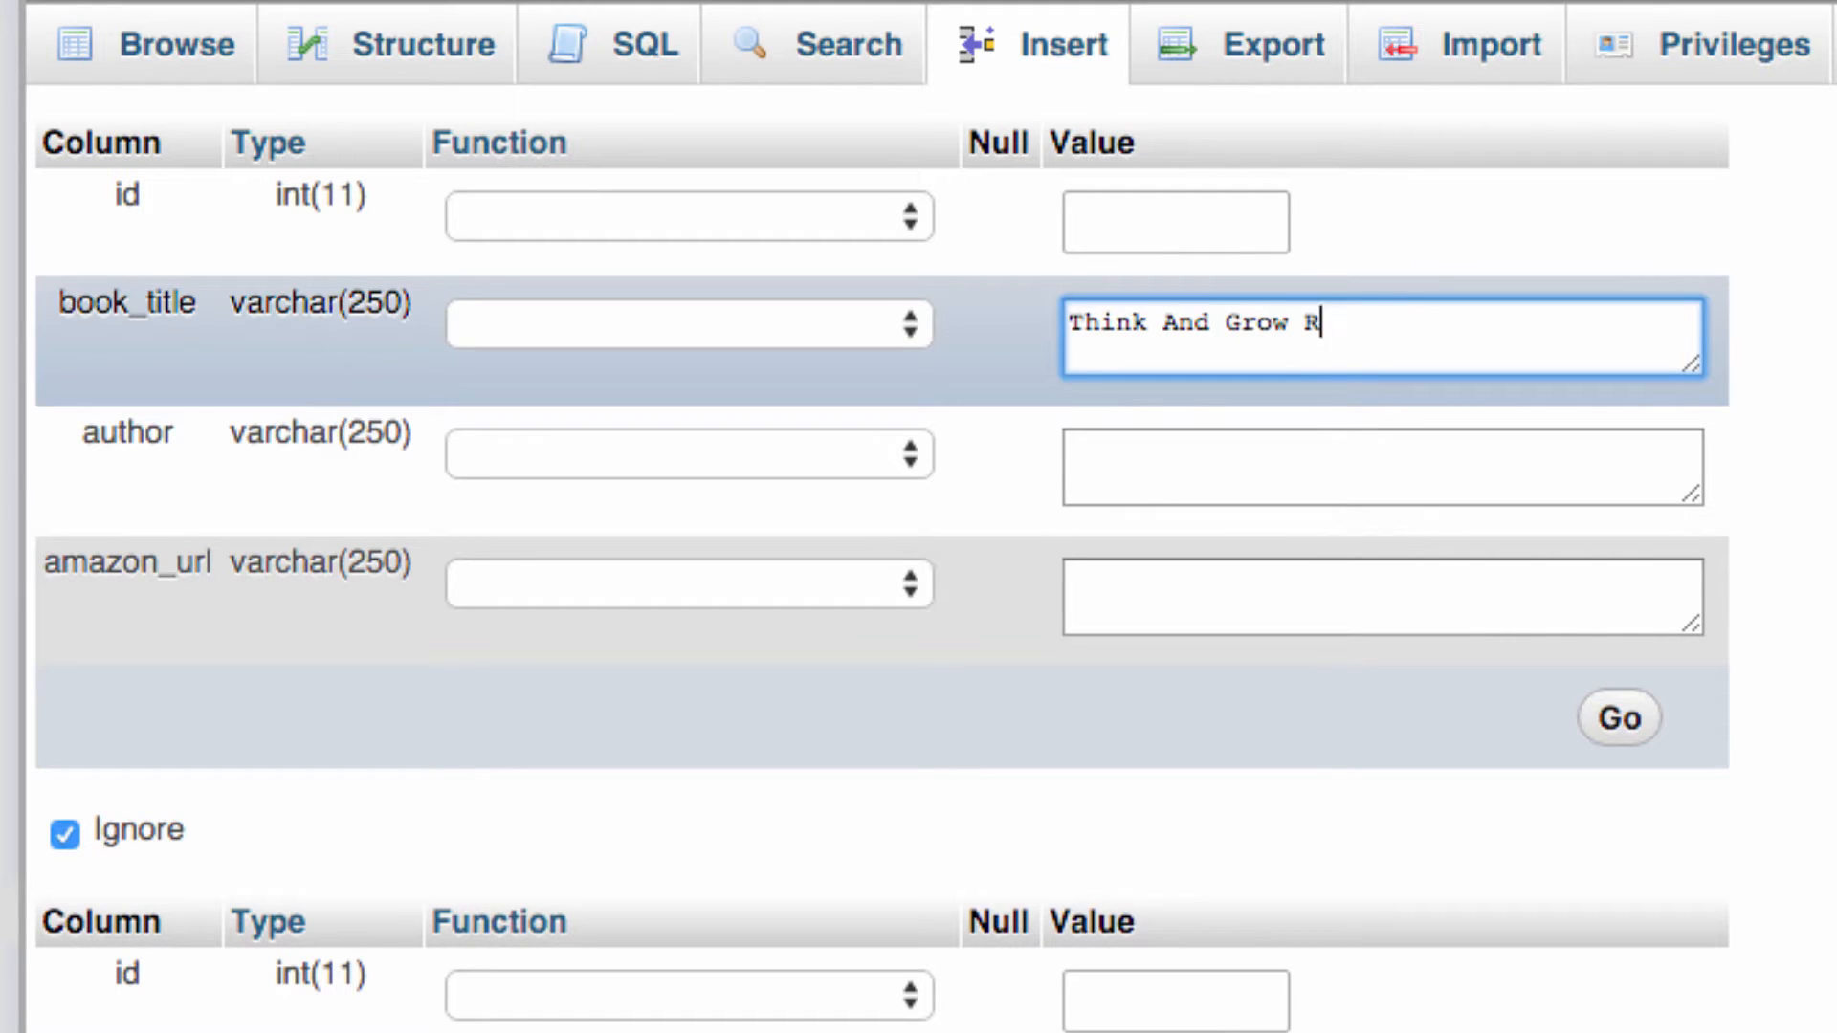
pyautogui.click(1379, 467)
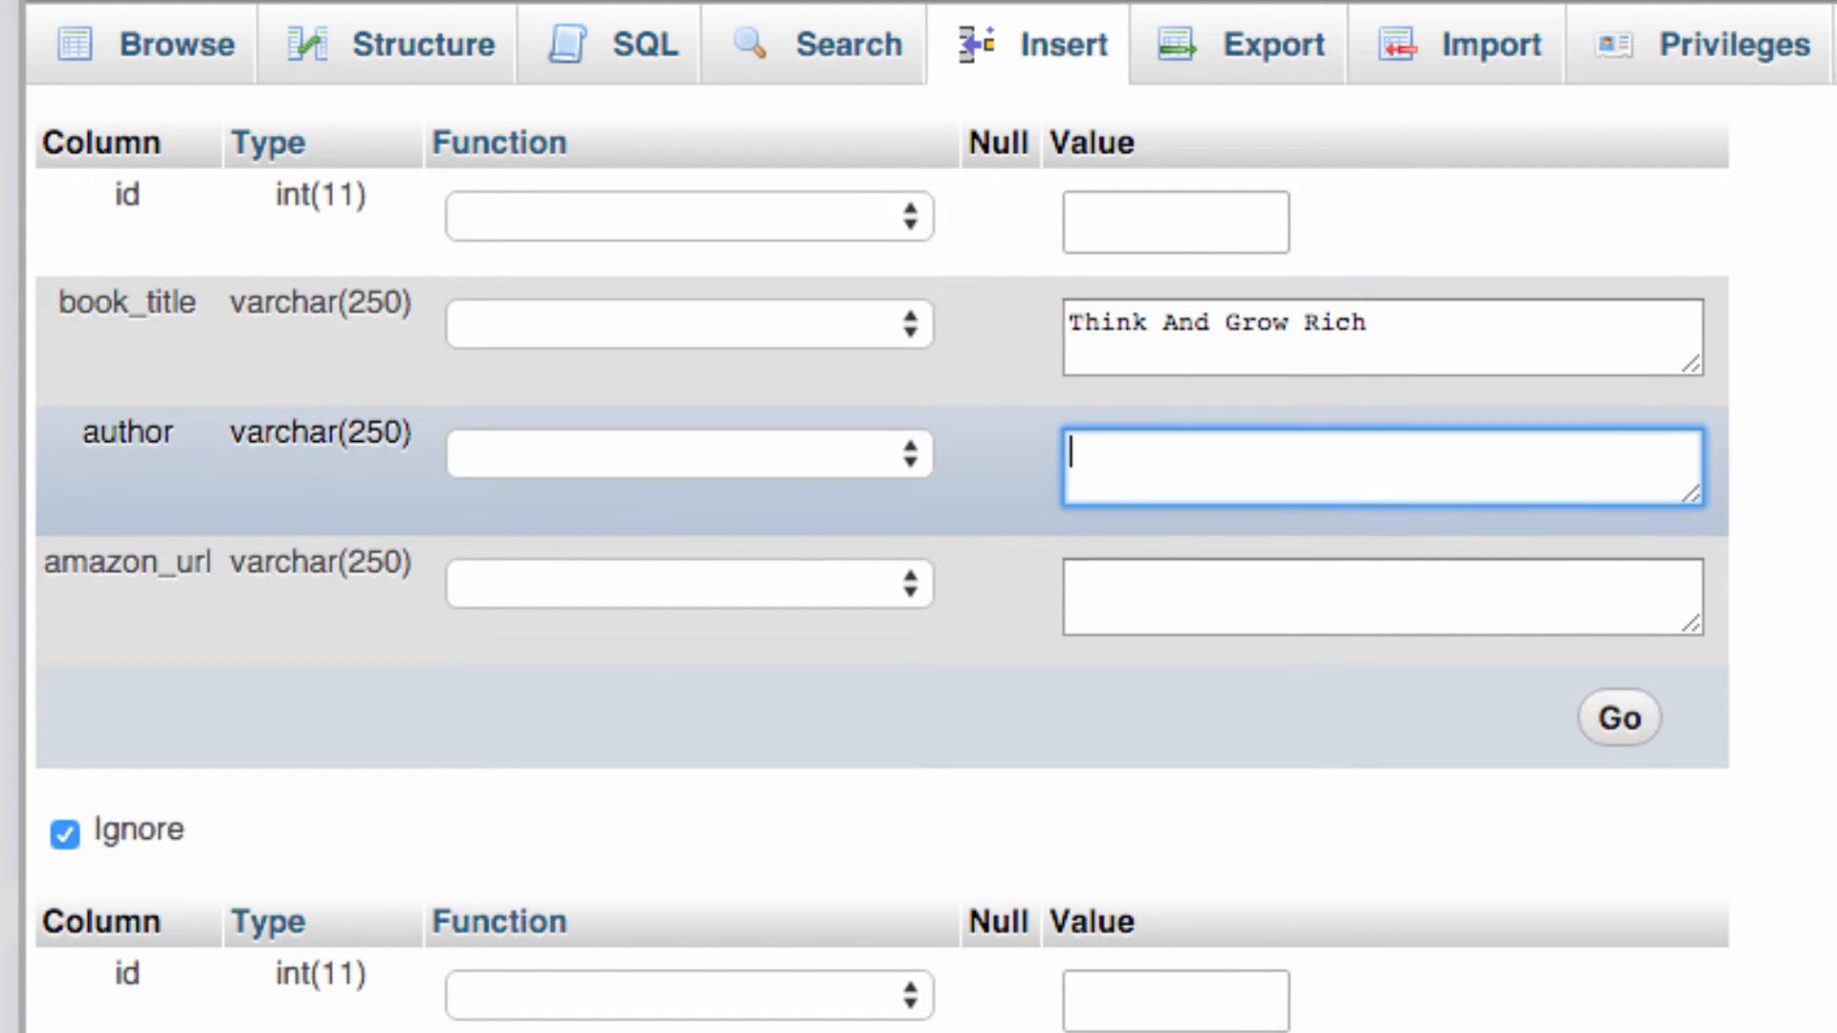
pyautogui.write('Napol')
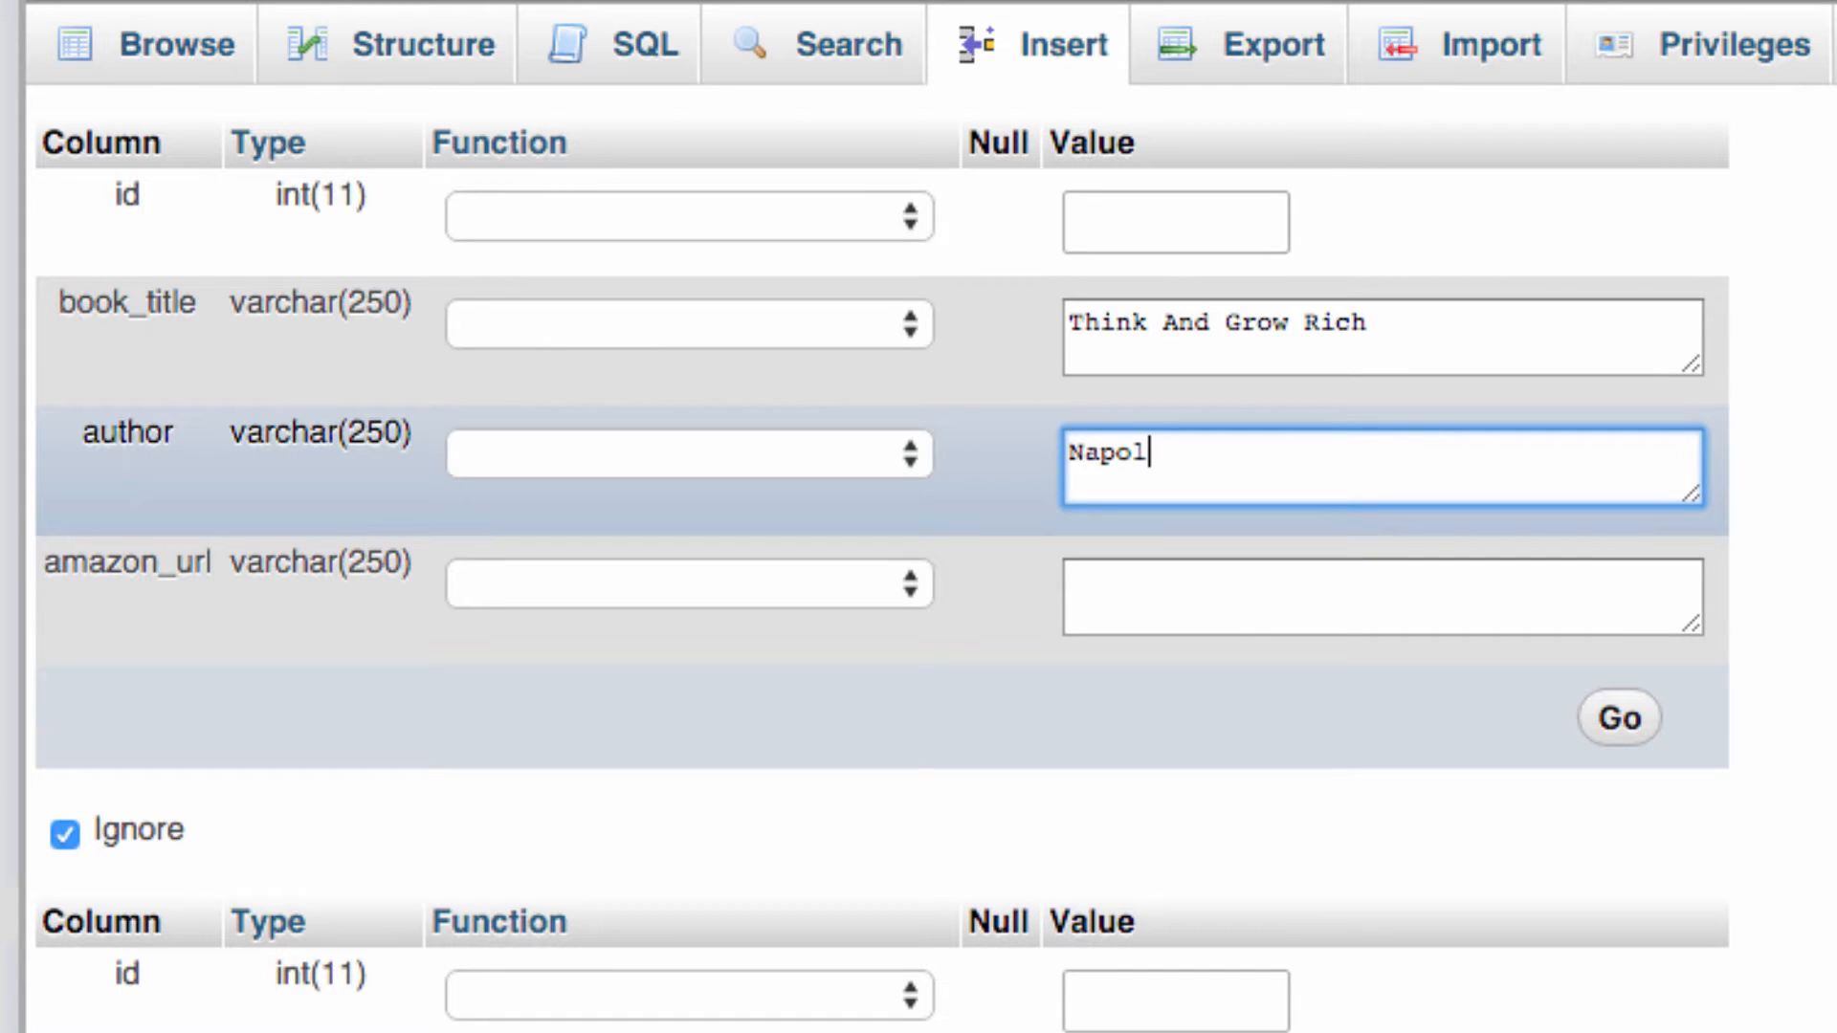
pyautogui.write('eon Hill')
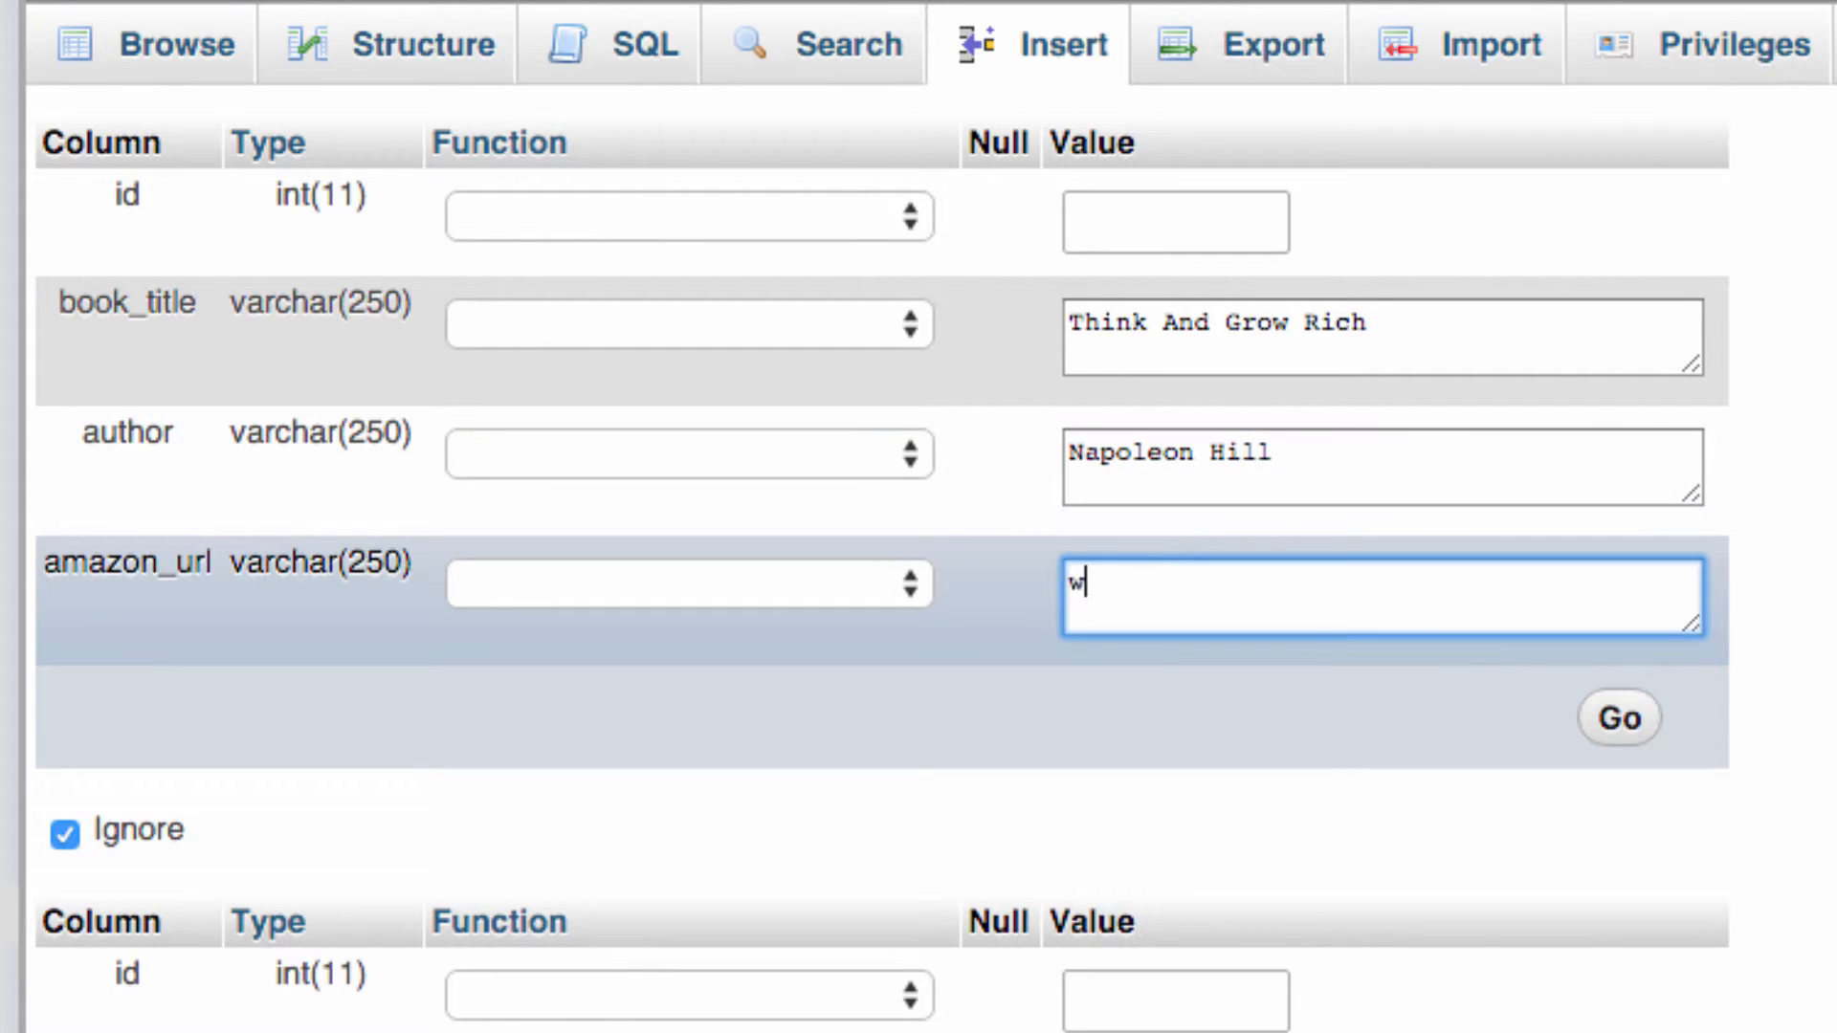
pyautogui.write('ww.bla.com')
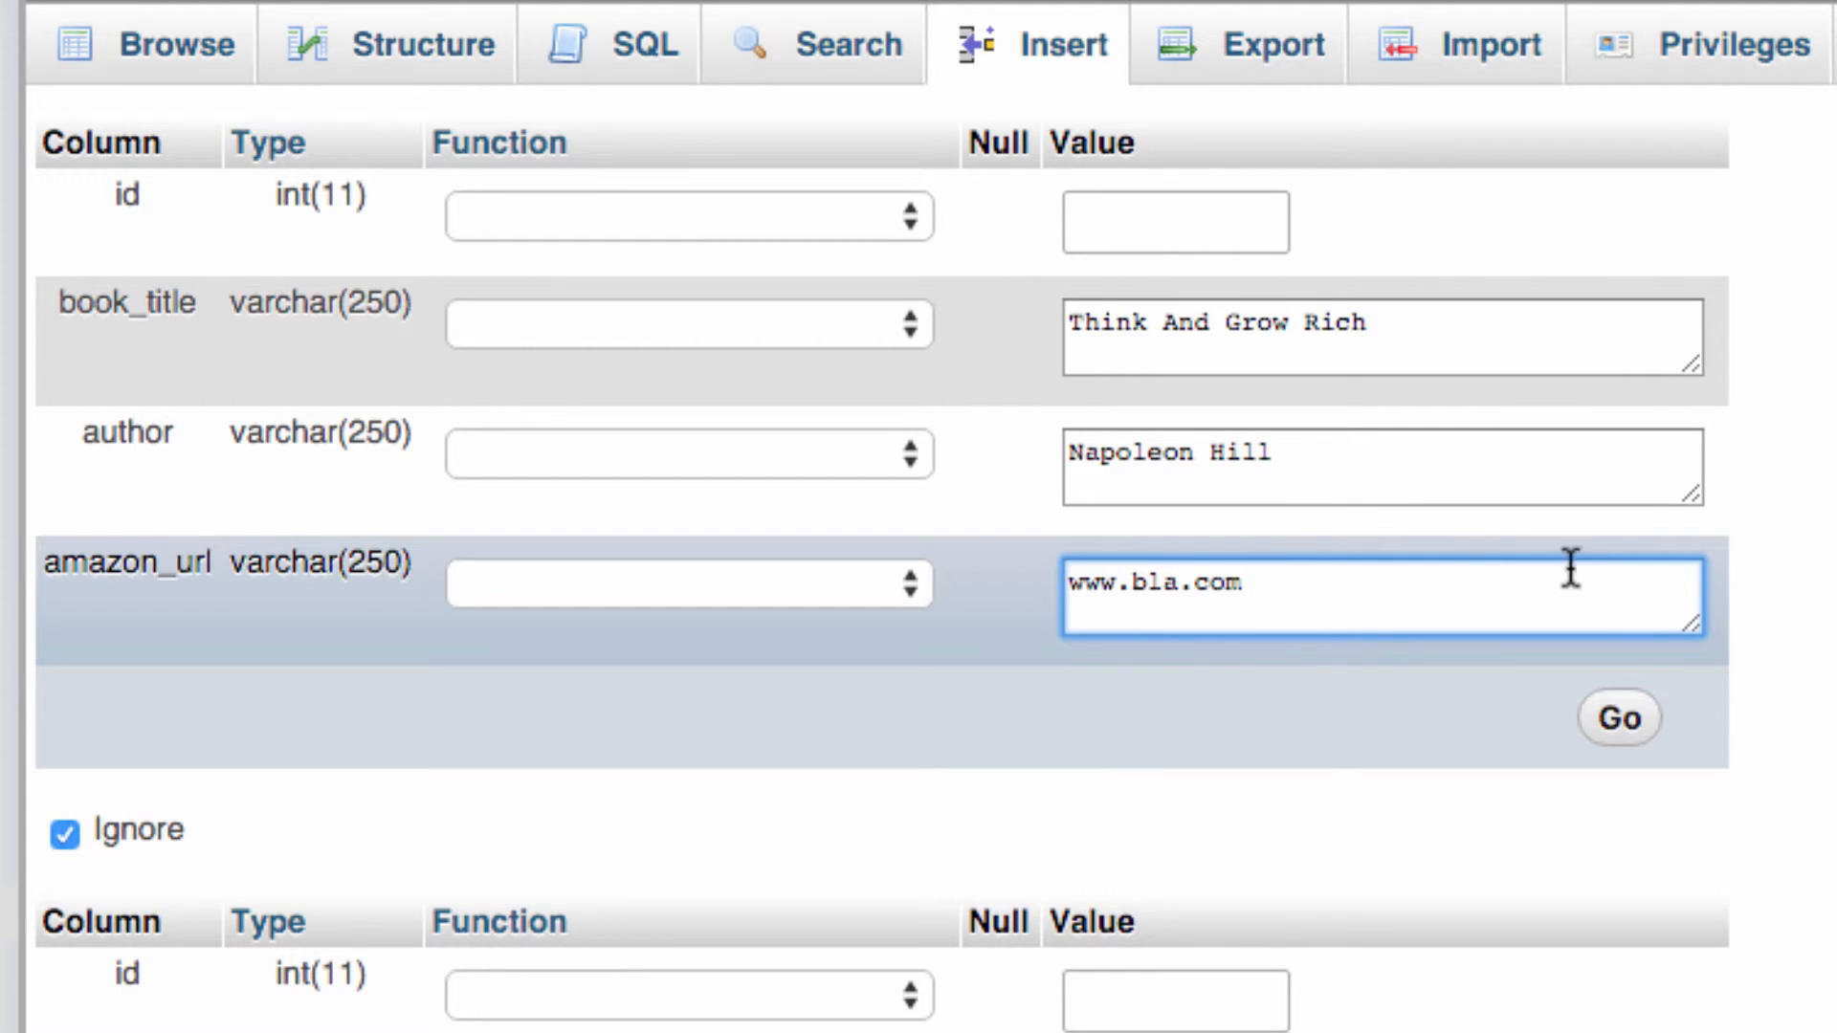
pyautogui.click(1623, 717)
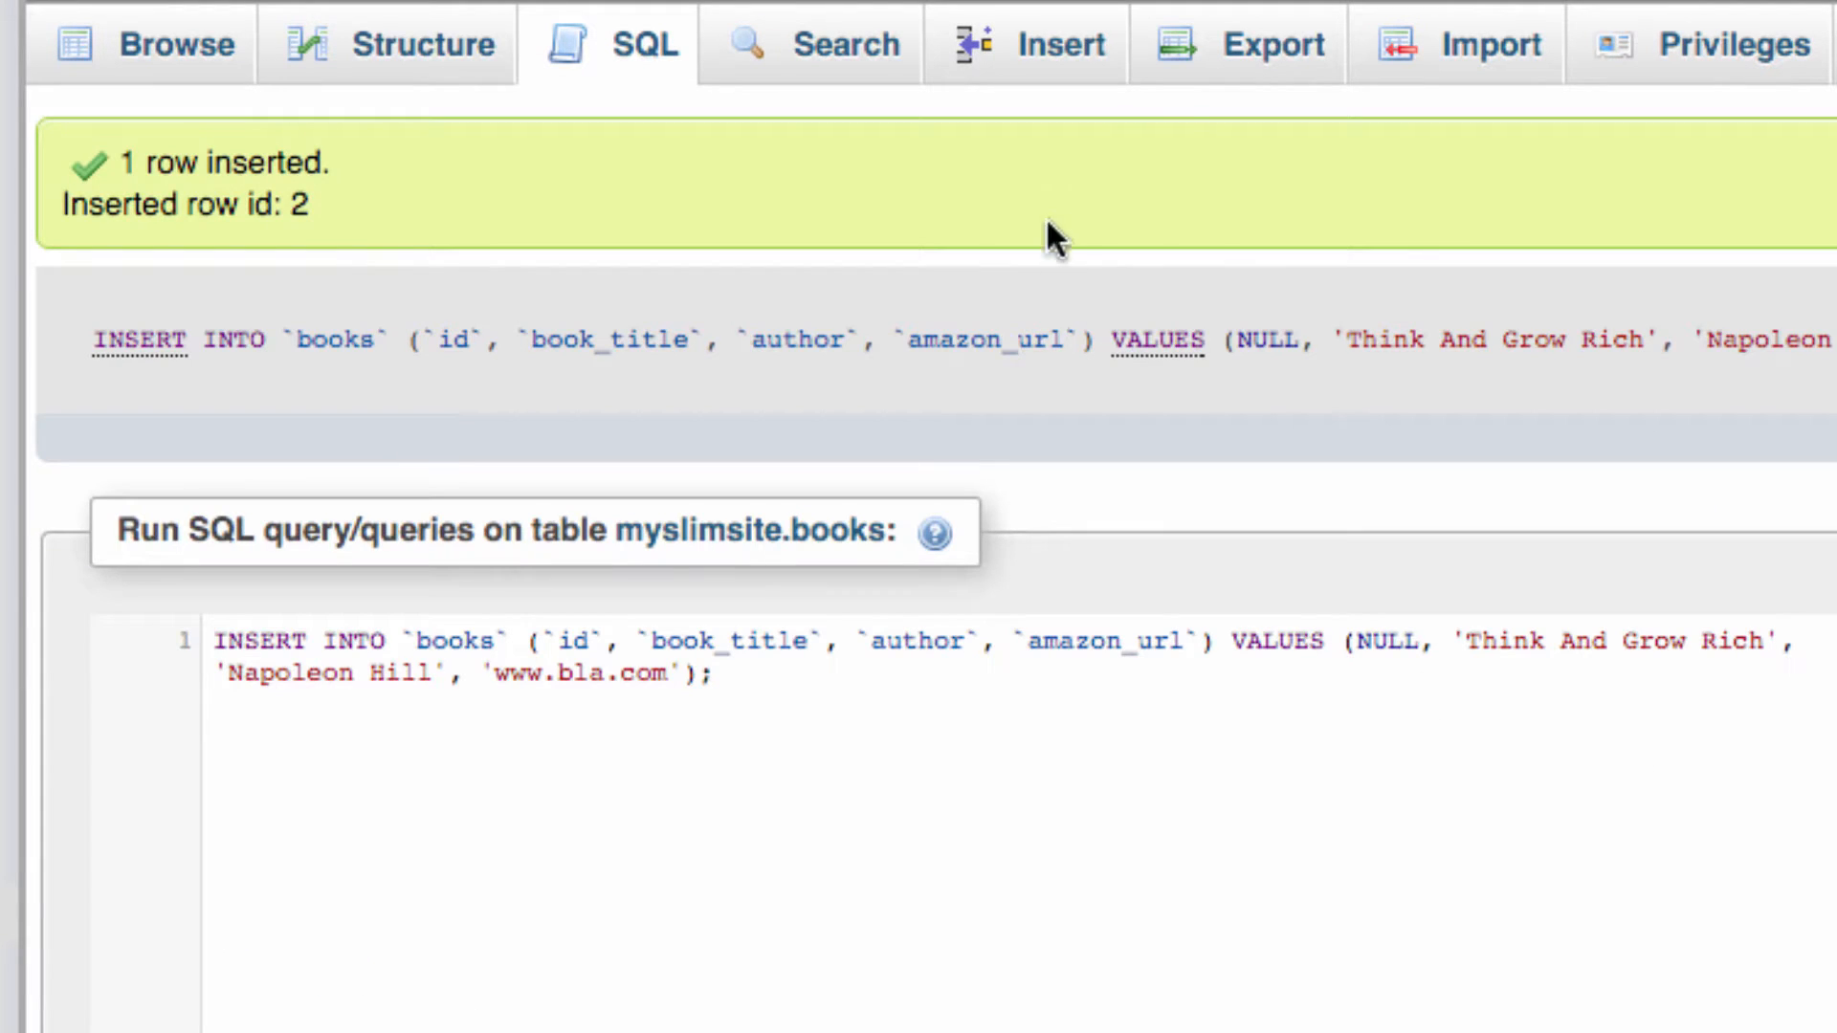
# Step: Insert 'How To Win Friends And Influence People' by Dale Carnegie, then browse the books
pyautogui.click(1058, 44)
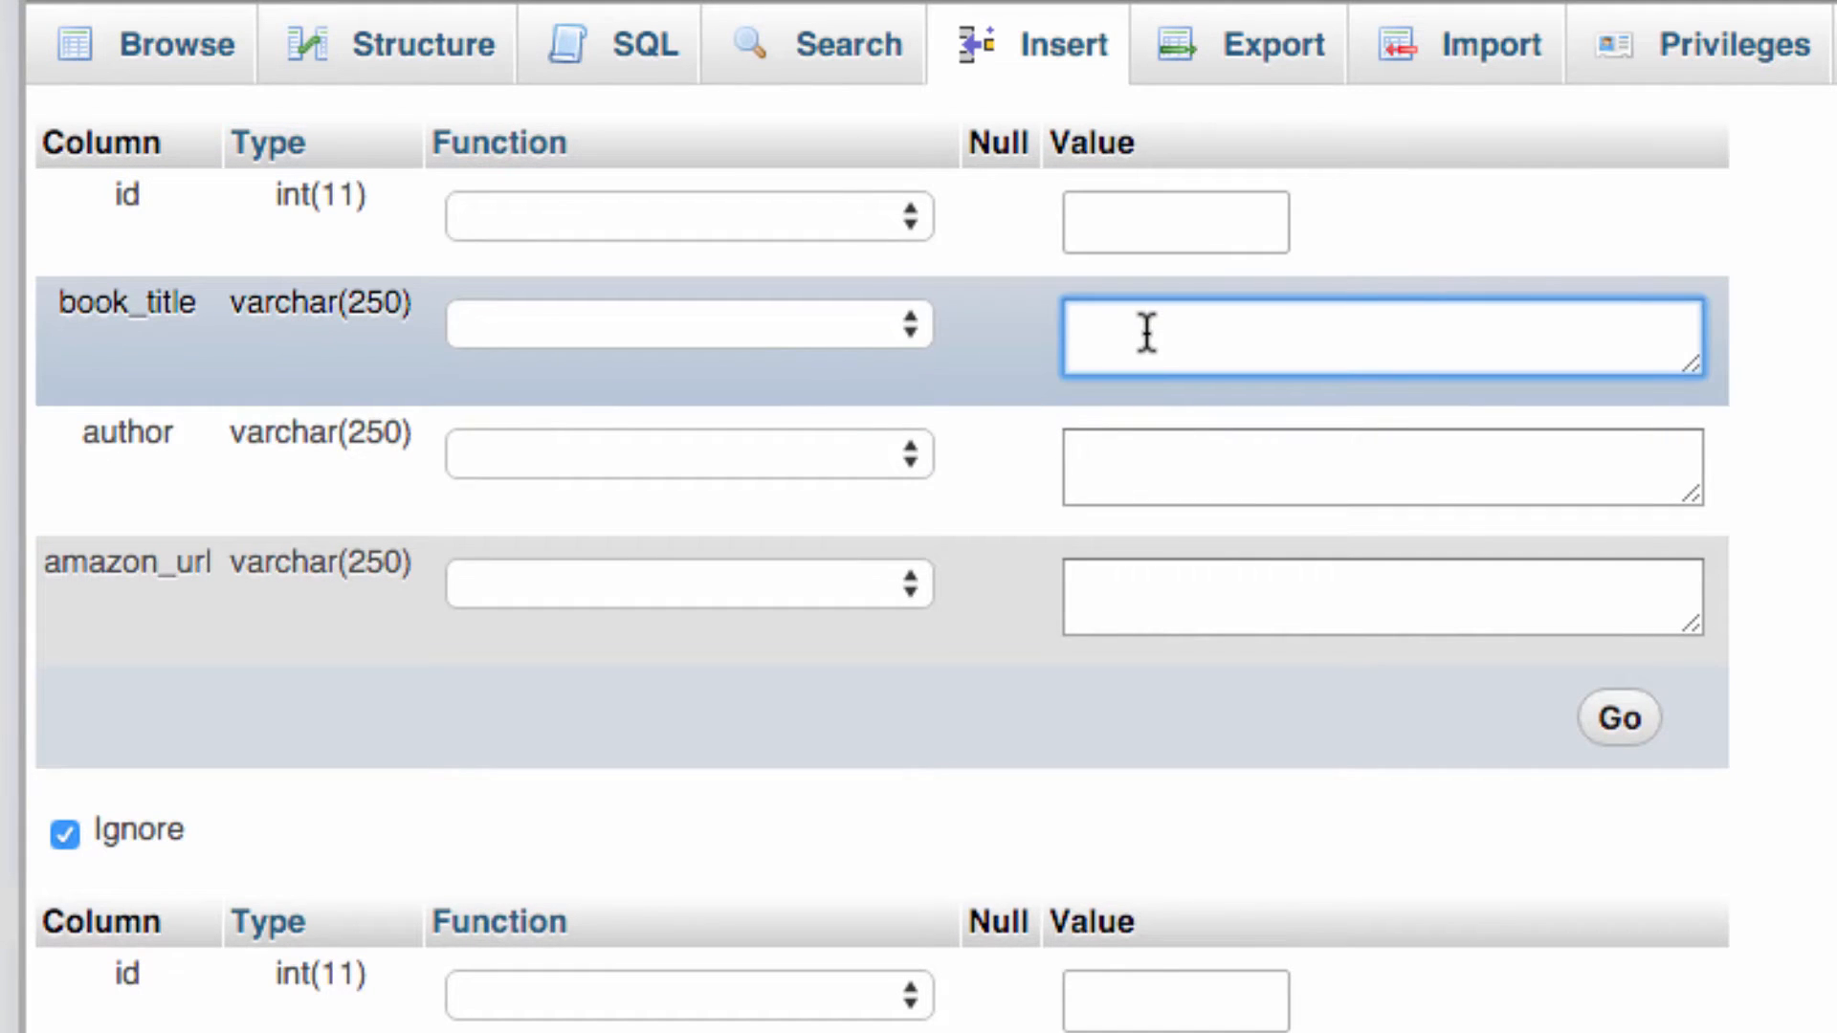
pyautogui.write('How To Win')
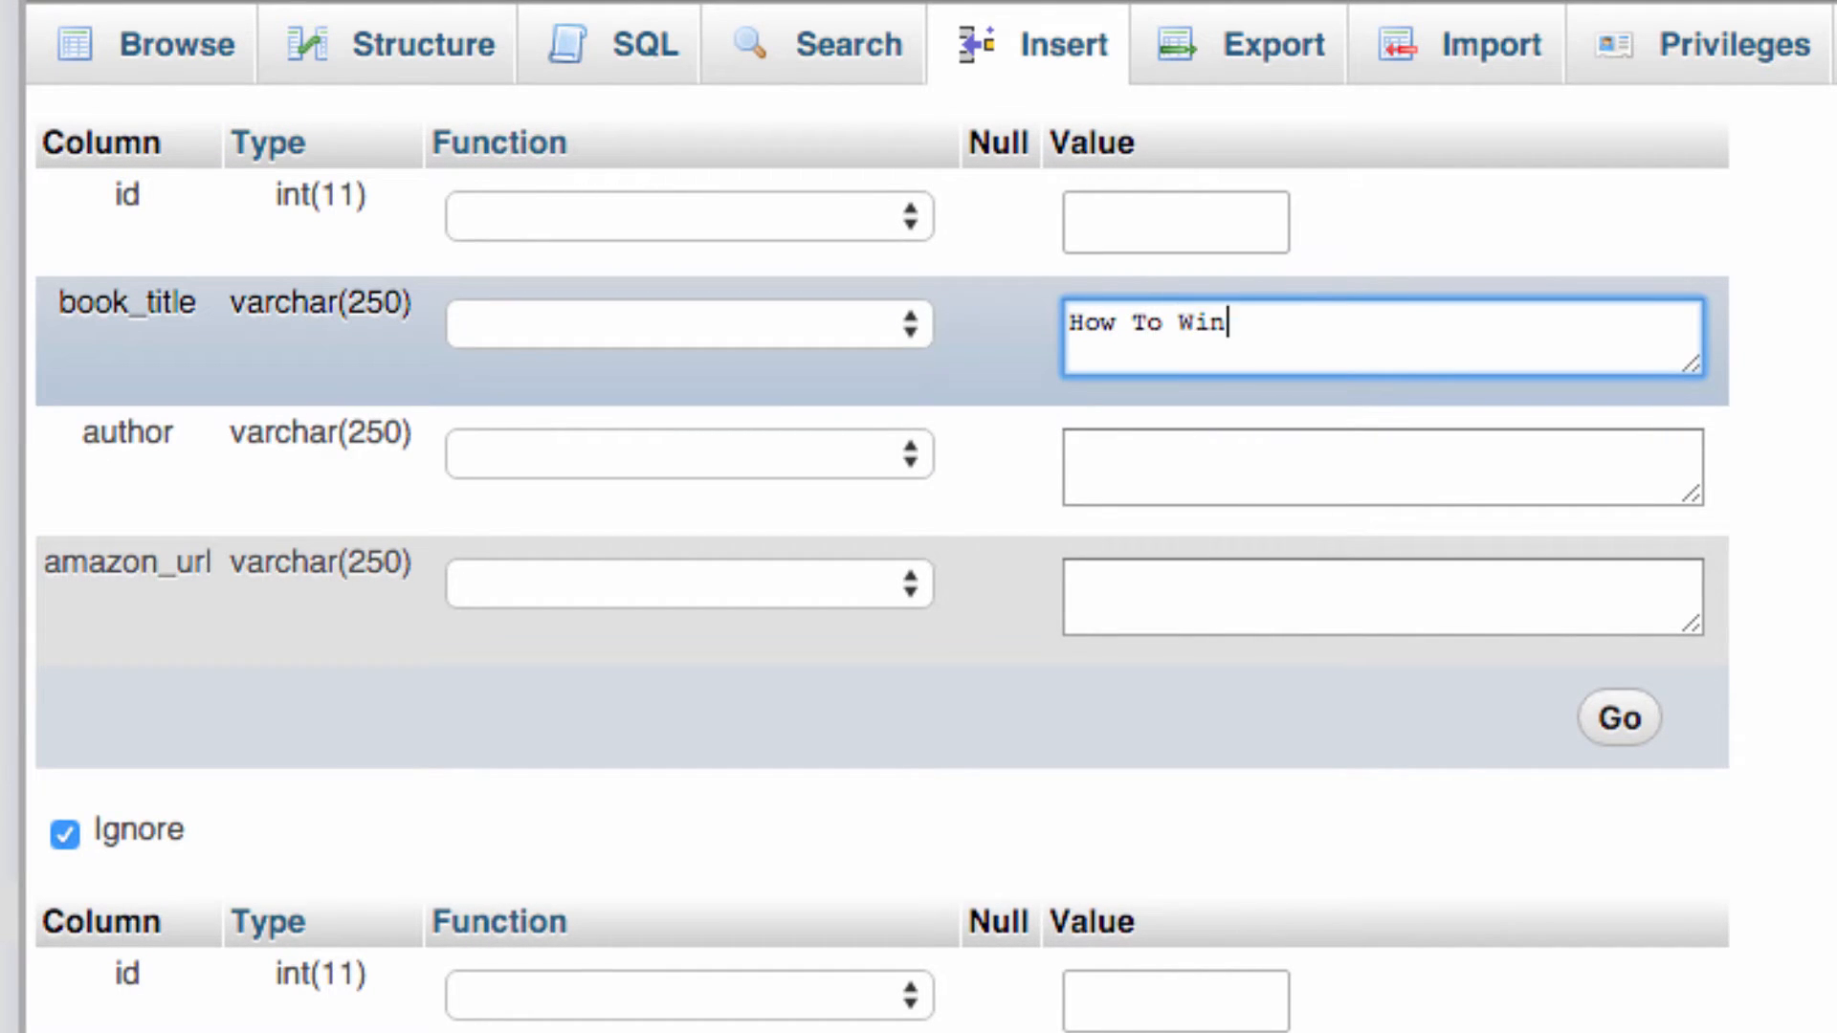
pyautogui.write('Friend')
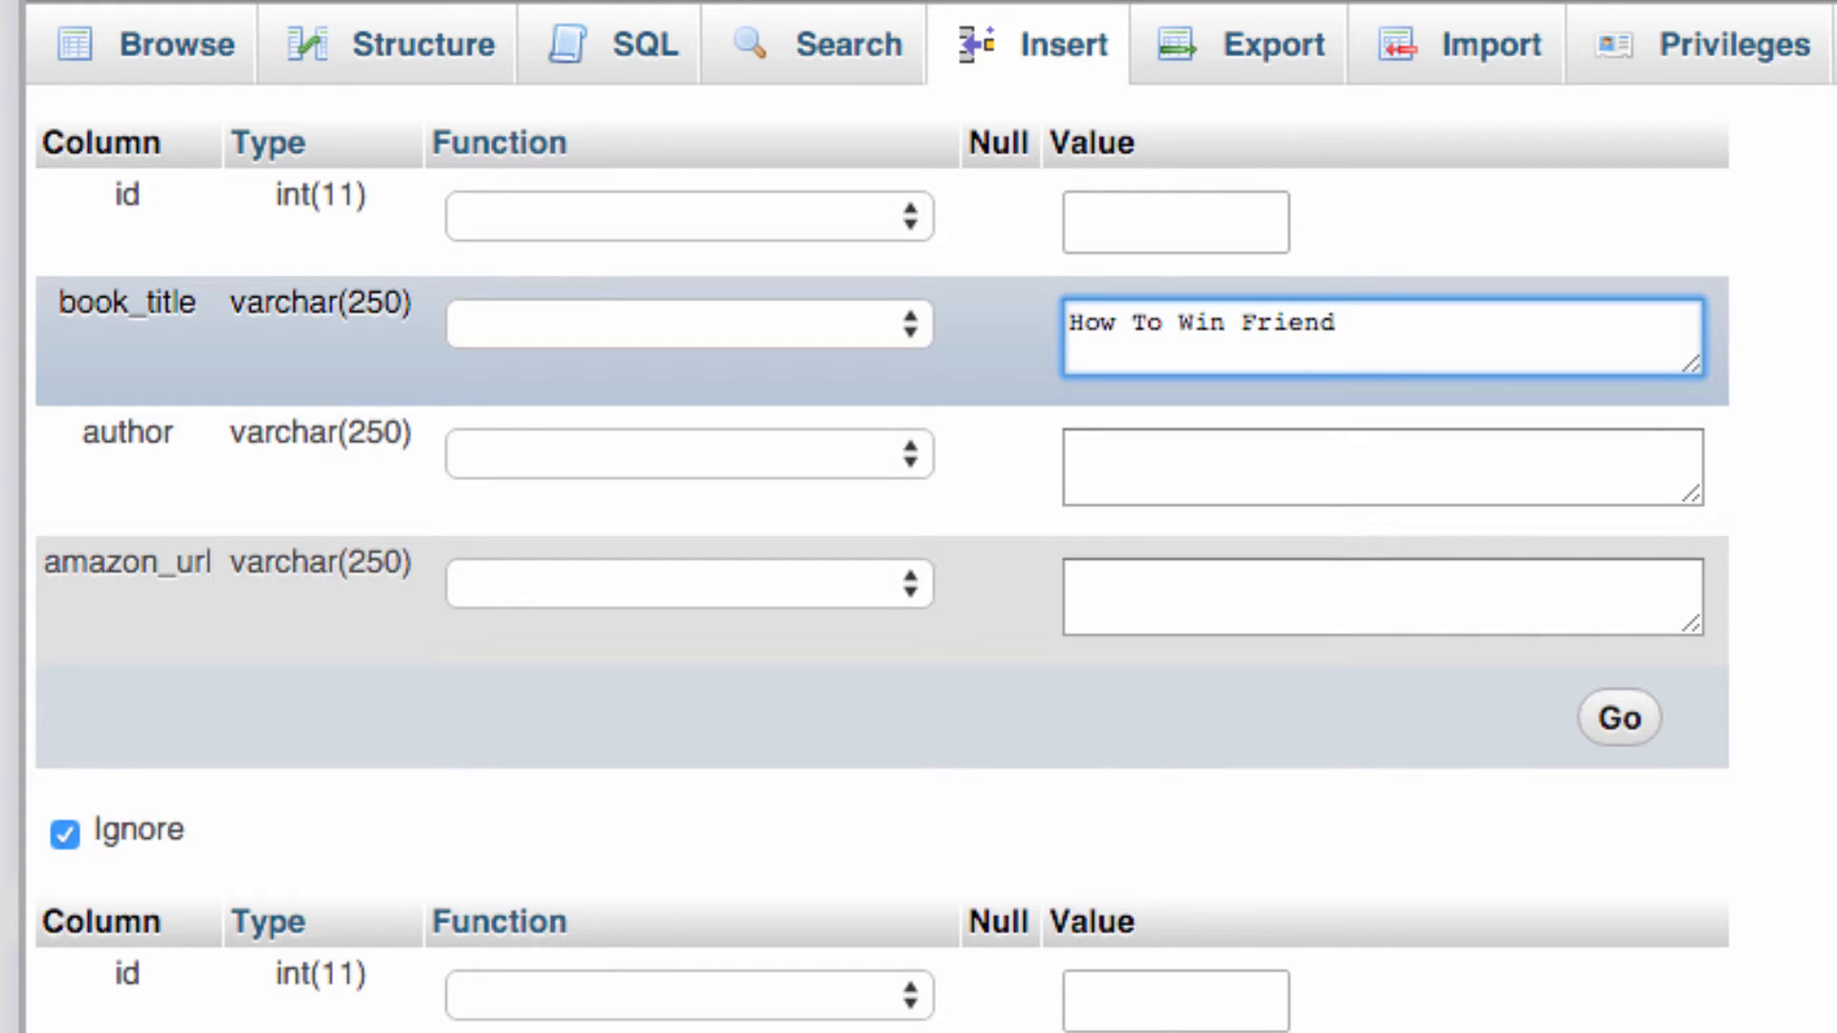
pyautogui.write('s And Influence People')
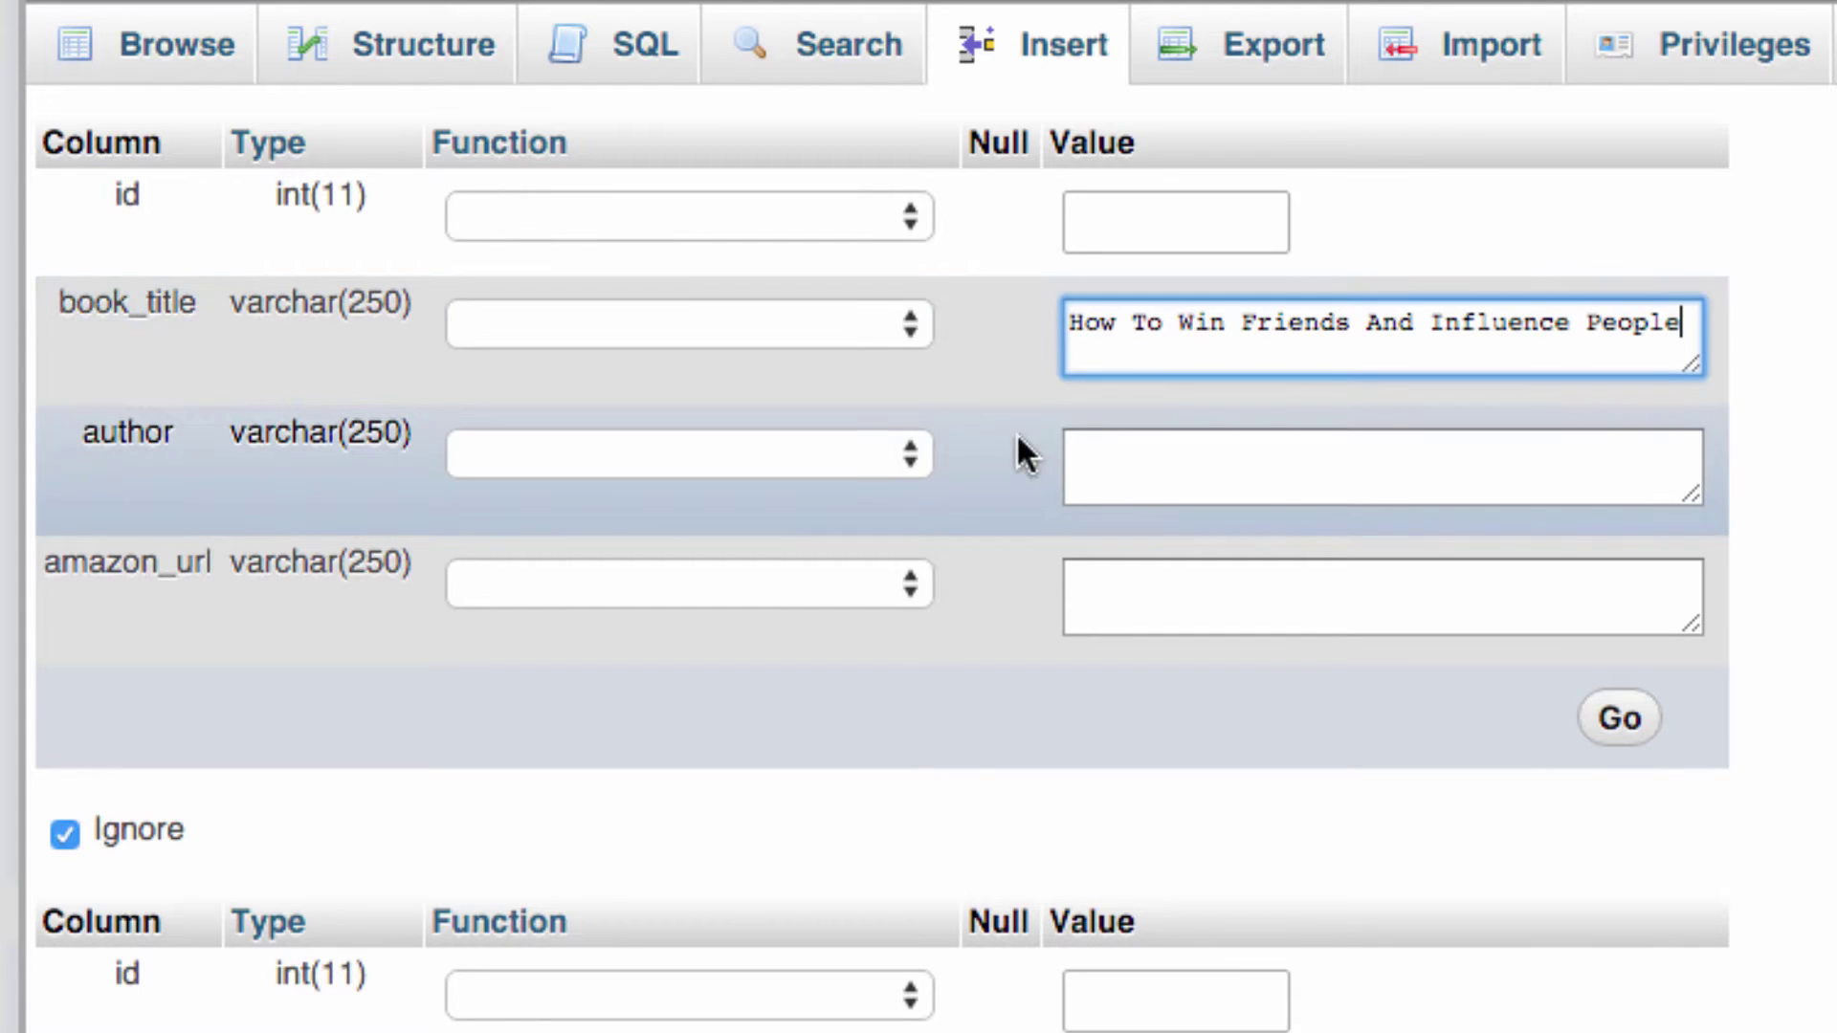
pyautogui.write('Dale Carnegie')
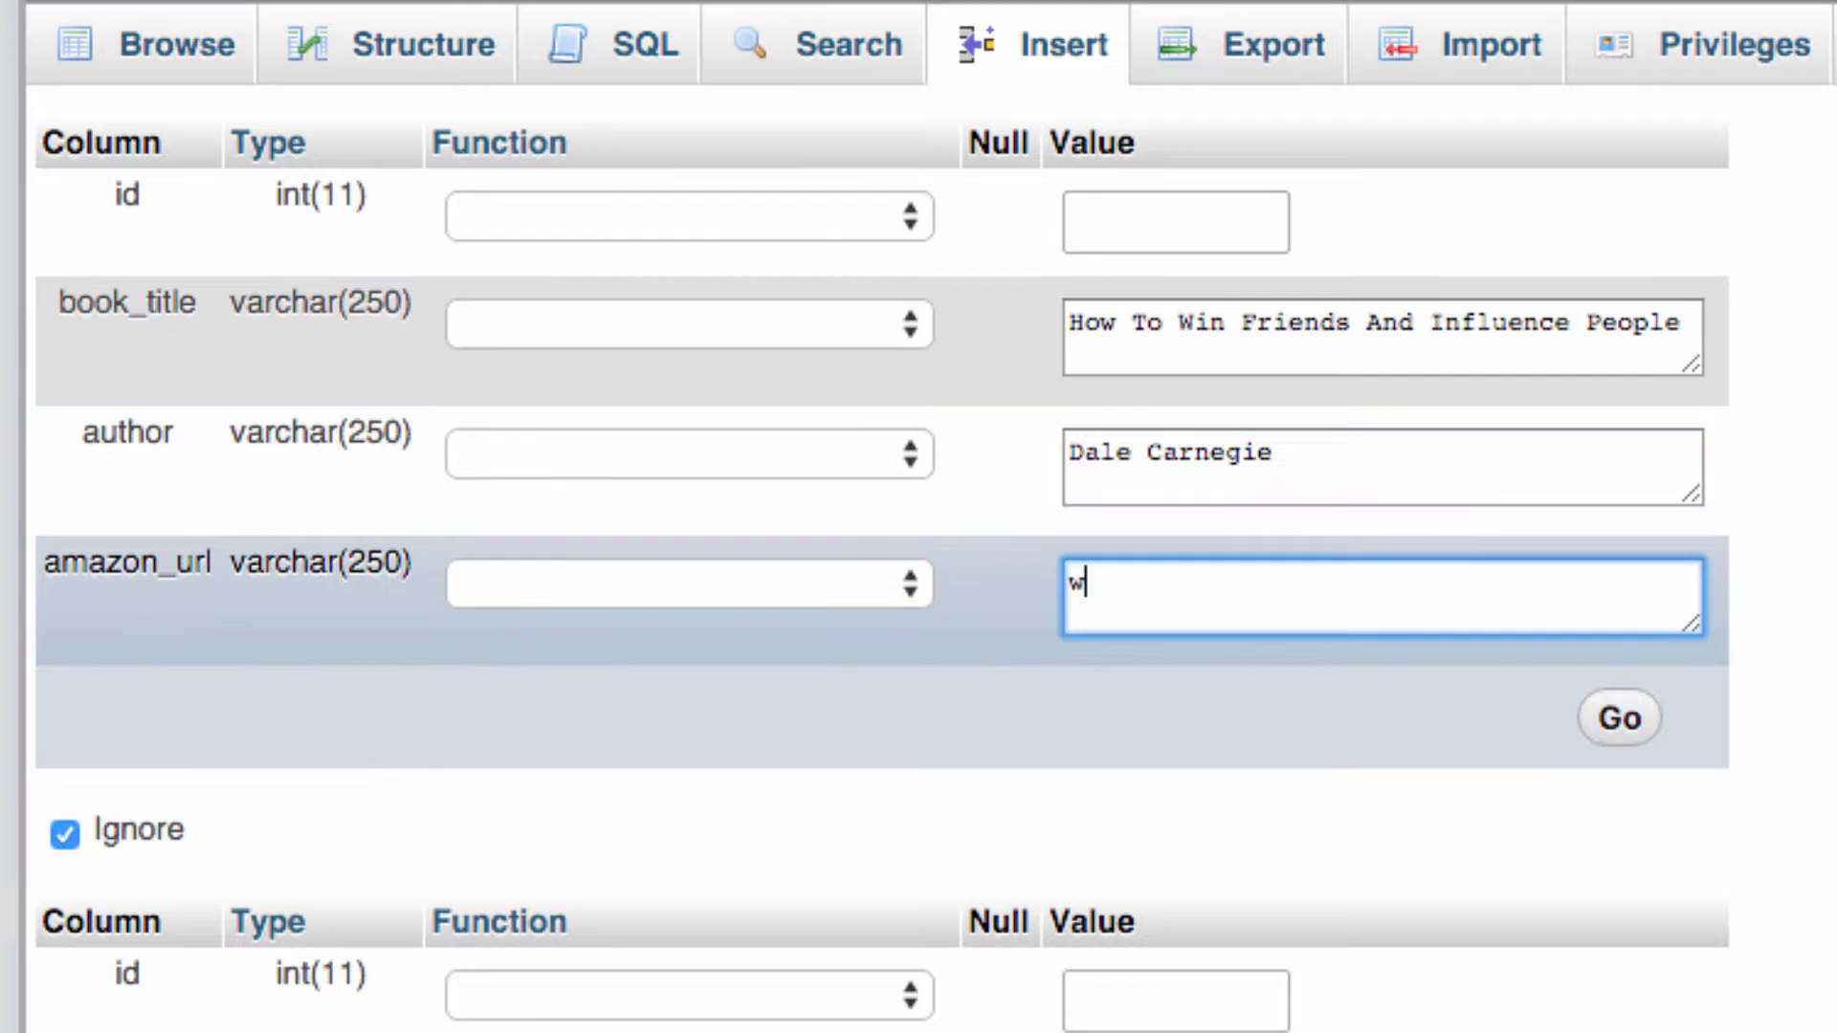
pyautogui.write('ww.bla.com')
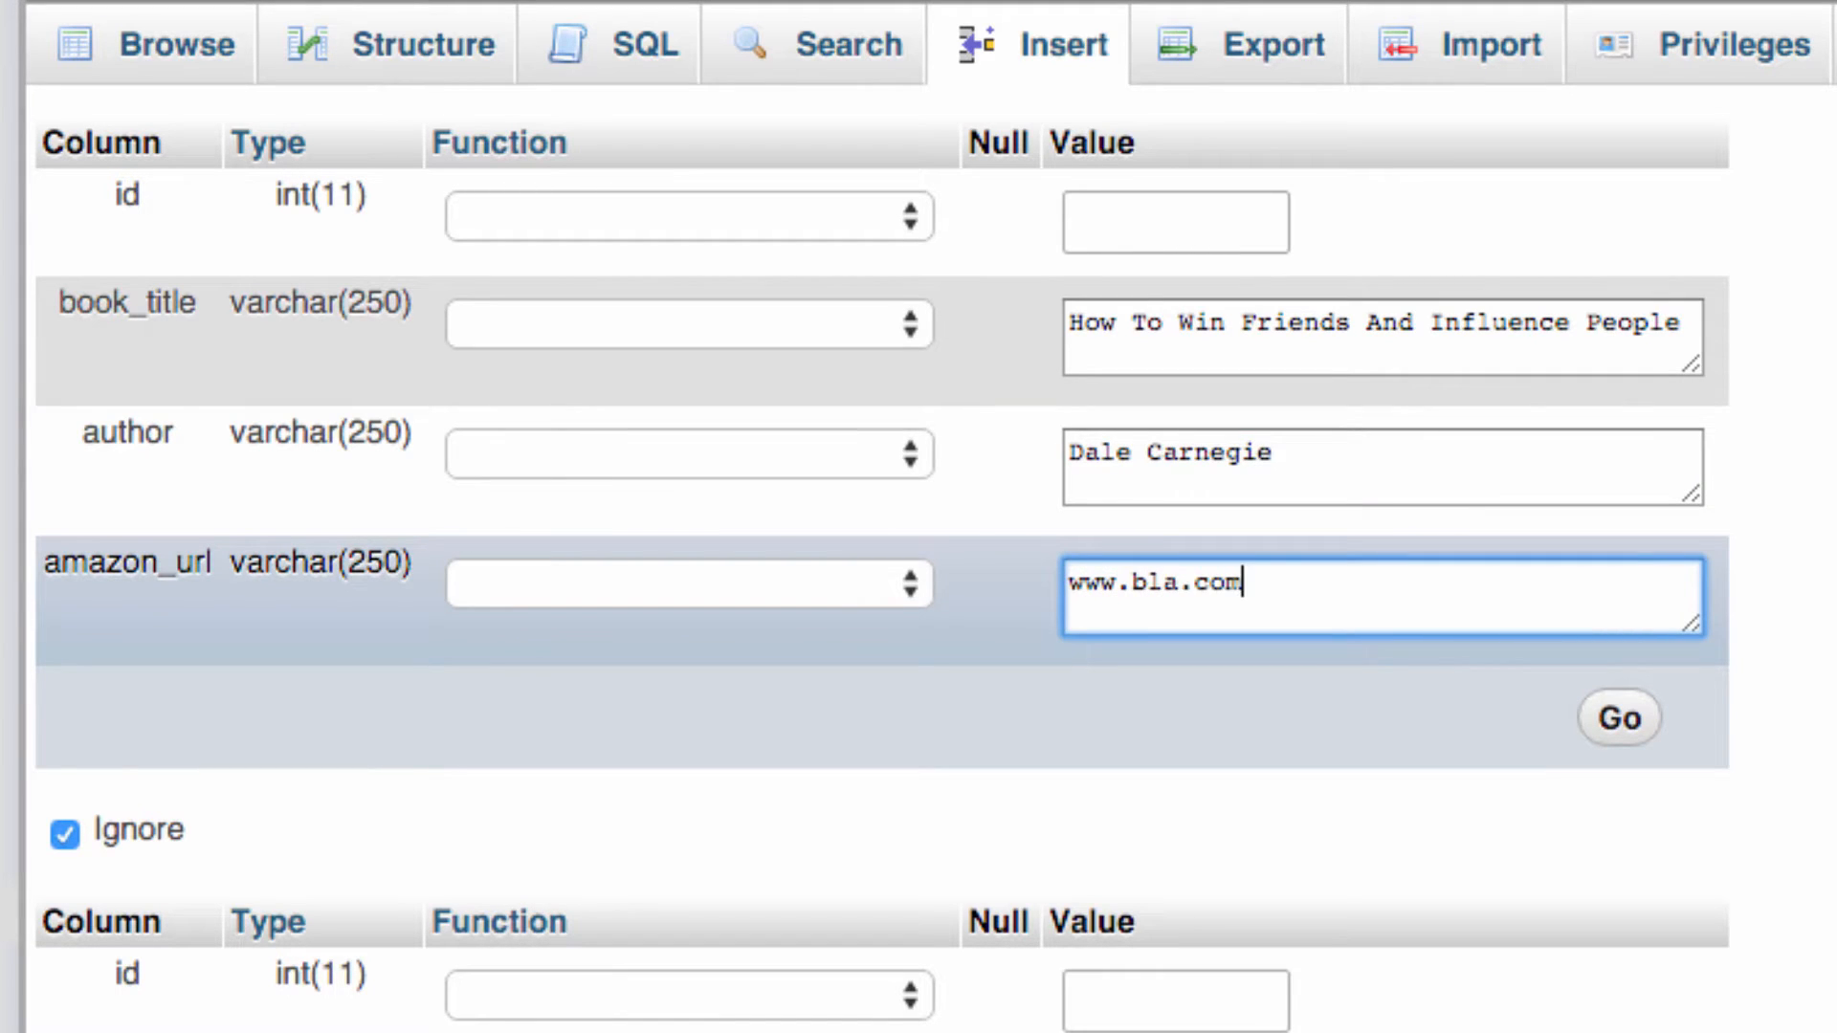
pyautogui.click(1622, 718)
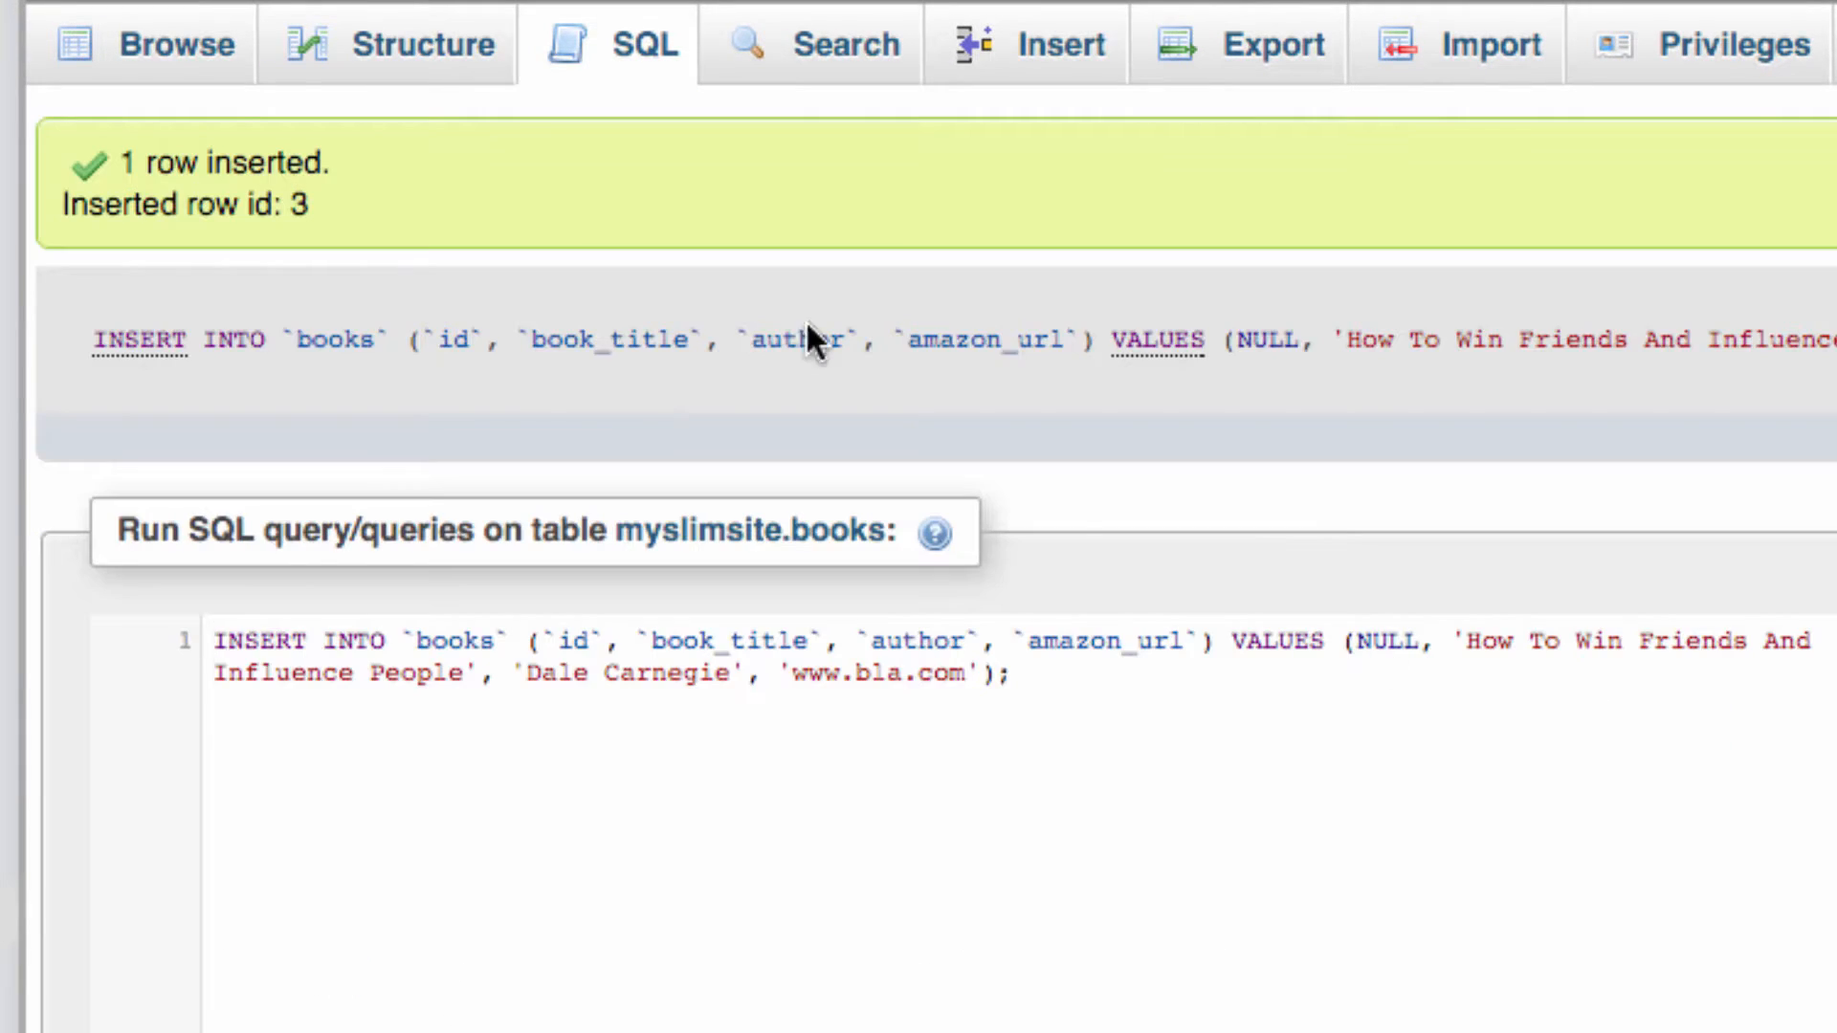
pyautogui.click(164, 44)
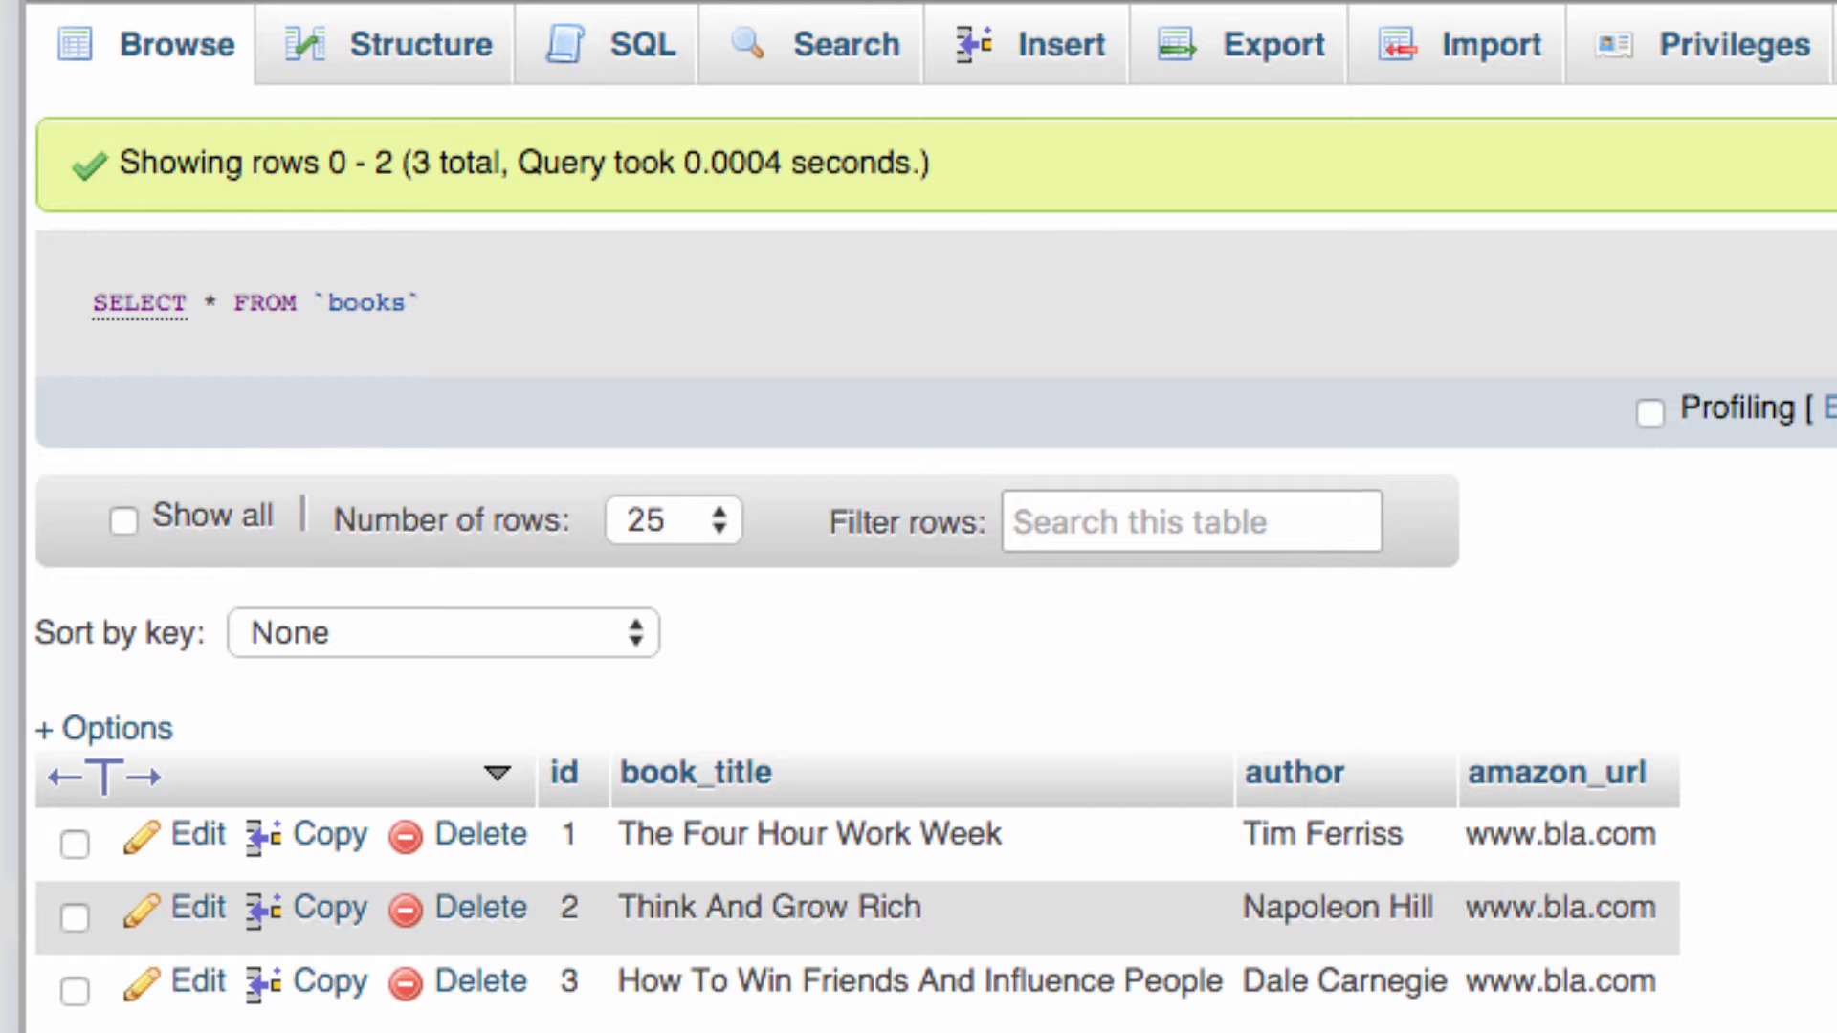
pyautogui.click(431, 64)
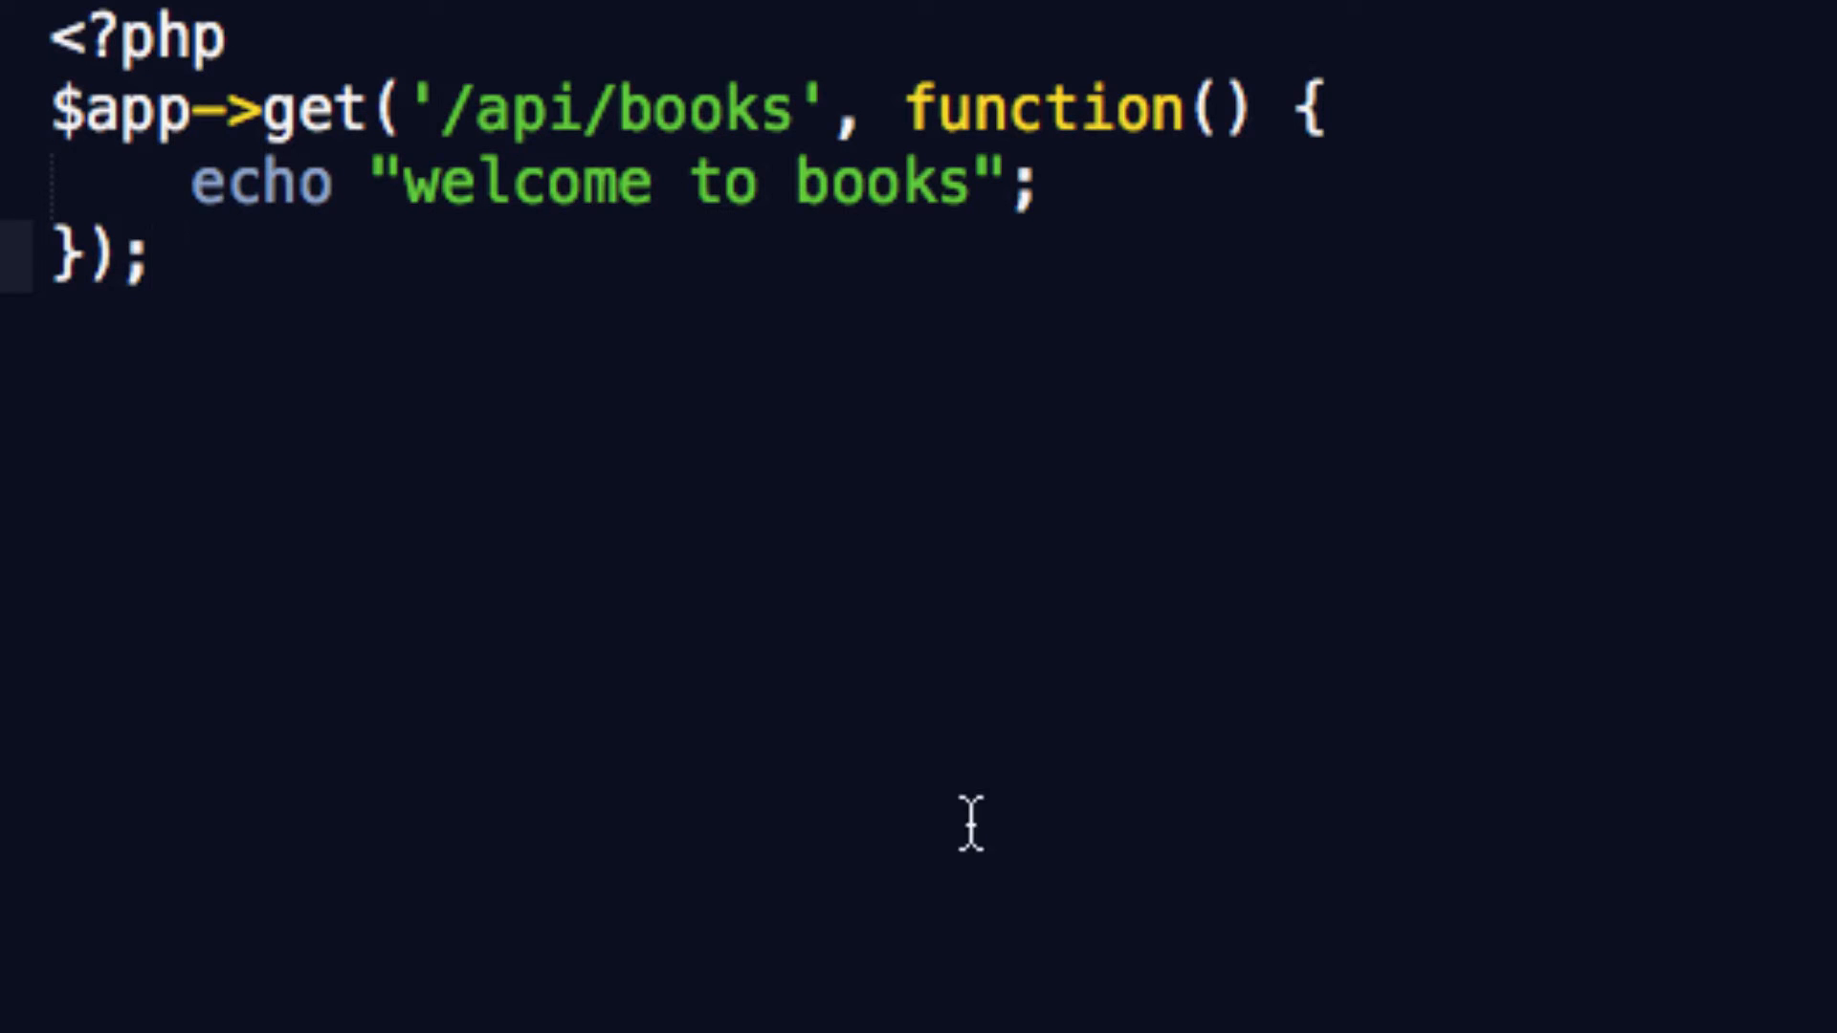
pyautogui.moveTo(395, 189)
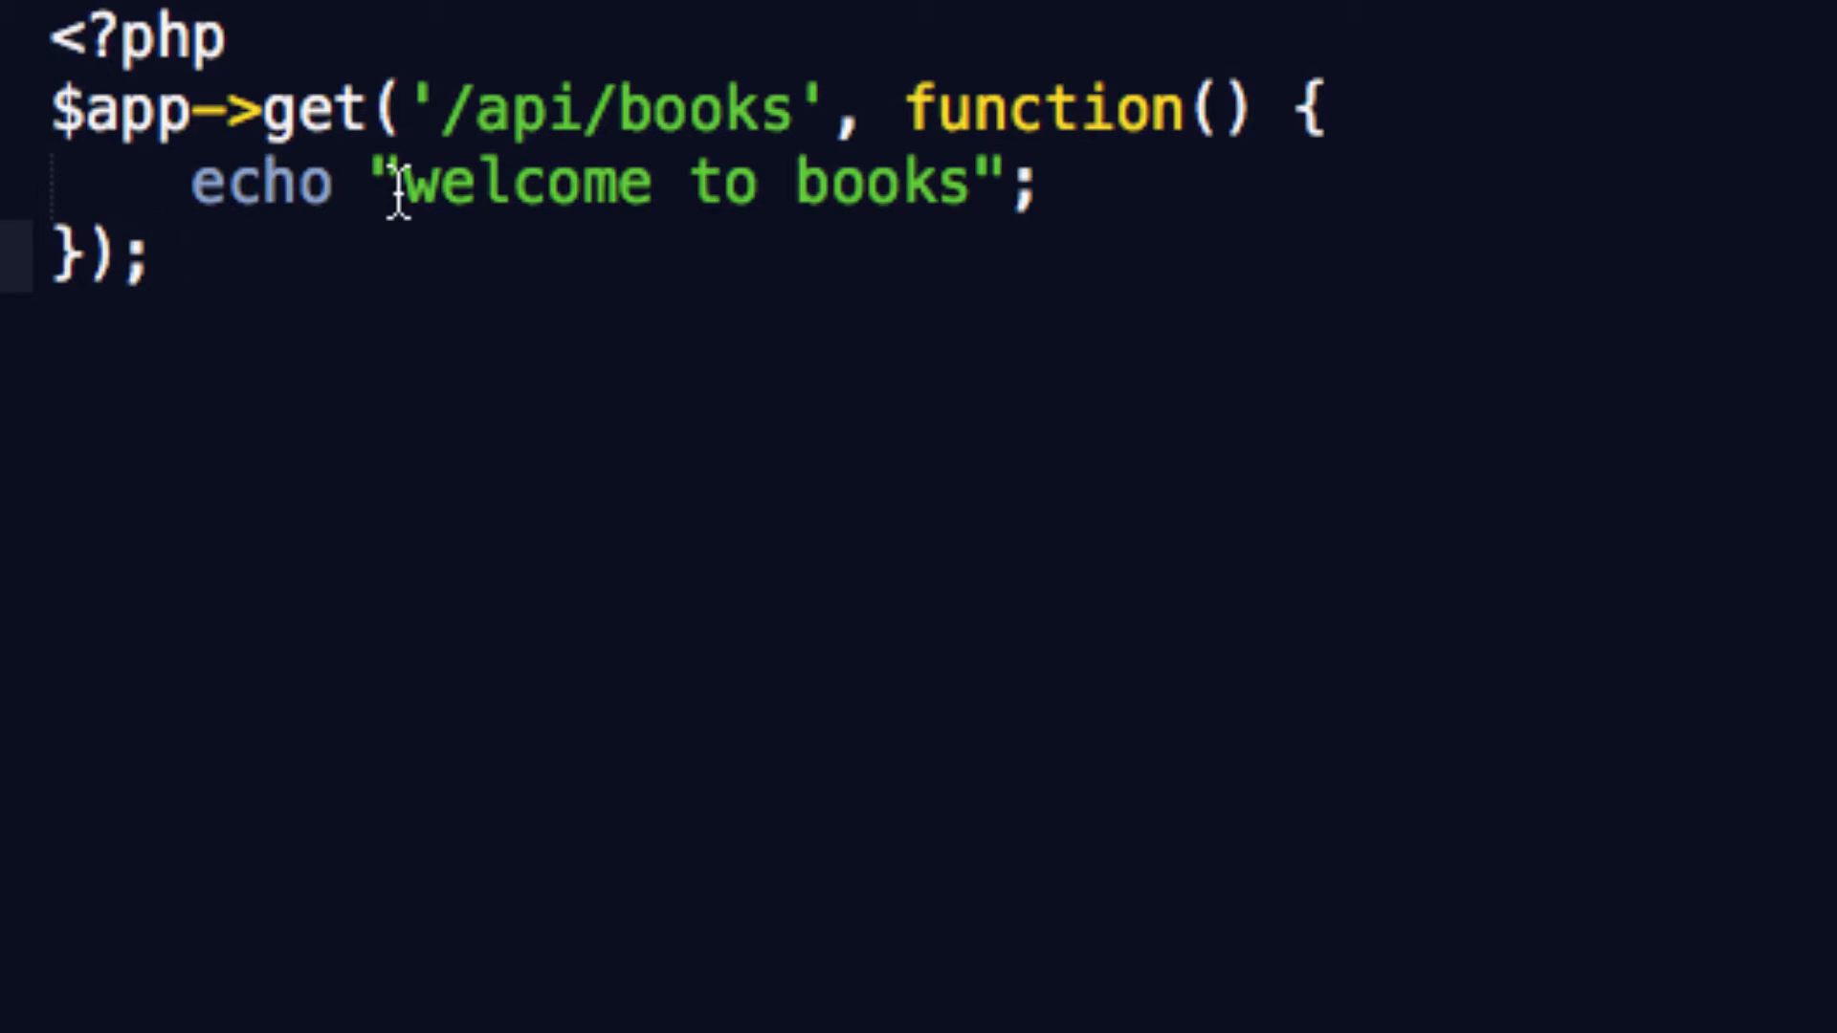
pyautogui.moveTo(404, 182); pyautogui.dragTo(991, 182)
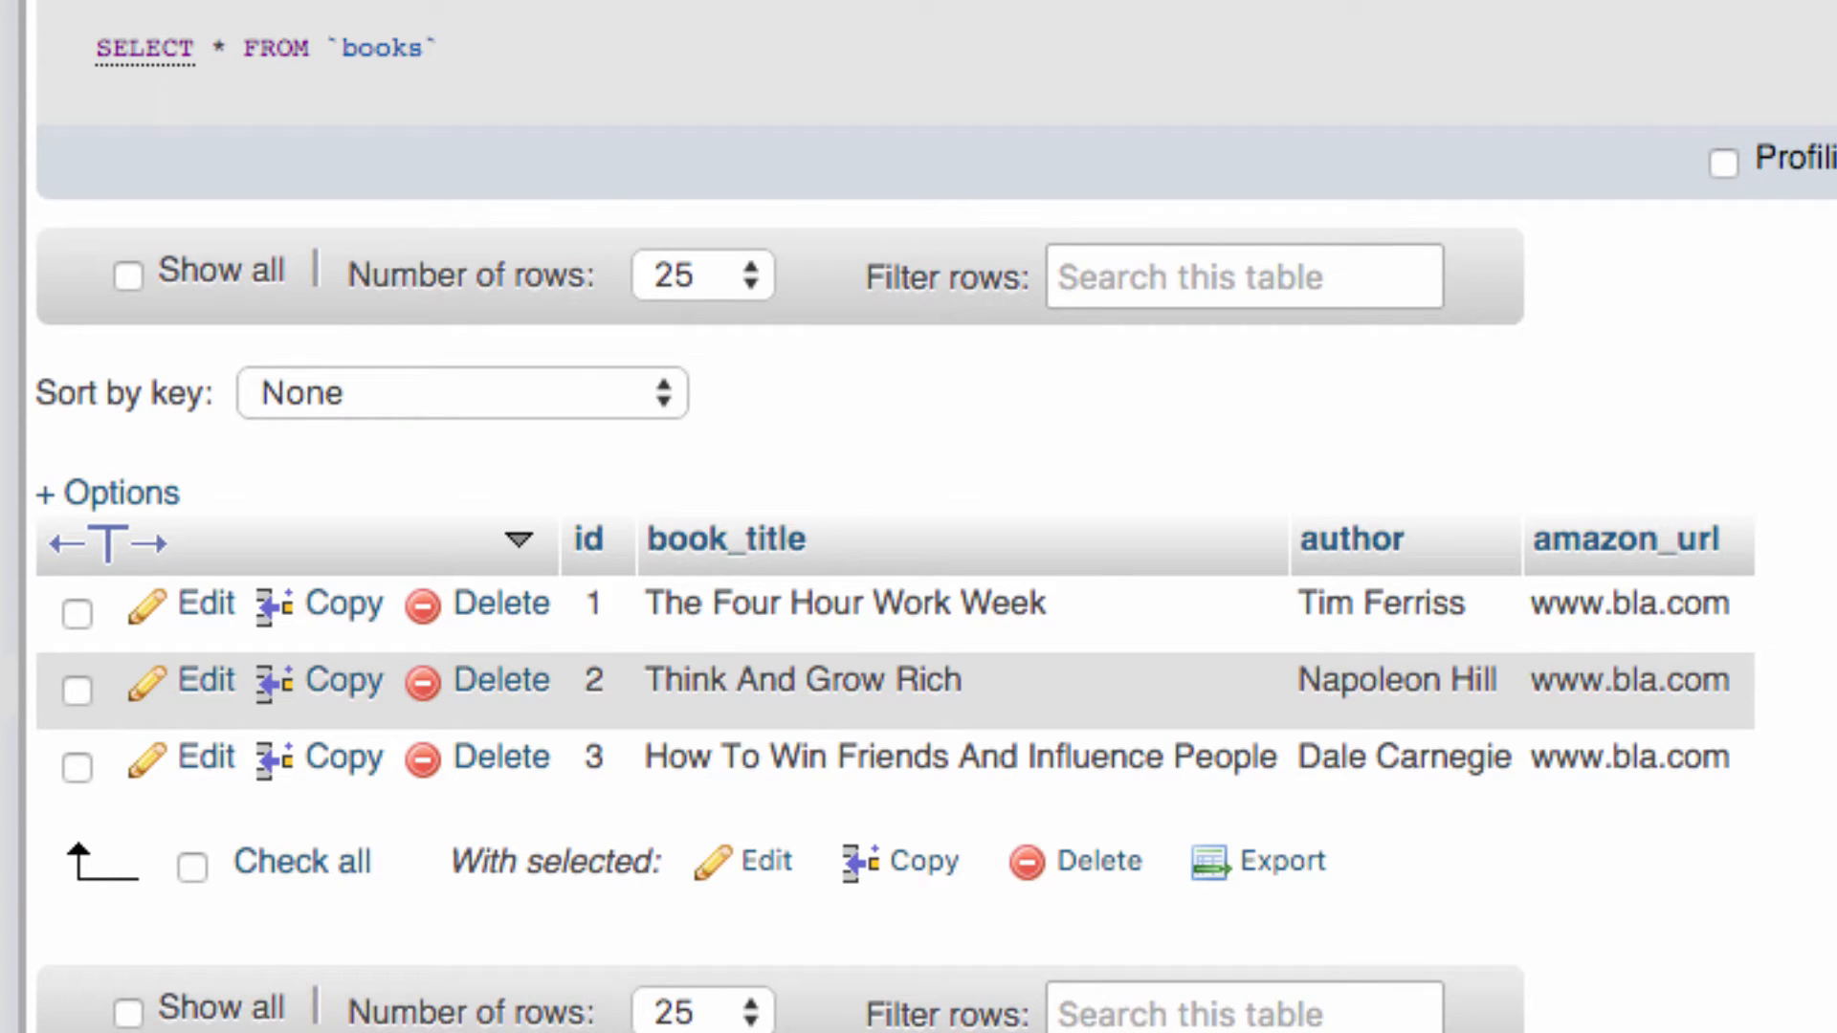
# Step: Read the Slim REST tutorial, highlighting the sentence about interacting with the MySQL database
pyautogui.click(1365, 62)
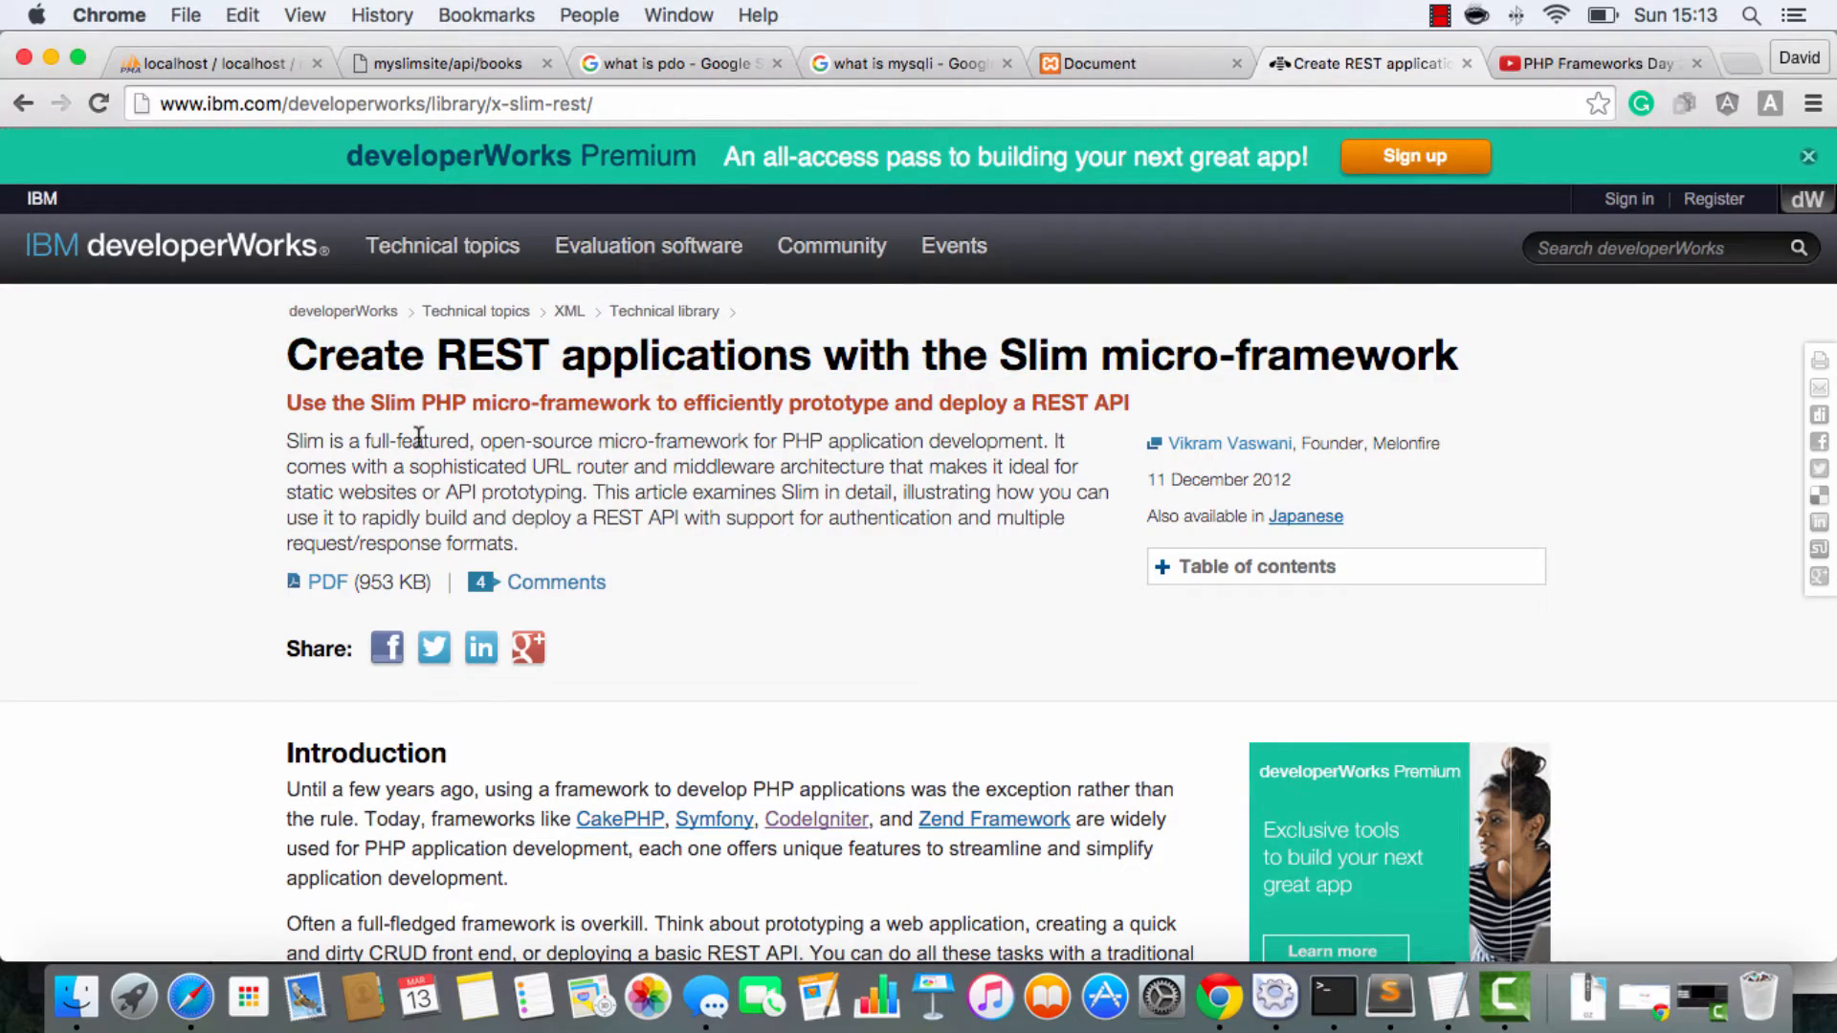
pyautogui.scroll(-3)
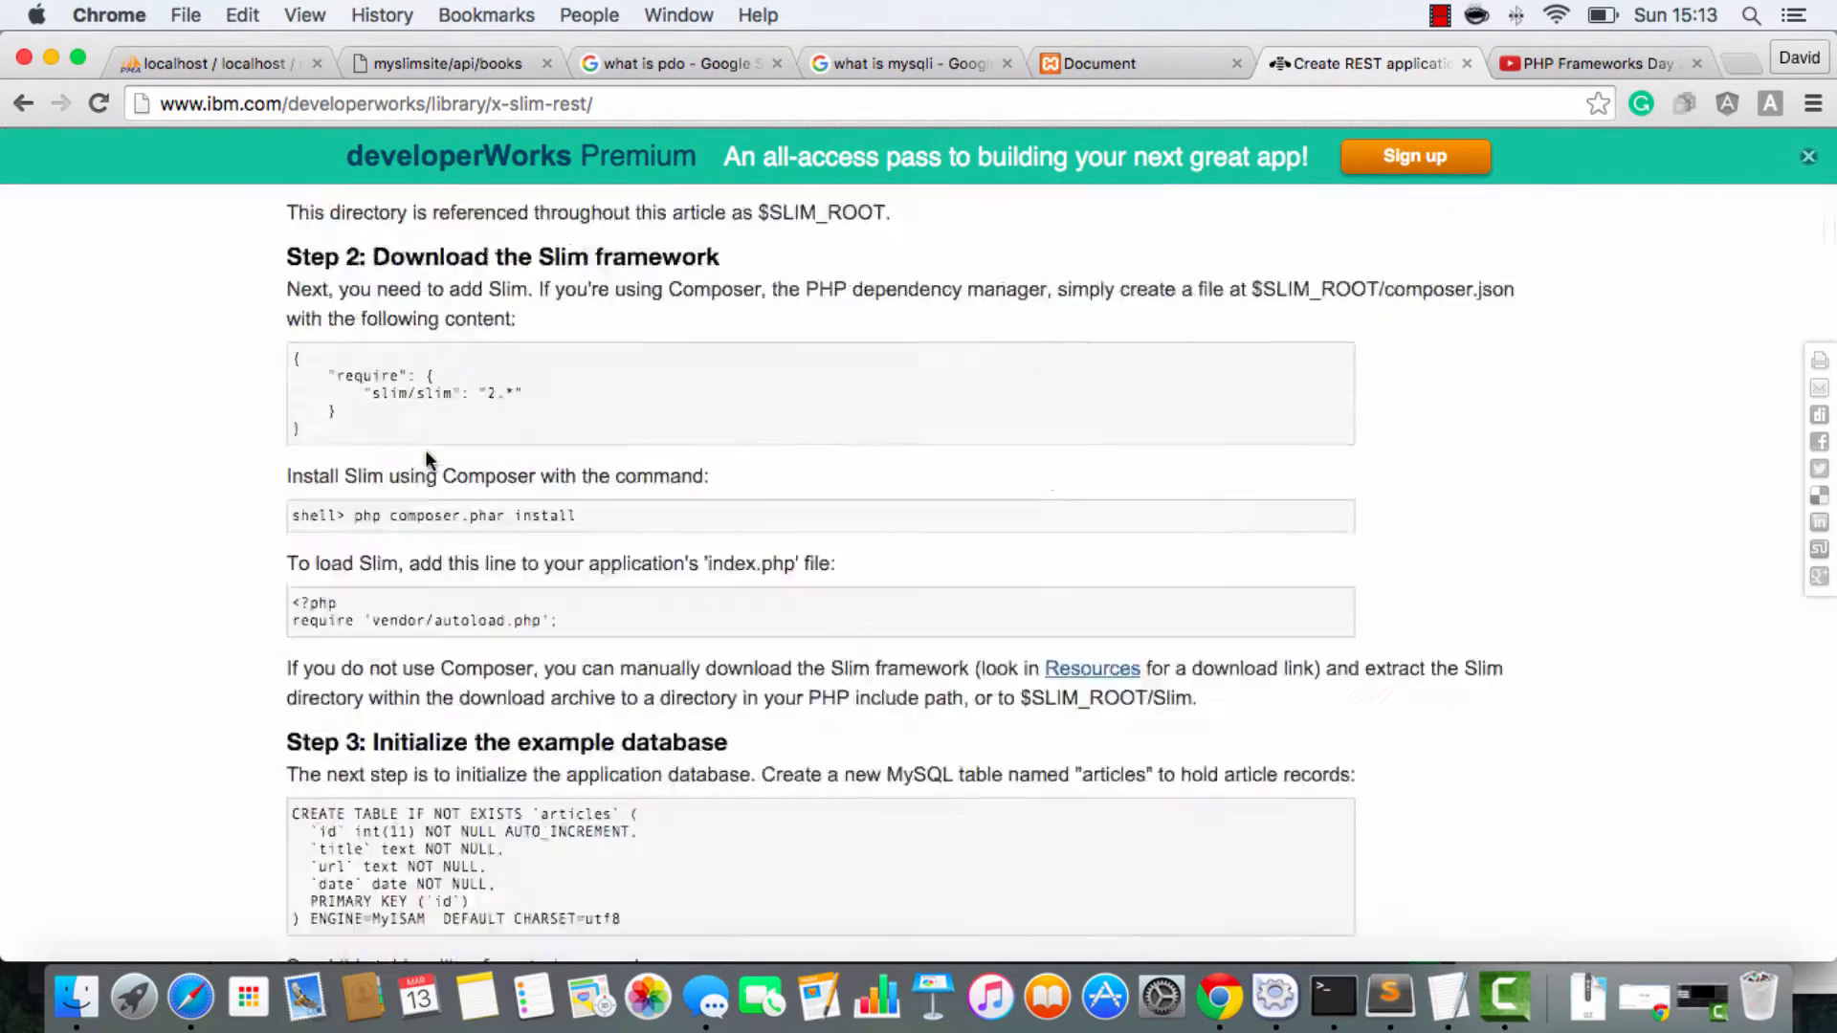
pyautogui.scroll(-3)
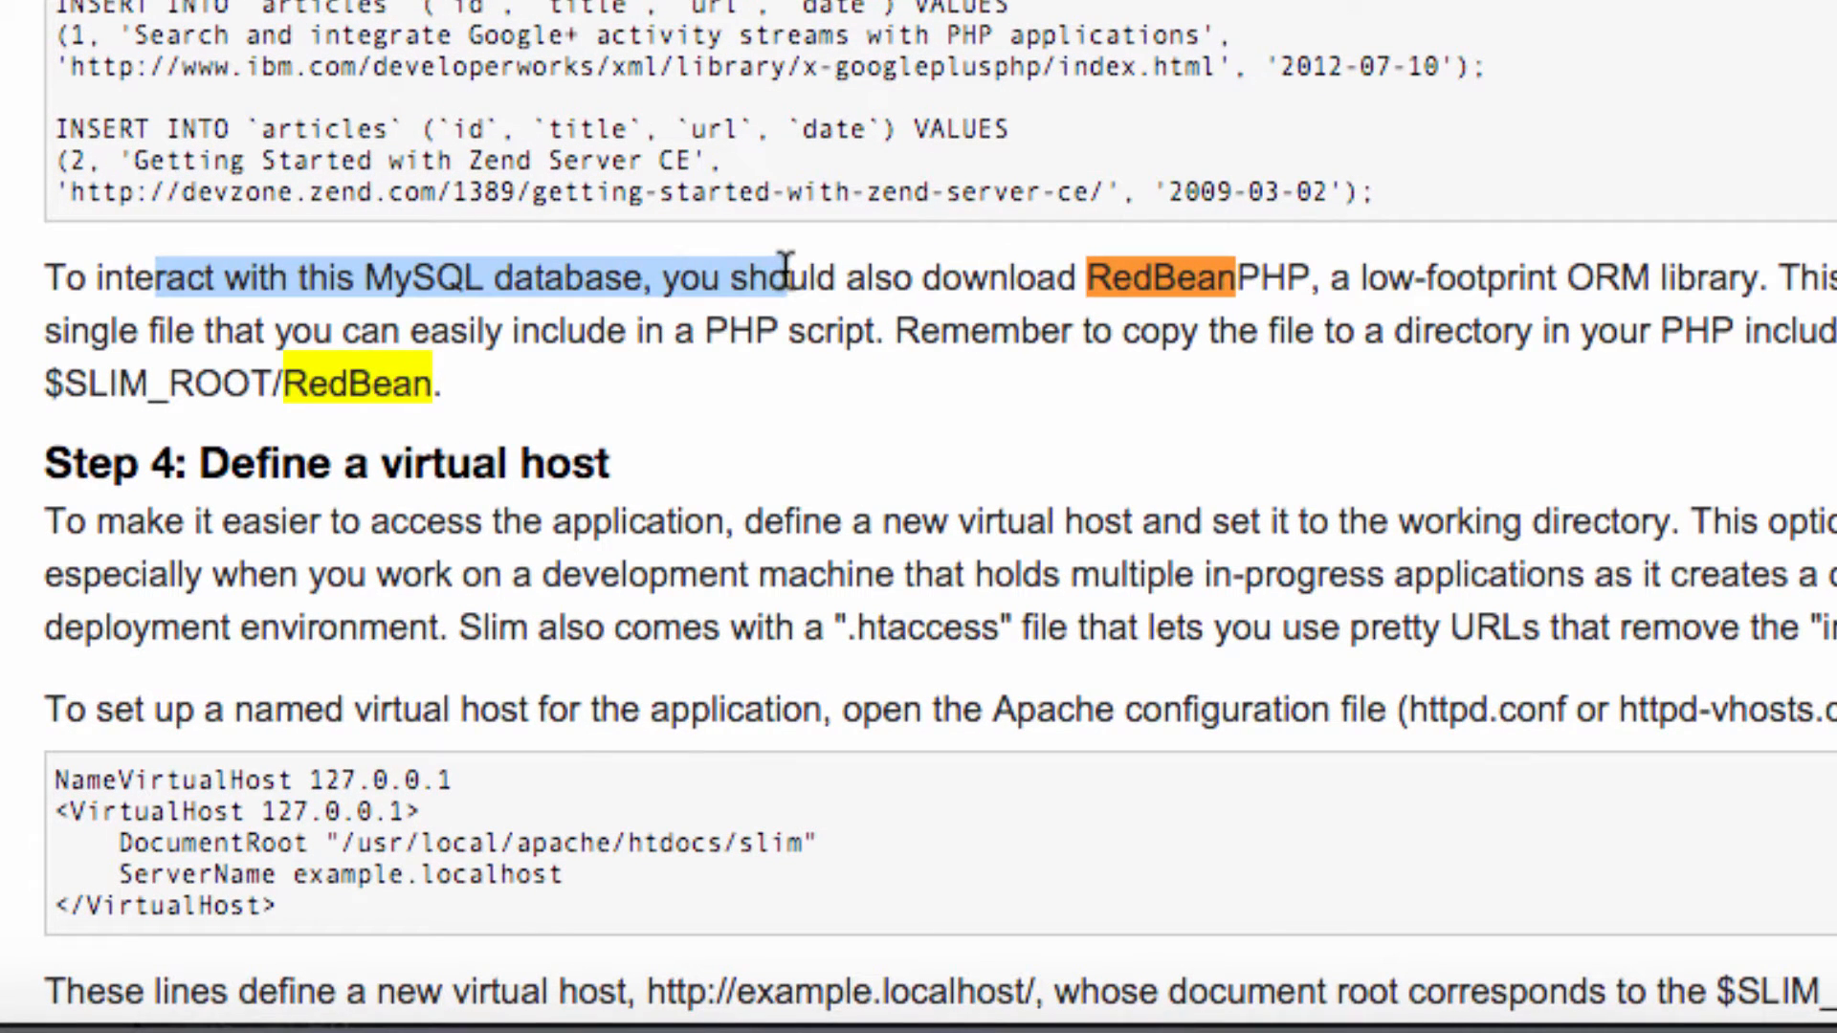
pyautogui.moveTo(745, 278); pyautogui.dragTo(1295, 277)
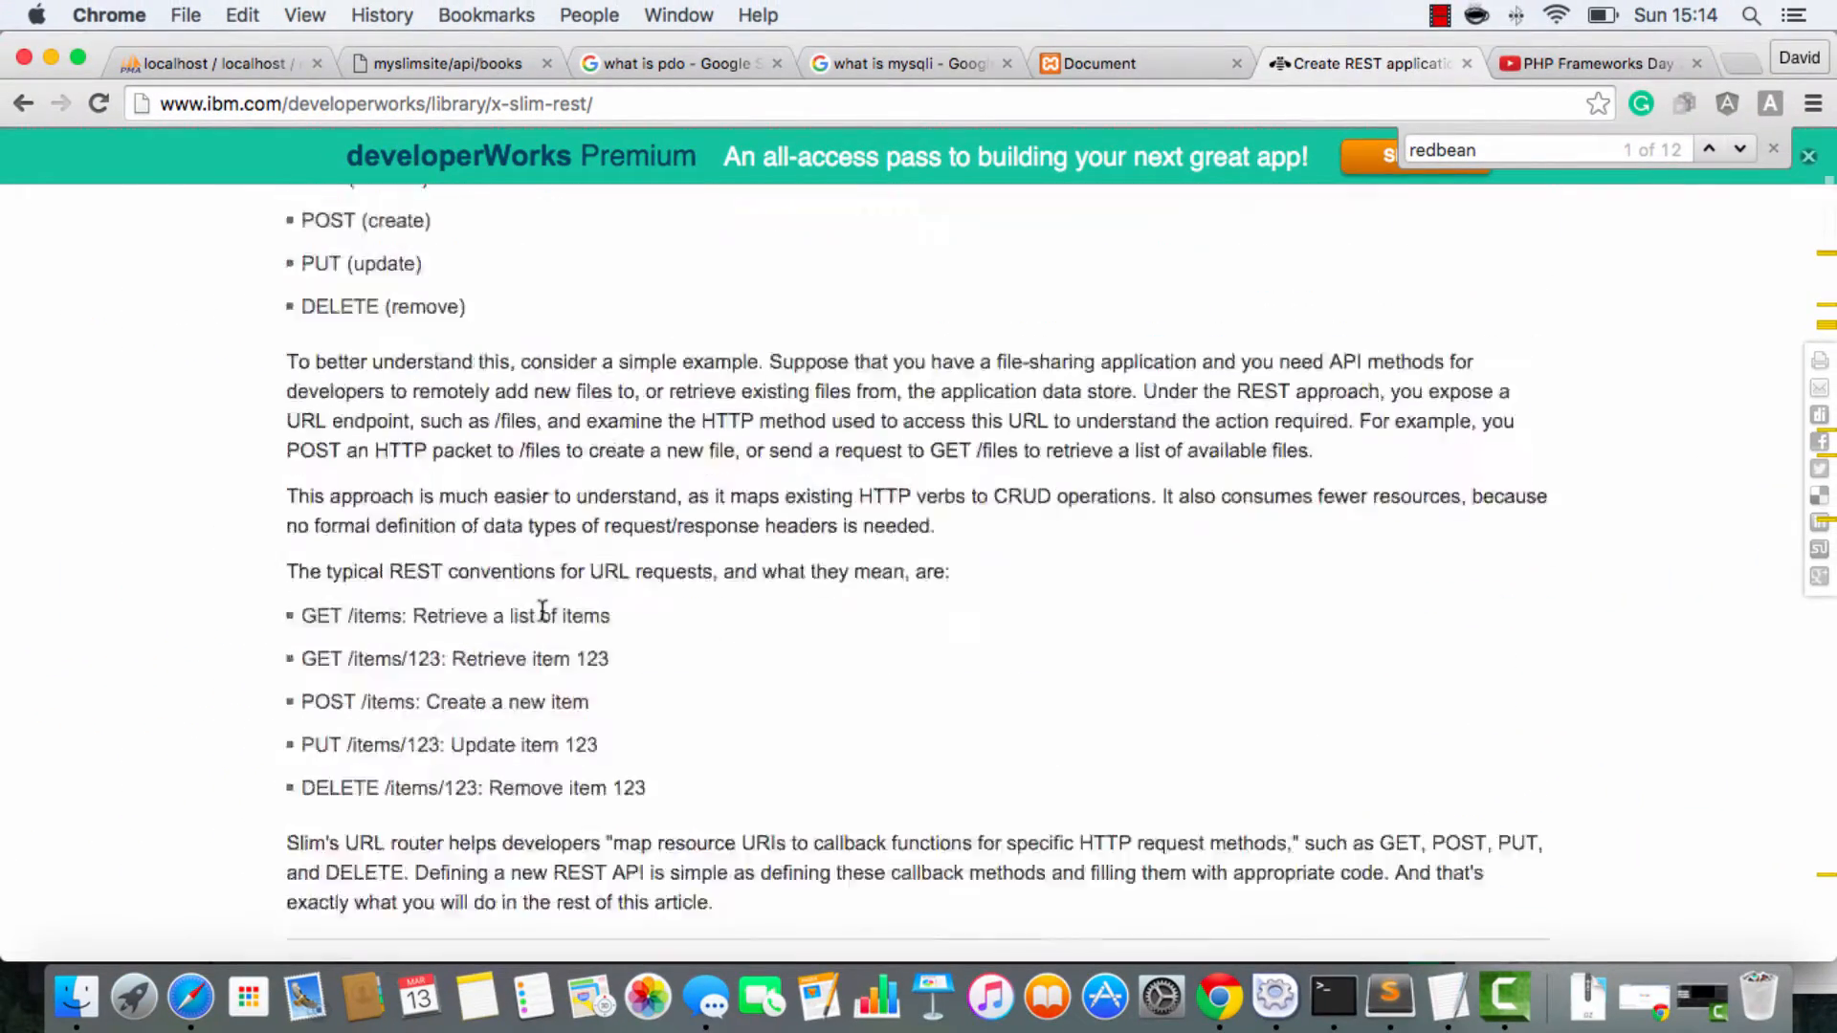
pyautogui.scroll(3)
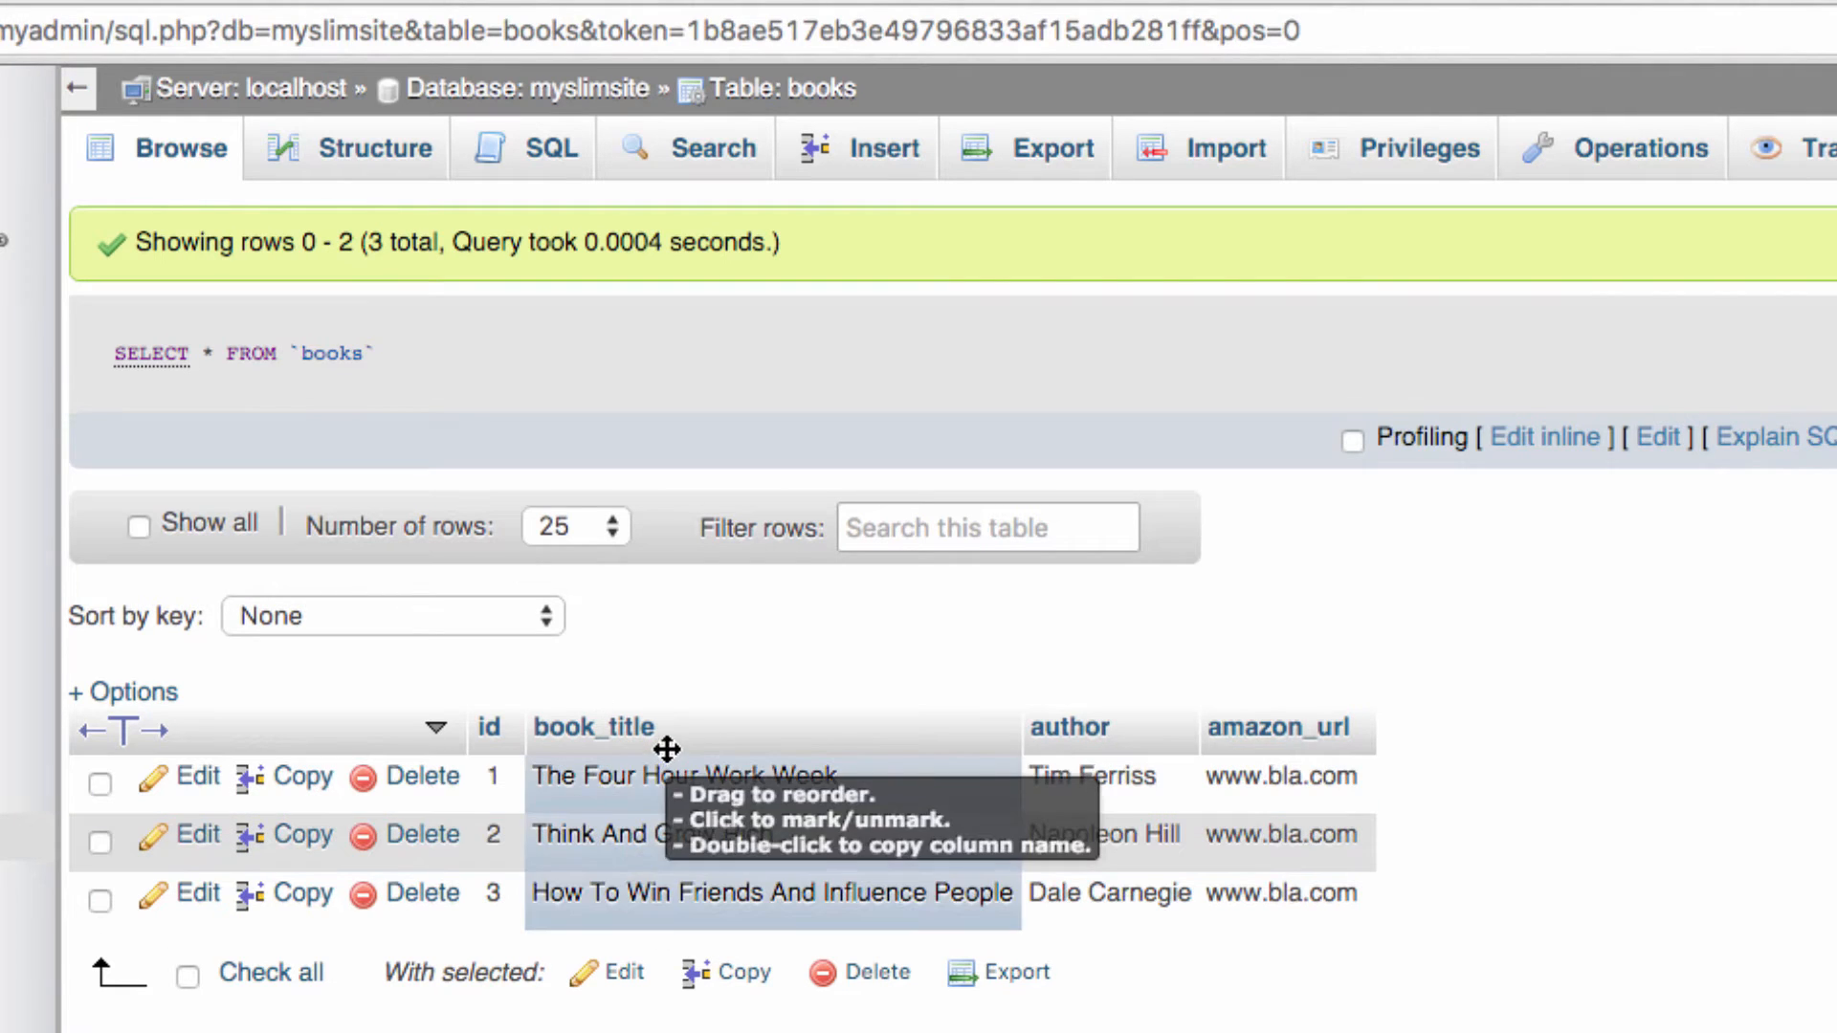
# Step: View the myslimsite/api/books page showing 'welcome to books', then the PHP Frameworks Day talk
pyautogui.click(447, 63)
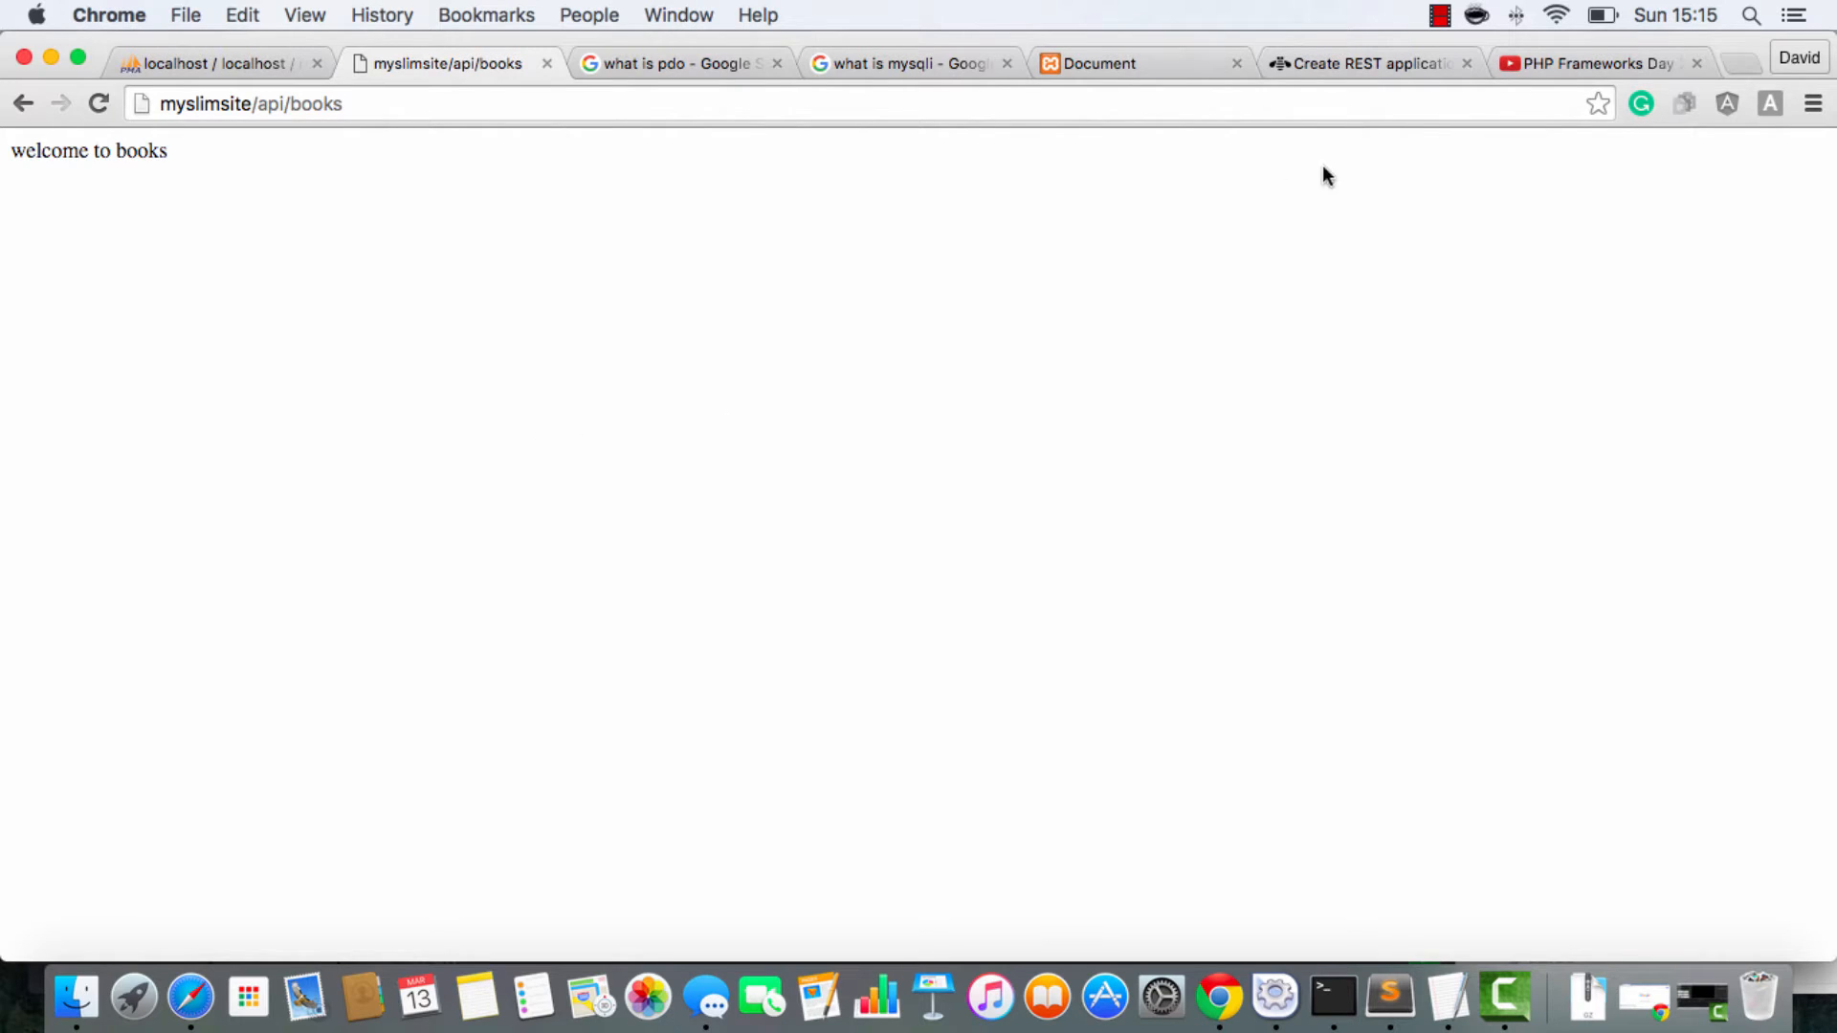
pyautogui.click(1593, 63)
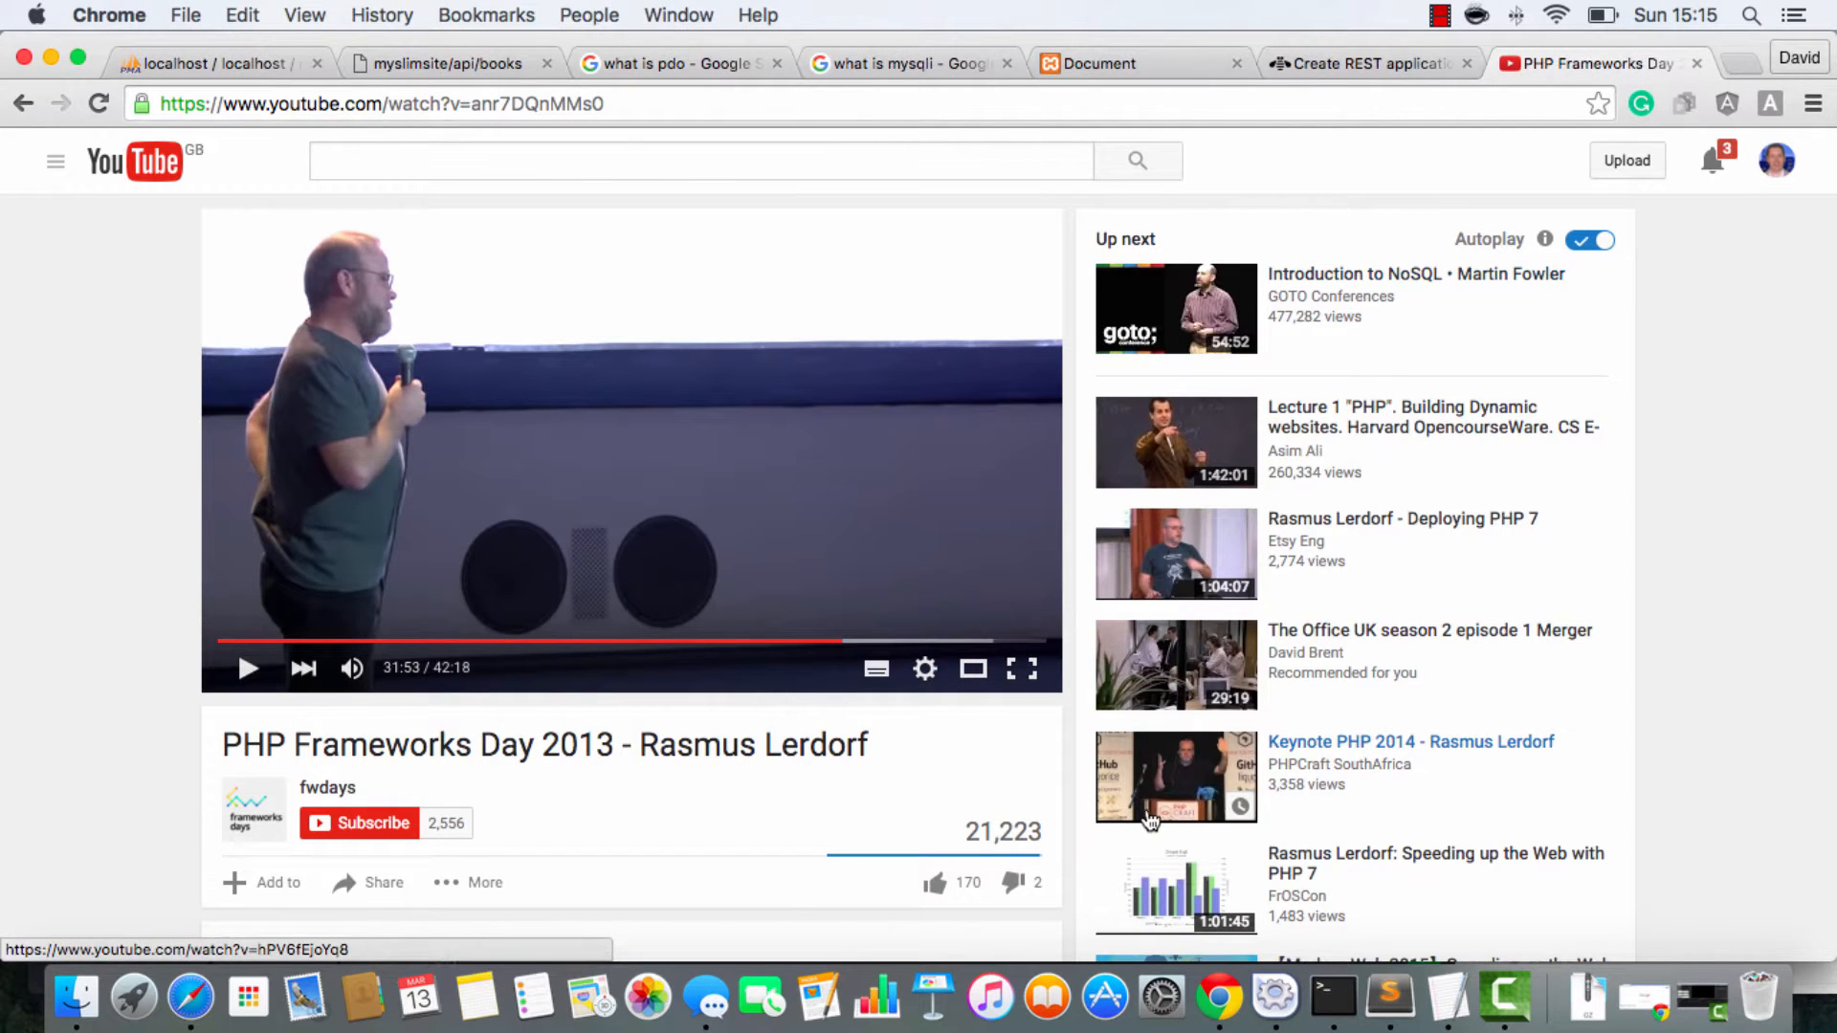
pyautogui.moveTo(948, 816)
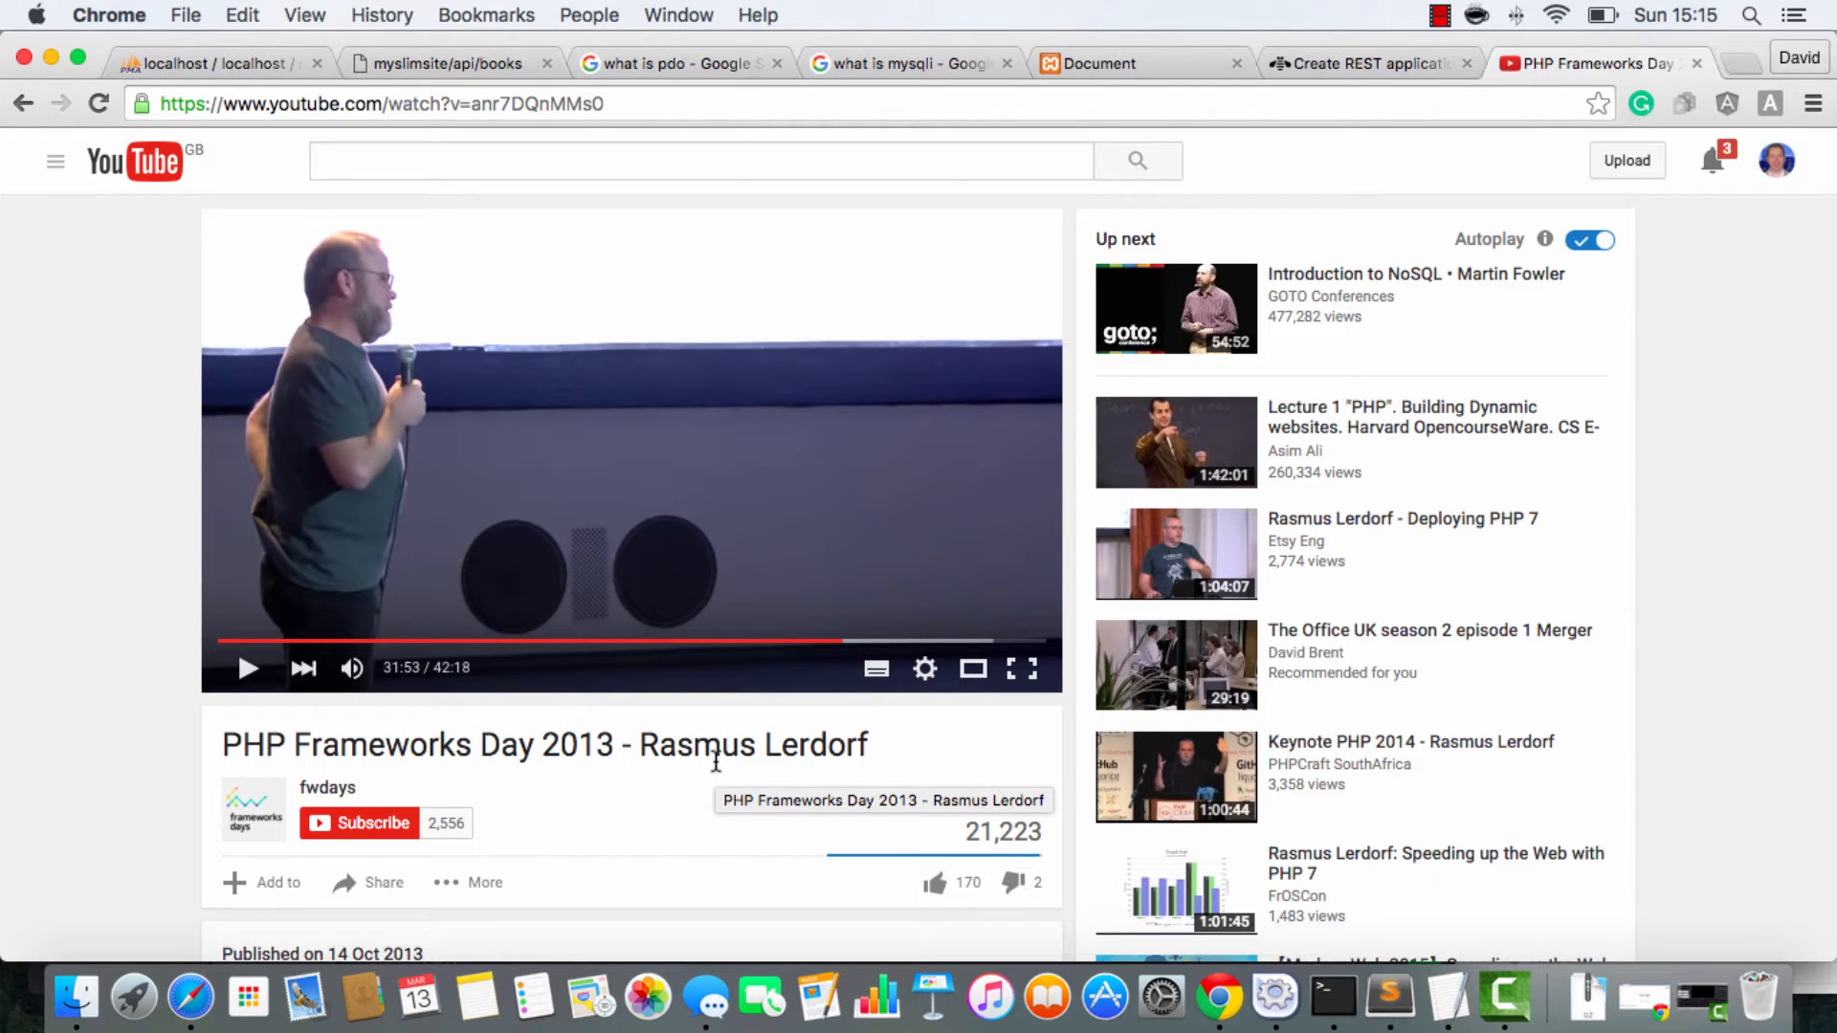
pyautogui.moveTo(231, 720)
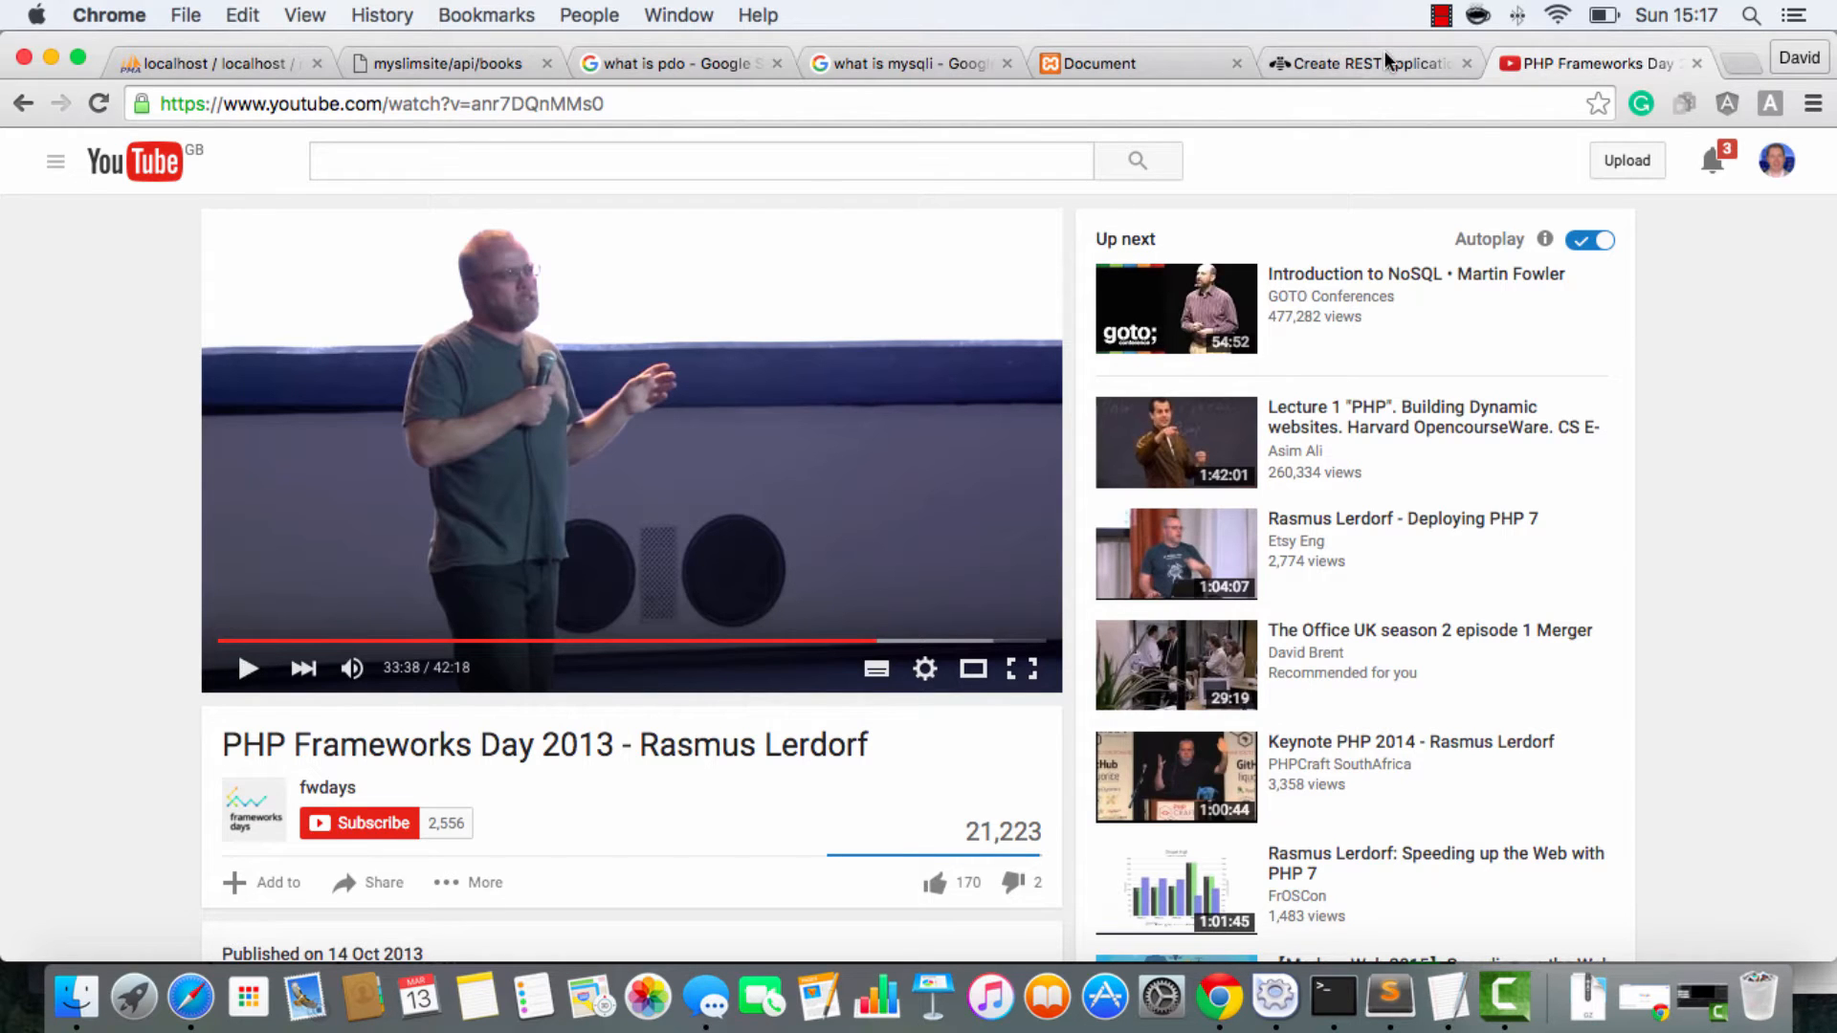
# Step: Revisit the Create REST applications with Slim article, then the 'what is pdo' results
pyautogui.click(1368, 61)
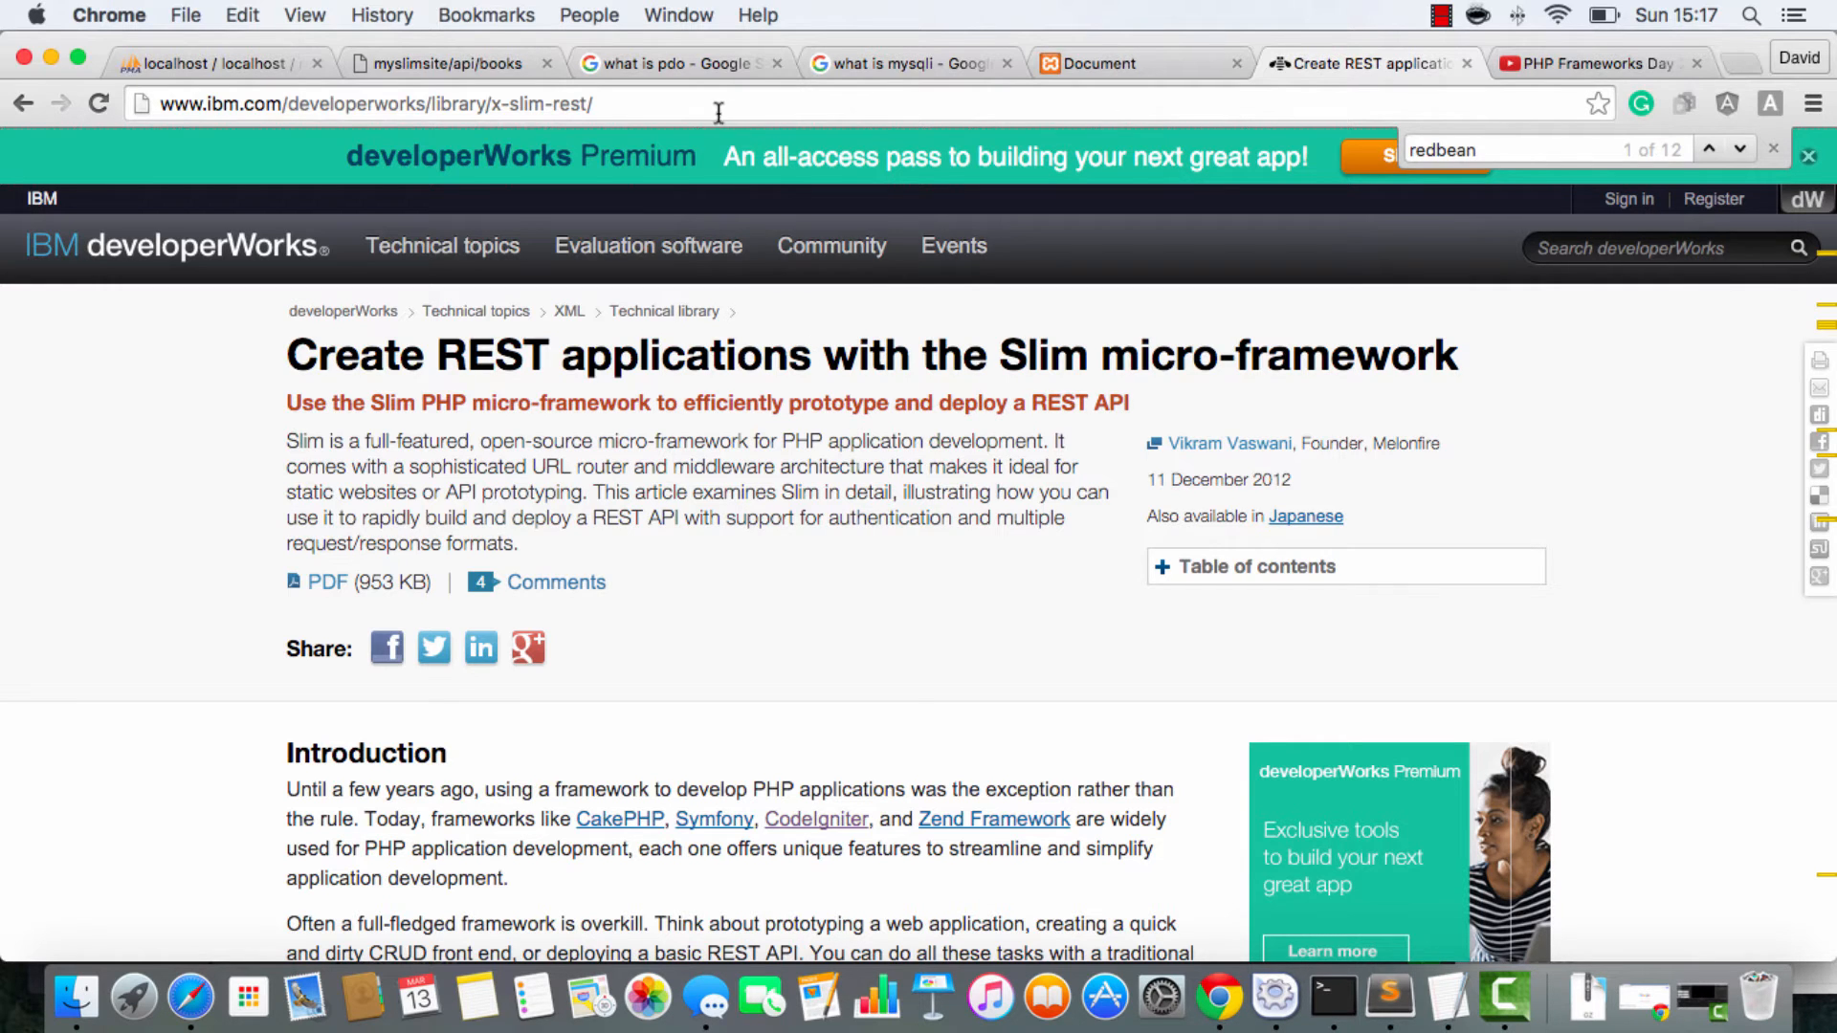
pyautogui.click(679, 63)
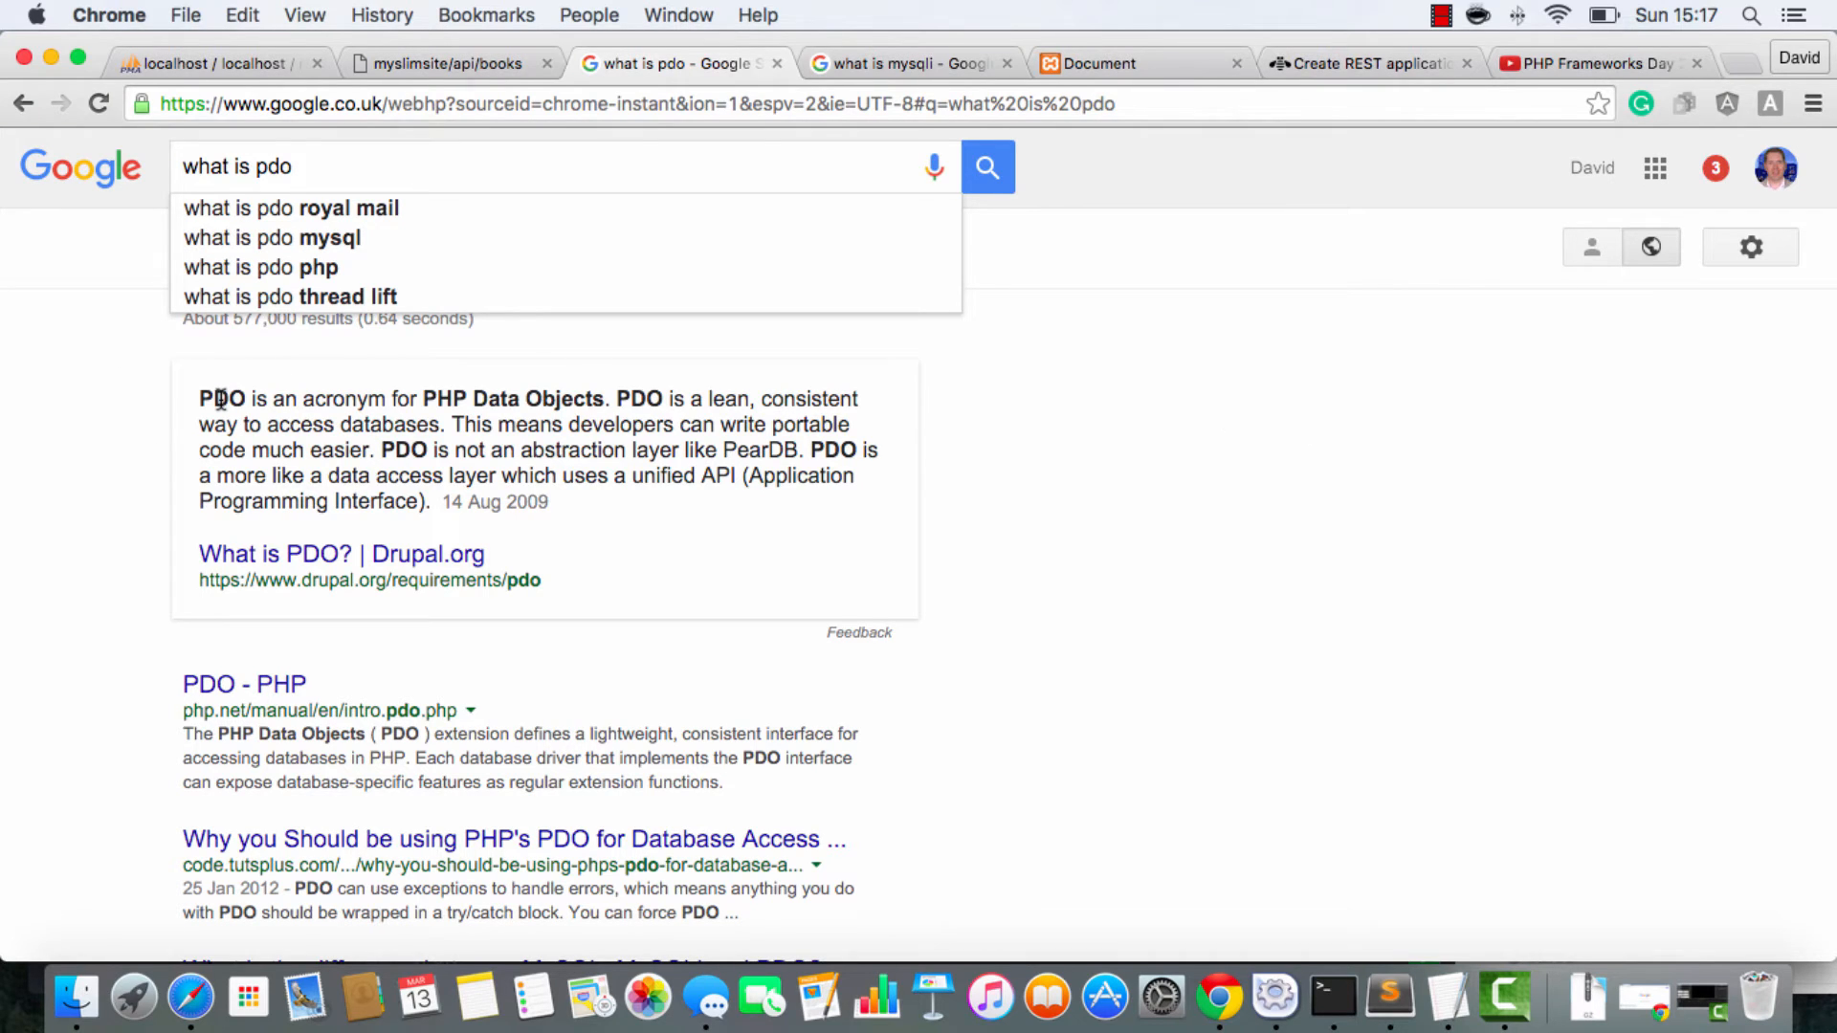
pyautogui.moveTo(420, 399)
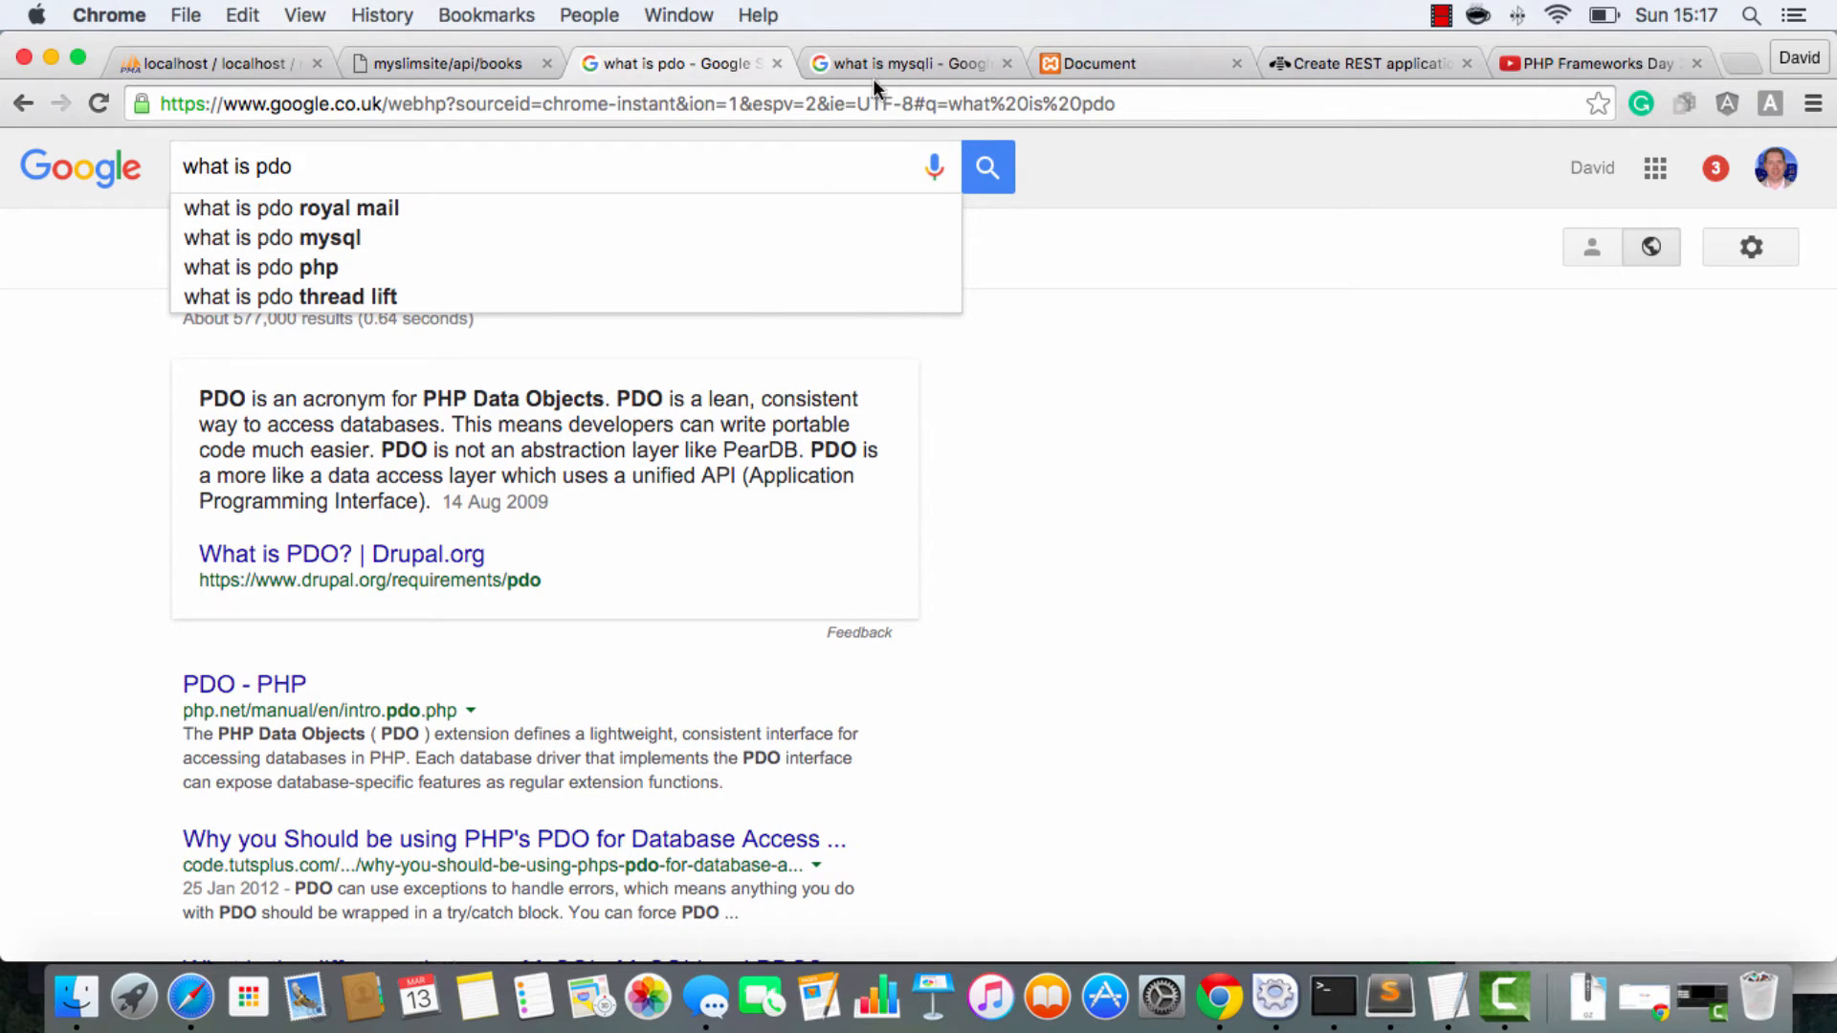
# Step: Switch to the 'what is mysqli' Google search results
pyautogui.click(908, 64)
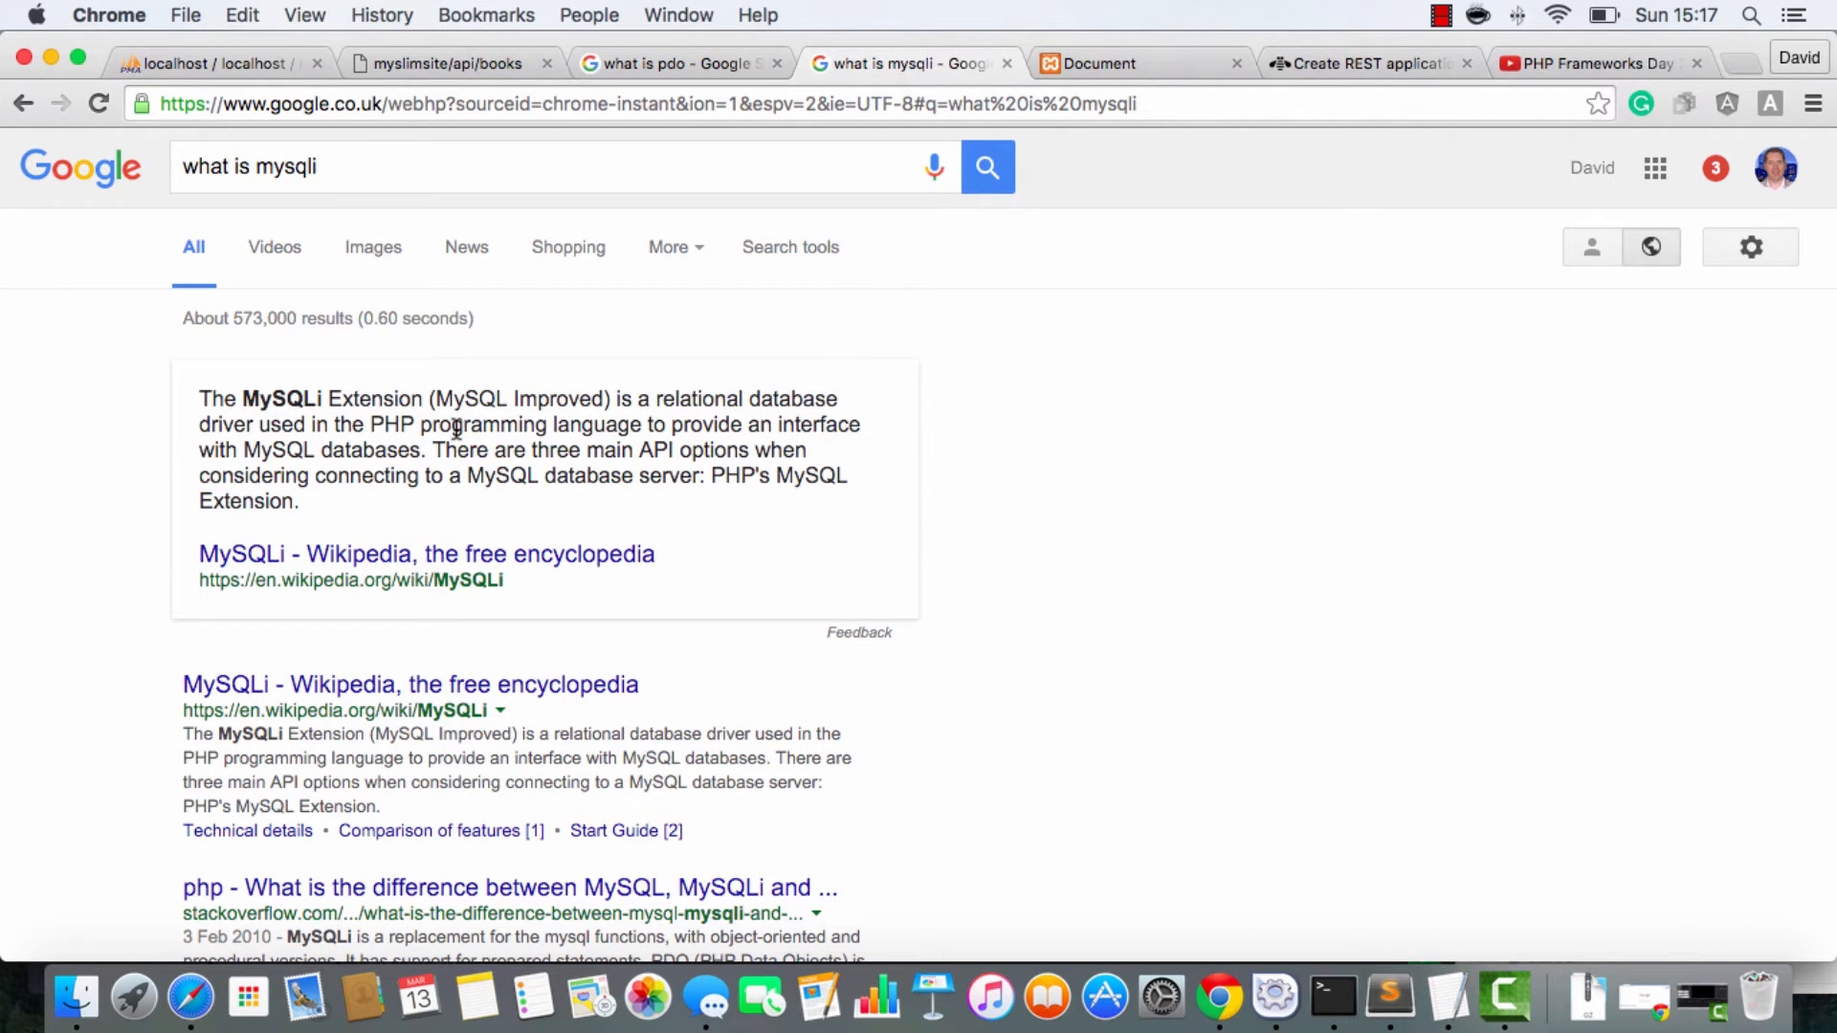
pyautogui.moveTo(1038, 459)
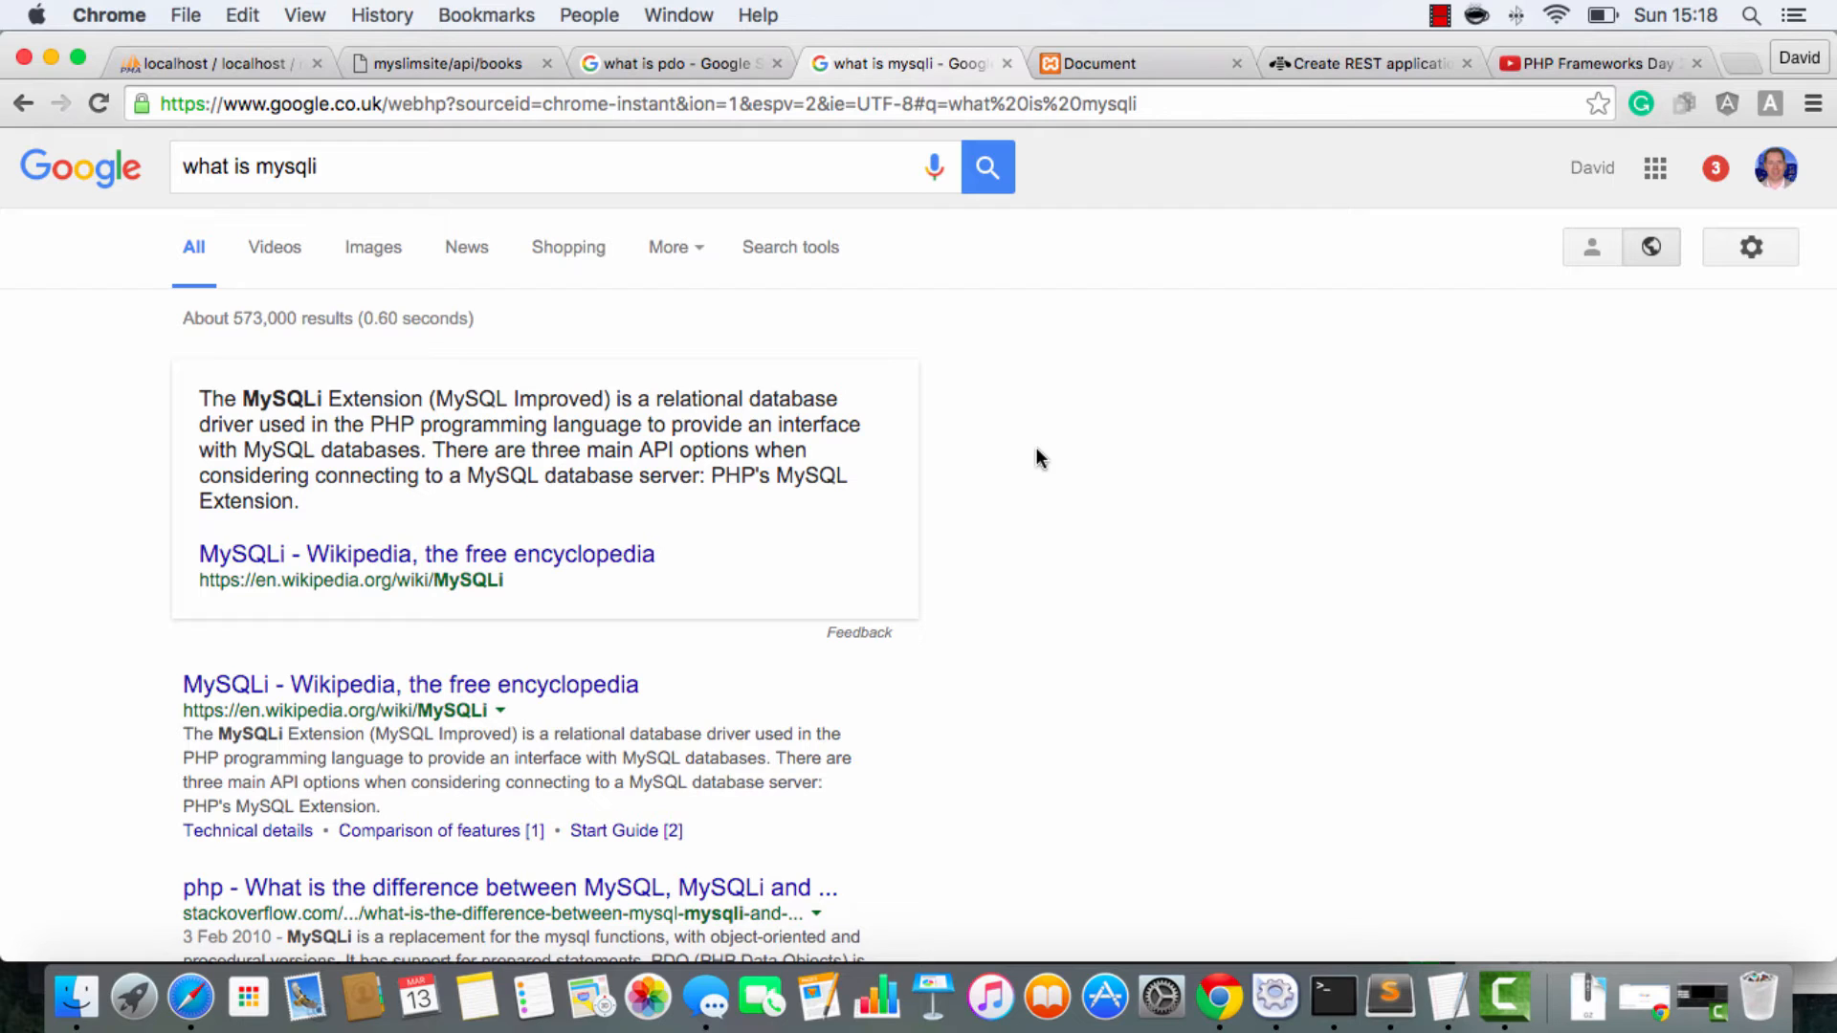
pyautogui.moveTo(1038, 190)
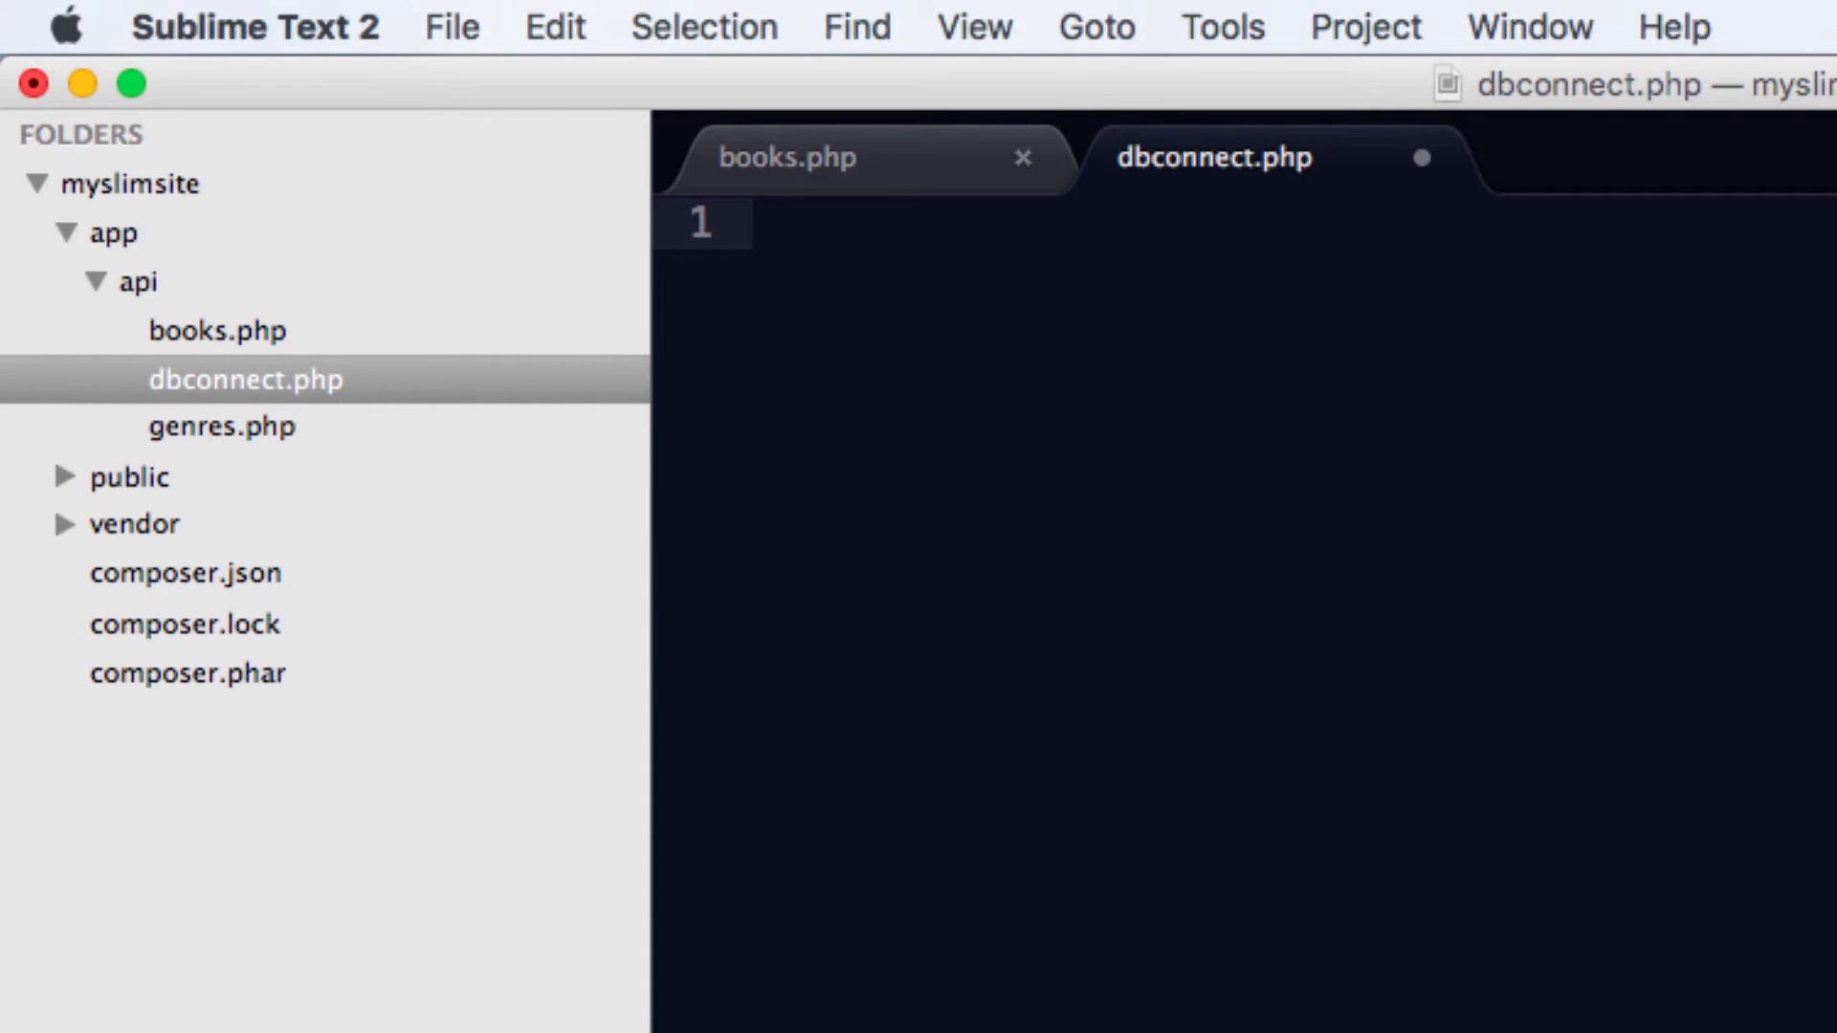
# Step: In dbconnect.php, define $host 'localhost', $user 'root', empty $pass and $db_name 'myslimsite'
pyautogui.write('<?php')
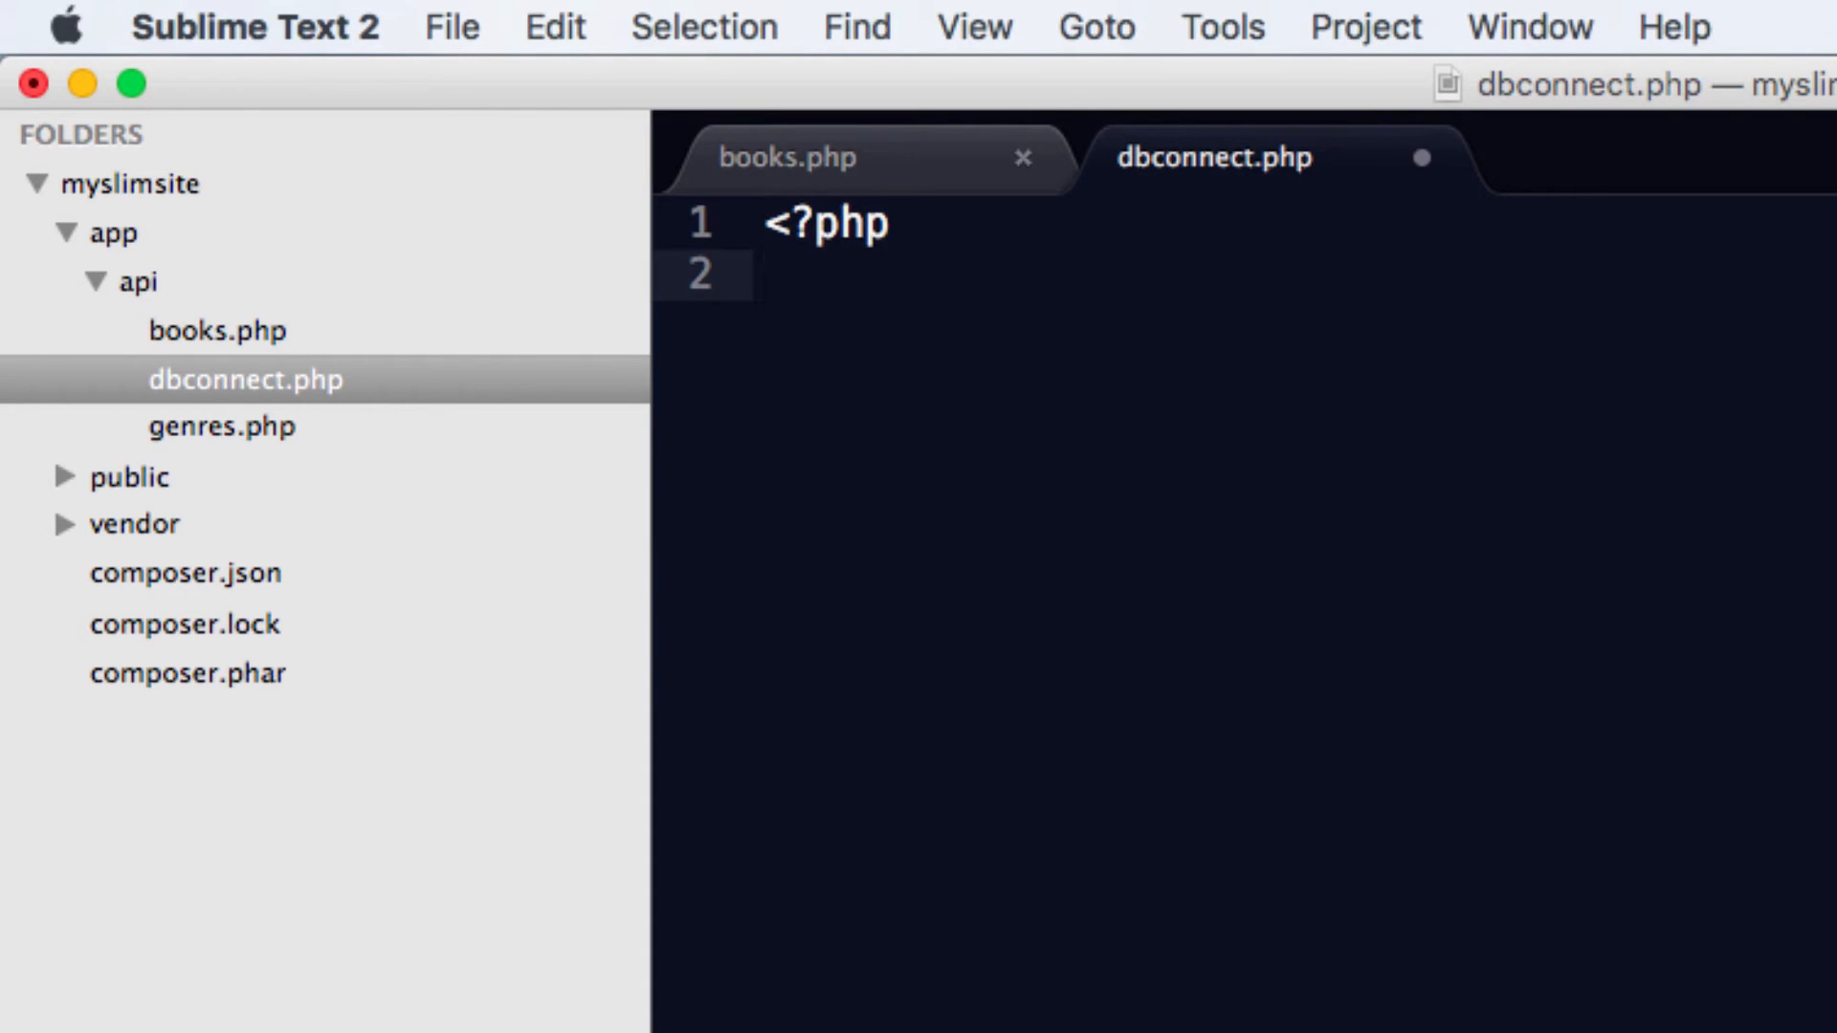
pyautogui.write('$host =')
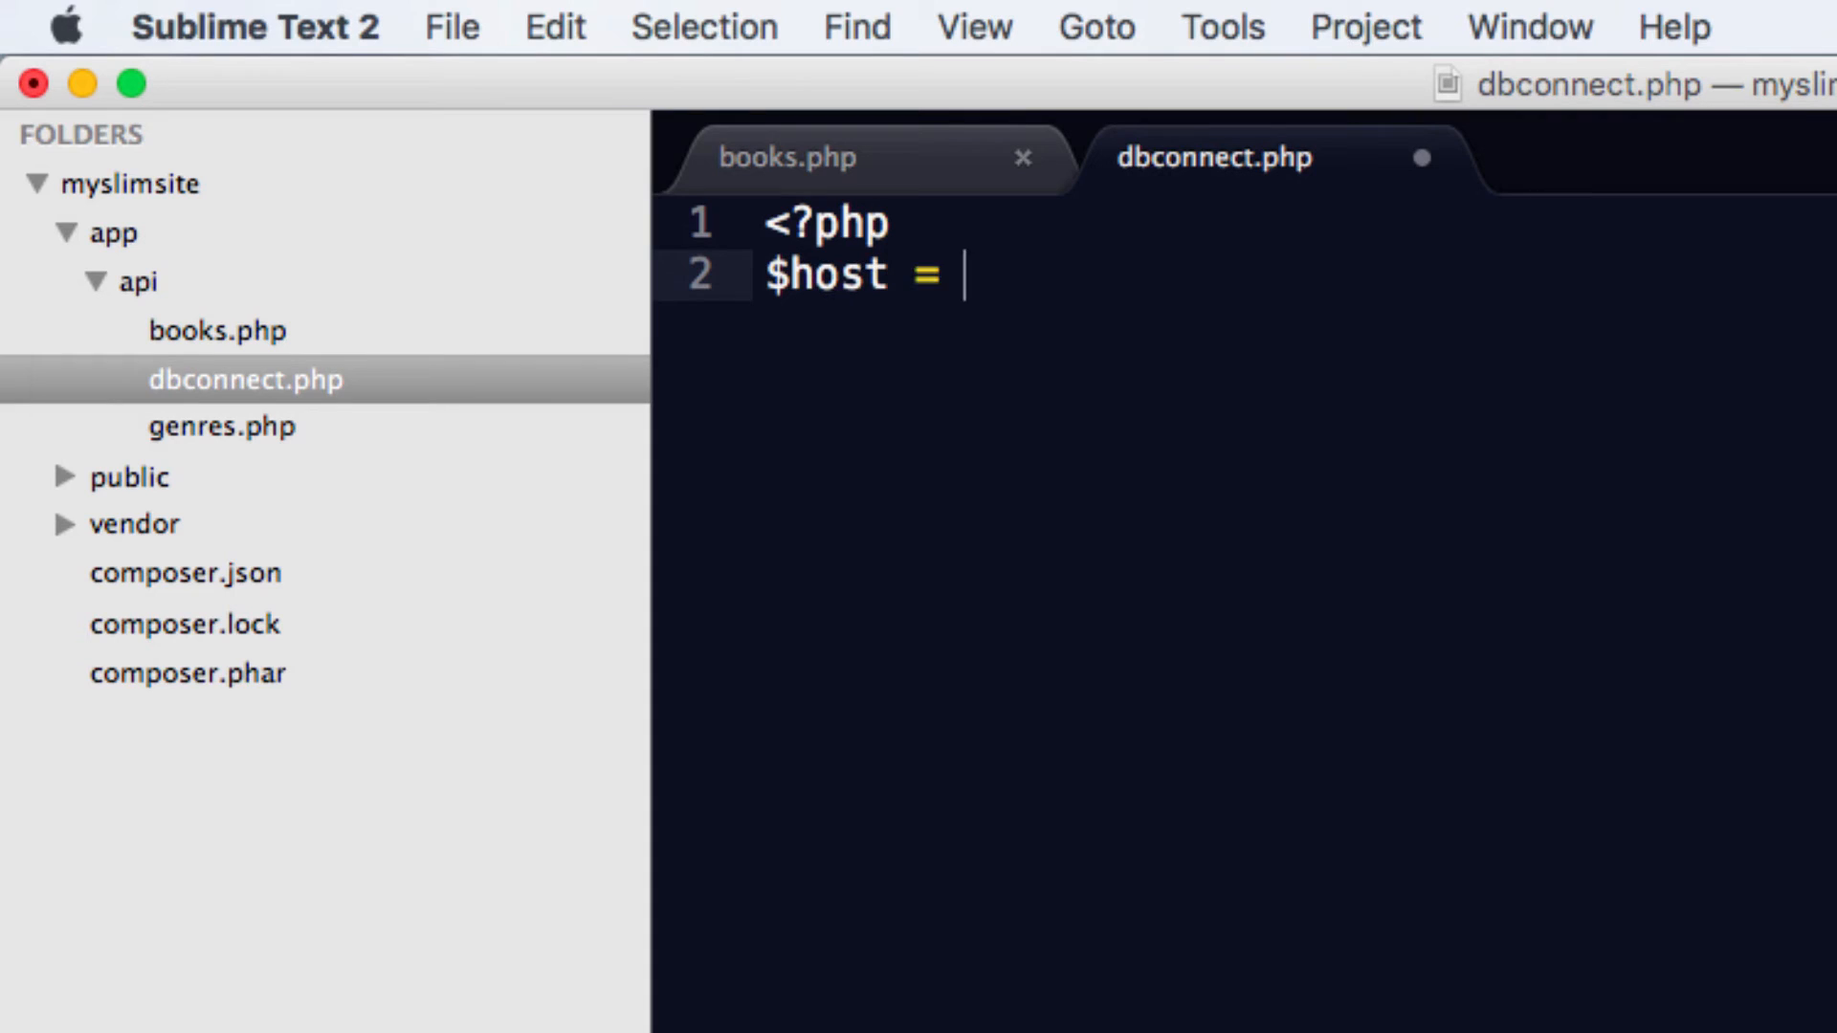
pyautogui.write('"localhost"')
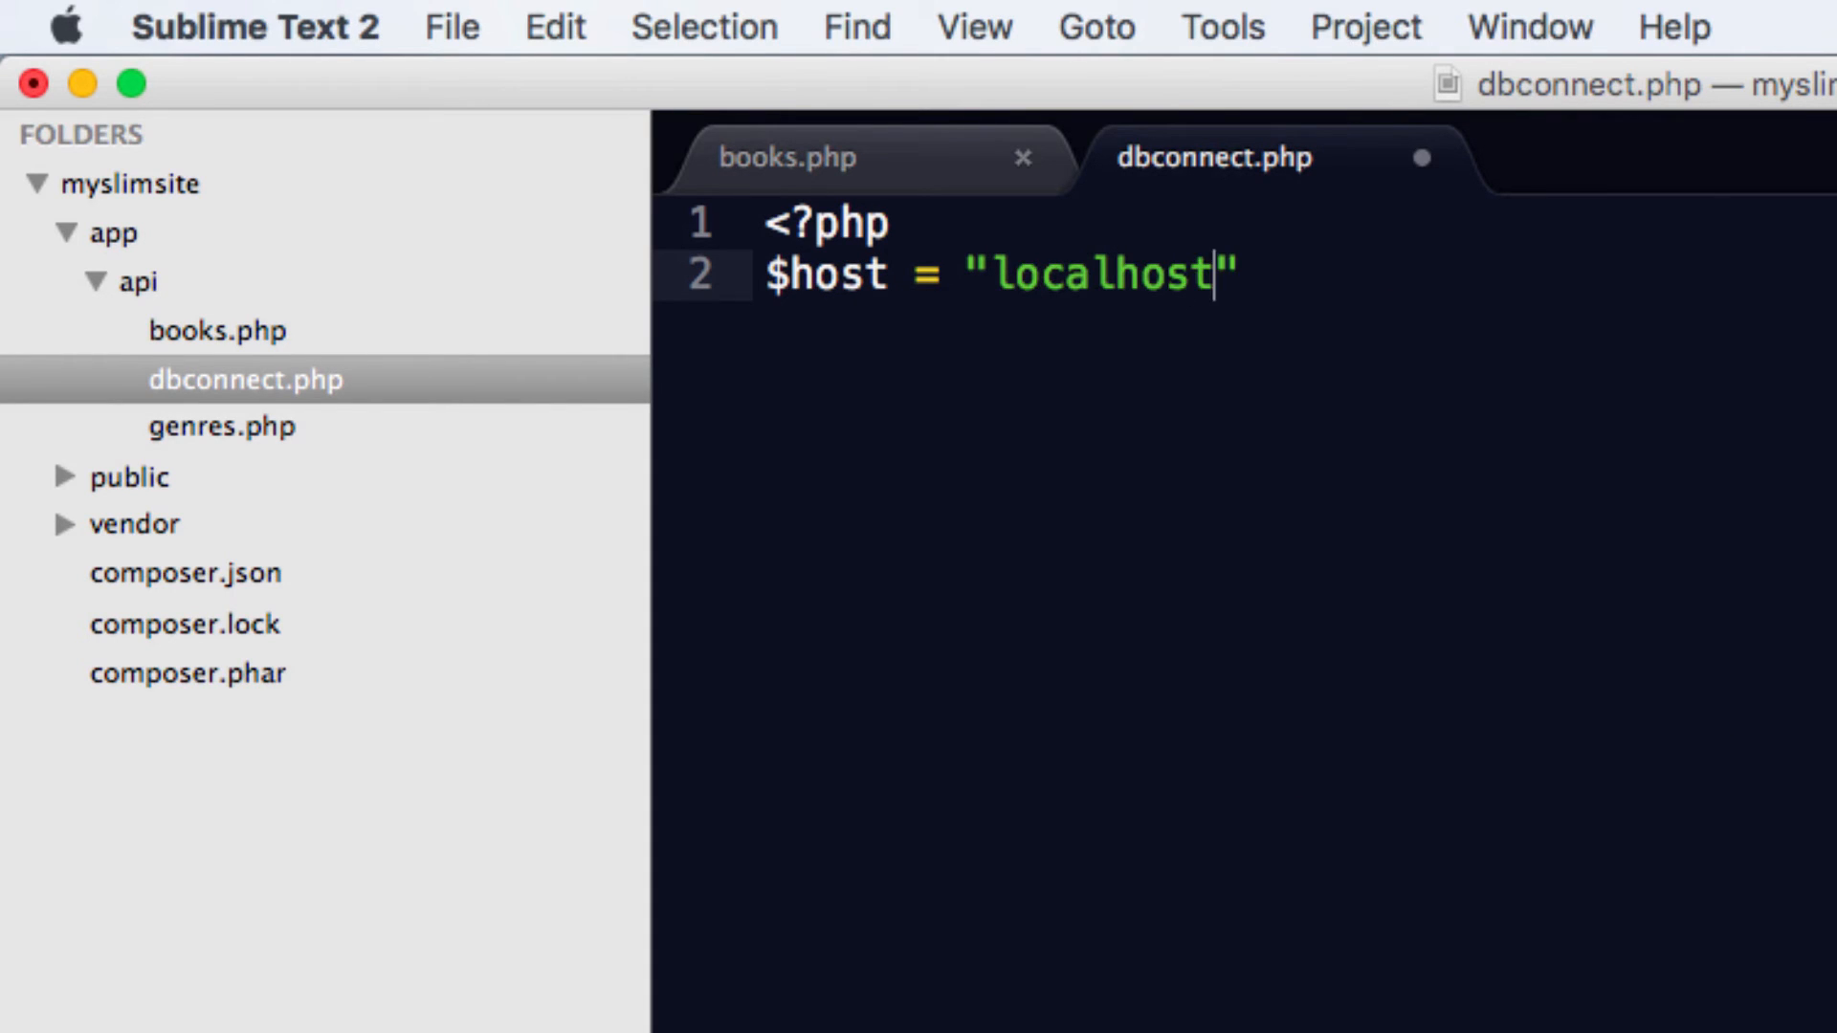
pyautogui.write('";')
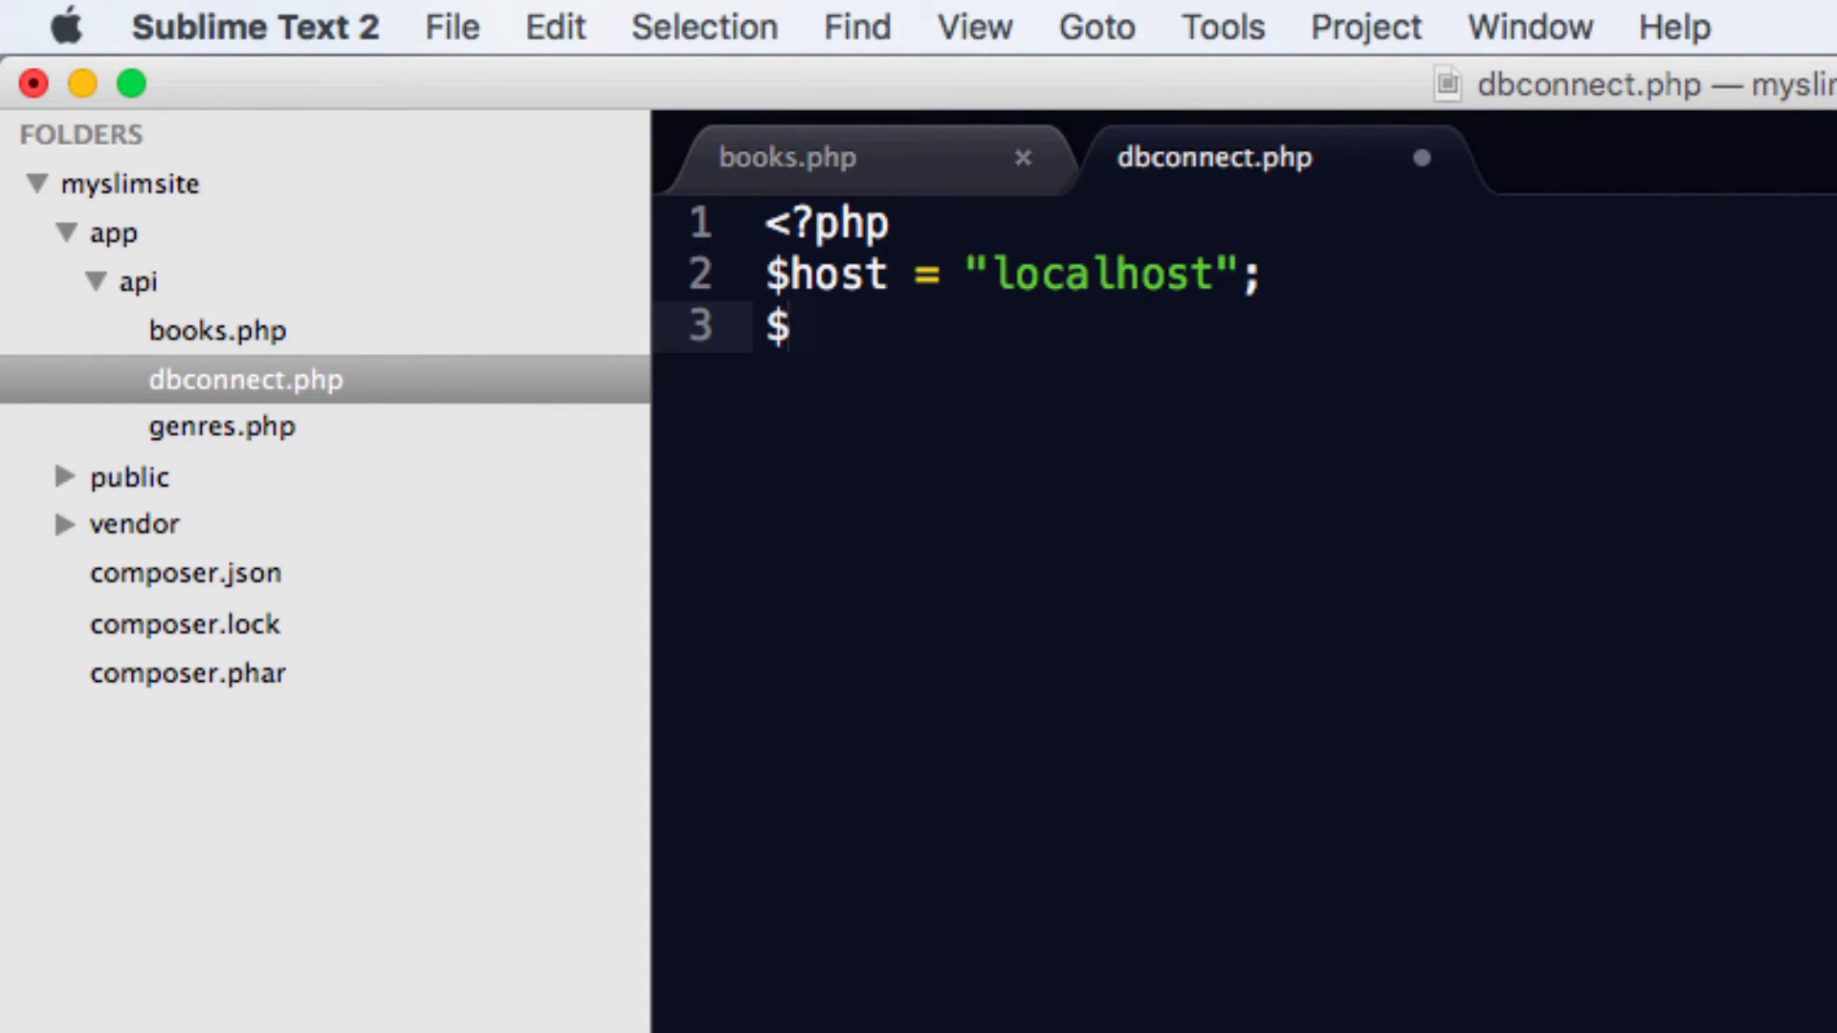
pyautogui.write('user = ""')
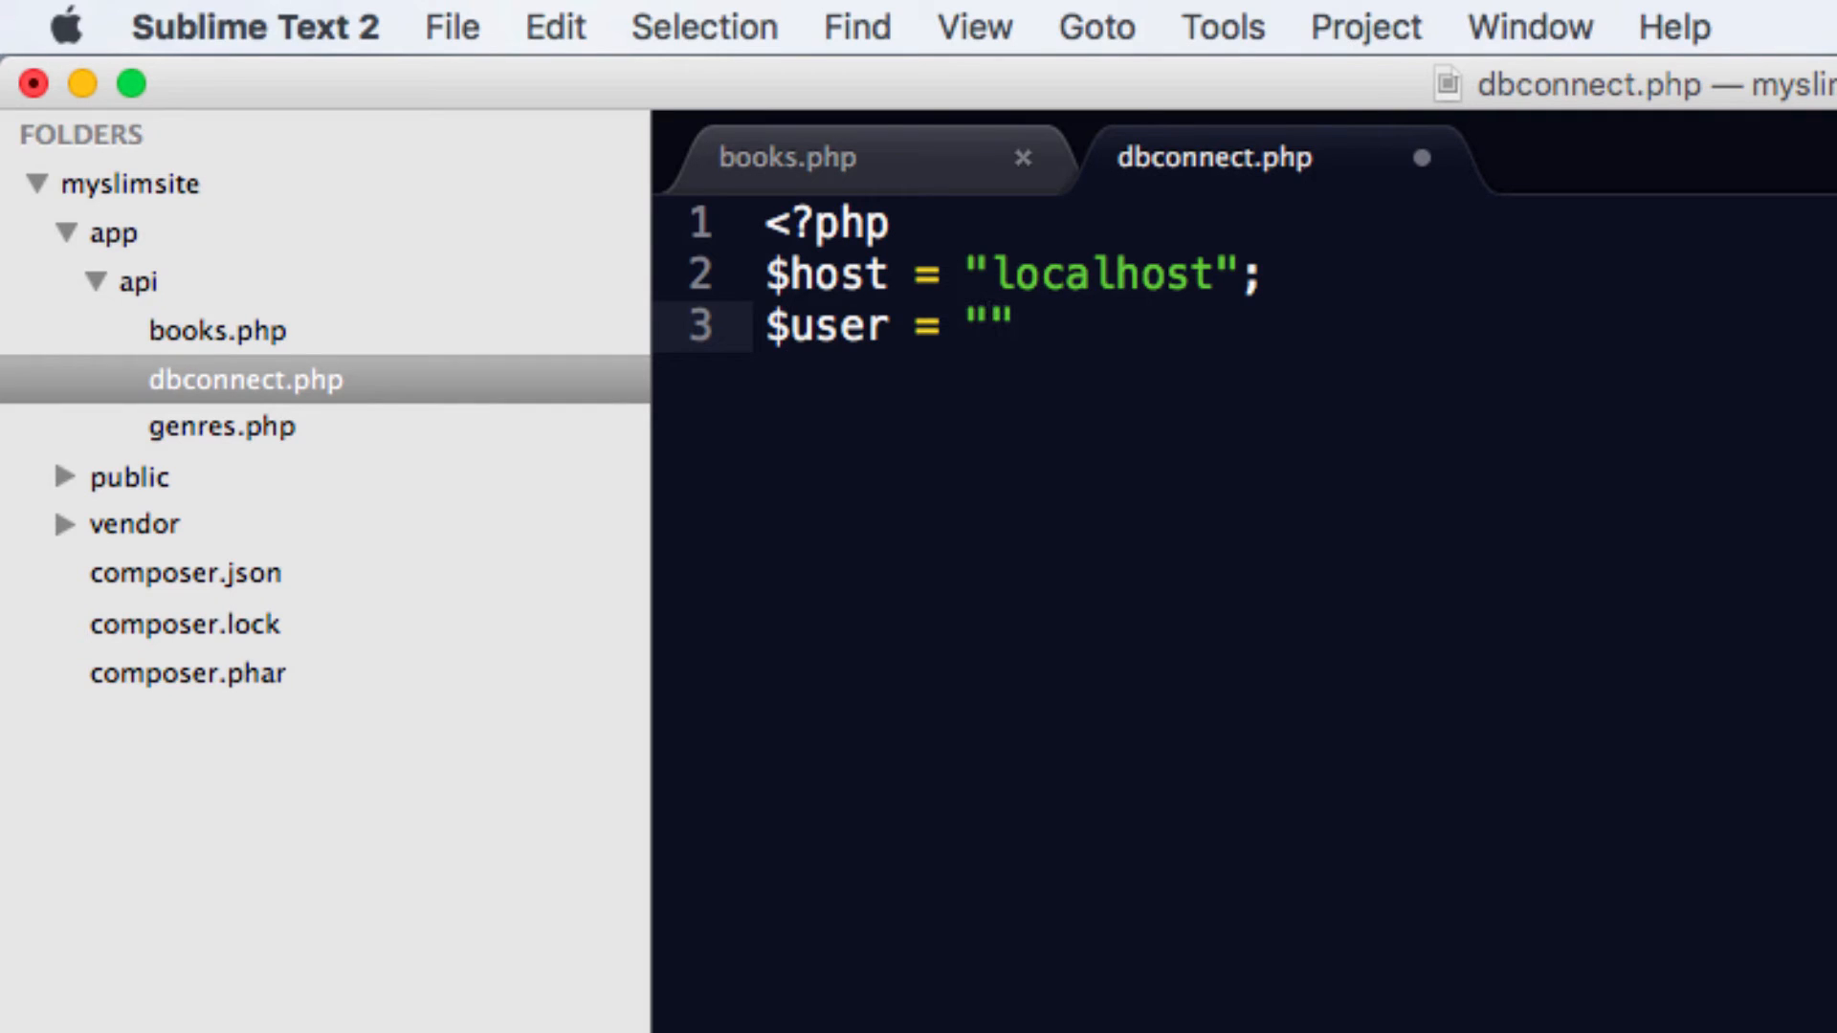
pyautogui.write('root";')
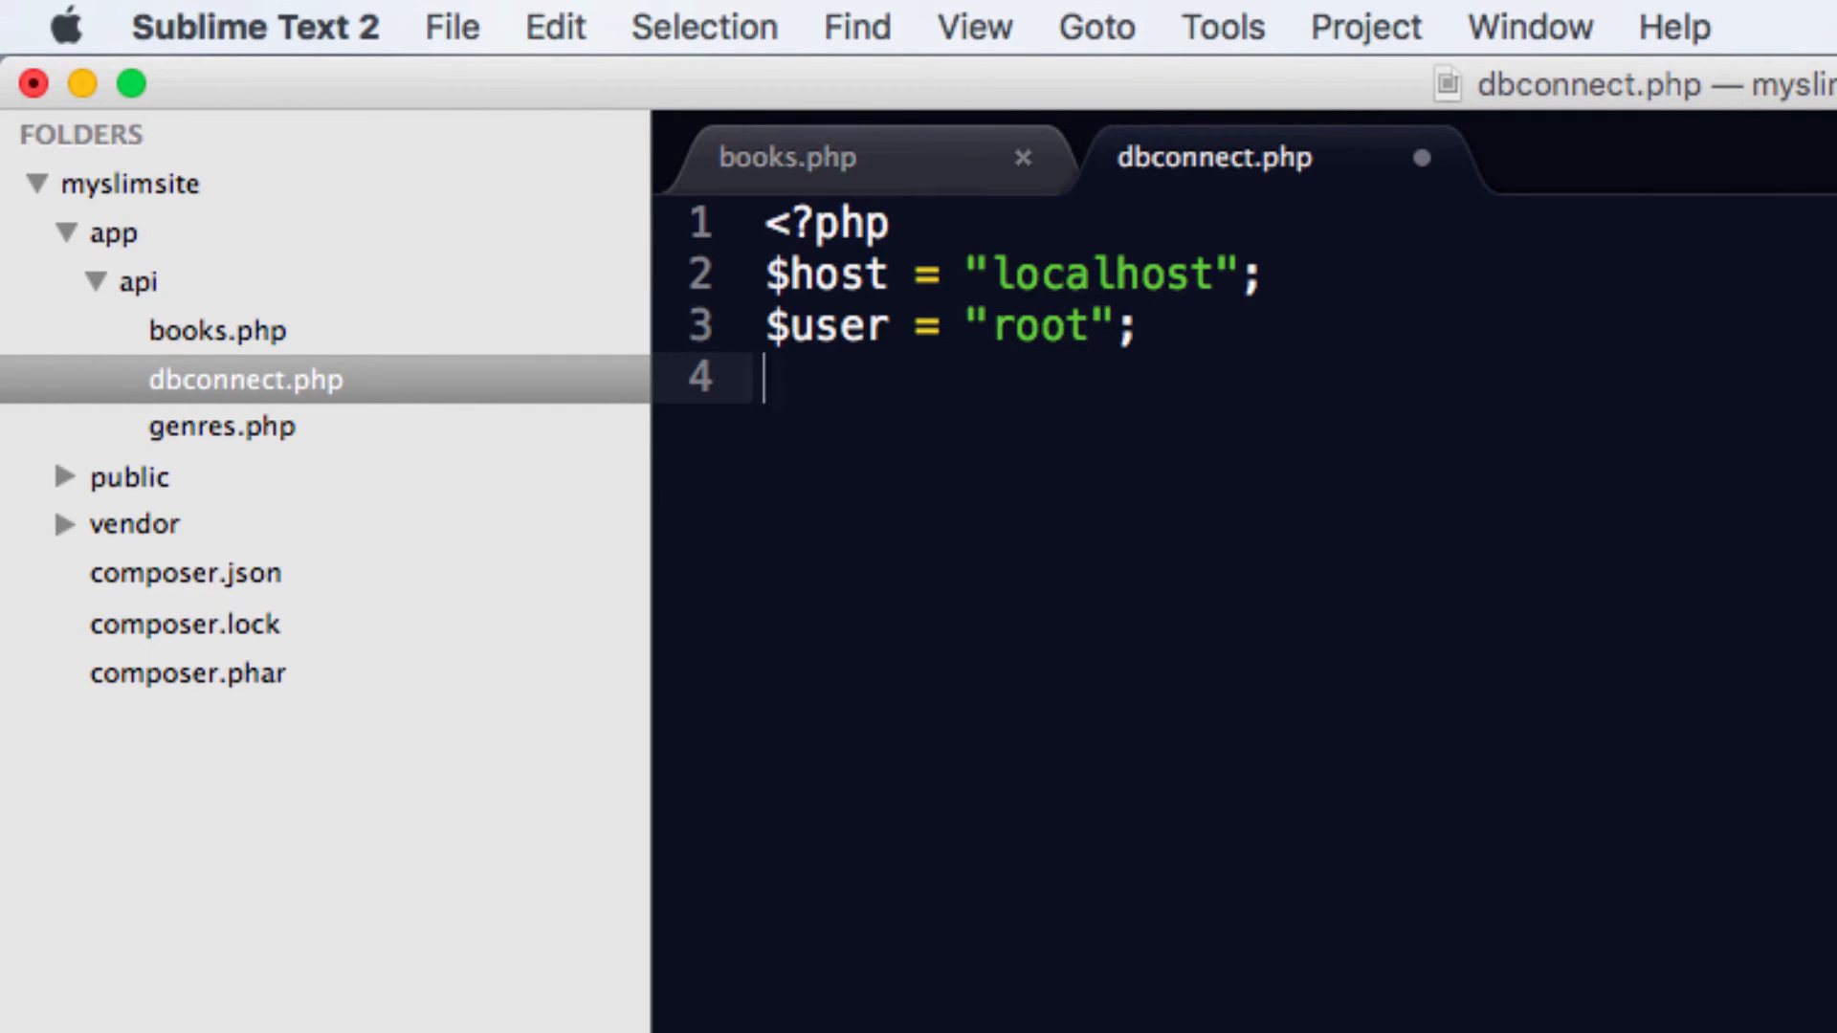
pyautogui.write('$pass')
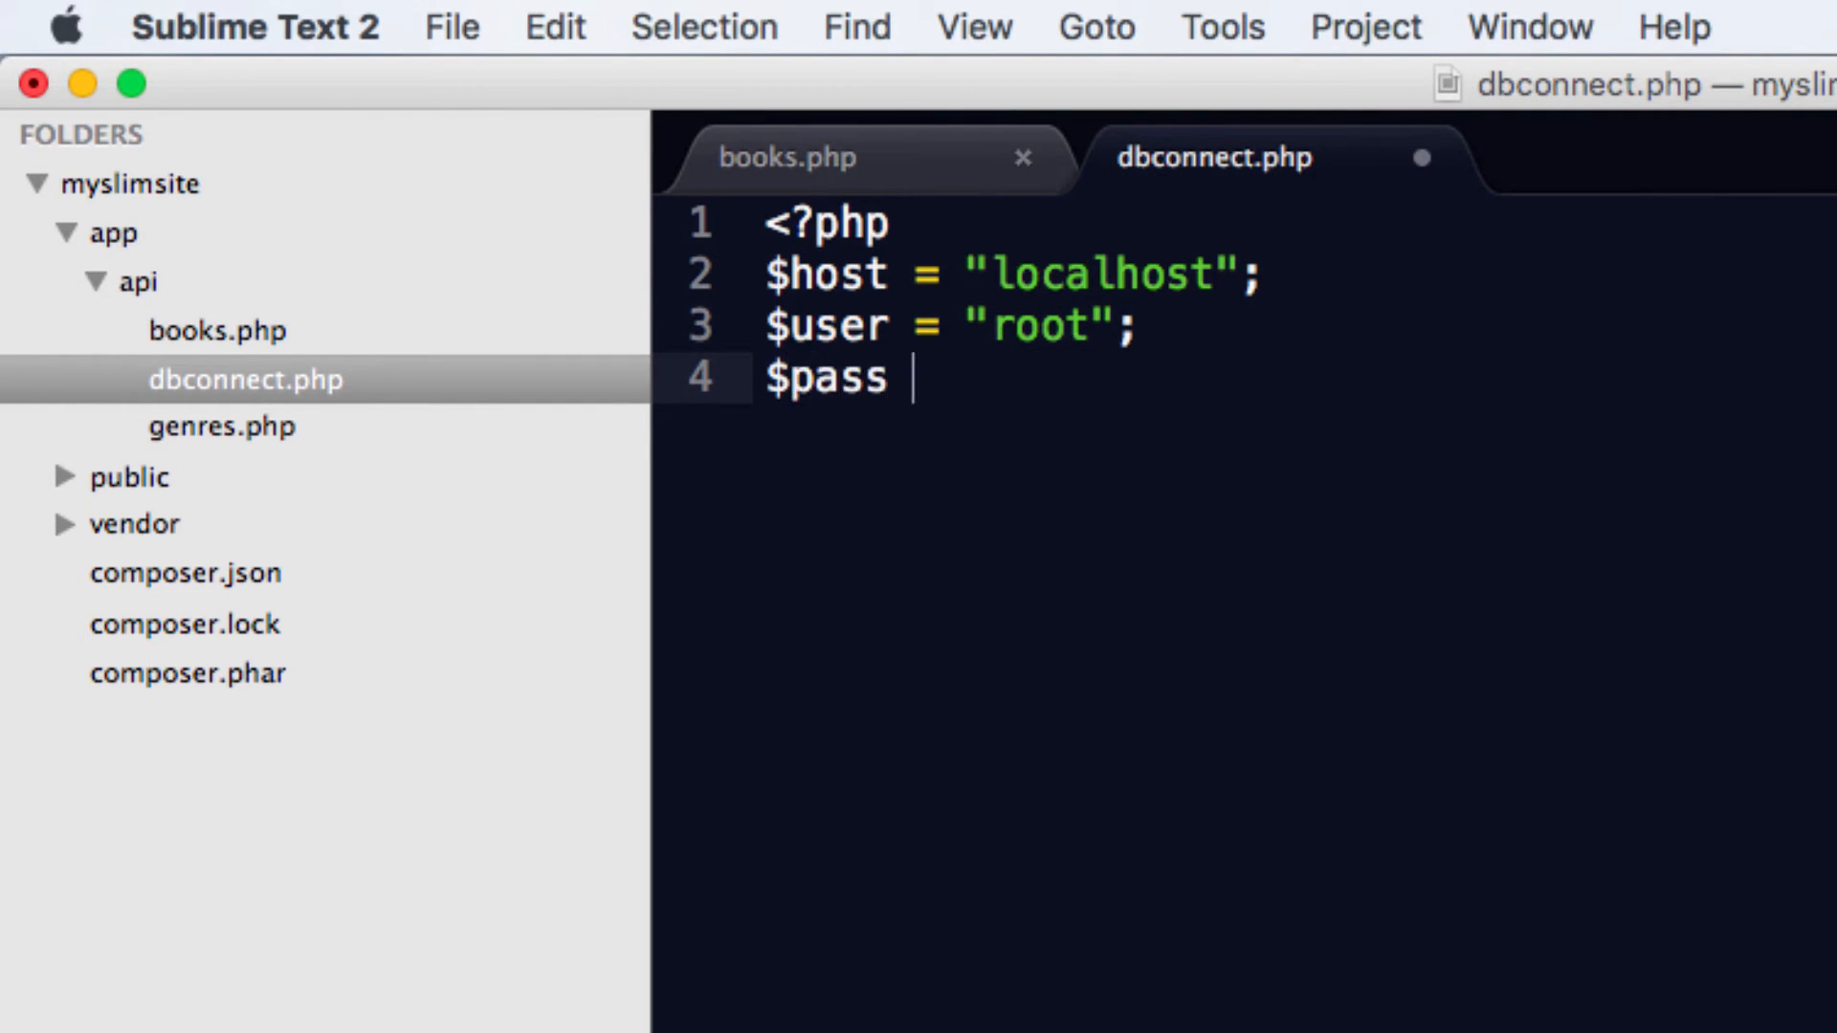
pyautogui.write('= "";')
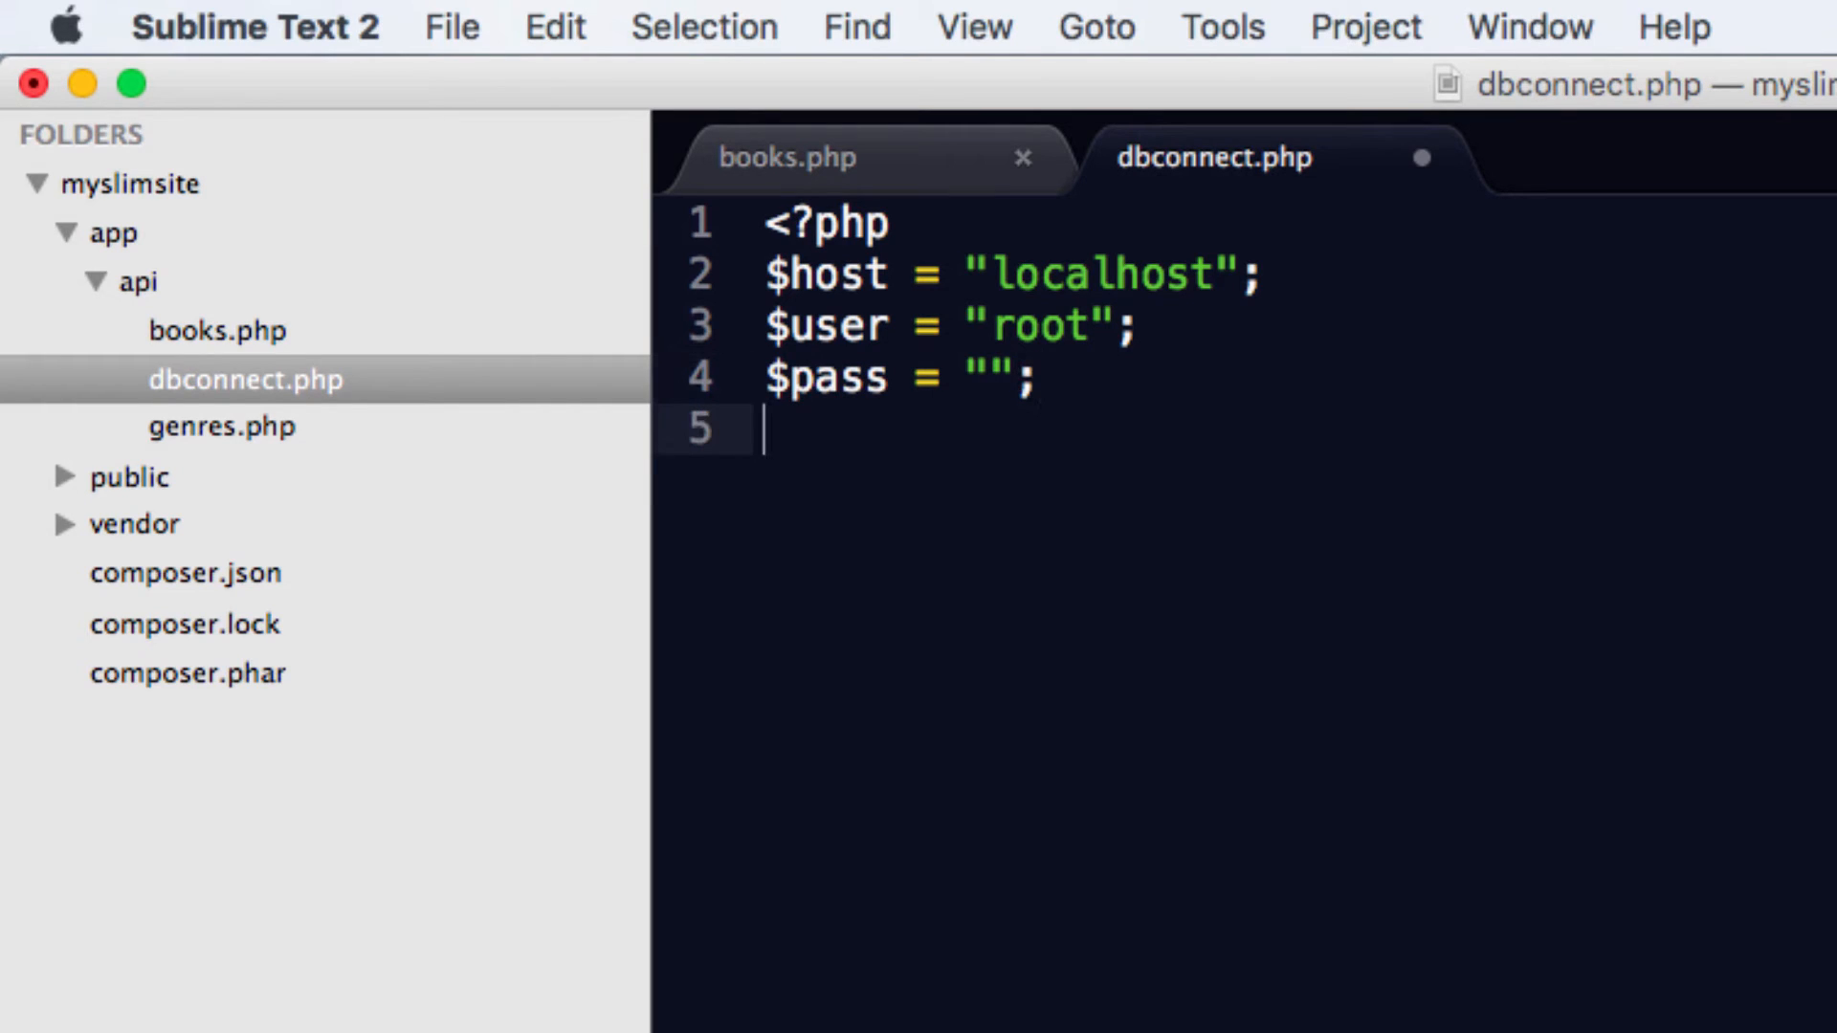
pyautogui.write('$db_')
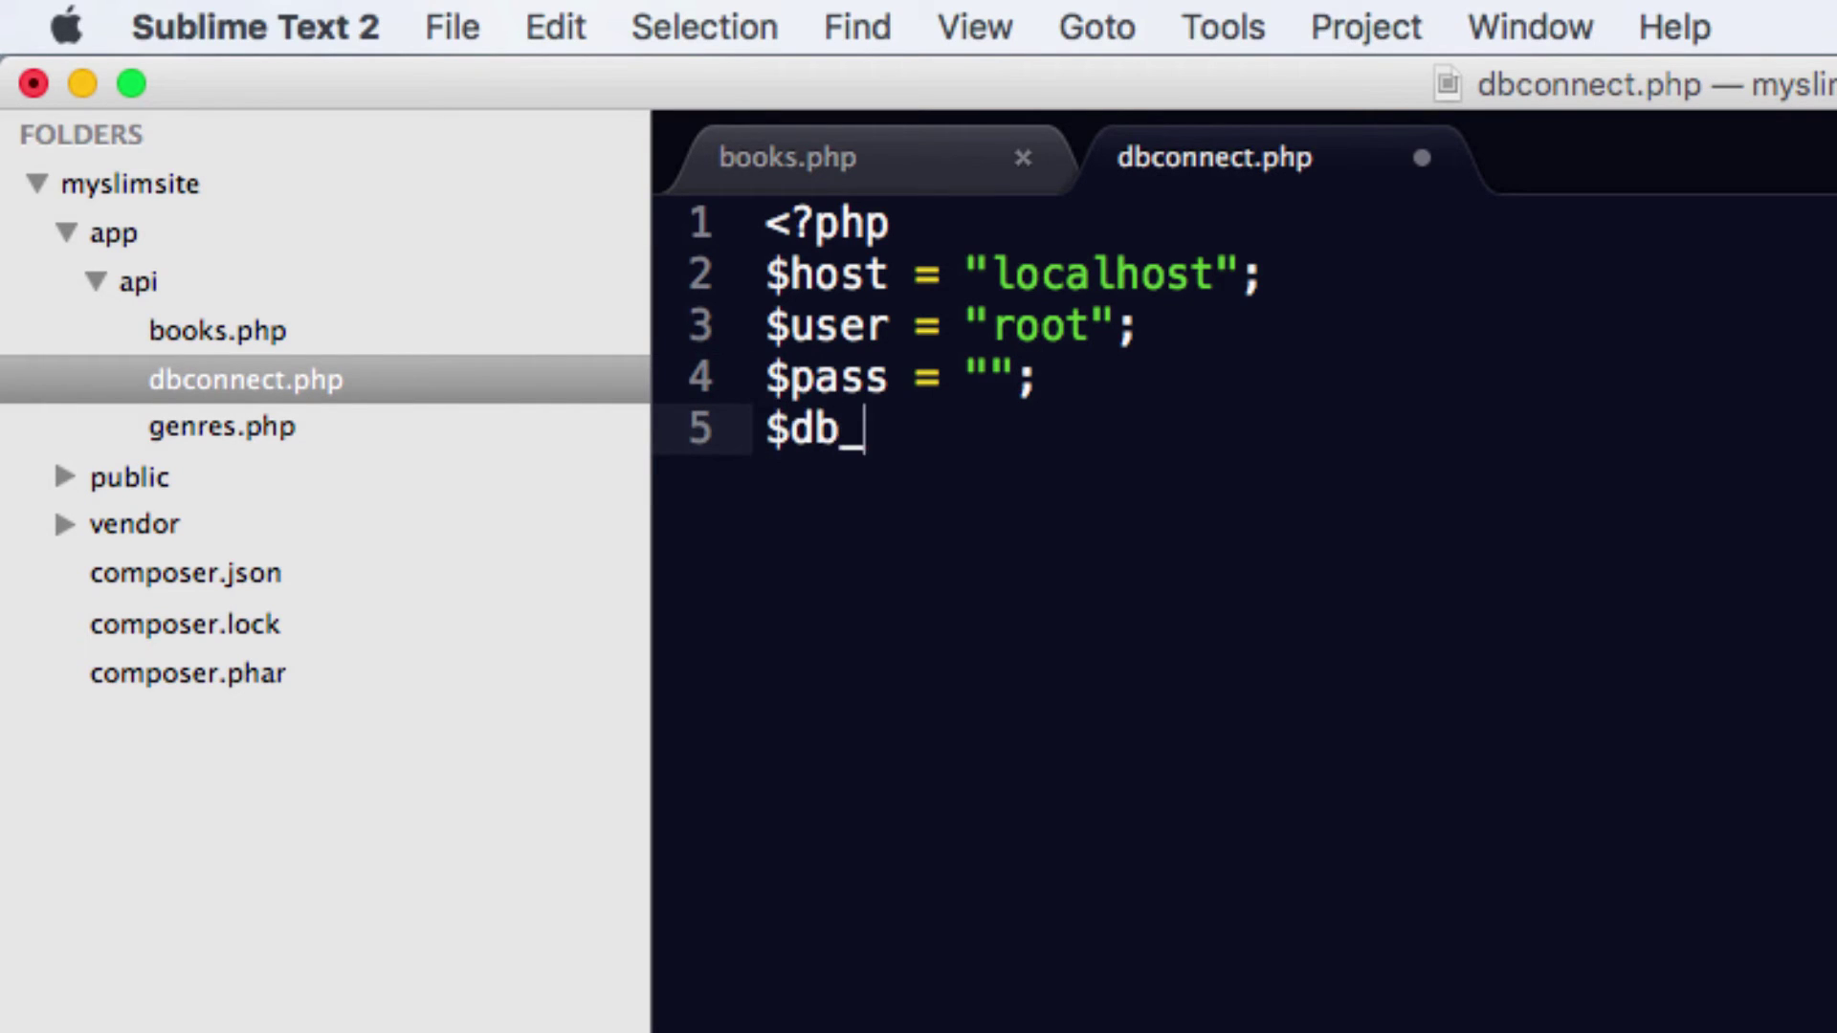
pyautogui.write('name = ""')
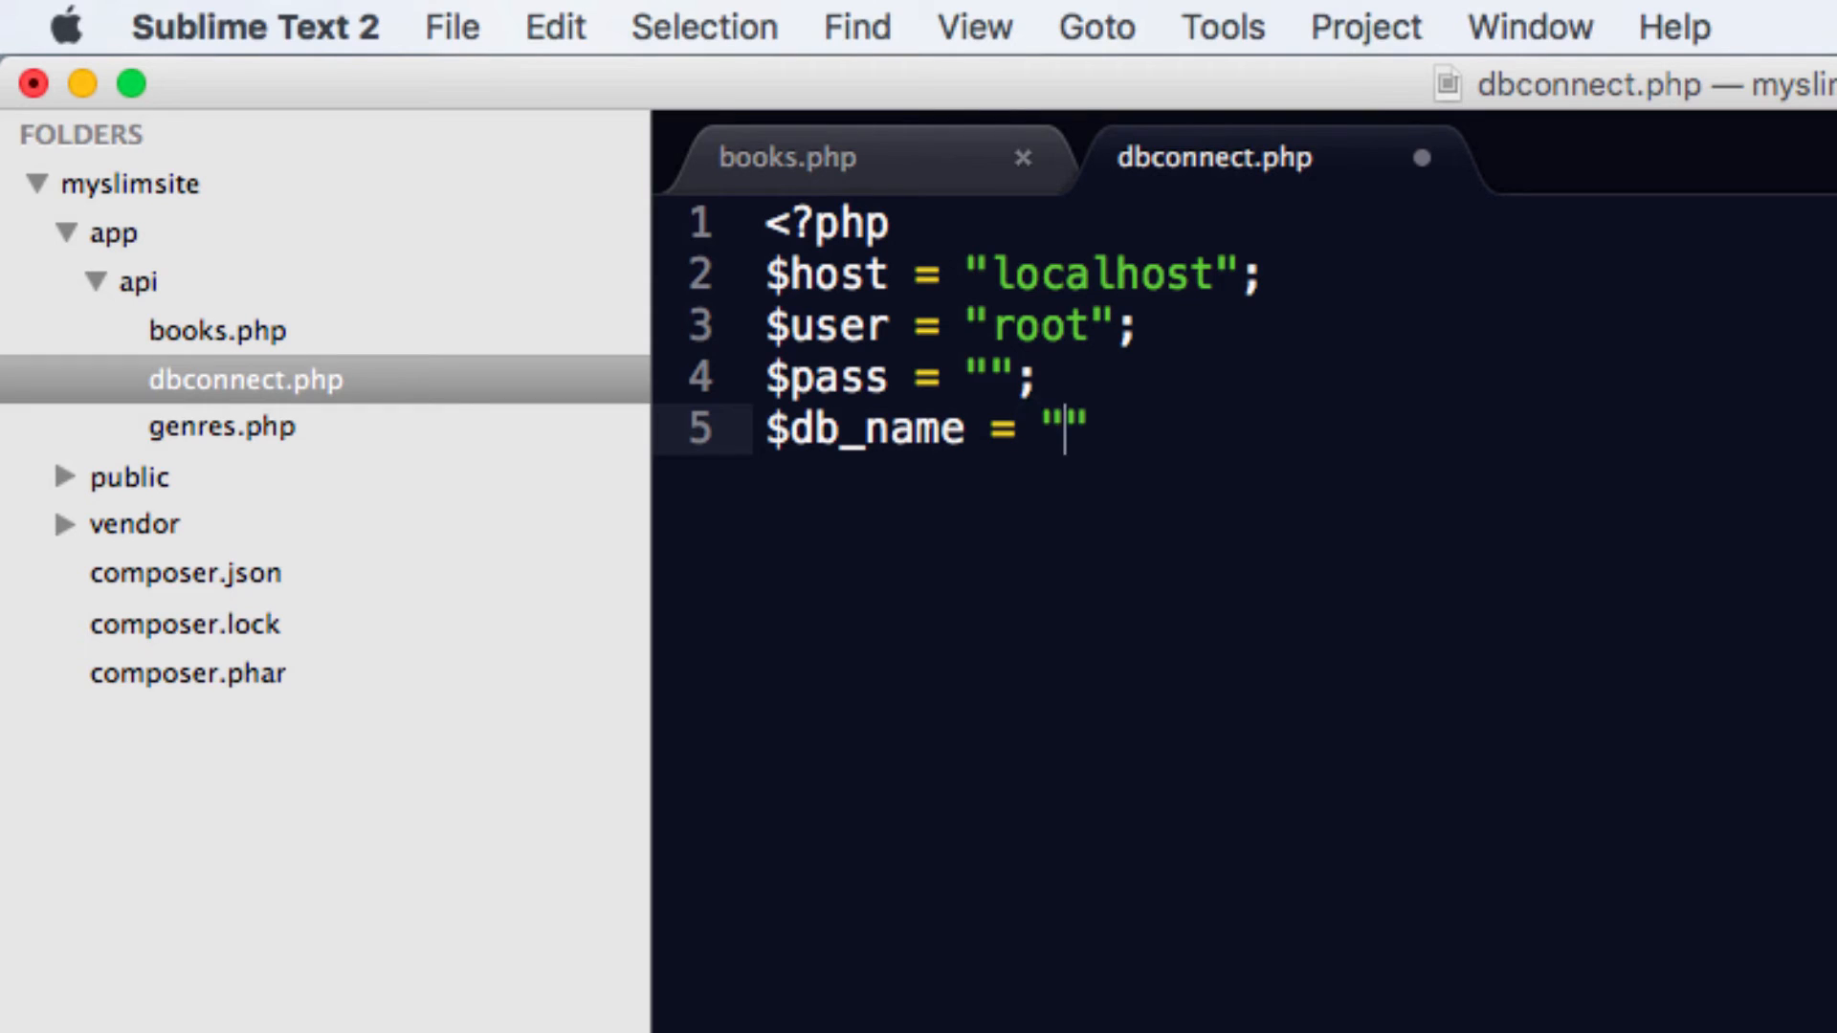
pyautogui.write('myslim')
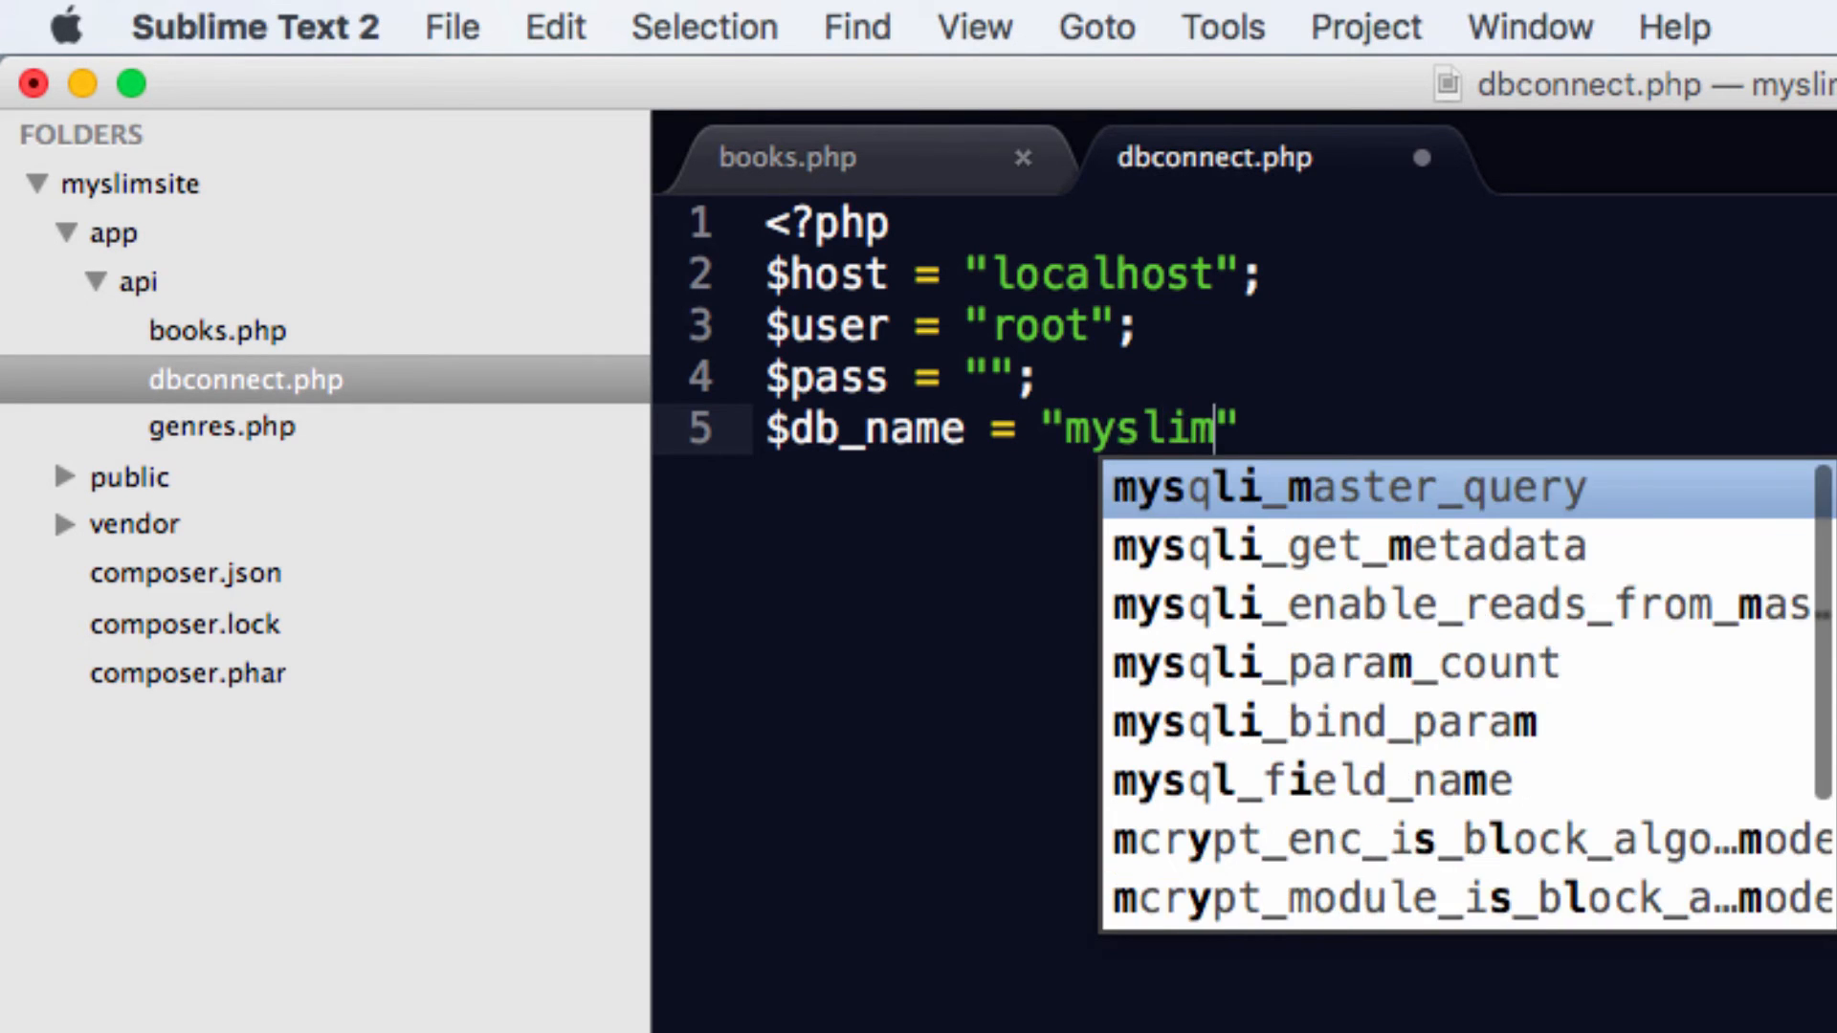
pyautogui.write('site";')
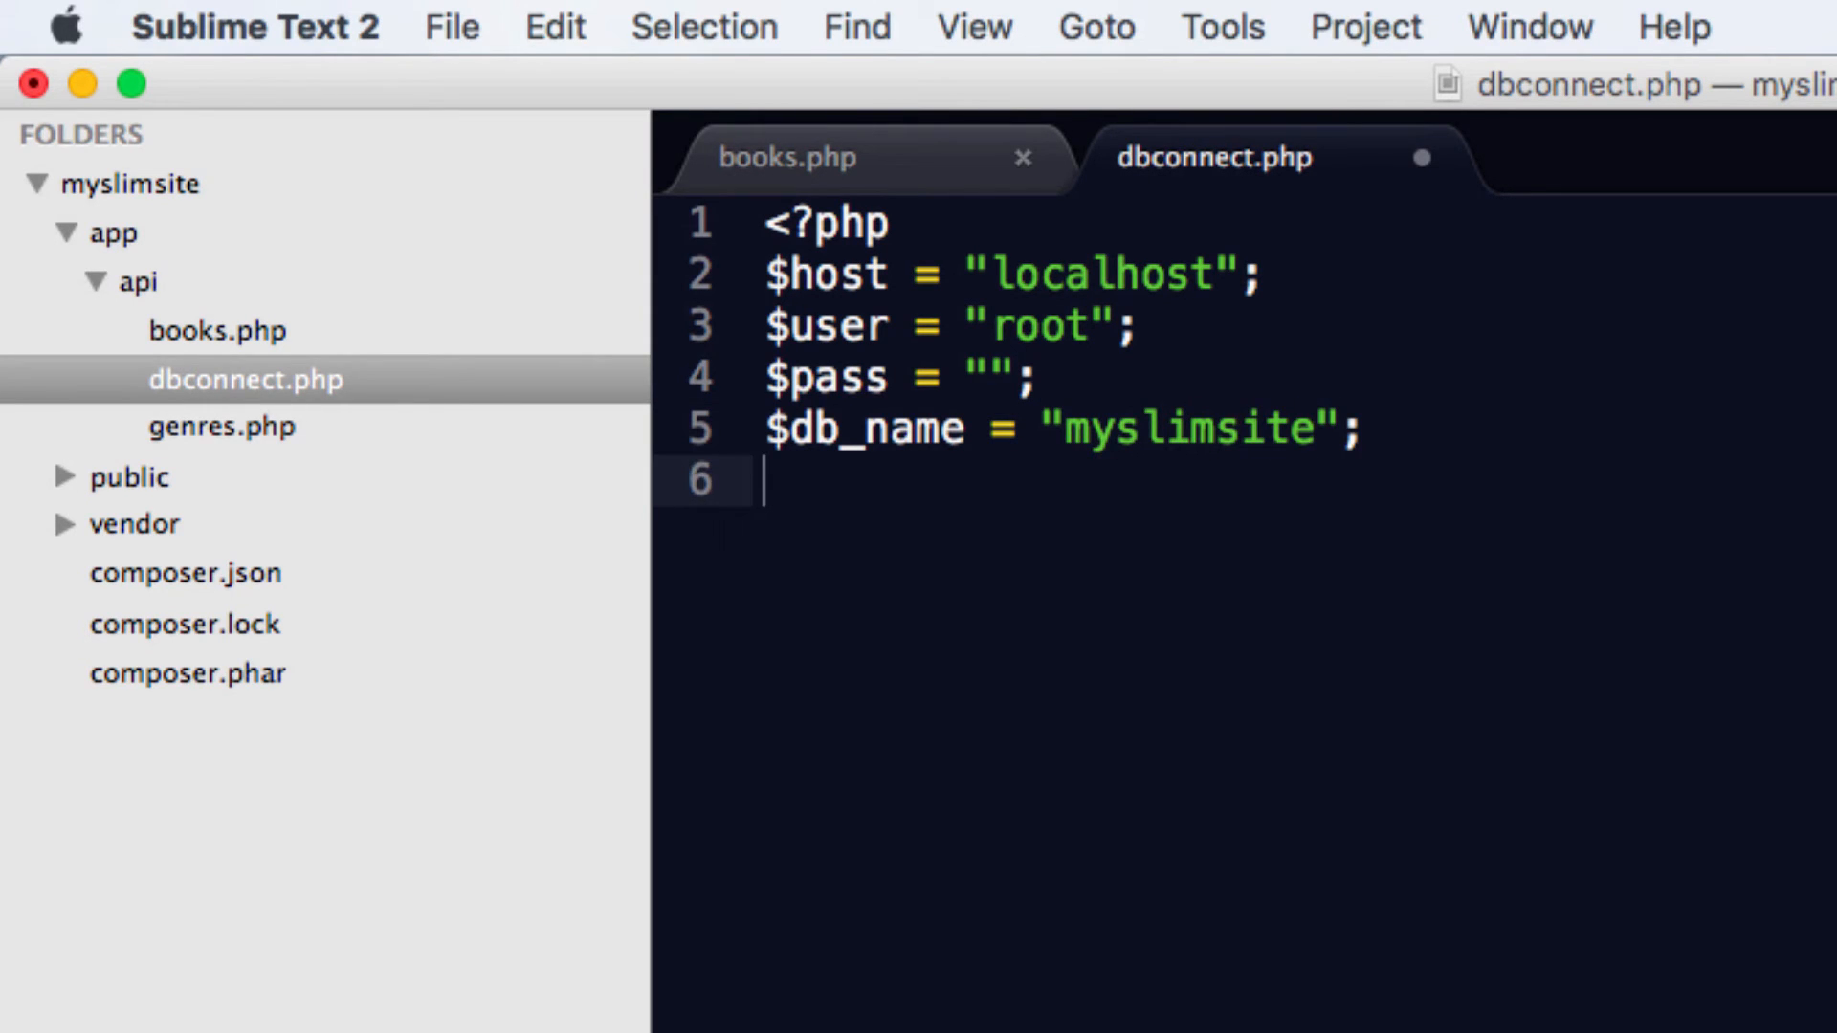
# Step: Create $mysqli = new mysqli($host, $user, $pass, $db_name) using autocomplete for $db_name
pyautogui.write('$mys')
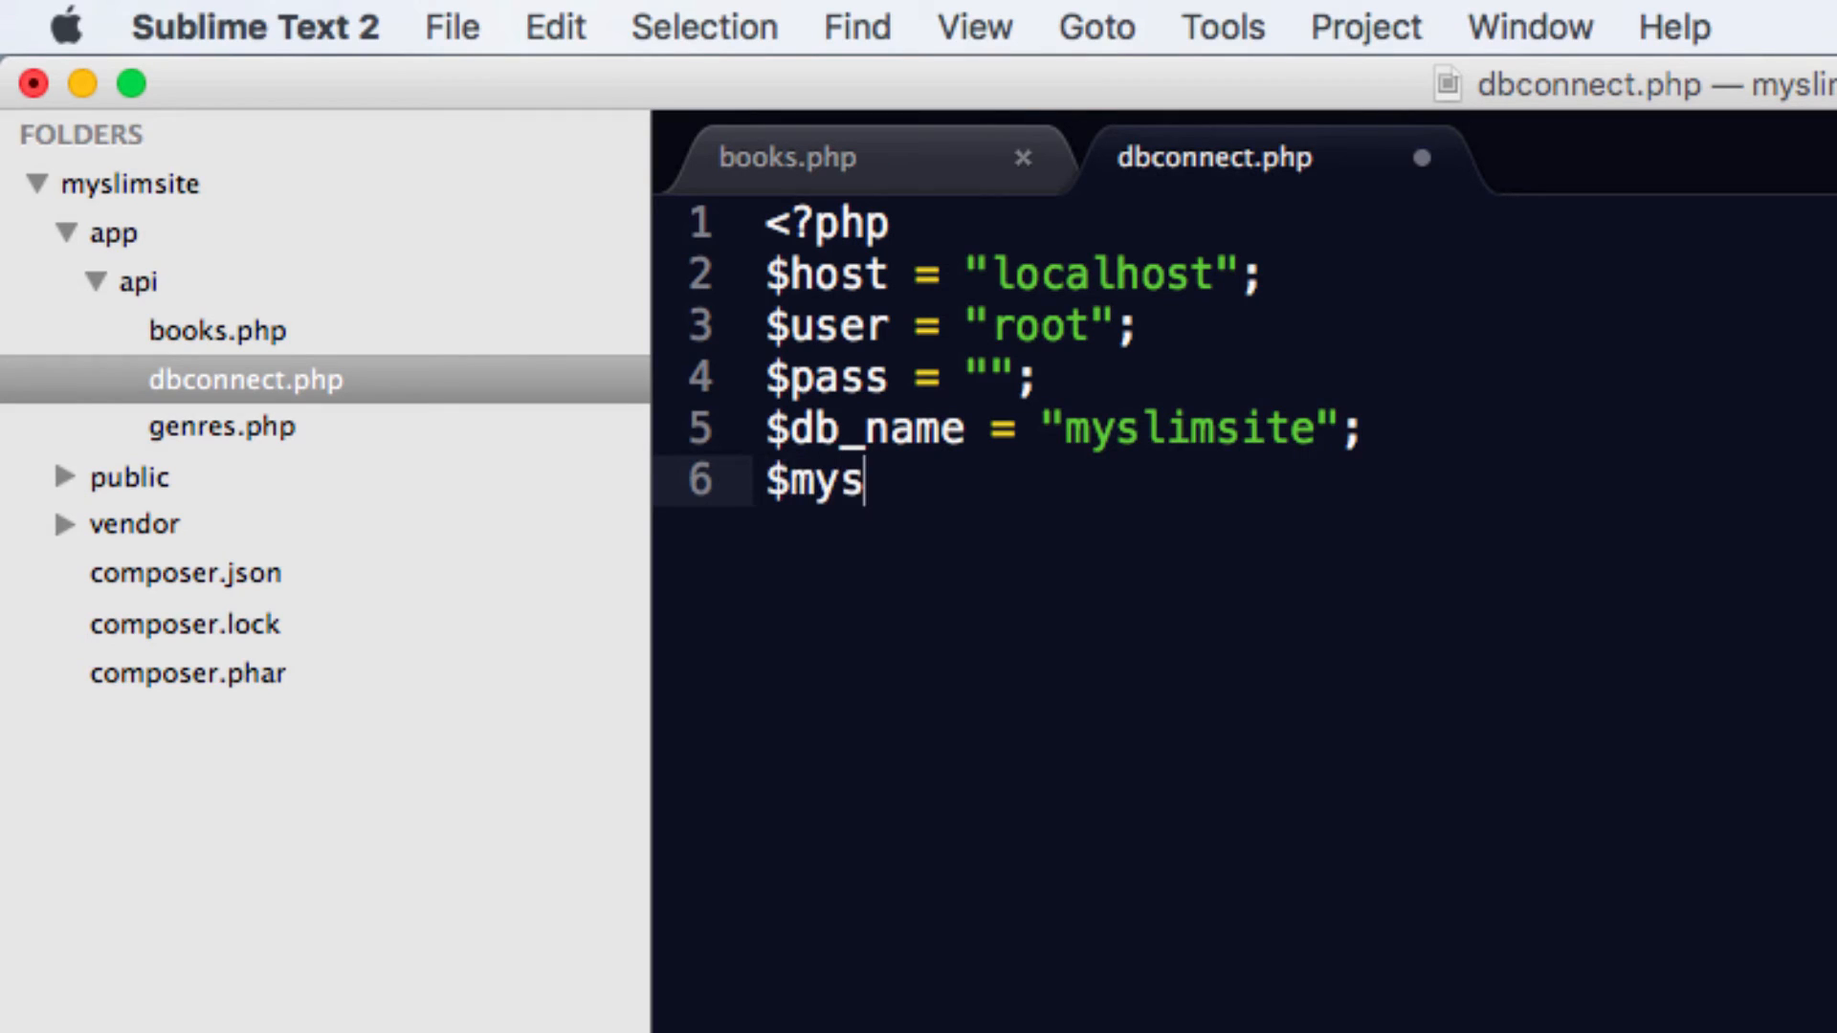
pyautogui.write('qli =')
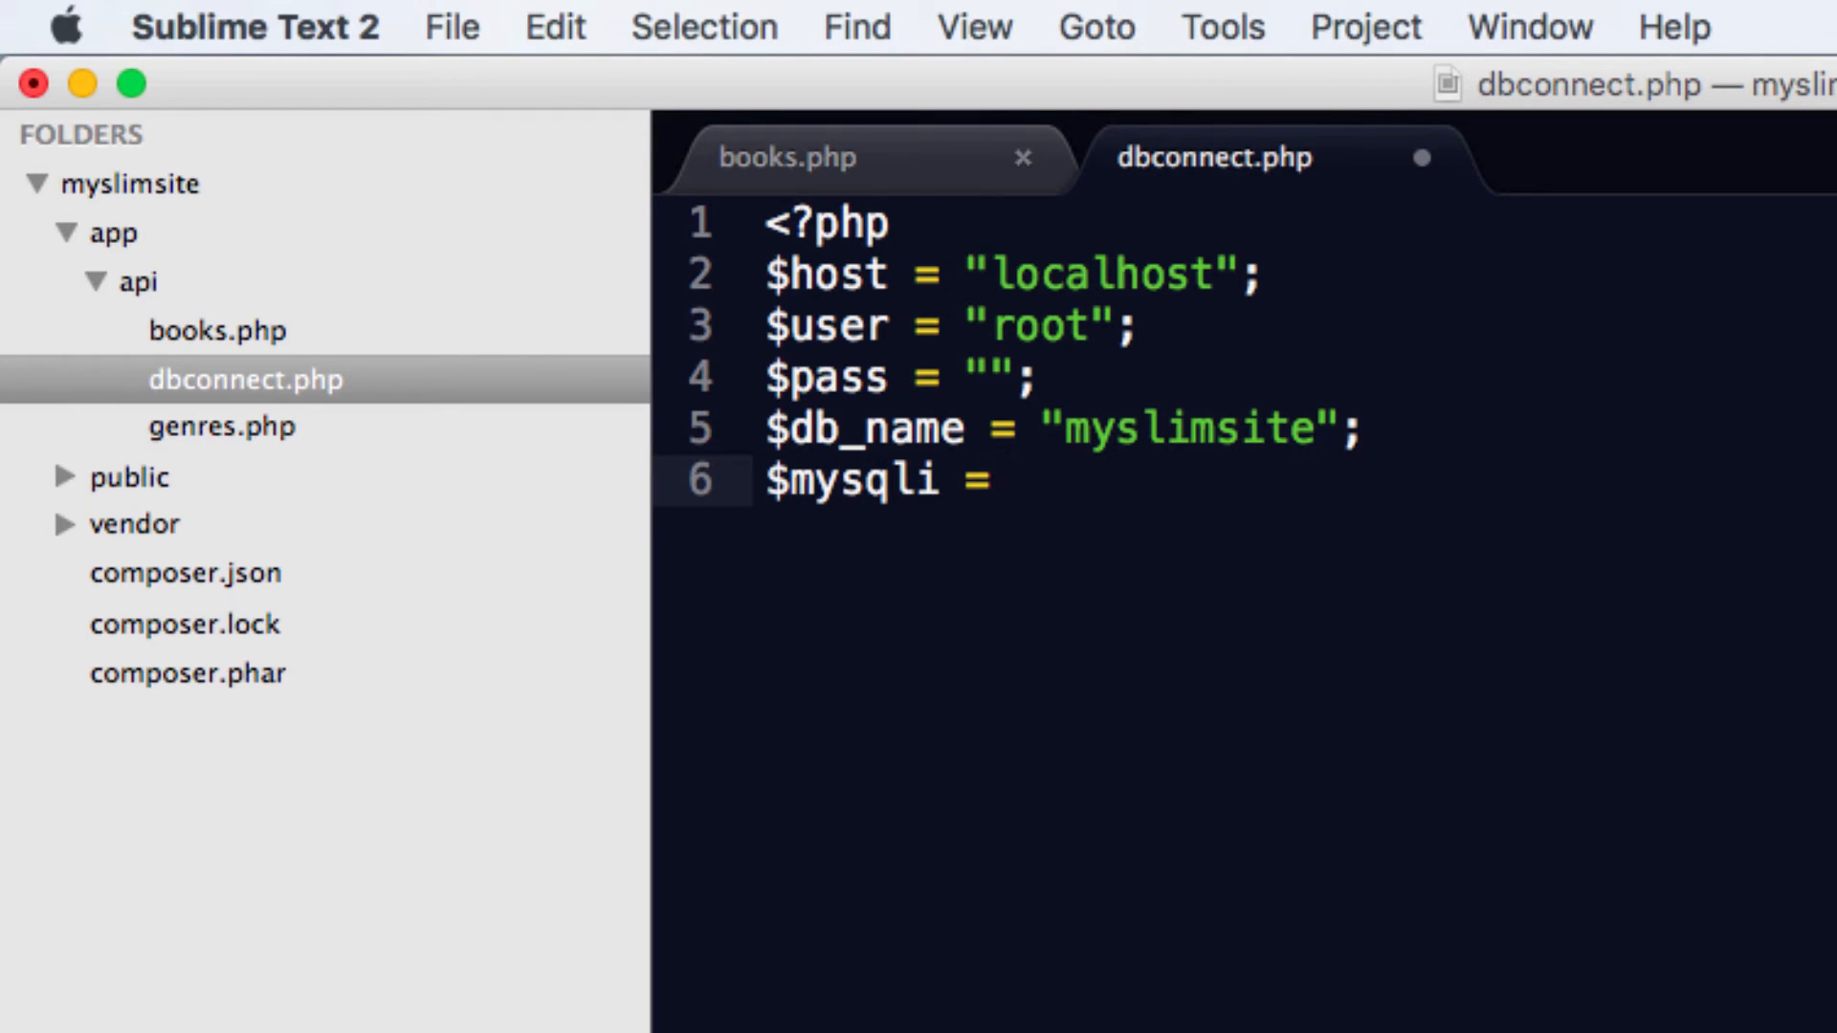
pyautogui.write('new mysqli(')
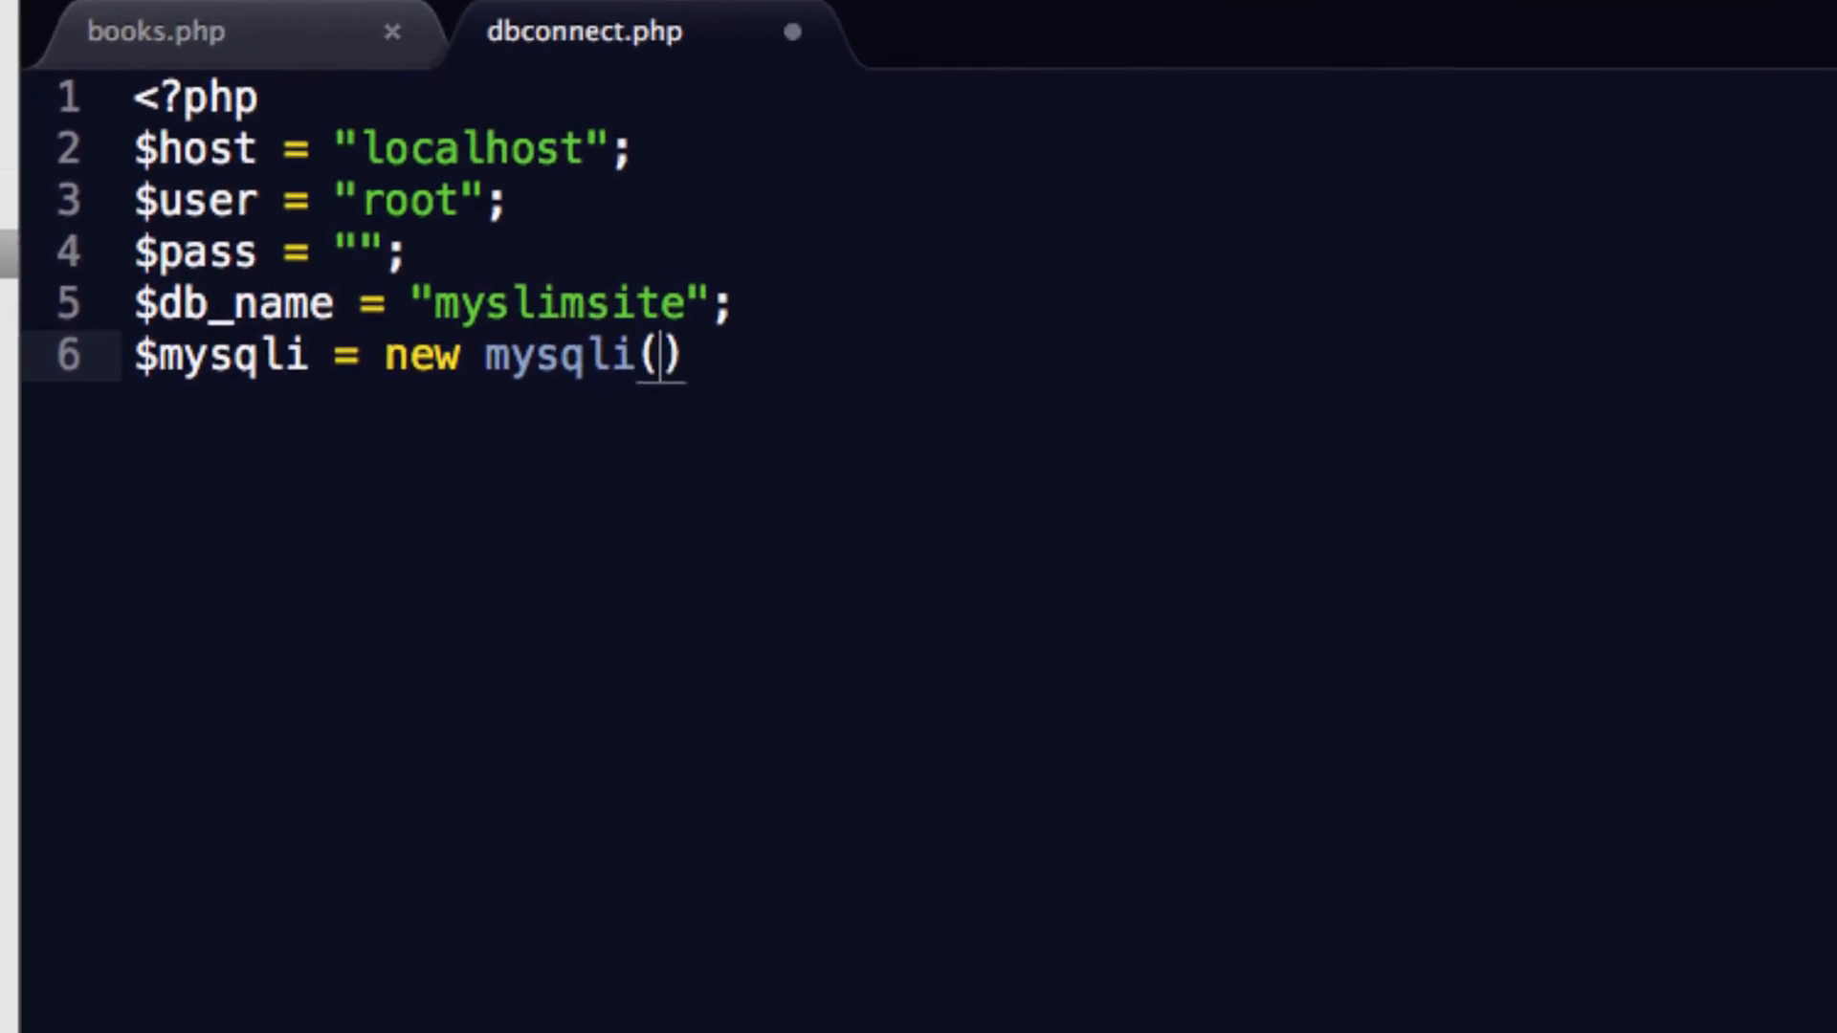
pyautogui.write('$host')
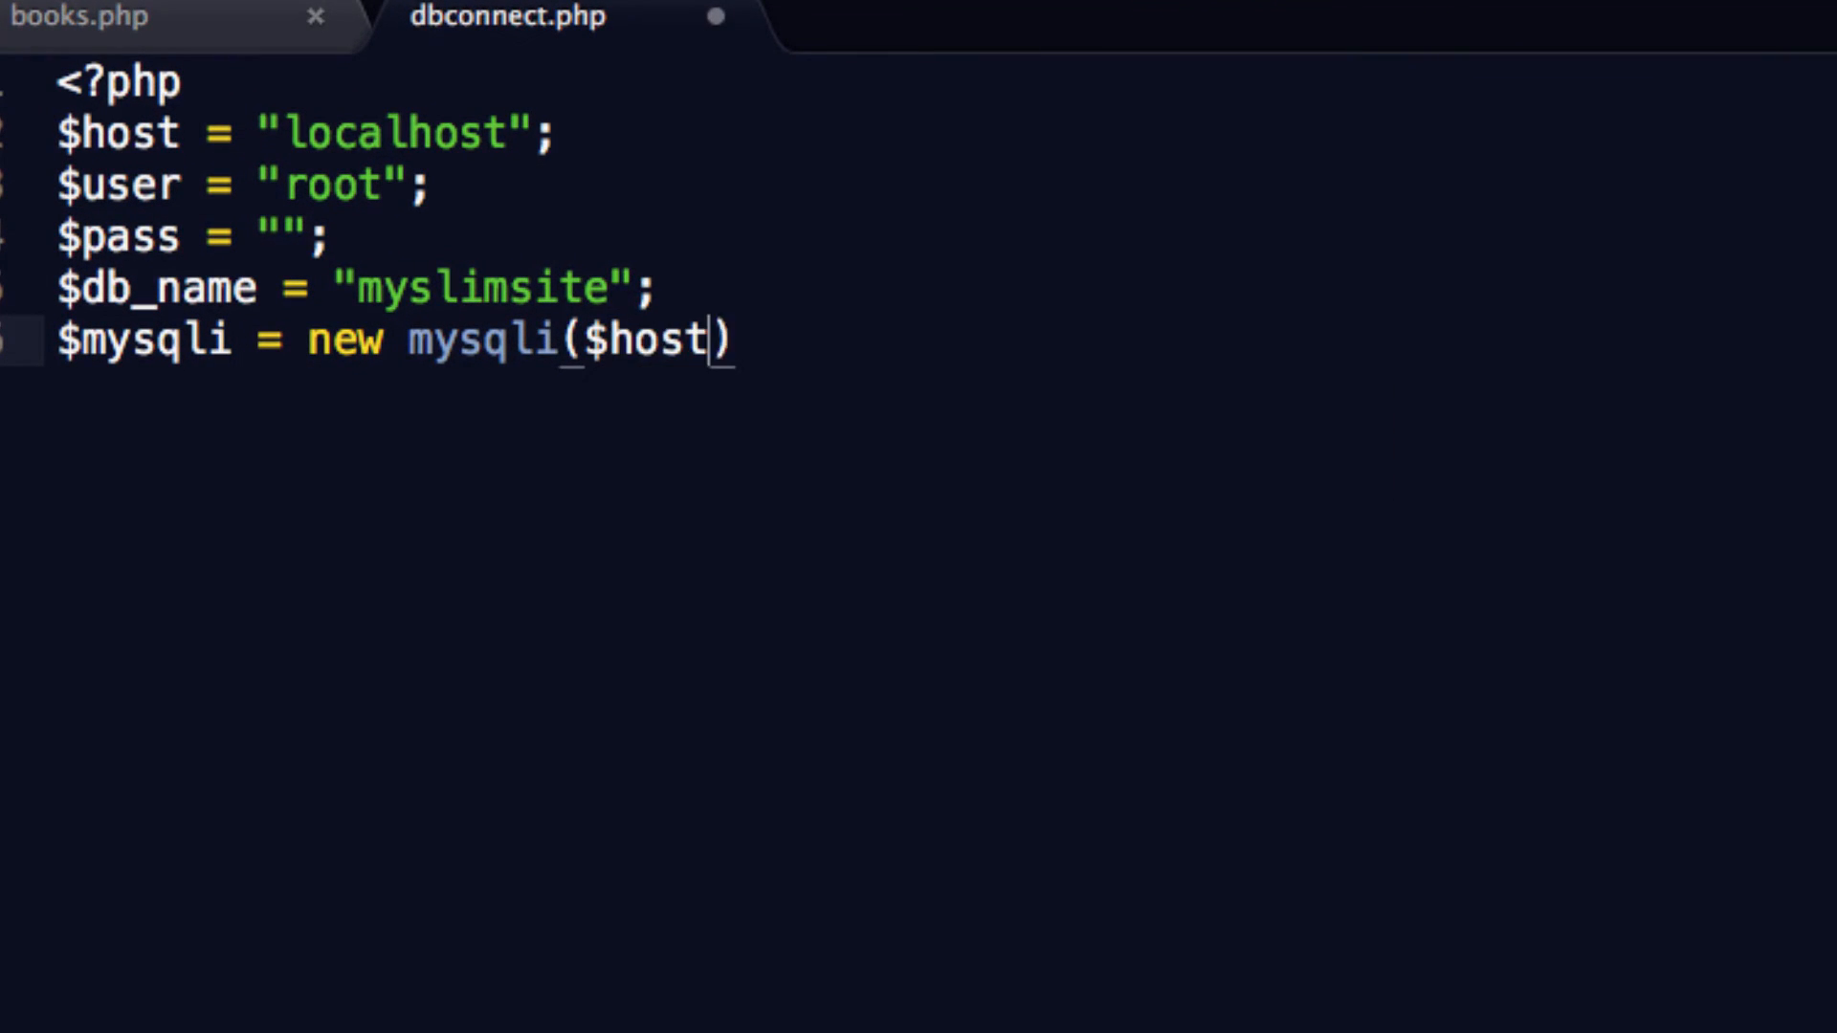
pyautogui.write(', $user, $p')
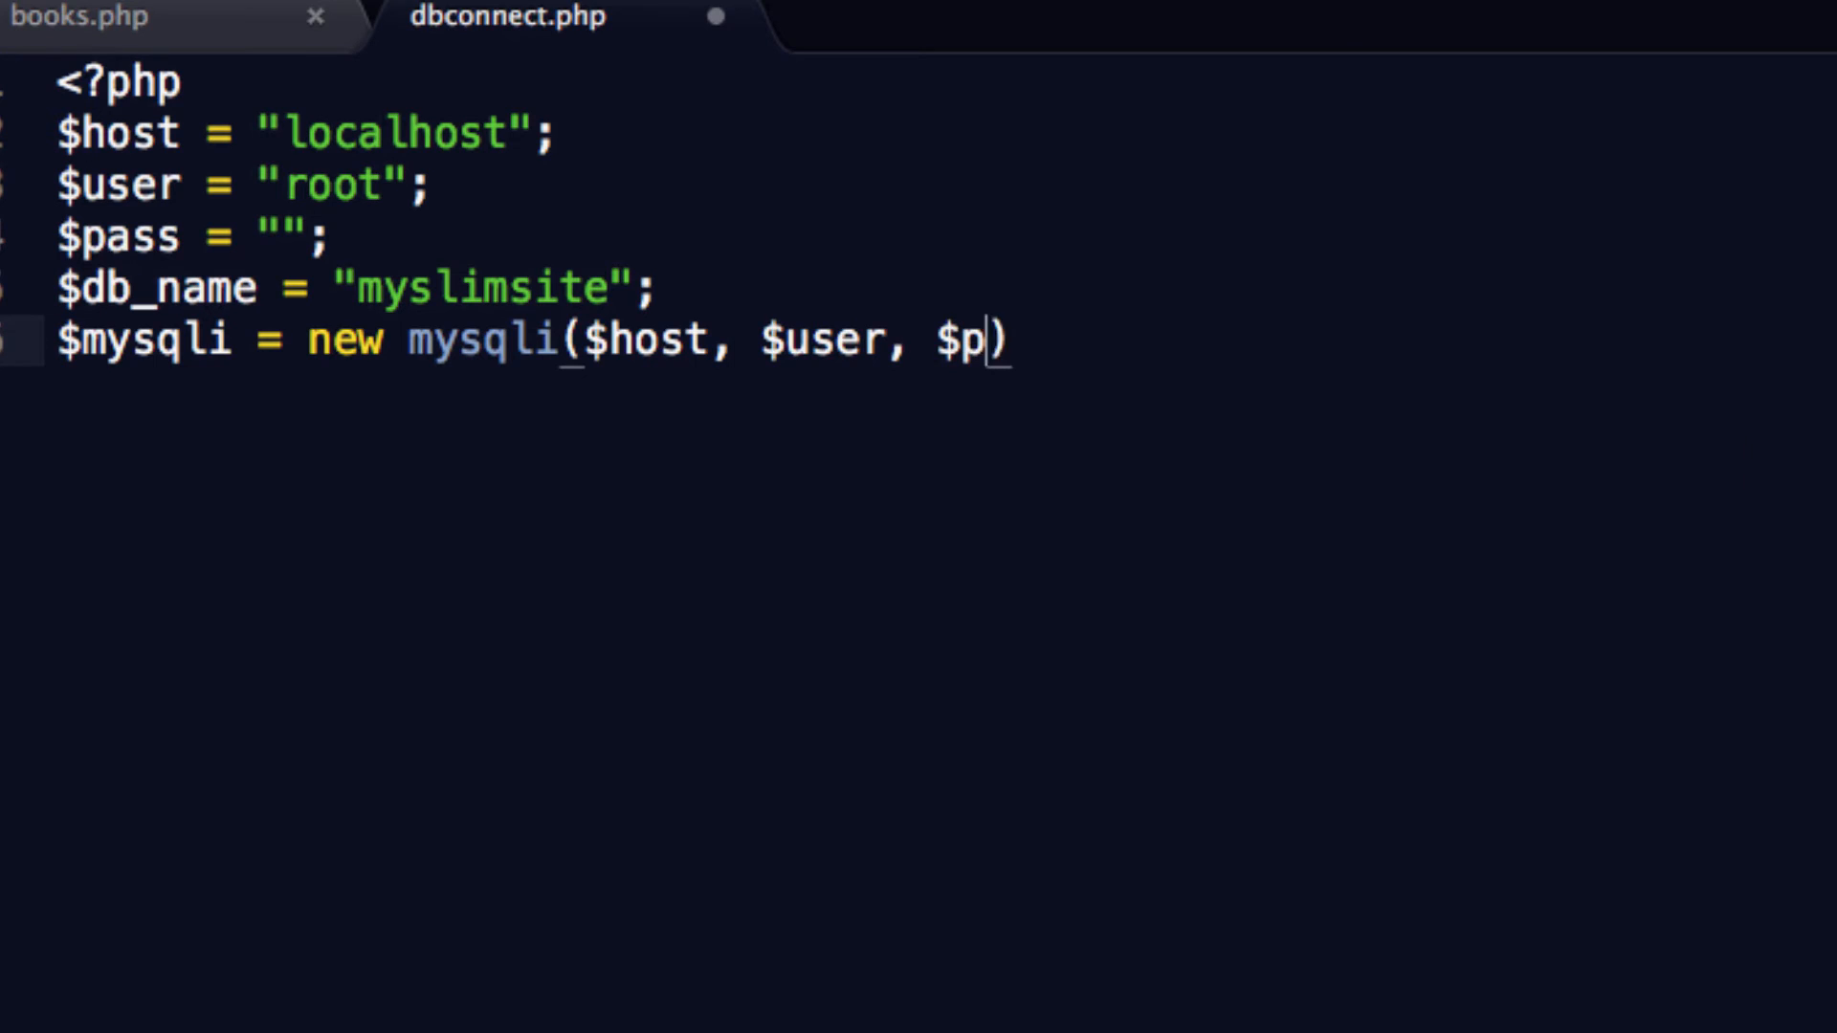
pyautogui.write('ass, $db')
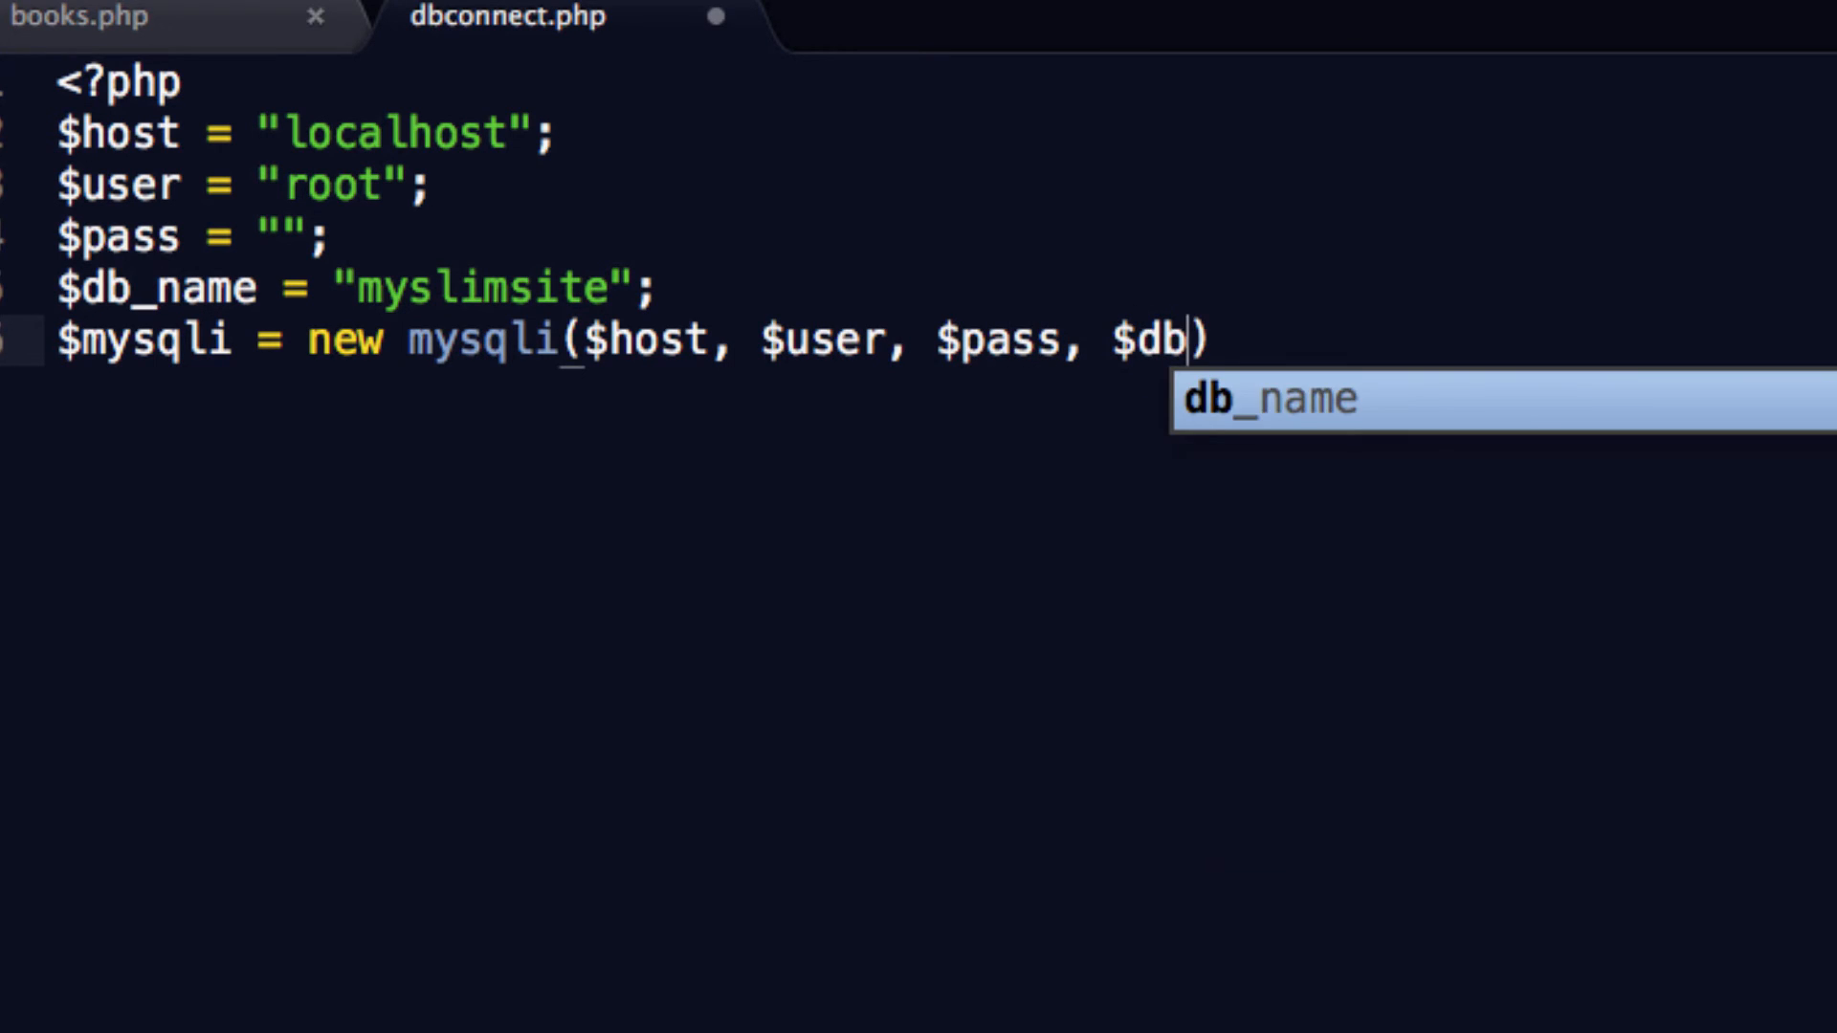
pyautogui.press('Tab')
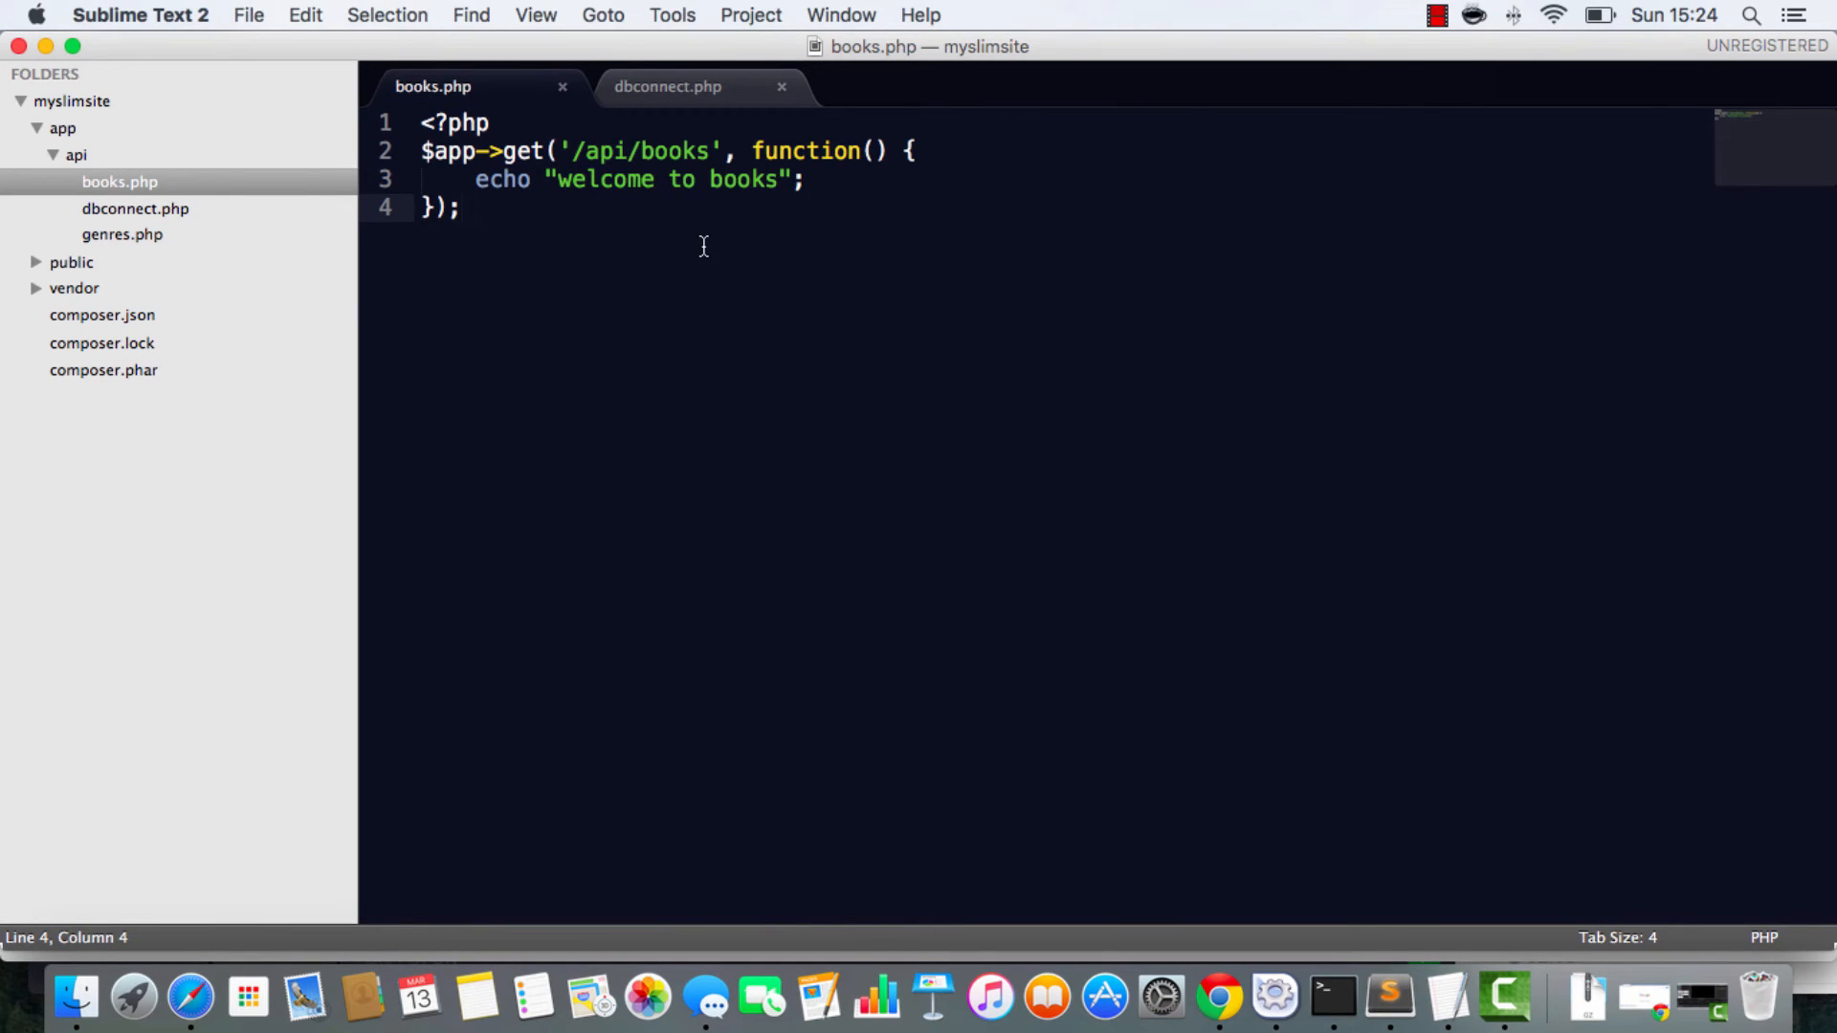
# Step: In the books route of books.php, replace the welcome echo with require_once('db_connect.php');
pyautogui.press('Cmd+Tab')
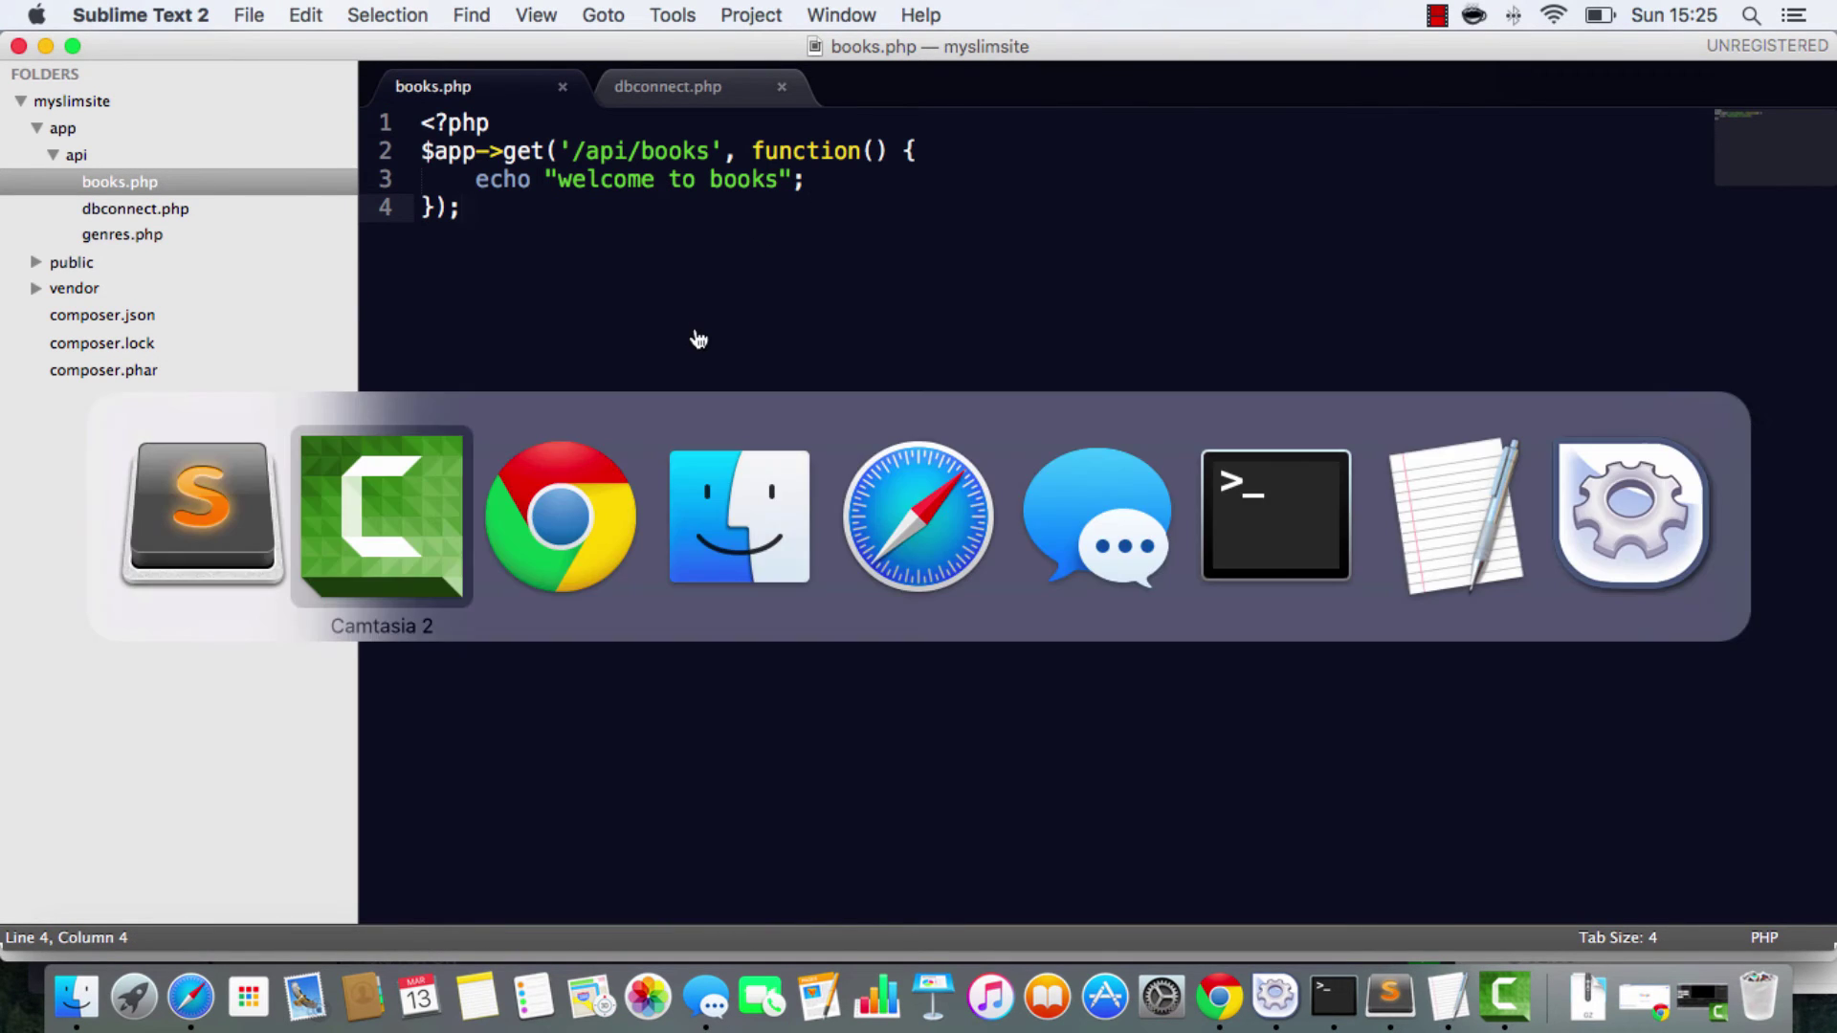
pyautogui.click(558, 517)
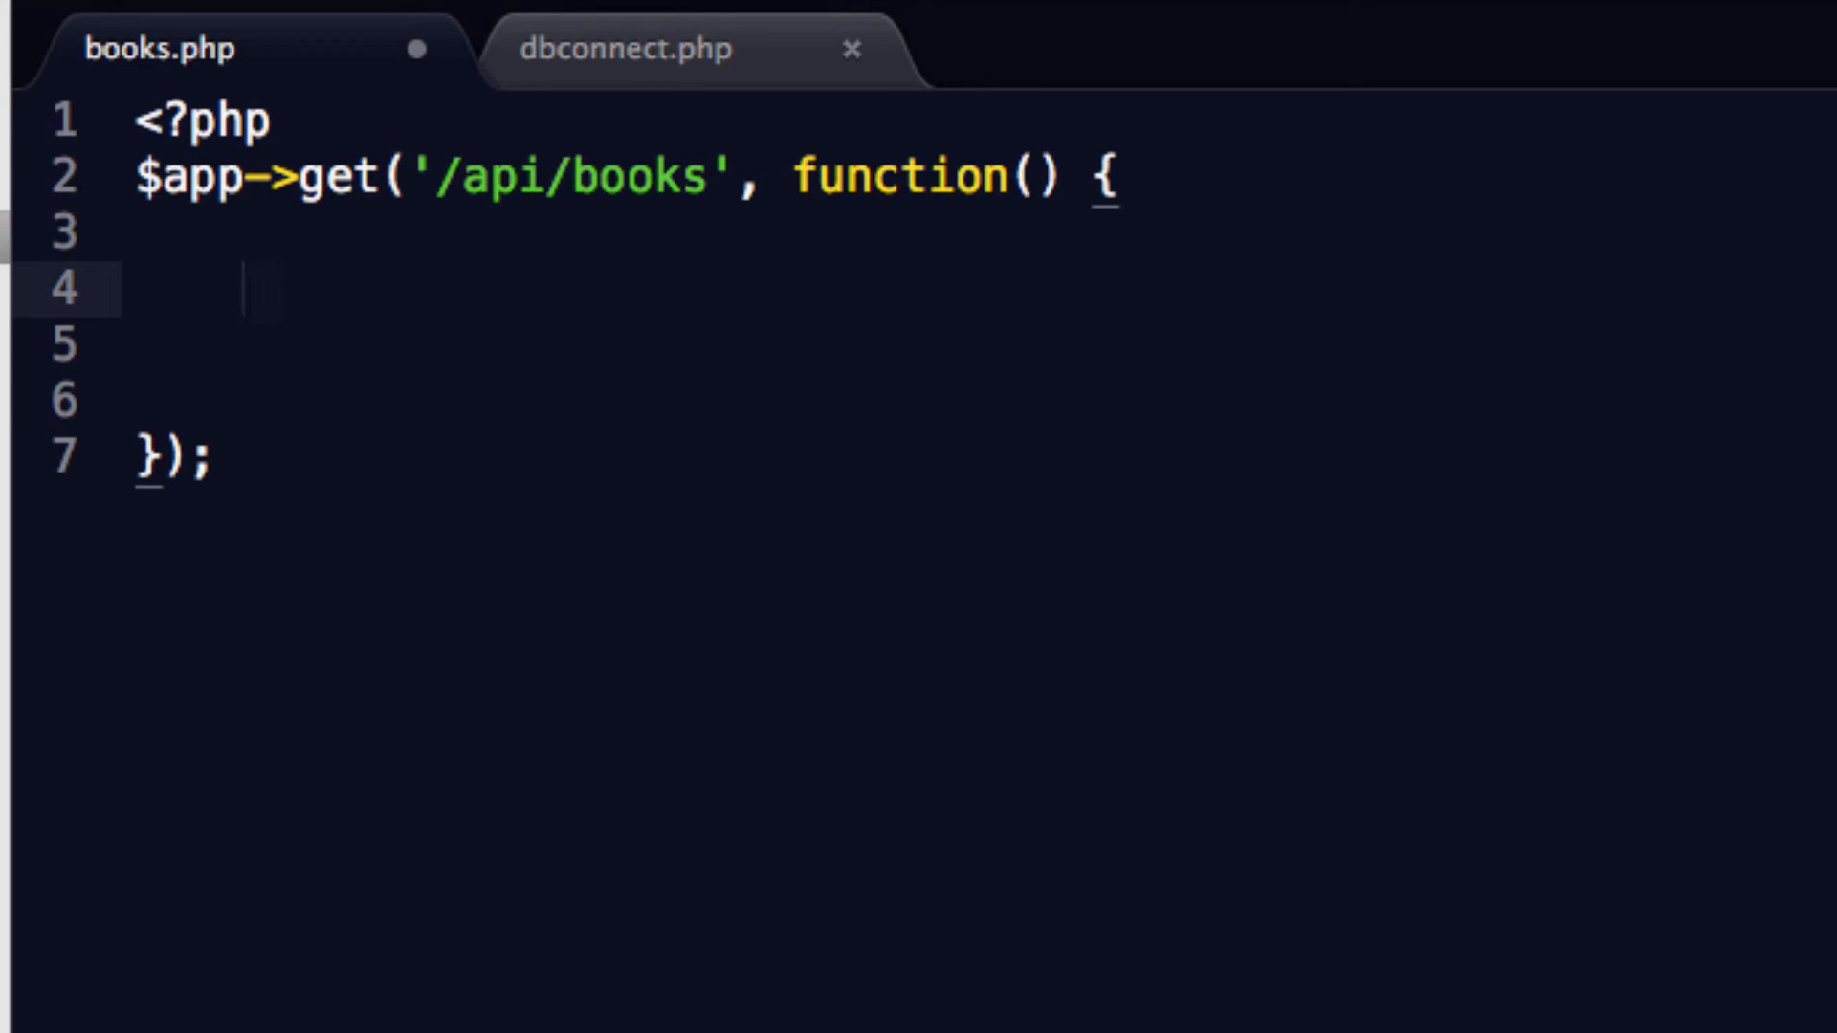
pyautogui.write('require_')
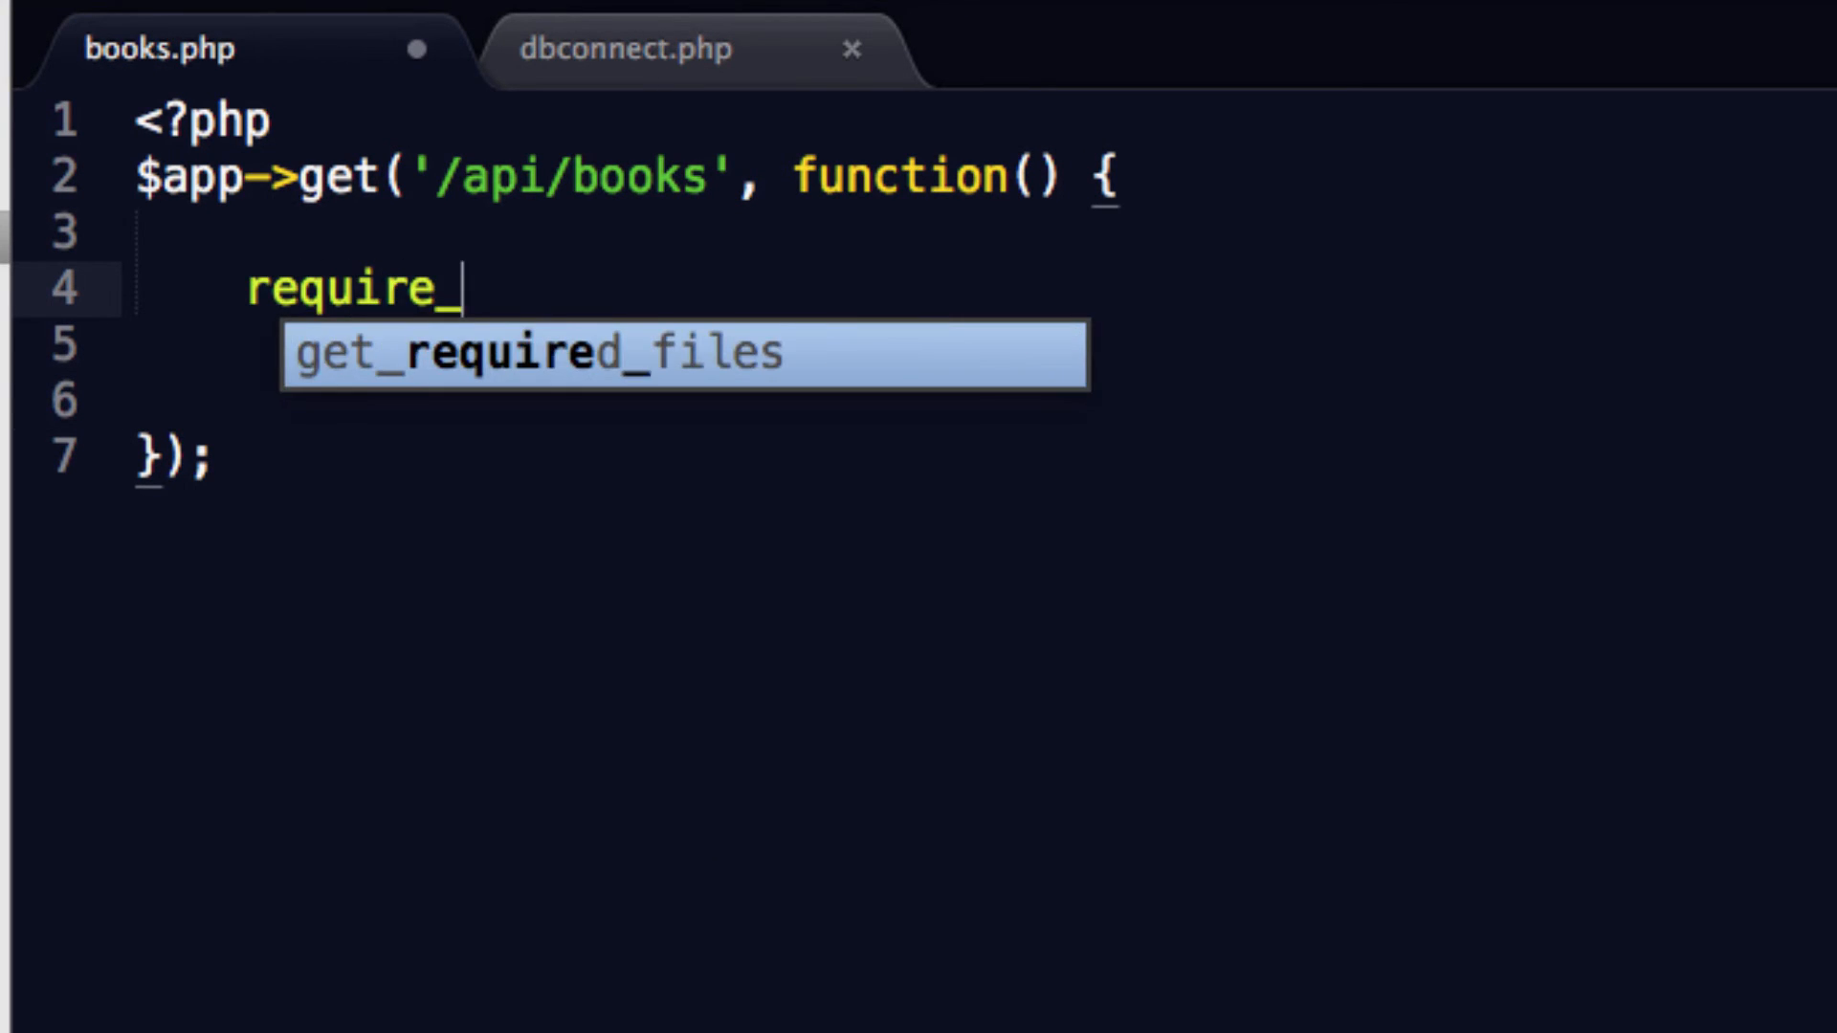
pyautogui.write('once(d')
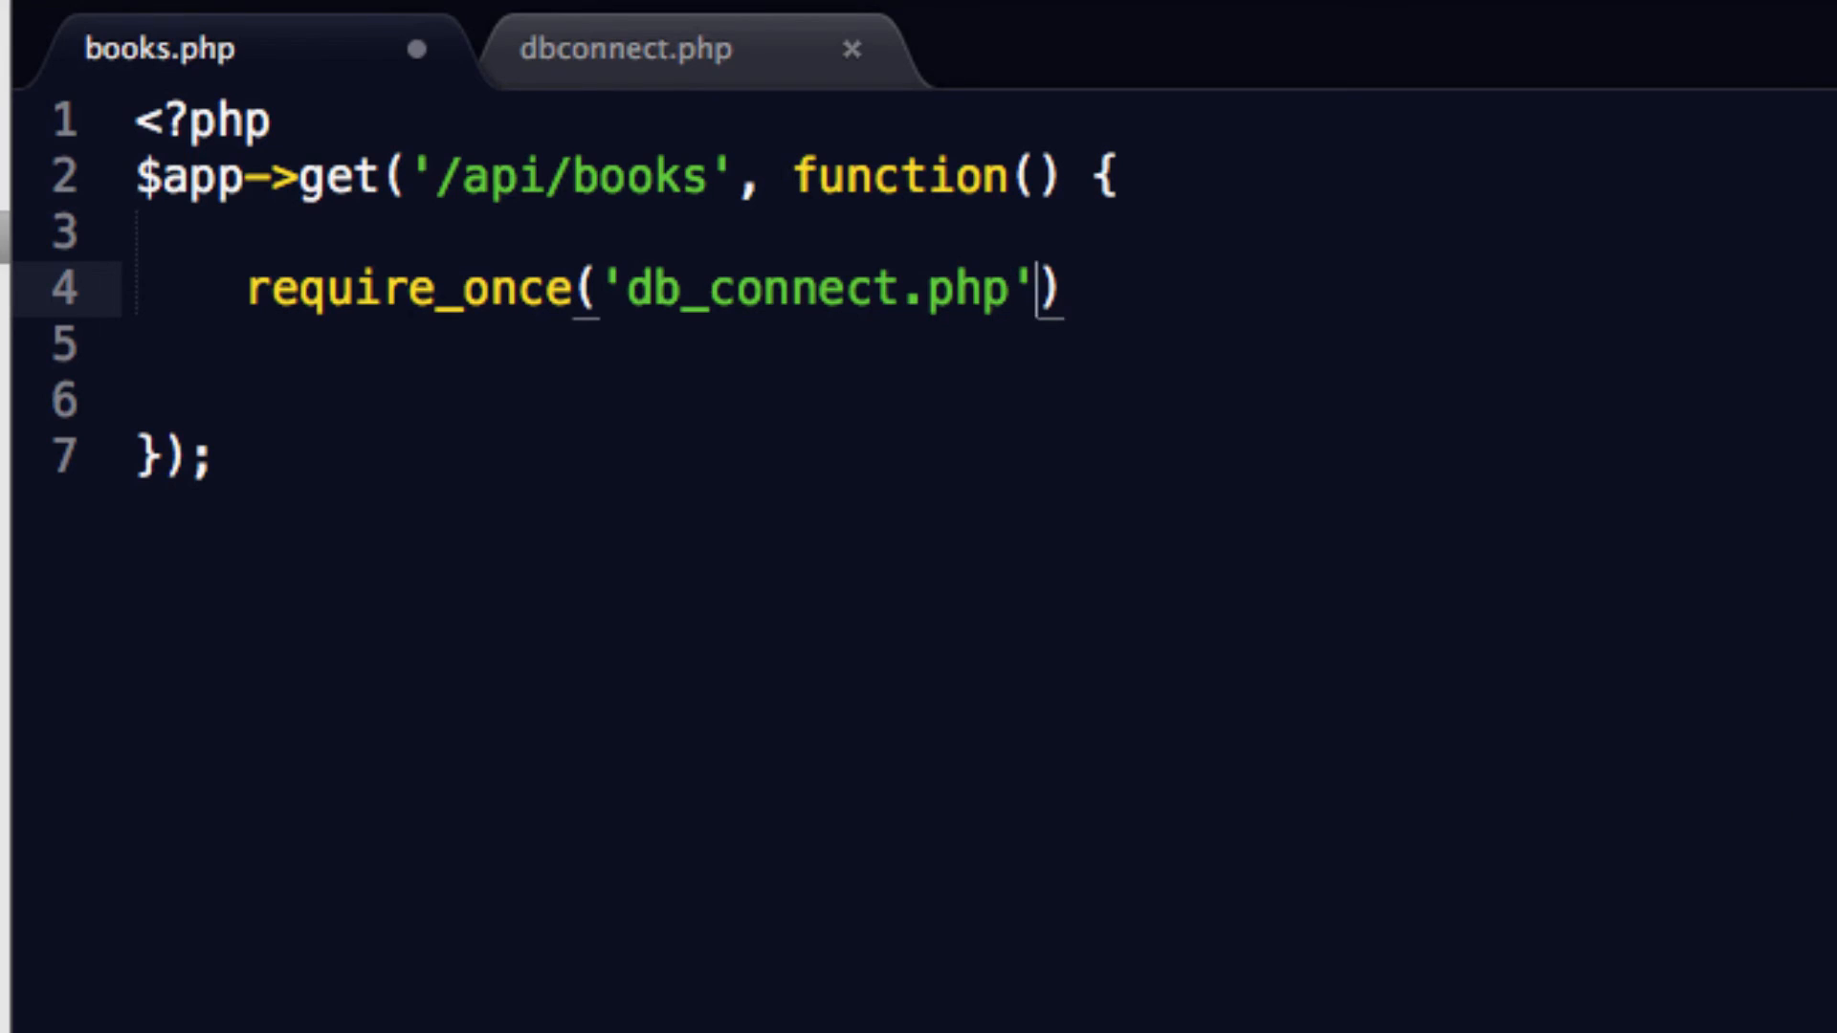
pyautogui.write(';')
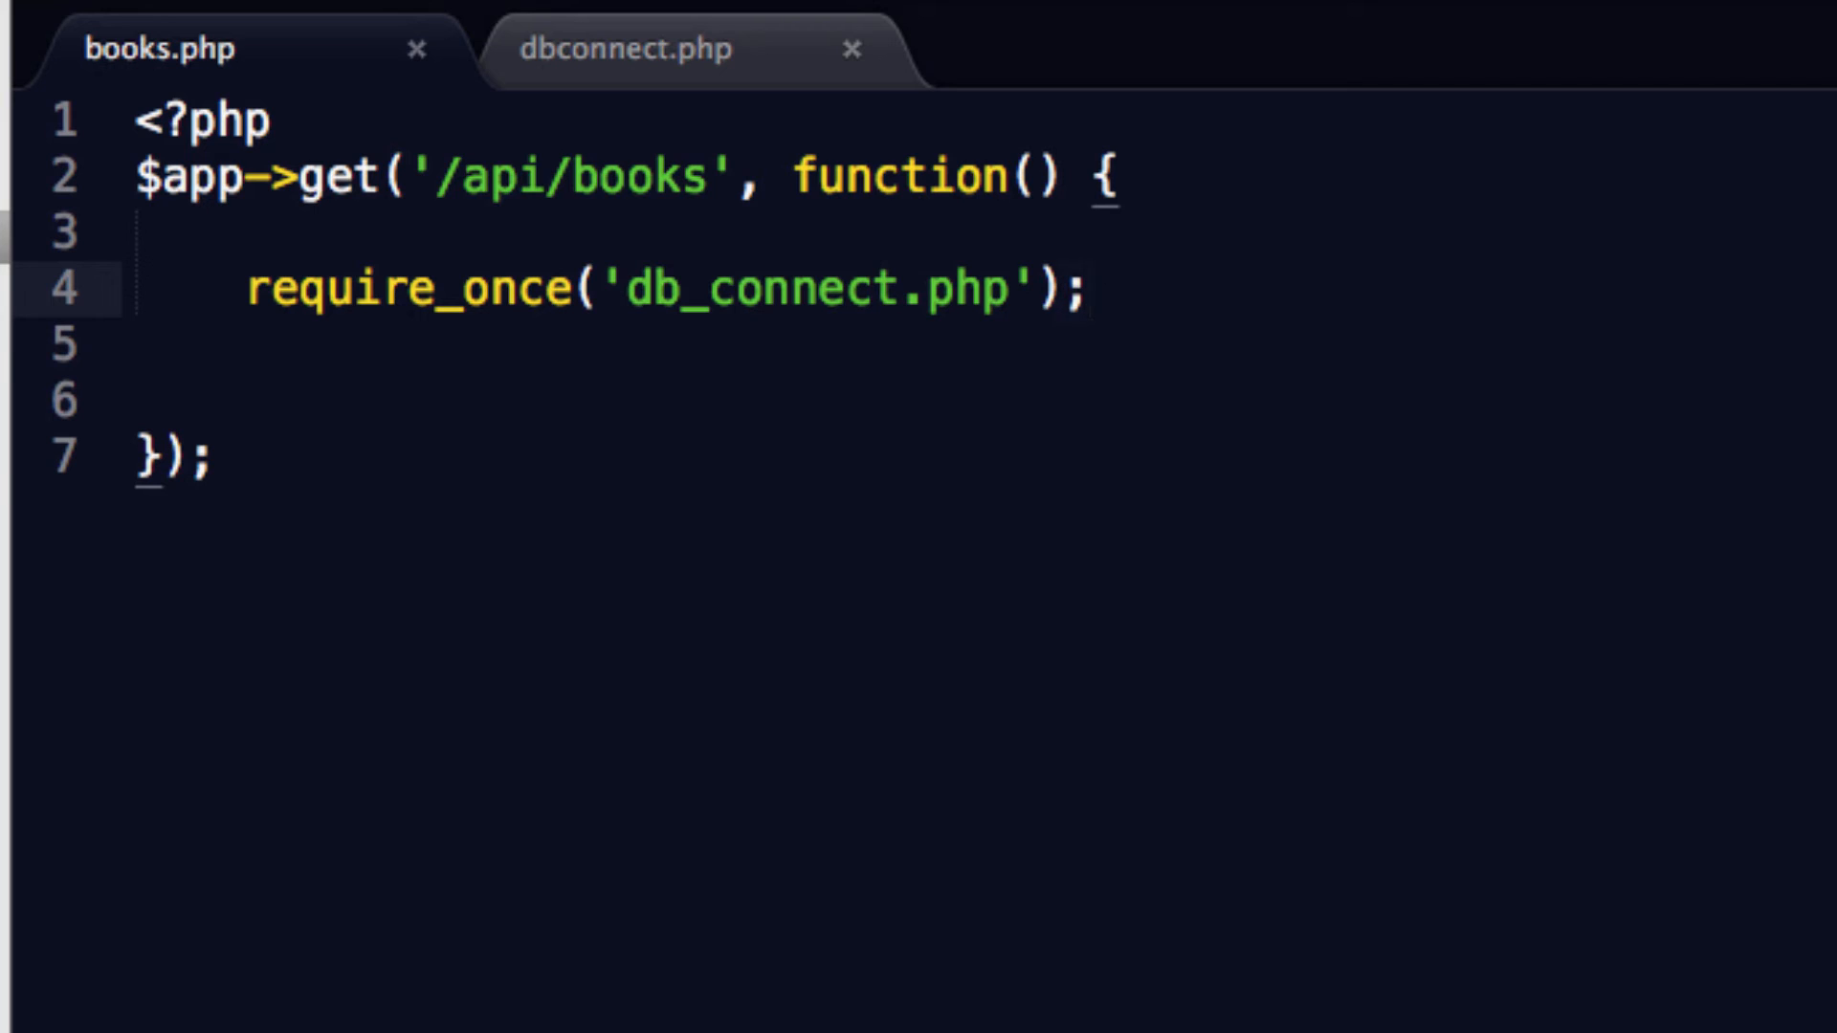
# Step: Add a books query ordered by id and run it with $result = $mysqli->query($query)
pyautogui.press('Enter')
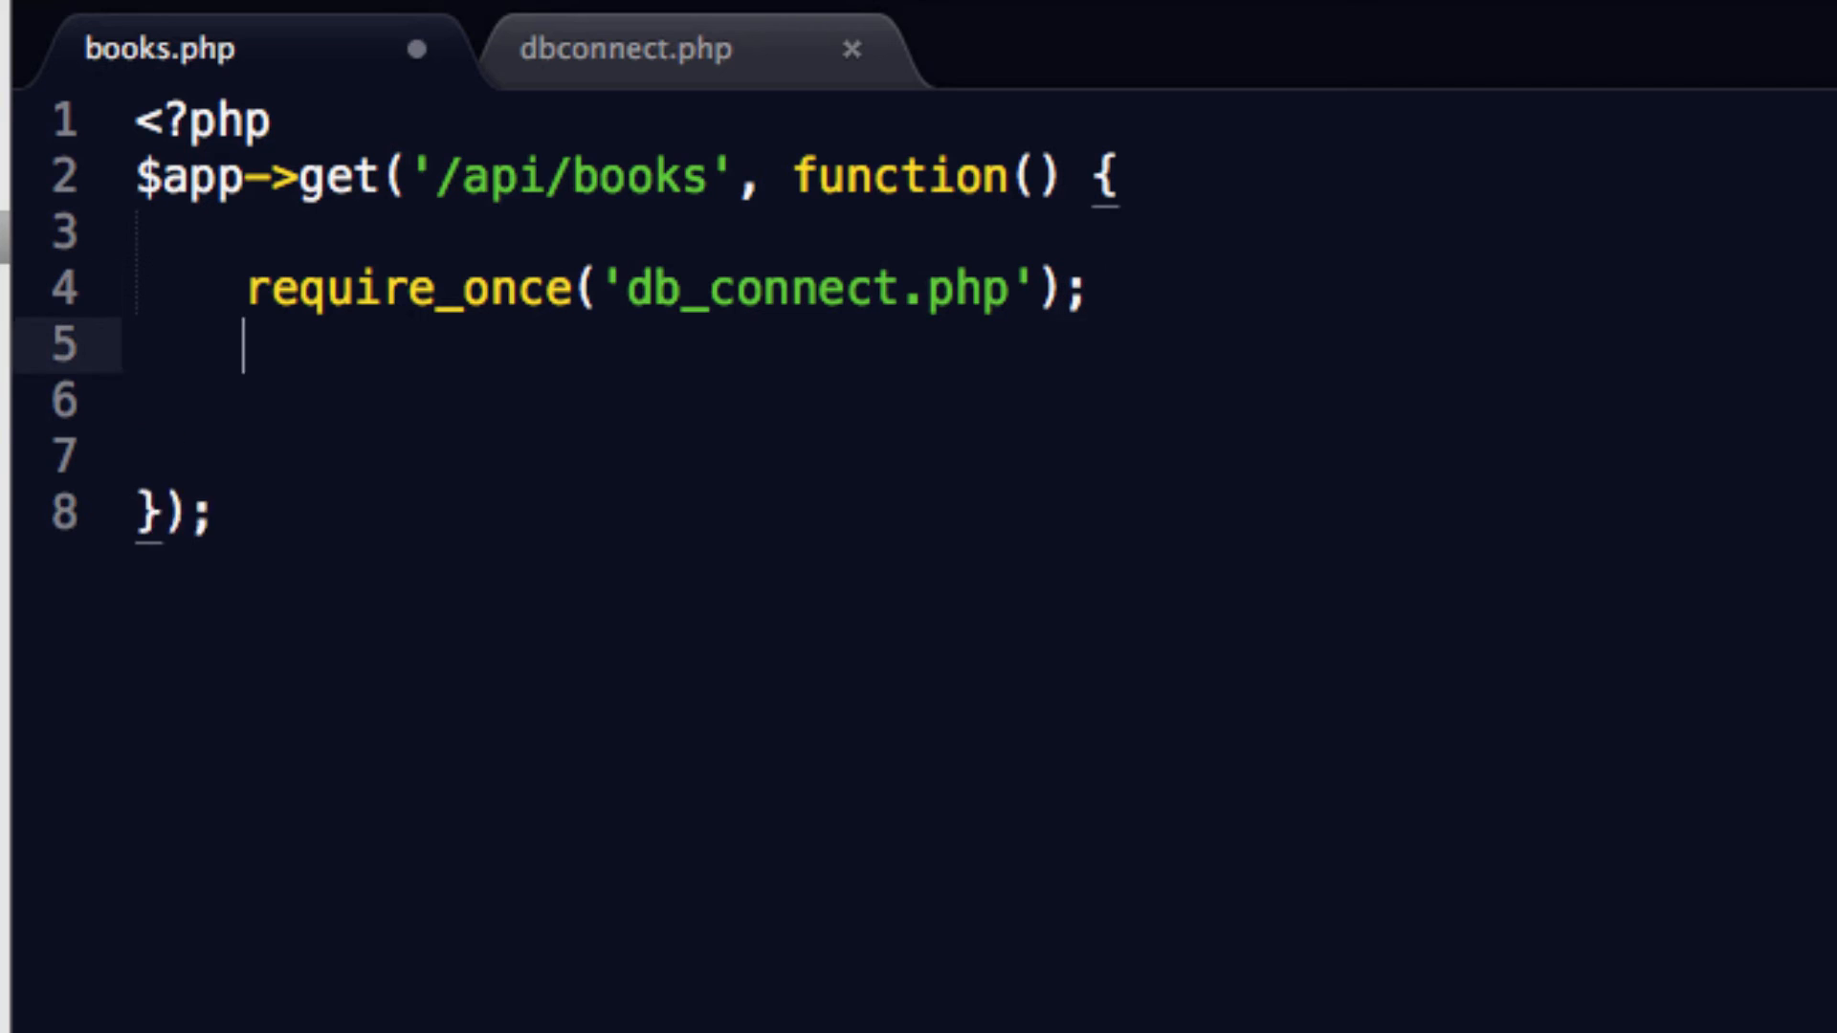
pyautogui.write('$query =')
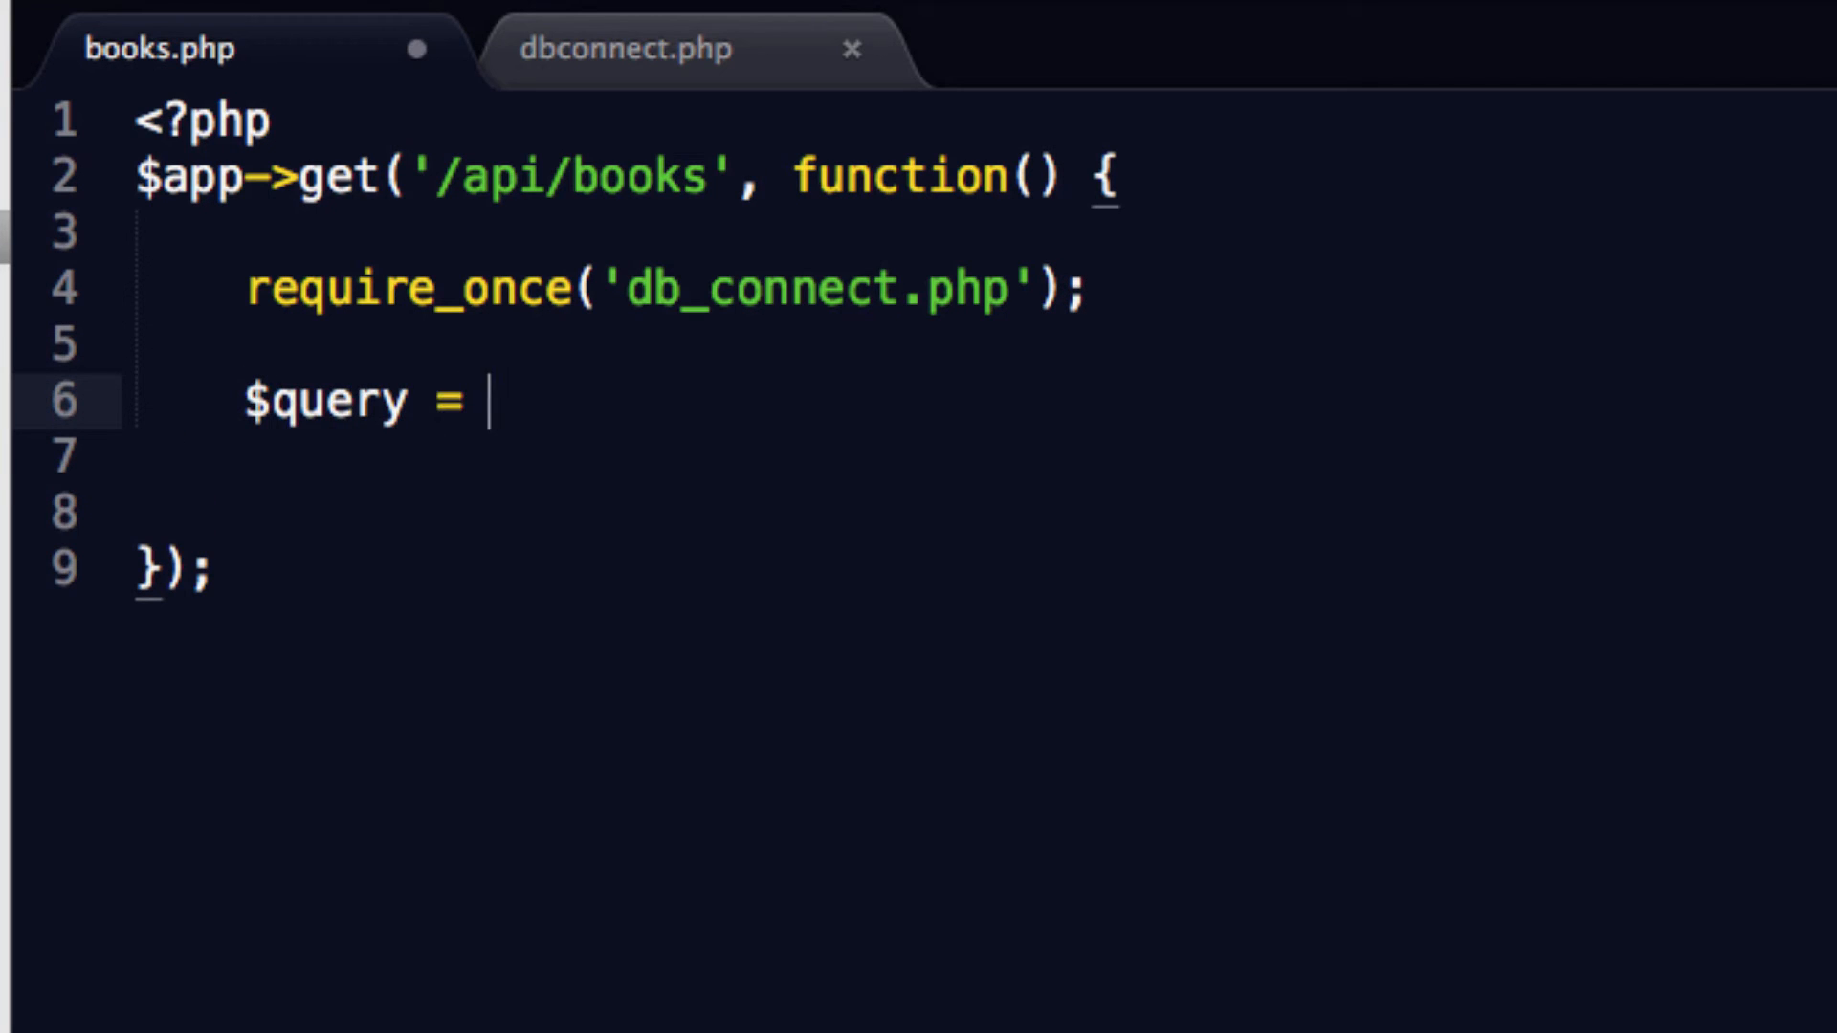
pyautogui.write('"select"')
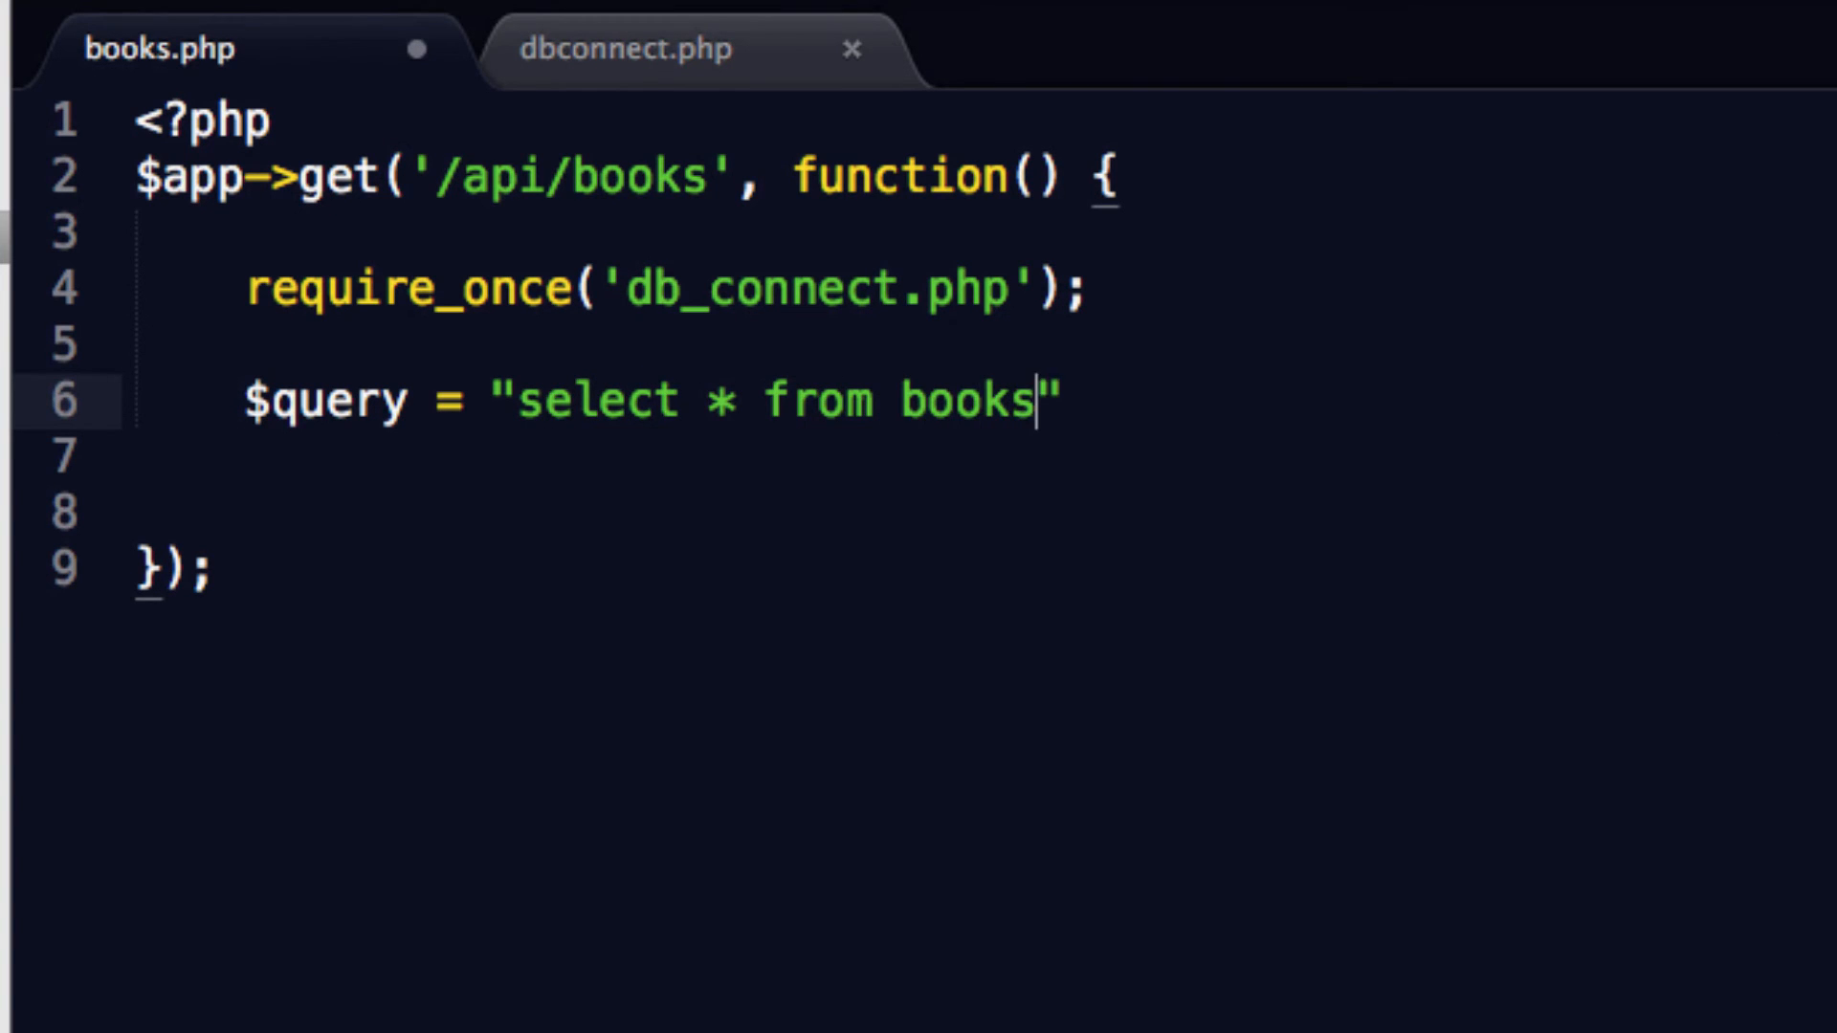
pyautogui.write('order by id')
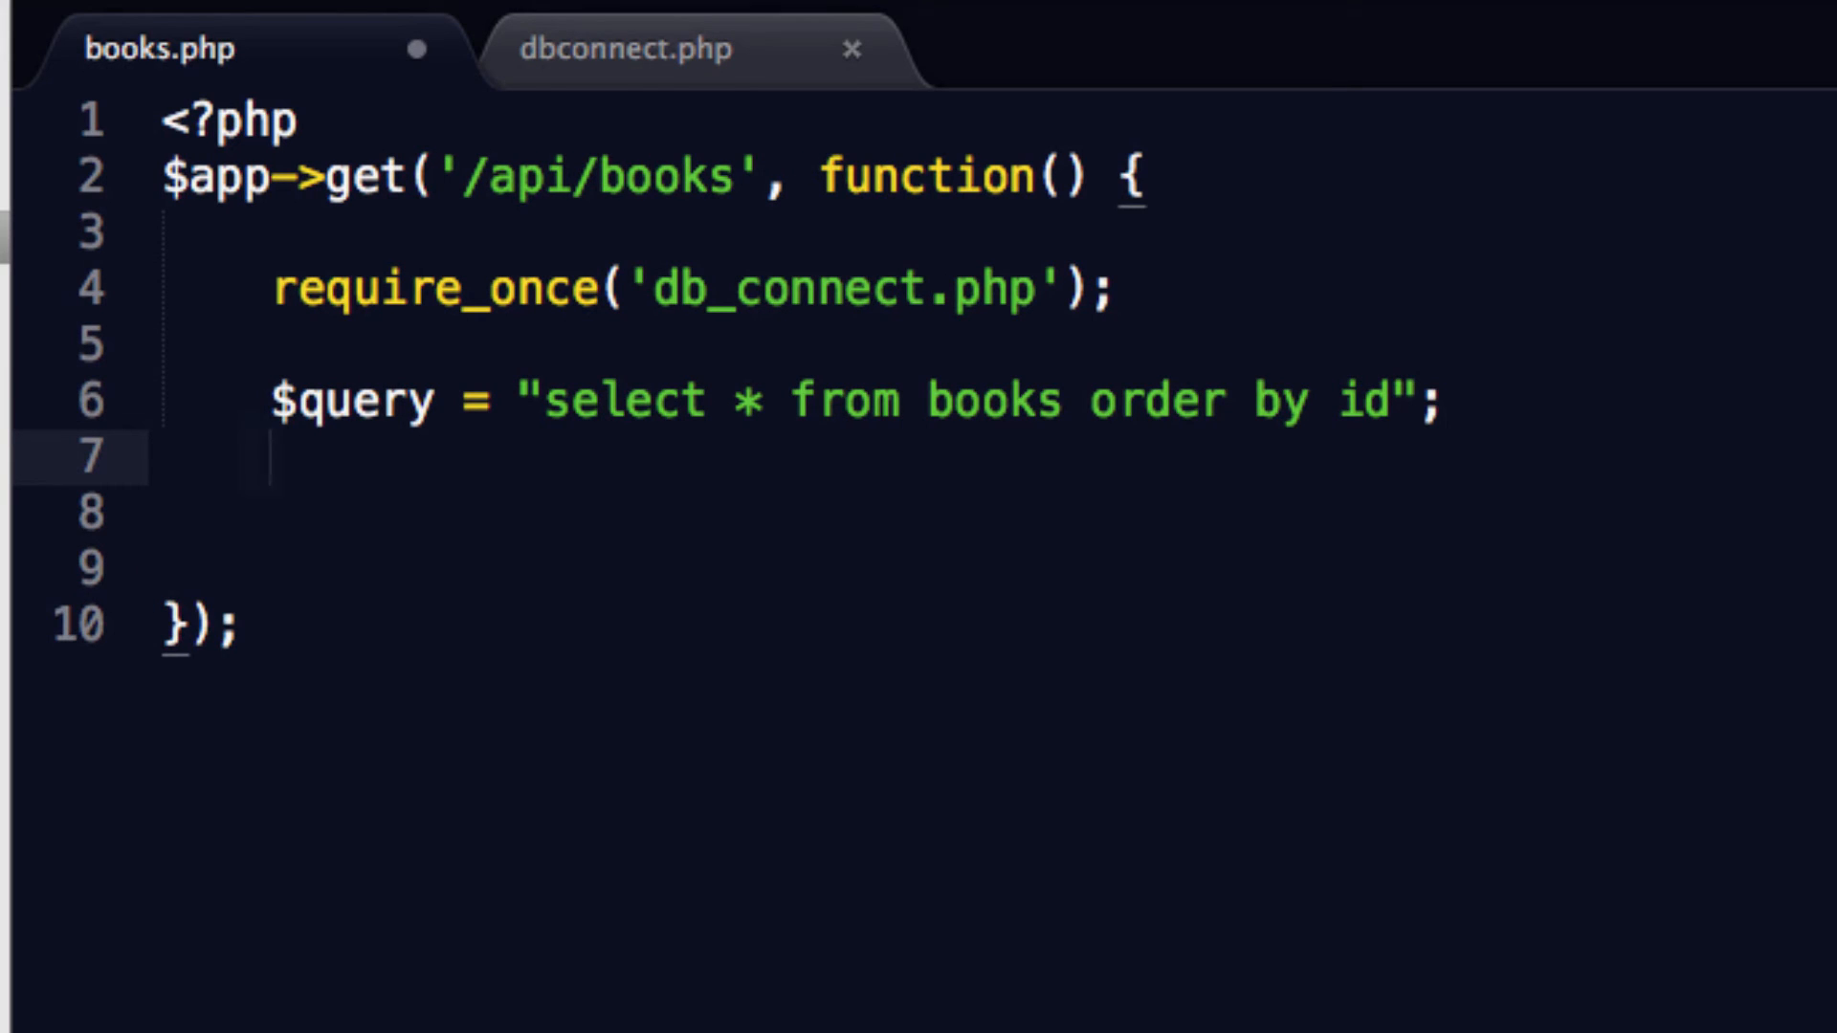
pyautogui.write('$result =')
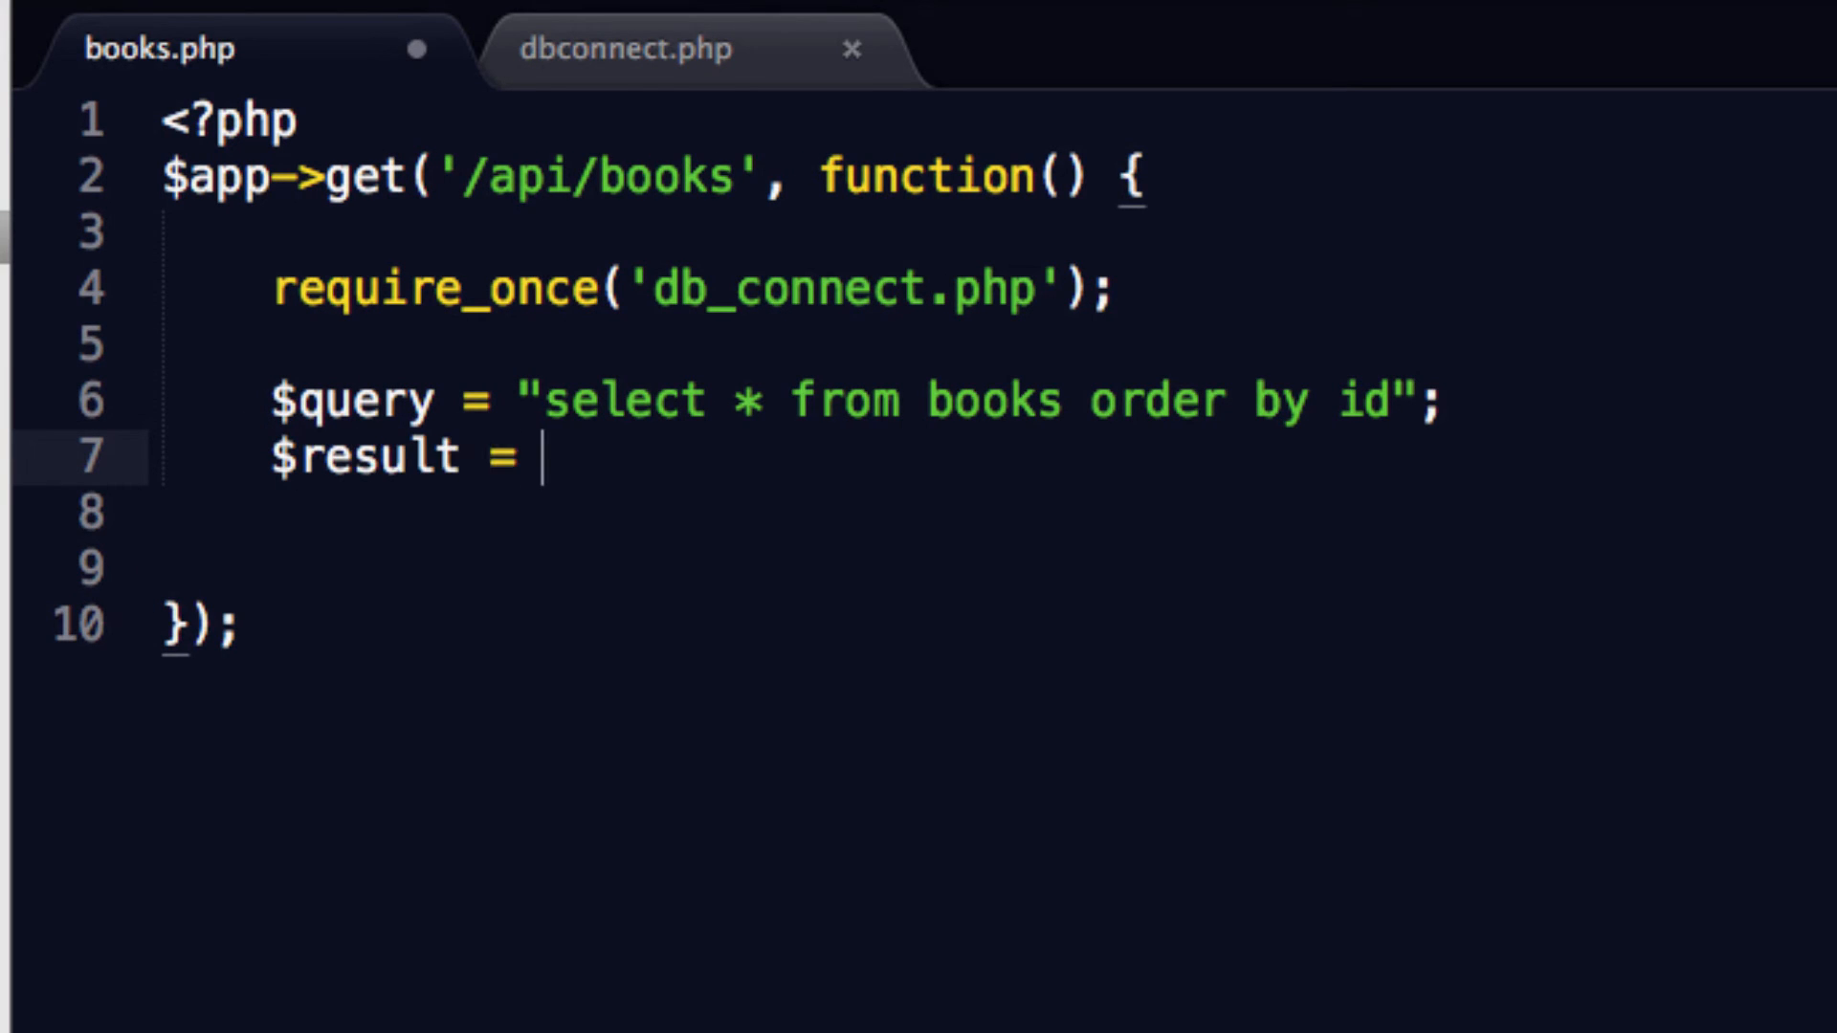
pyautogui.write('$m')
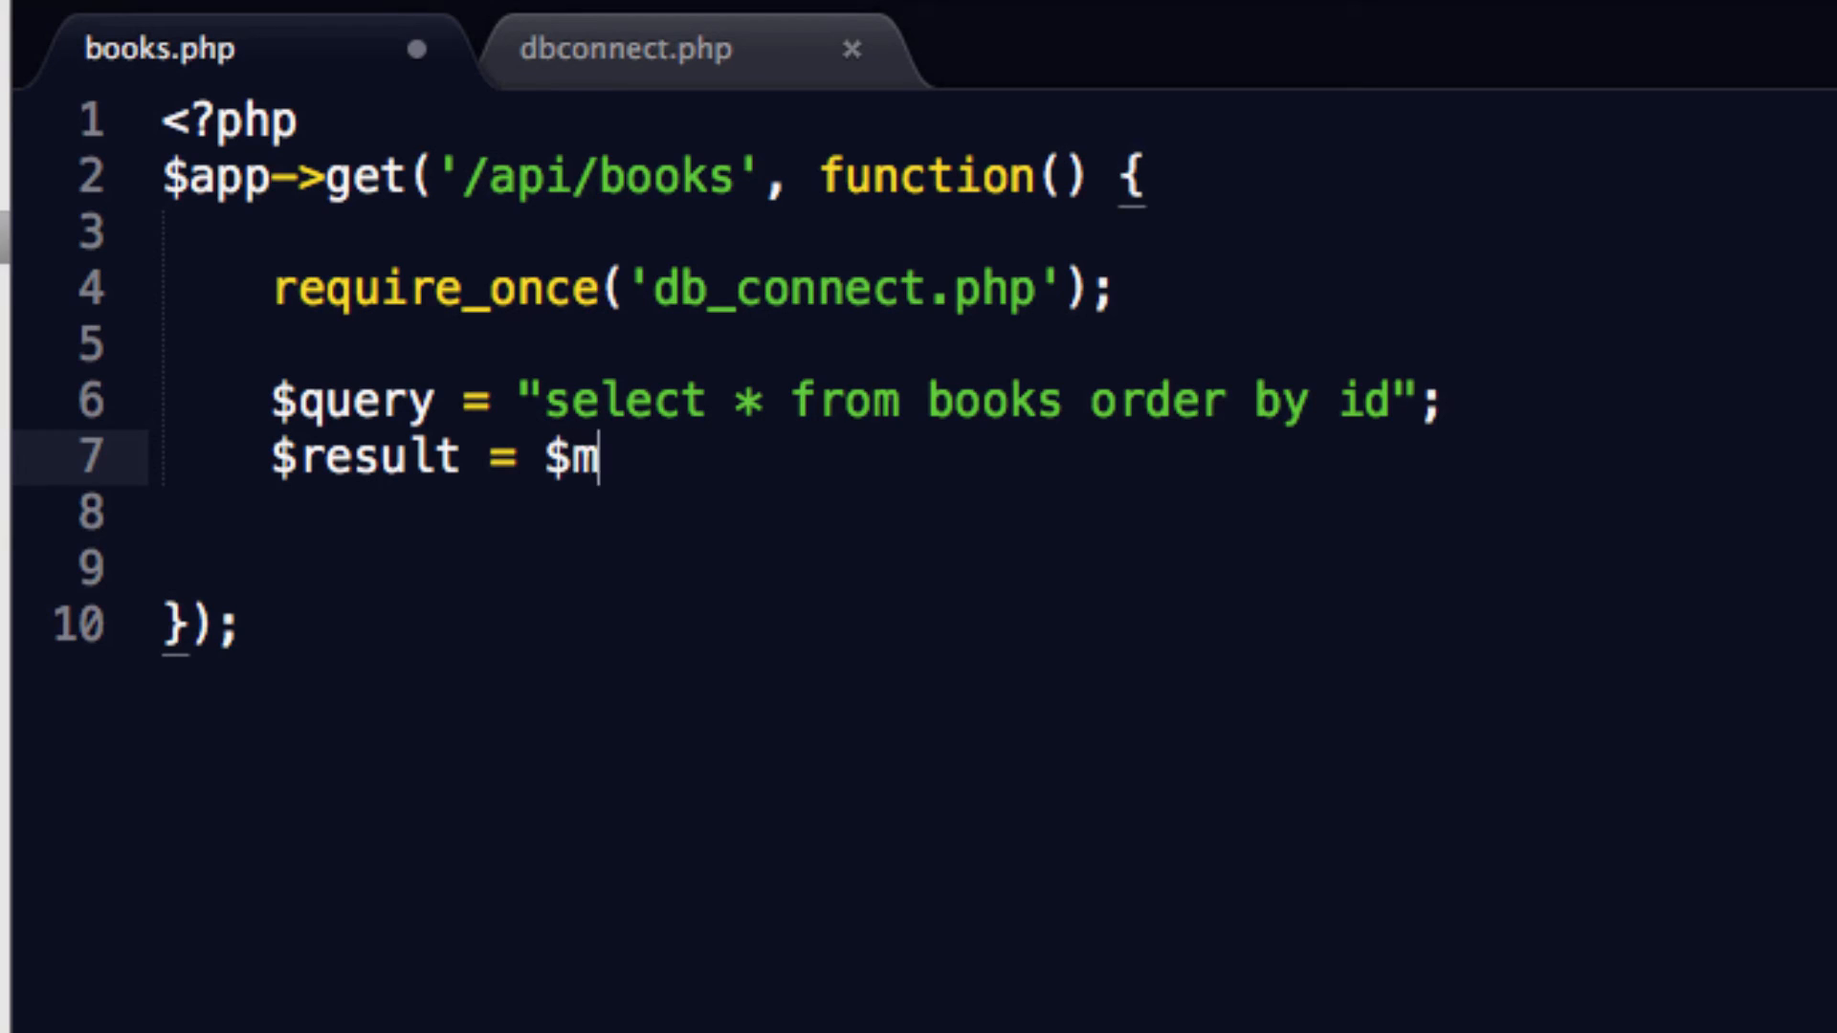
pyautogui.write('ysq')
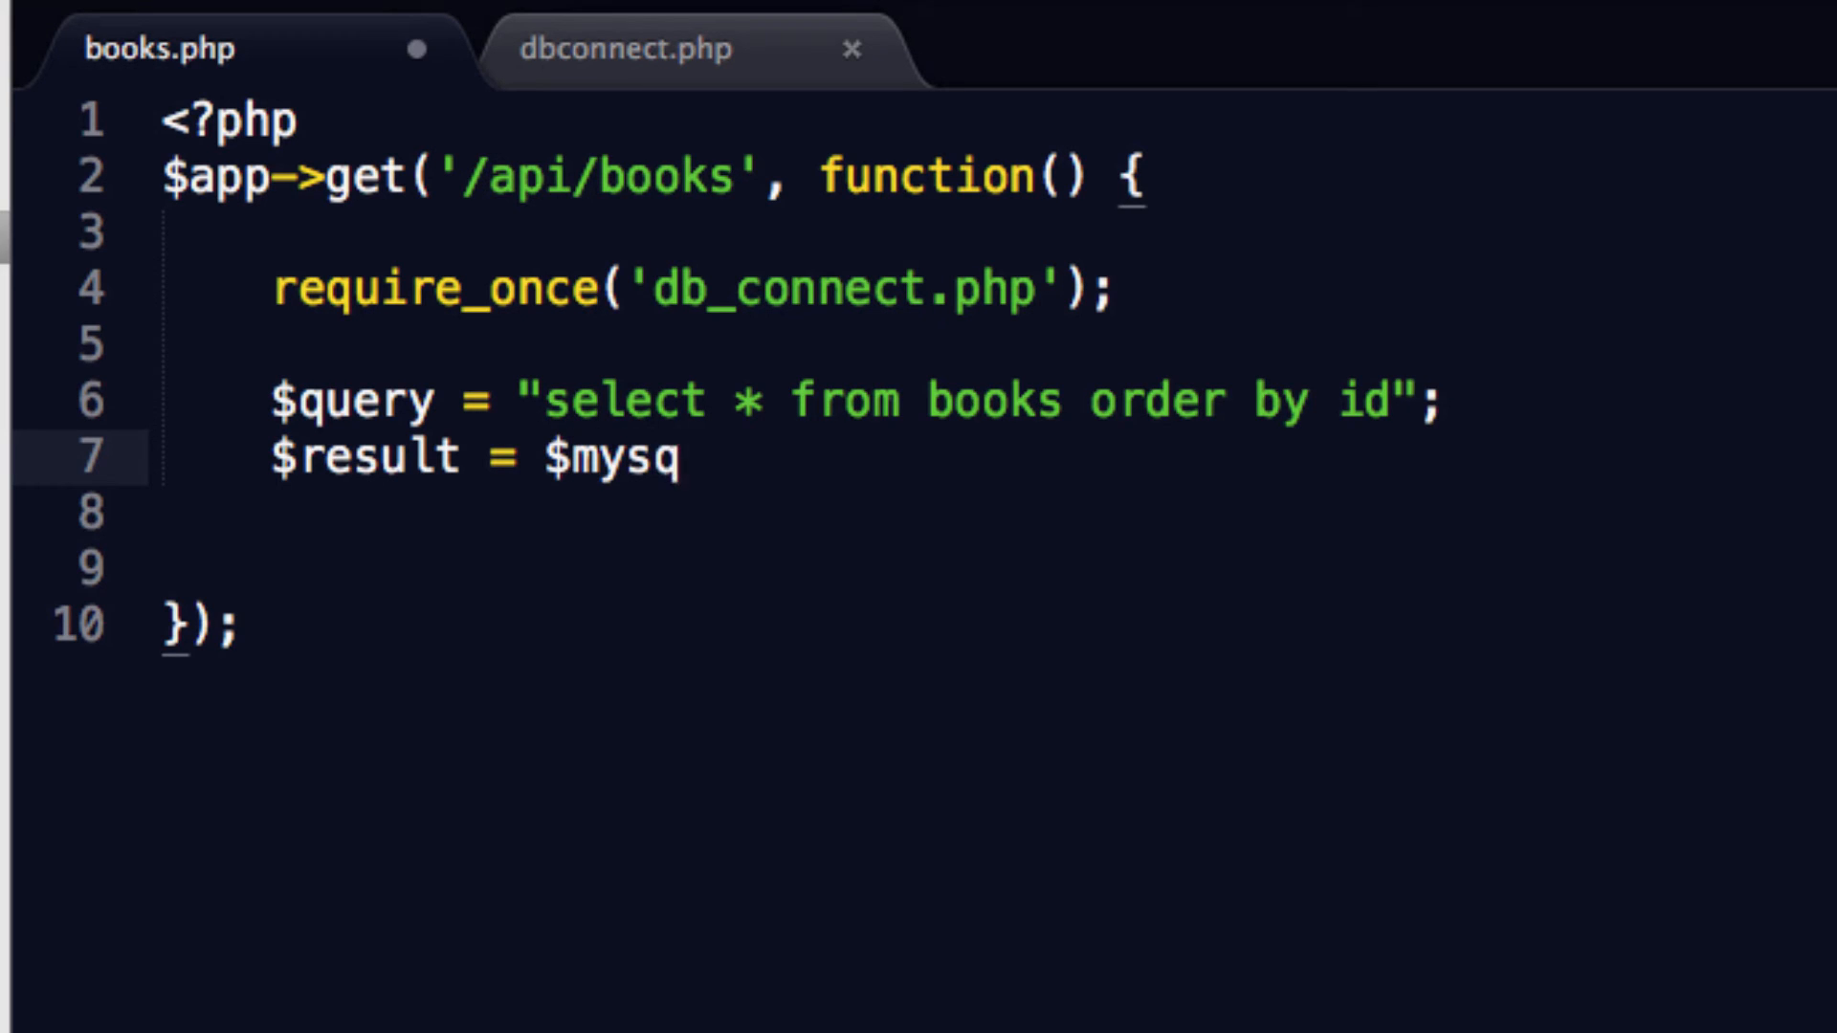
pyautogui.write('li->query($')
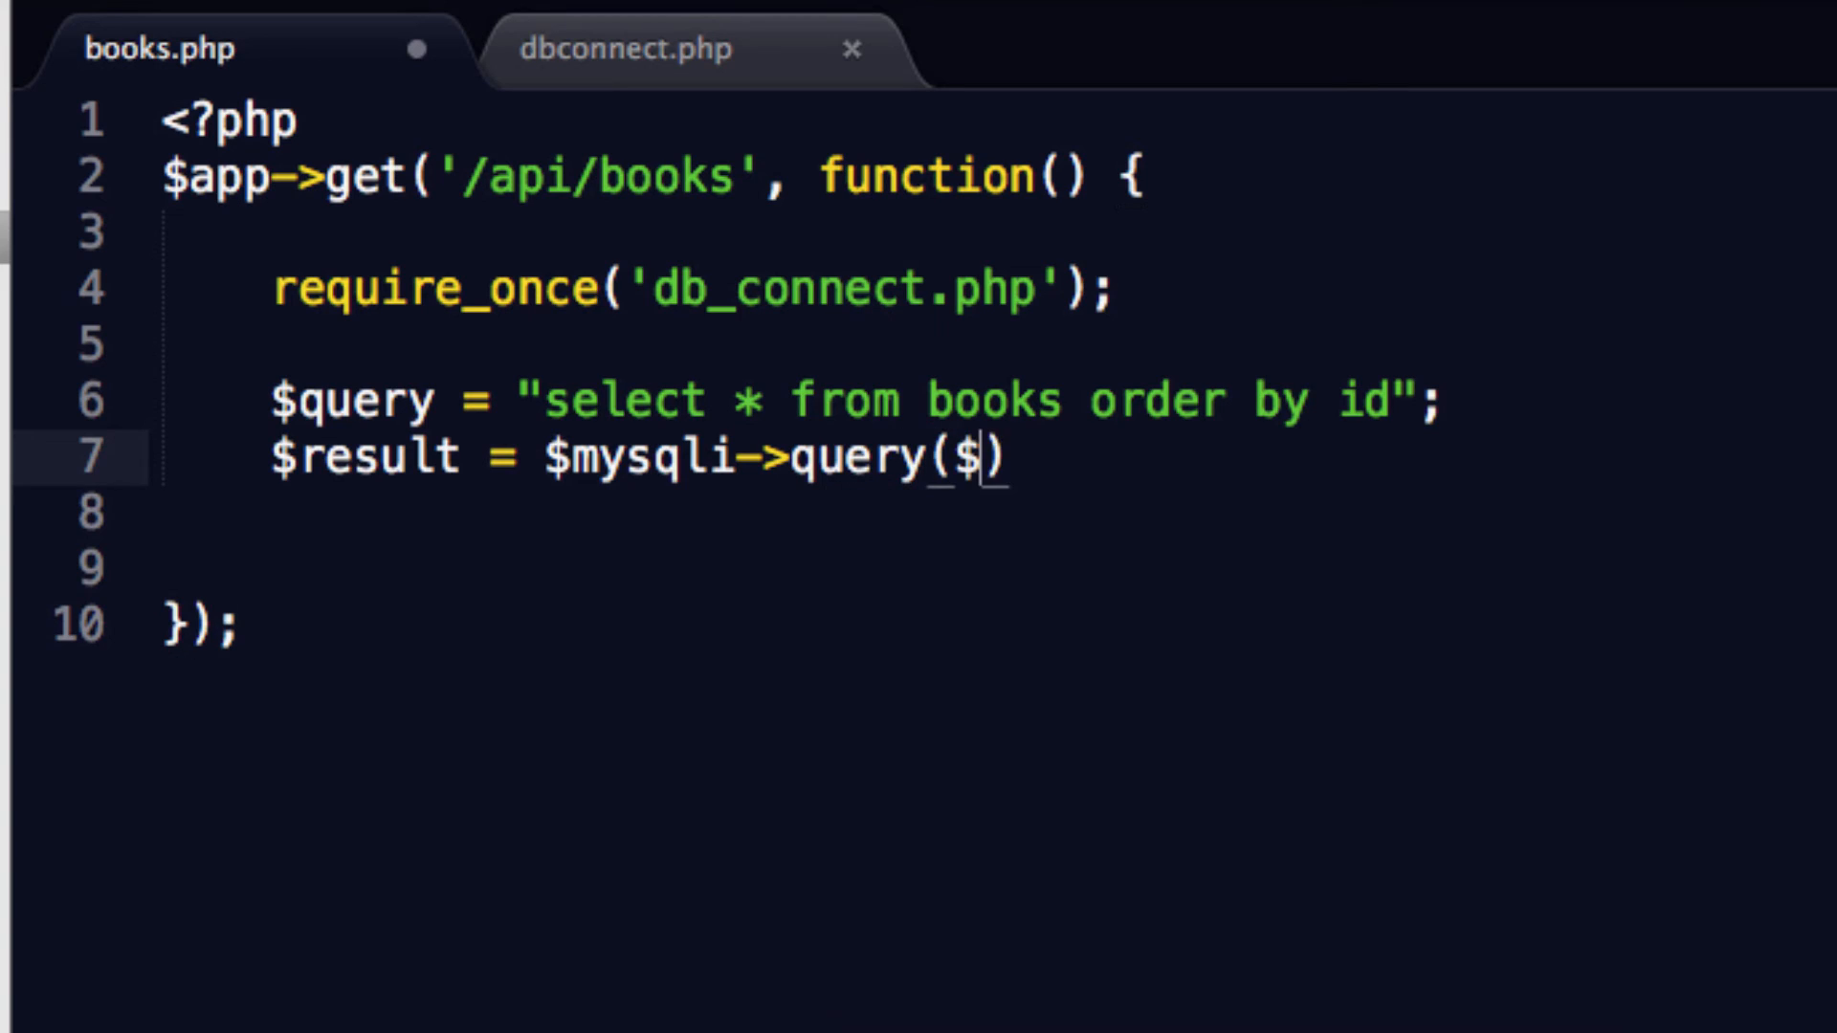
pyautogui.write('result')
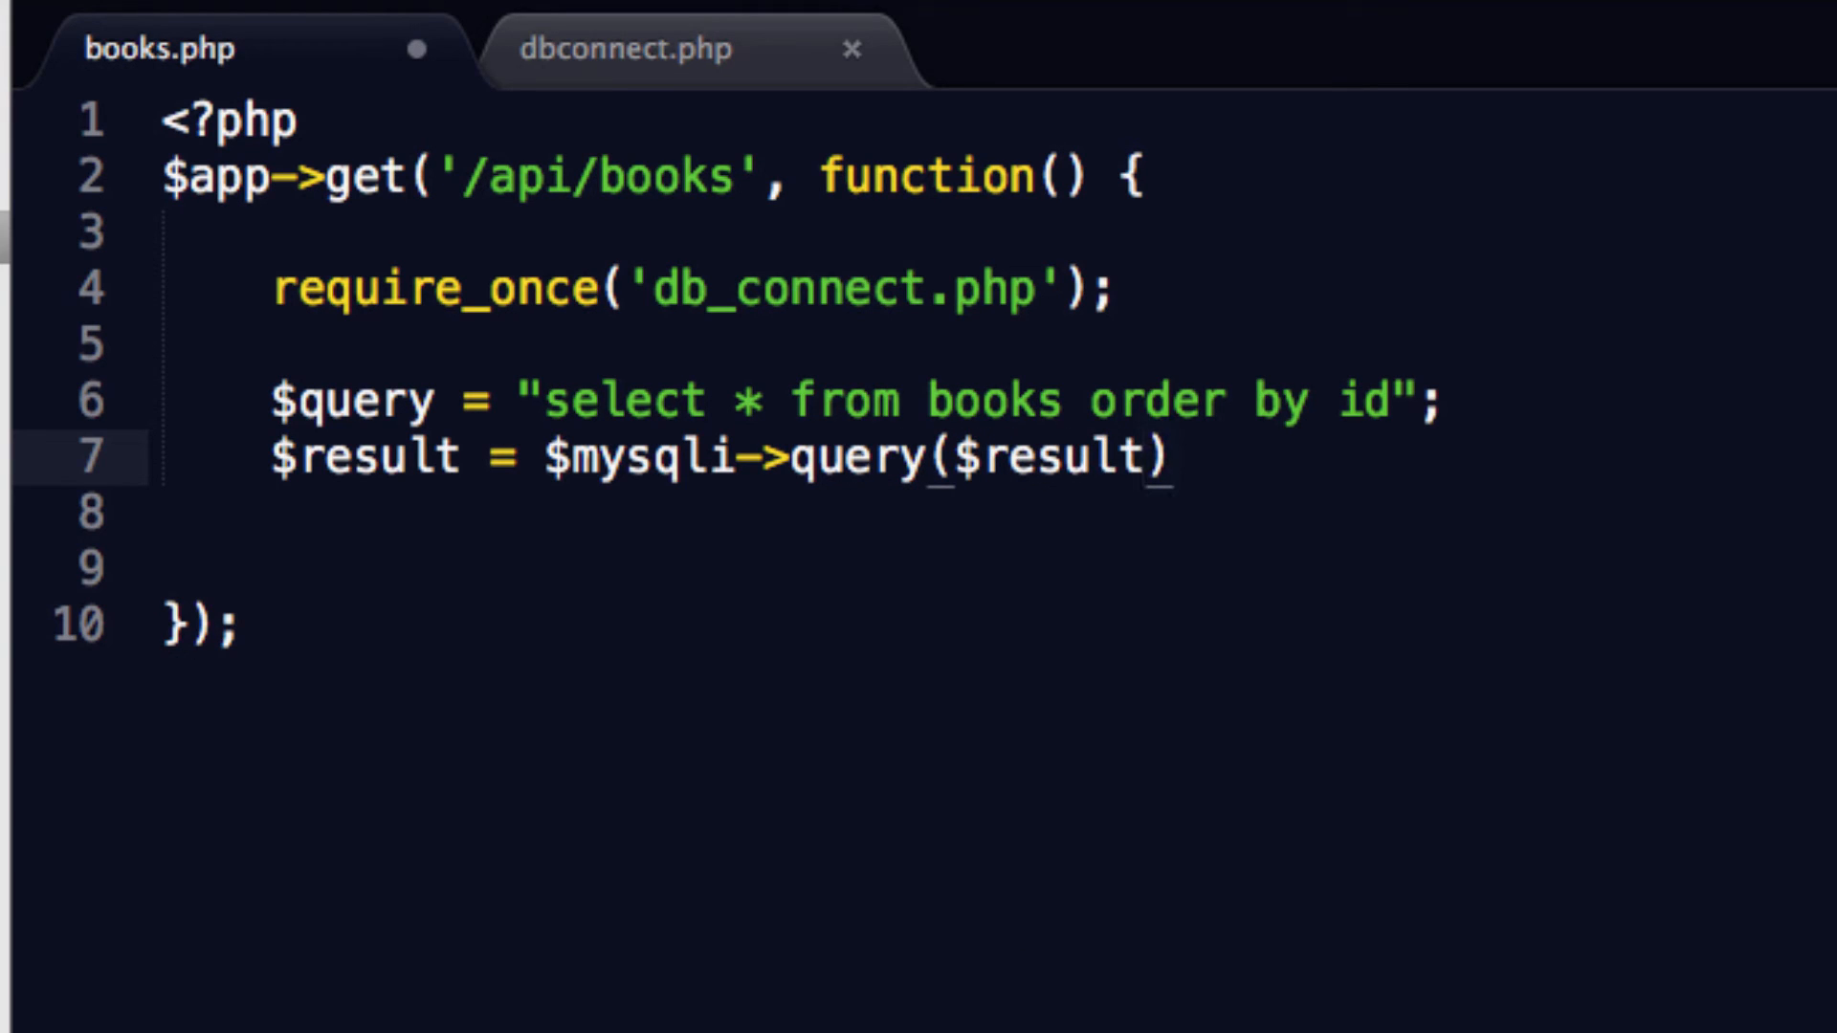
pyautogui.write('quer')
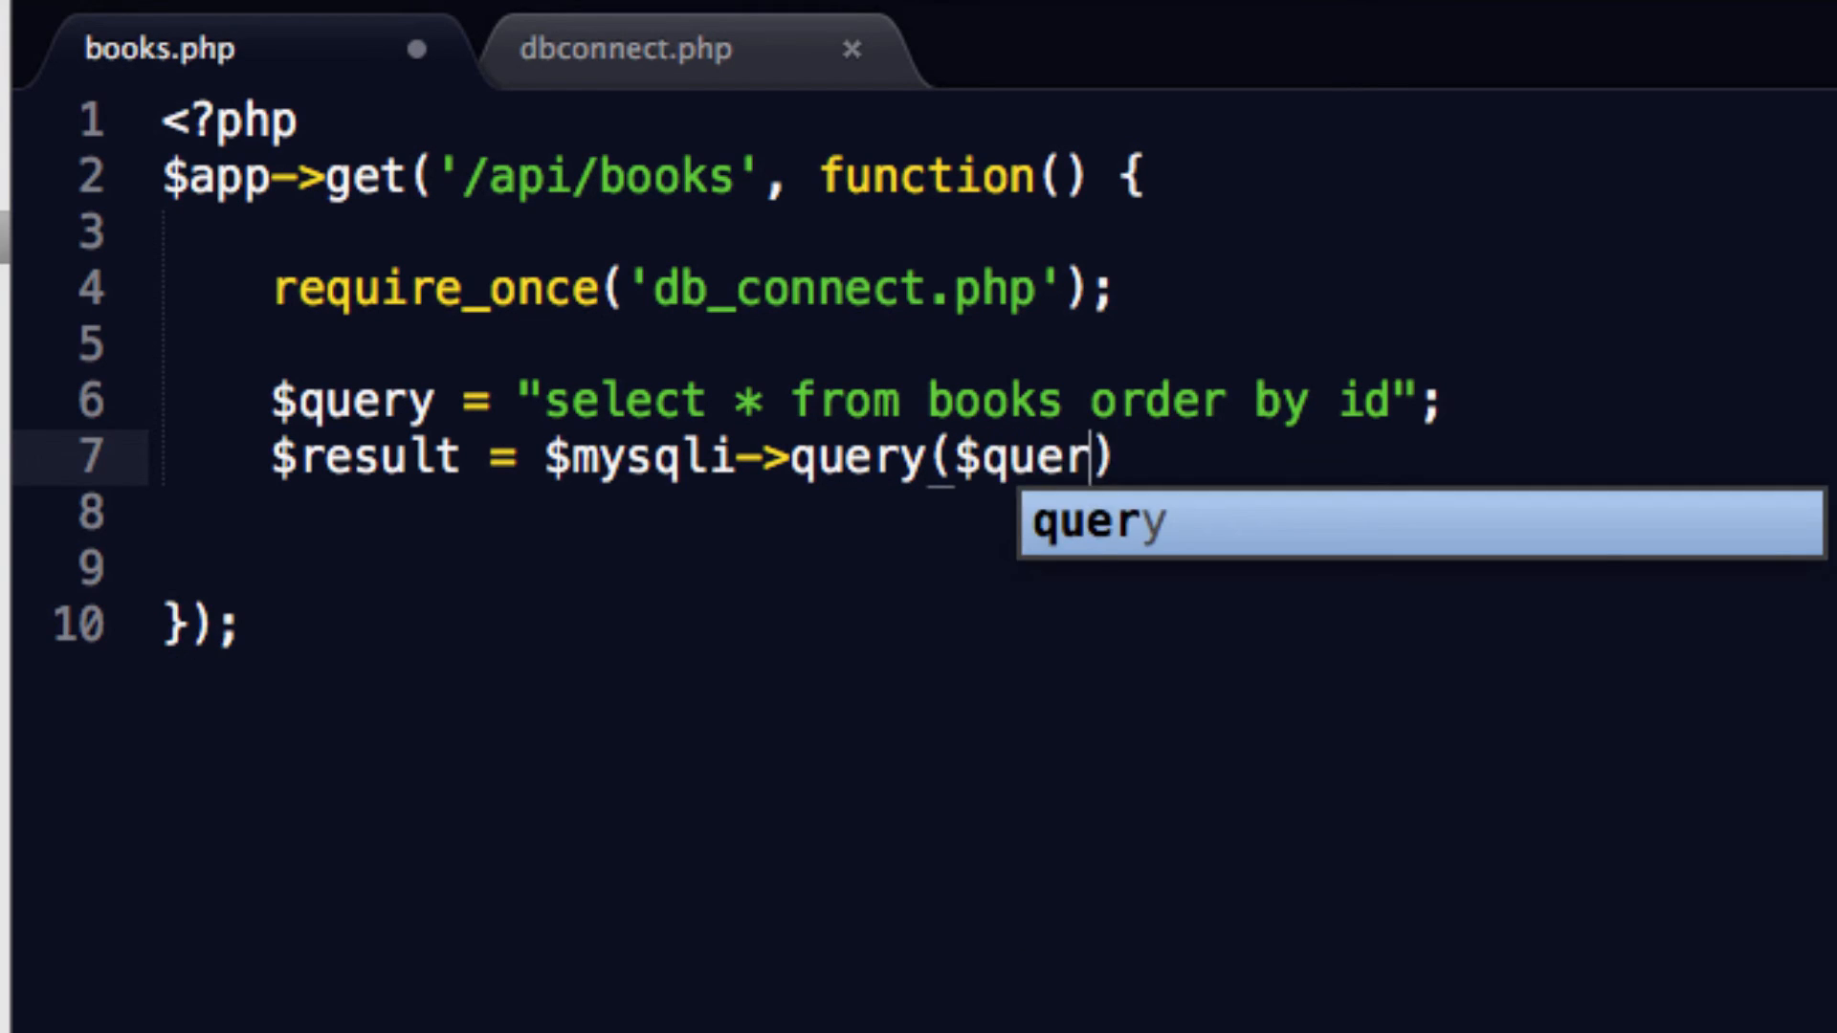
pyautogui.press('Tab')
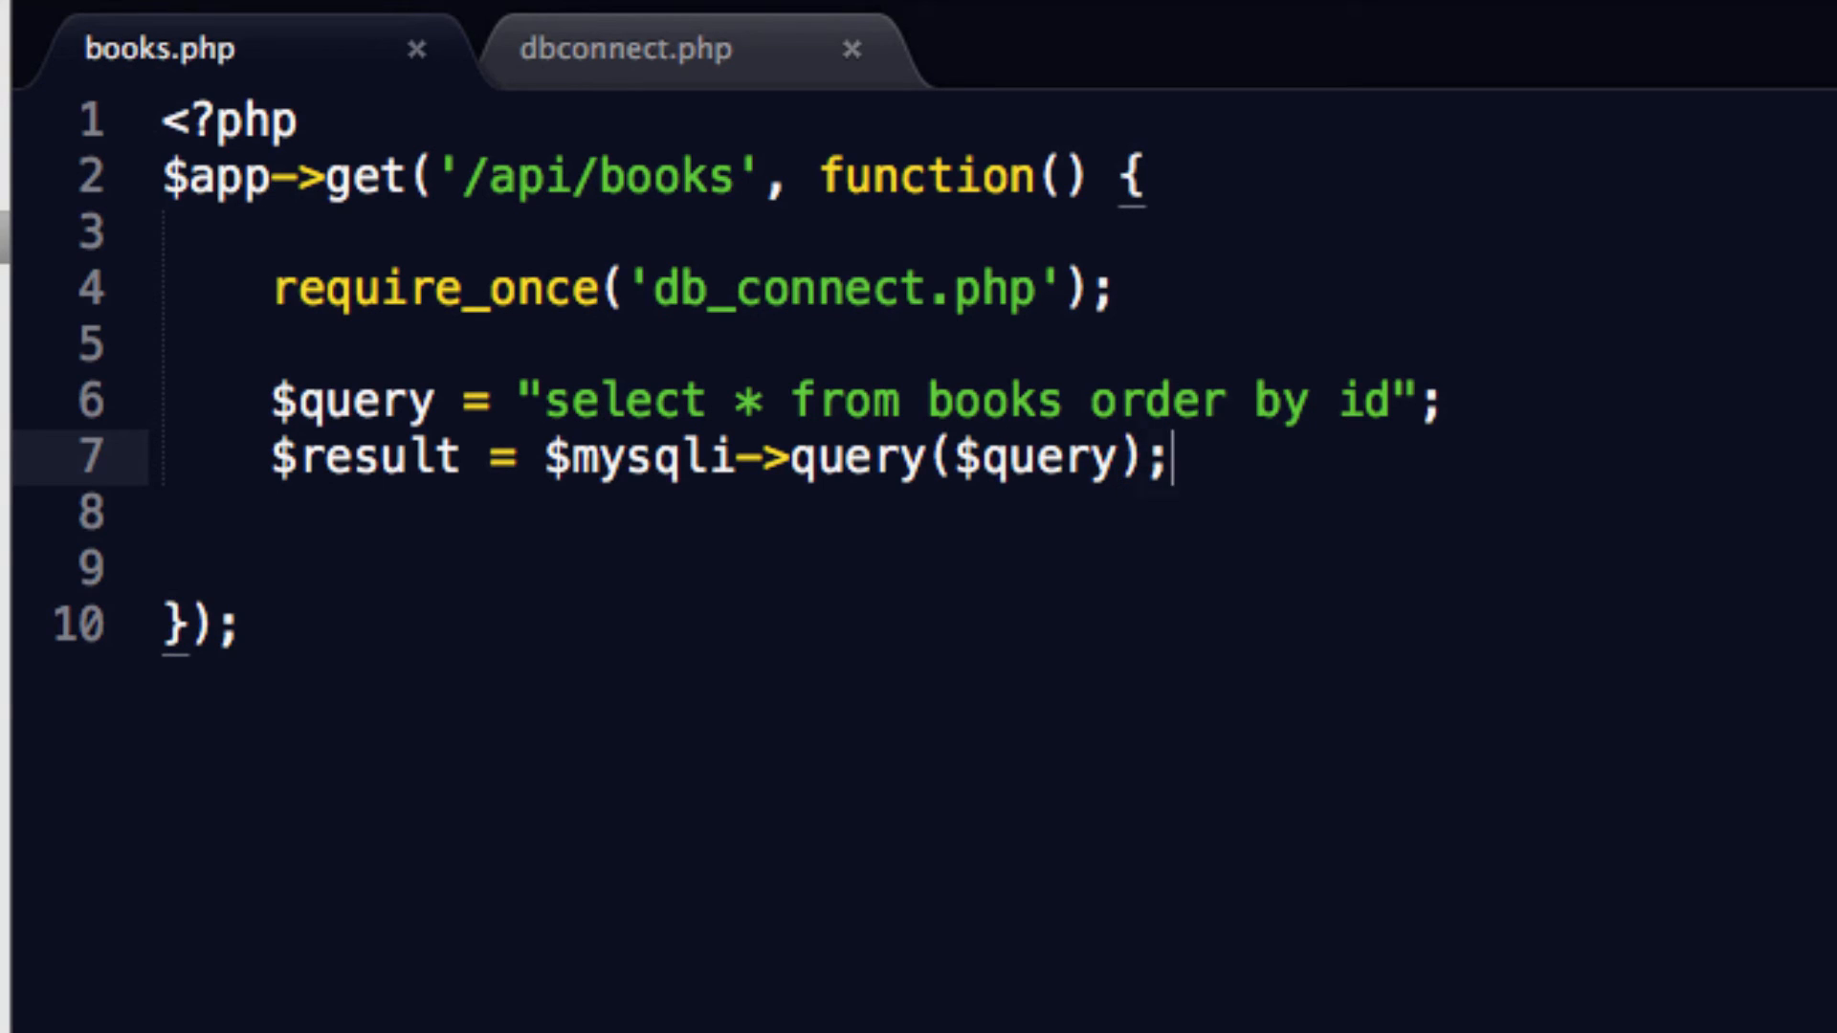
# Step: Loop over $result->fetch_assoc() rows, appending each $row to $data[]
pyautogui.write('while($')
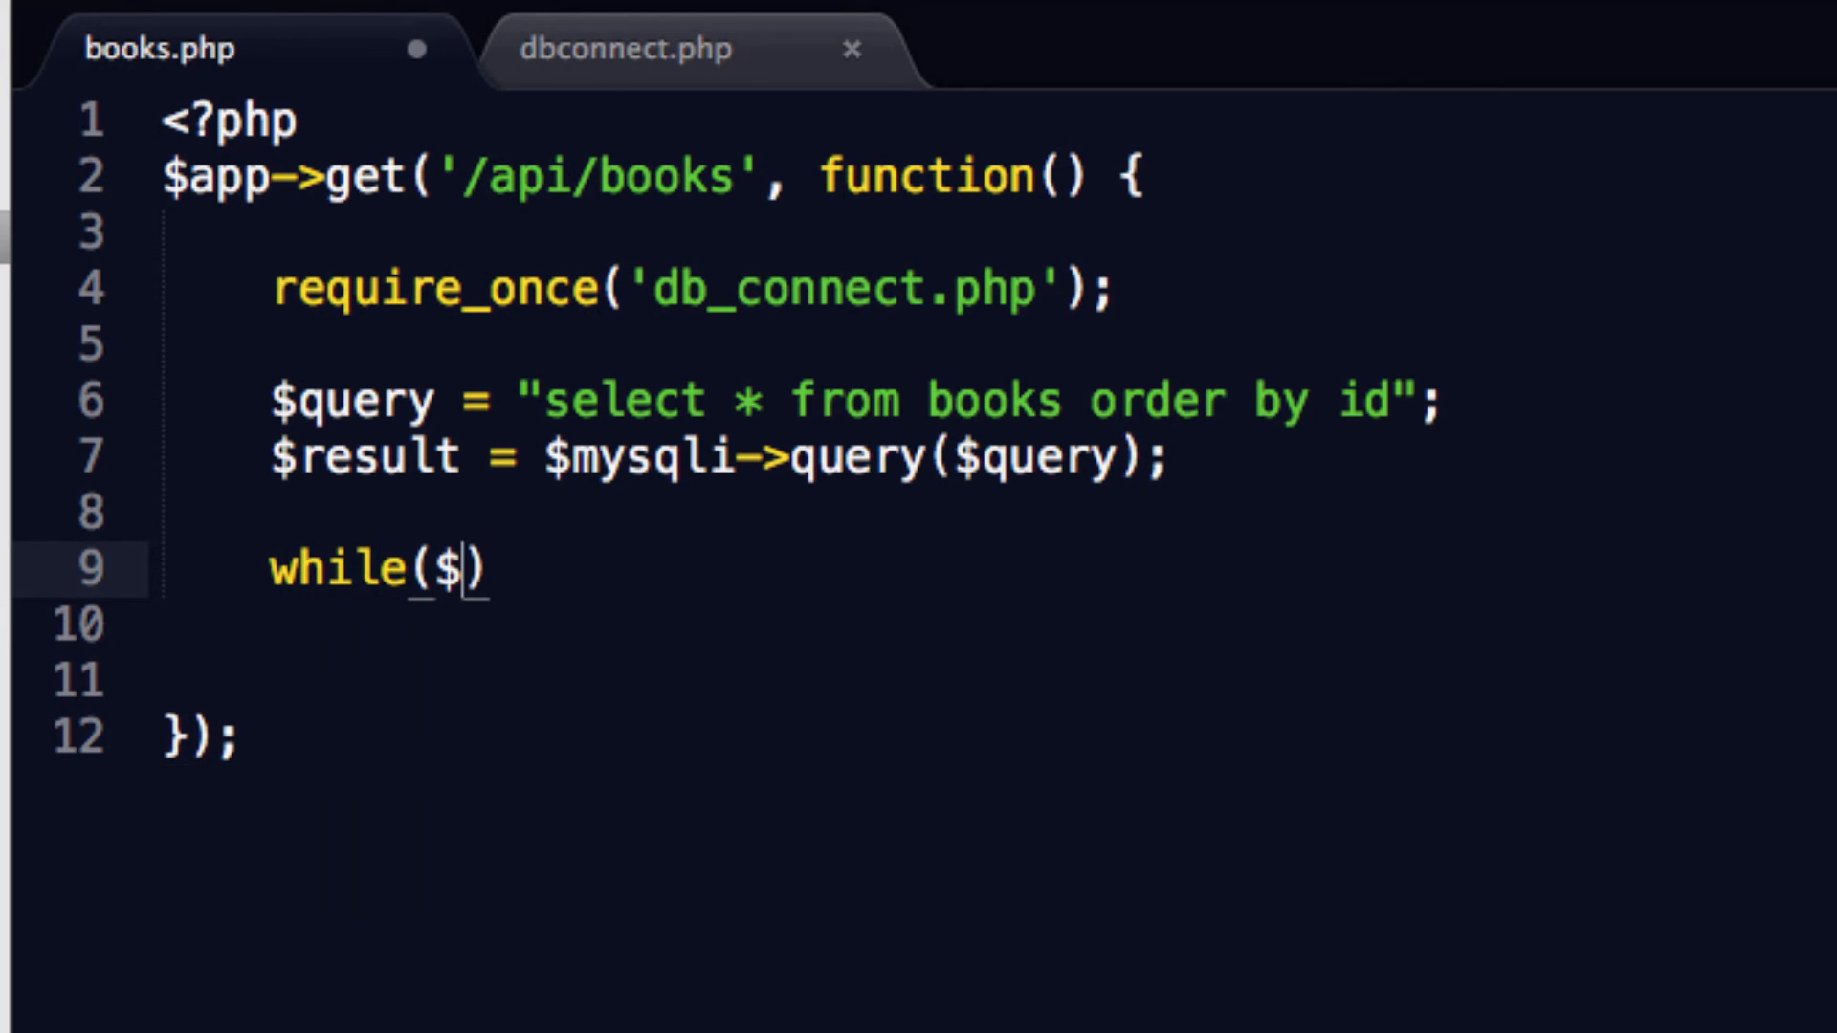
pyautogui.write('row =')
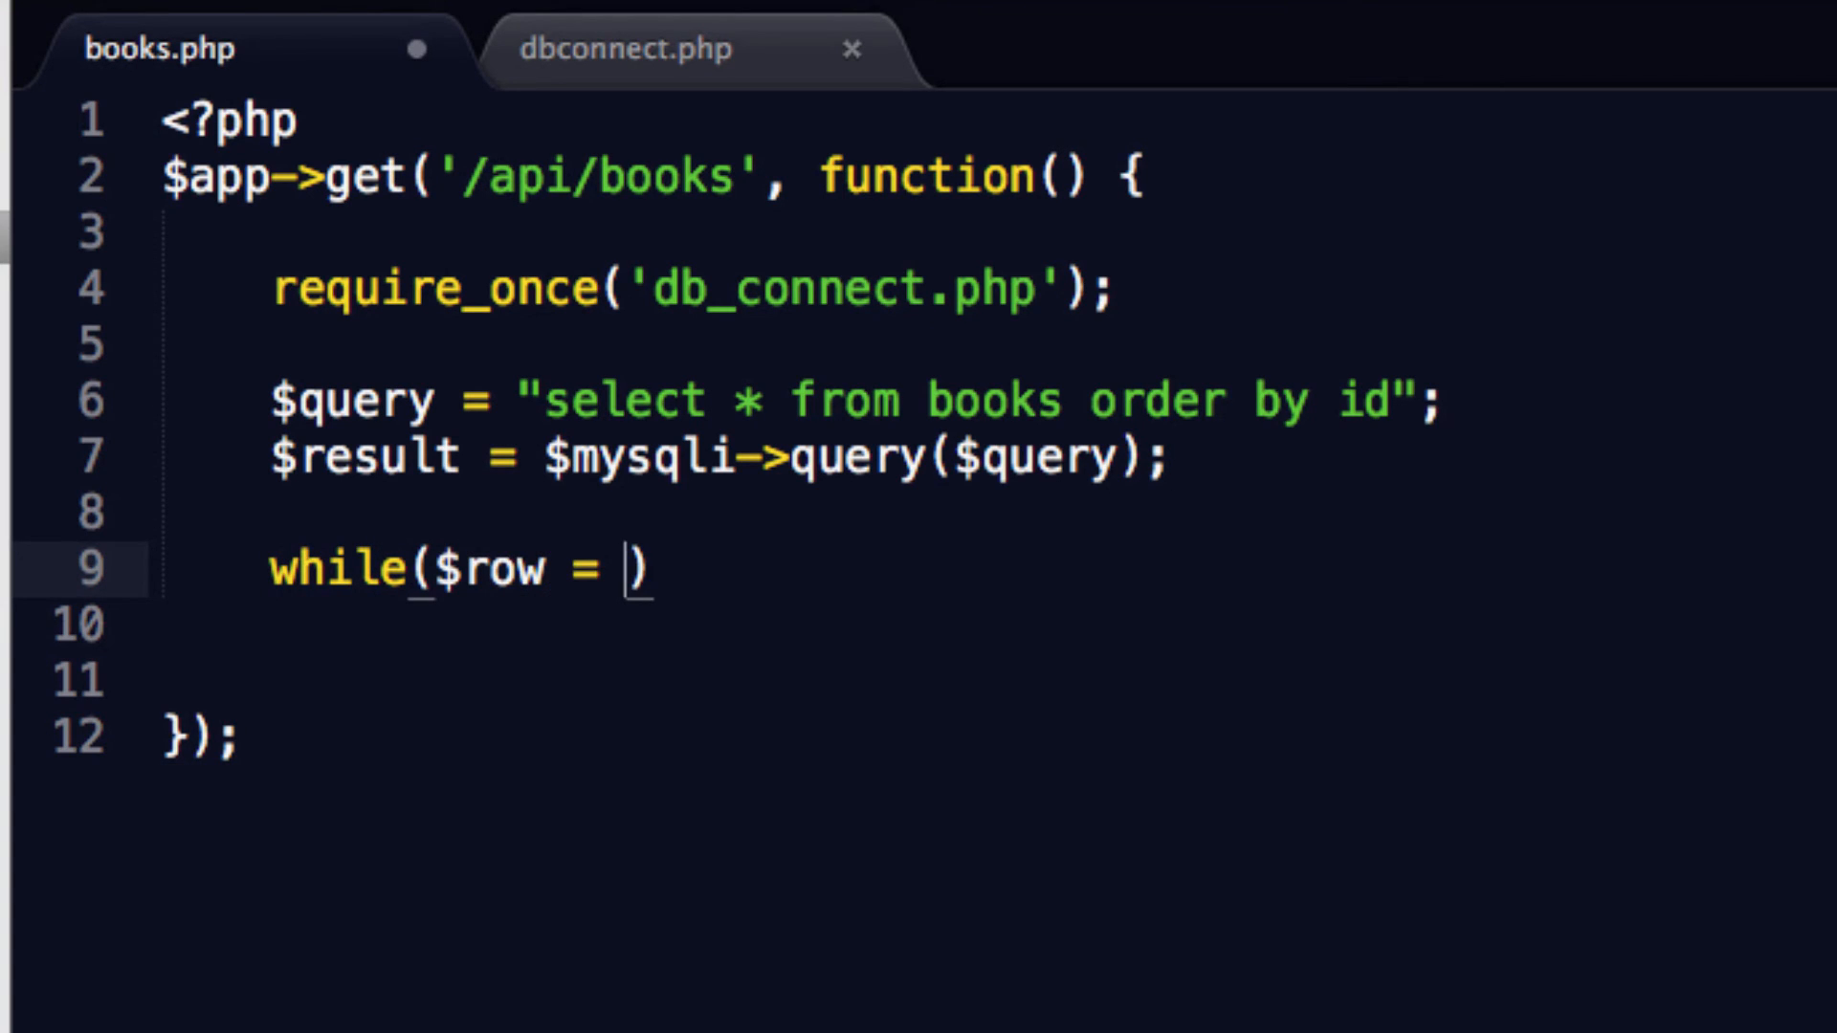
pyautogui.write('$result-')
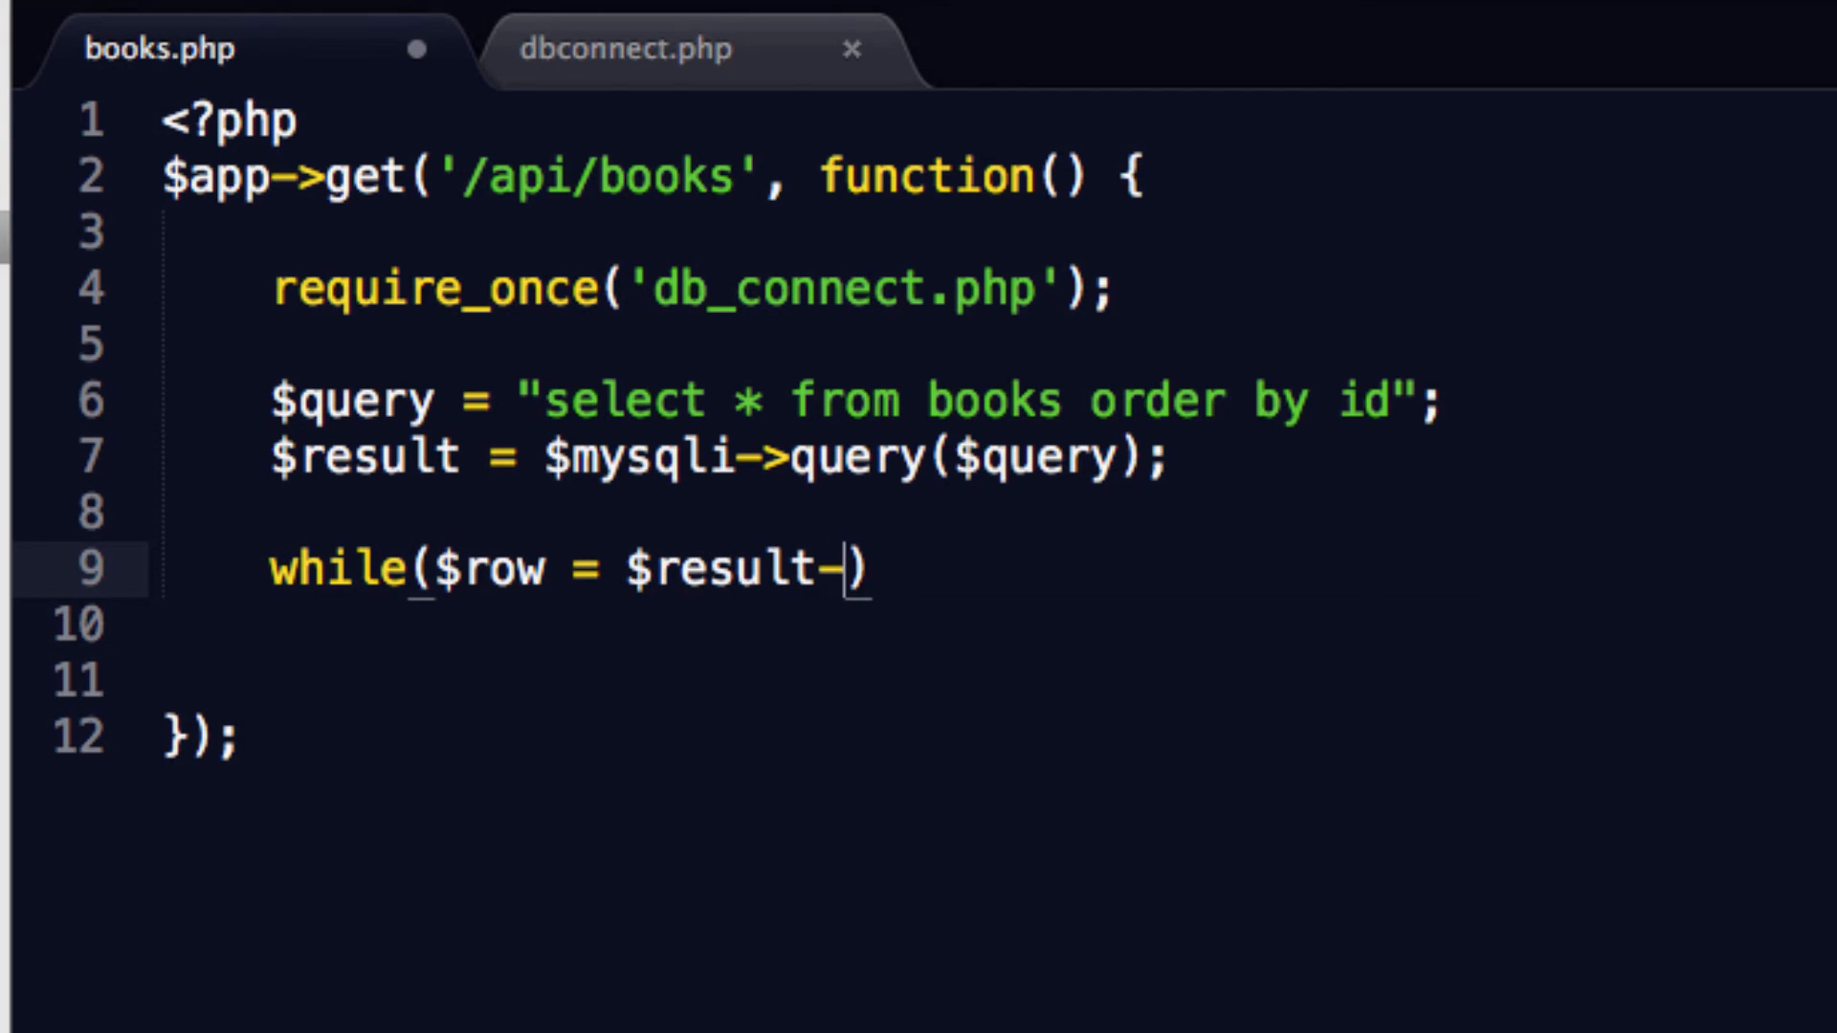
pyautogui.write('fetc')
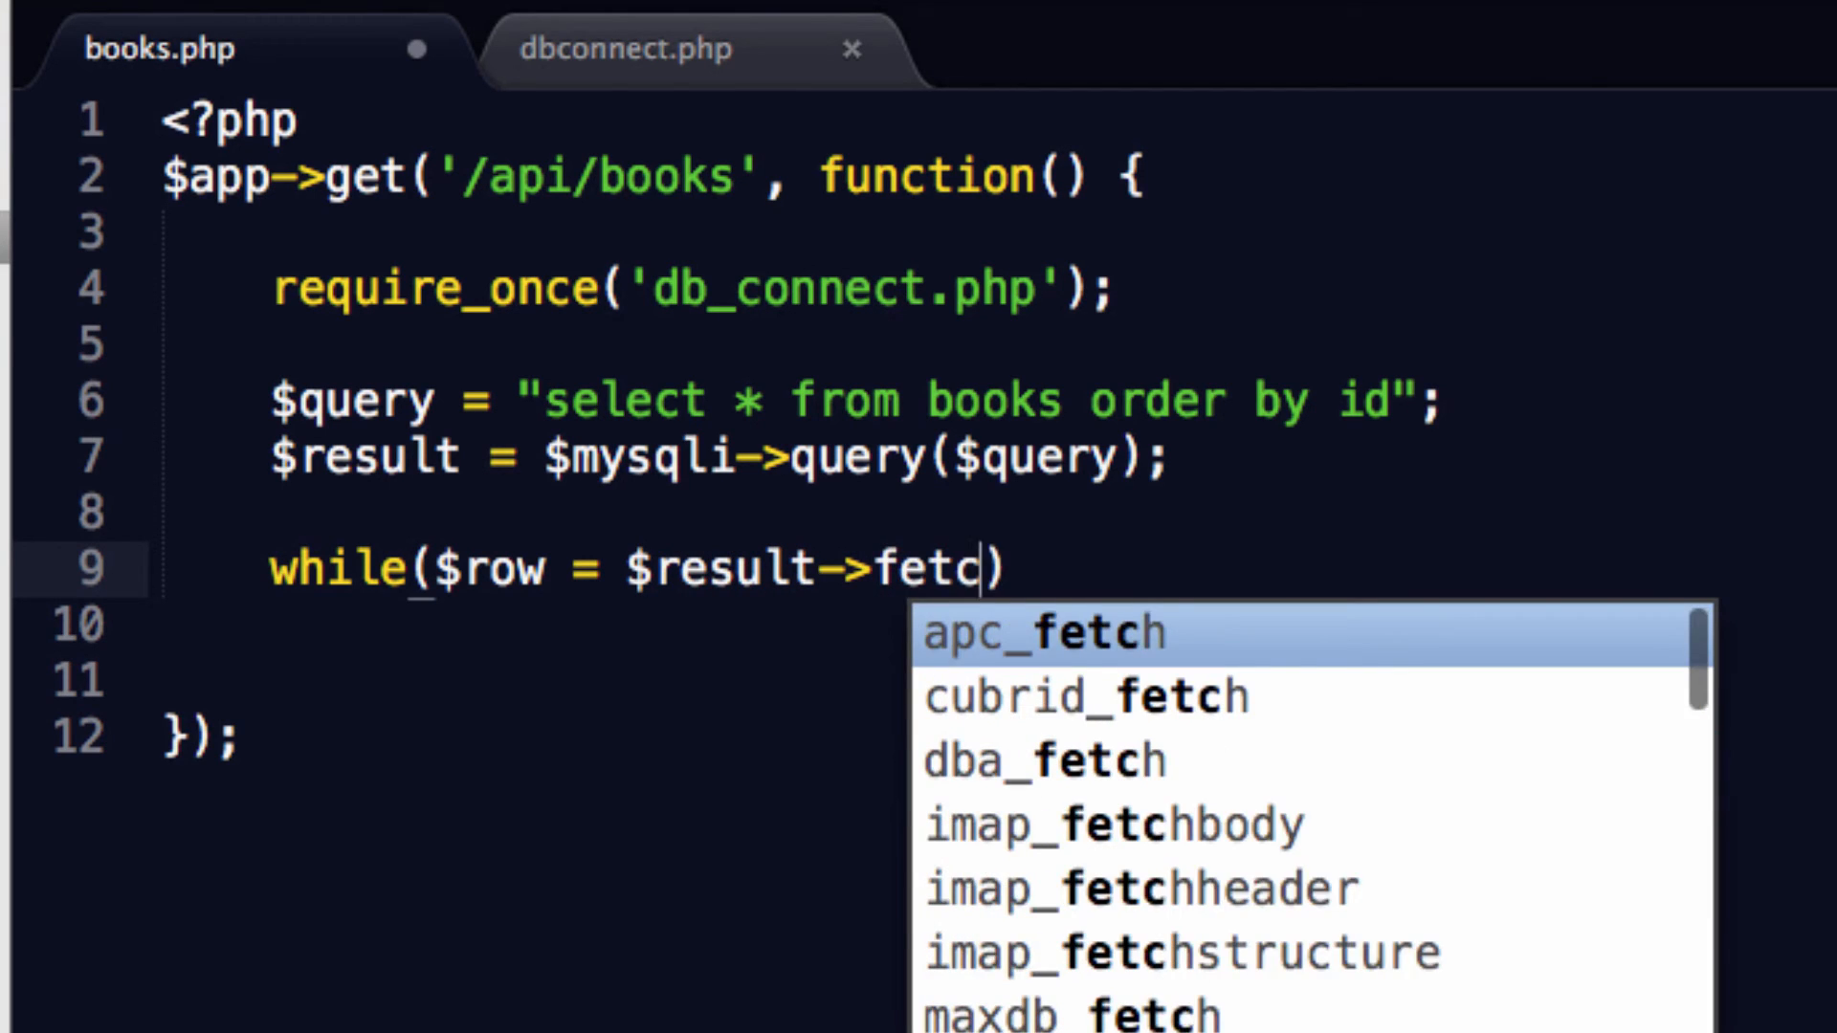
pyautogui.write('h_as')
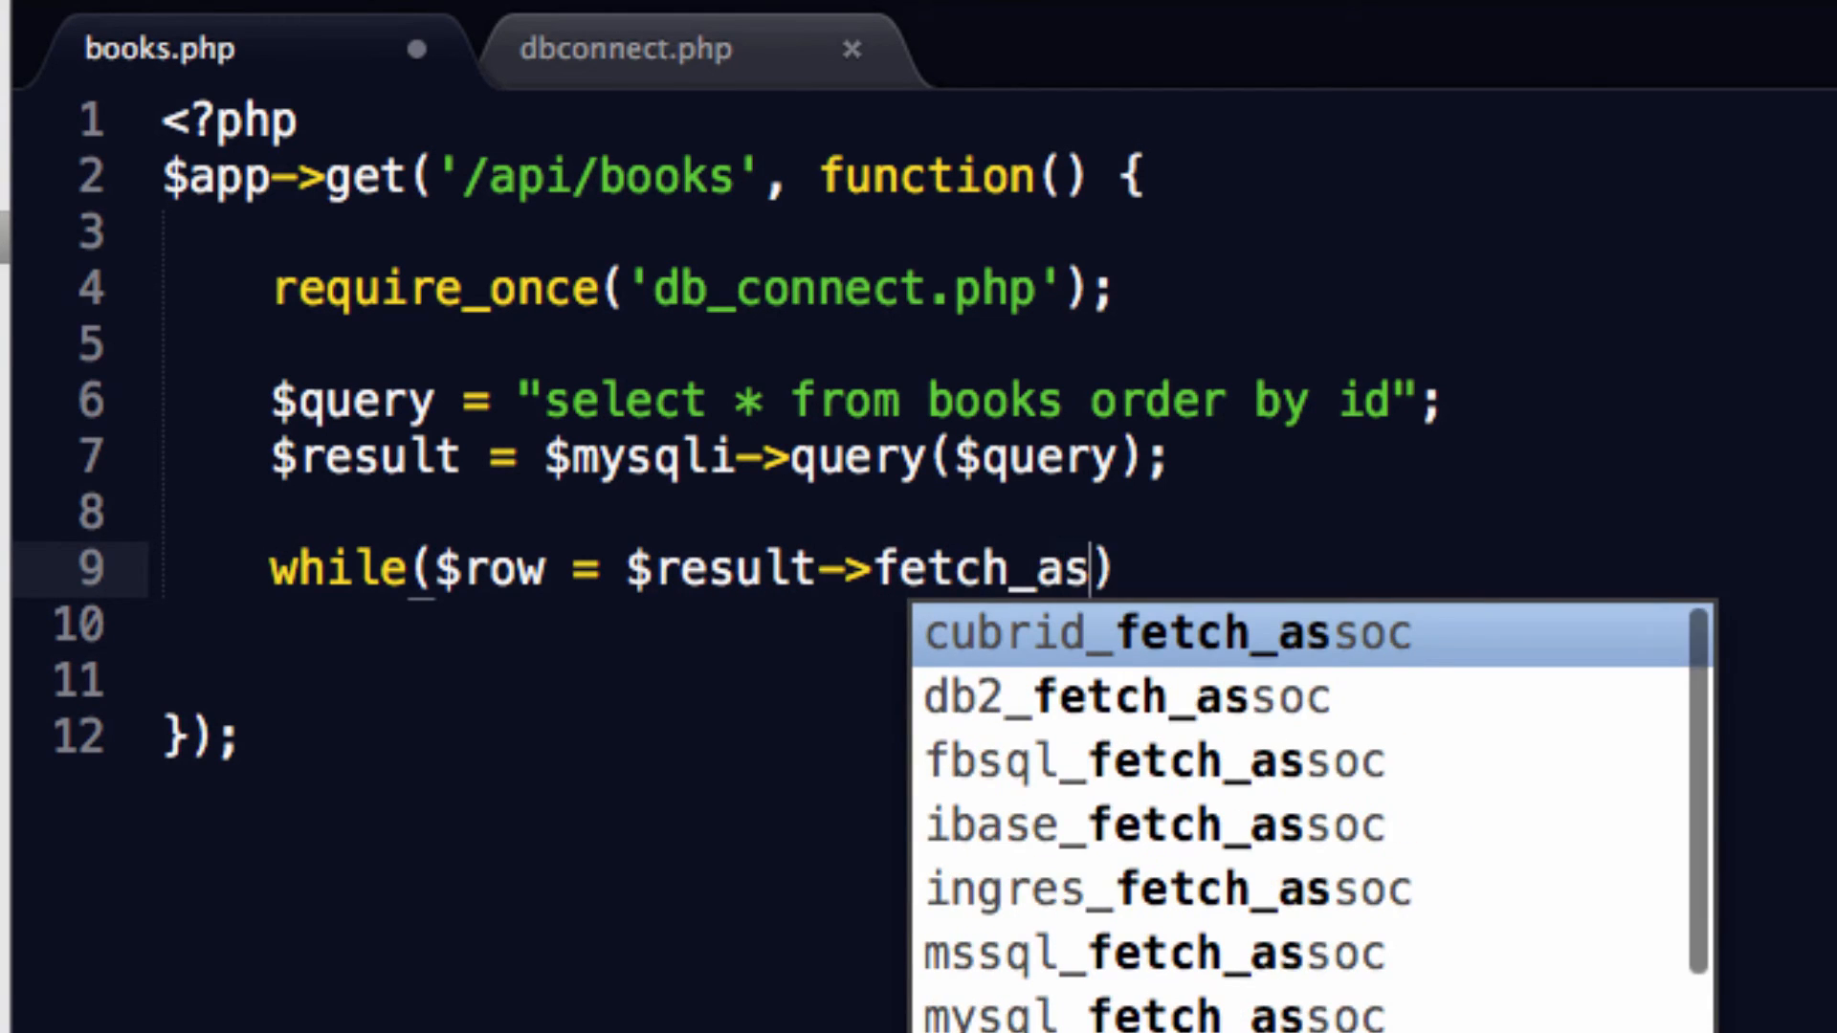
pyautogui.press('Tab')
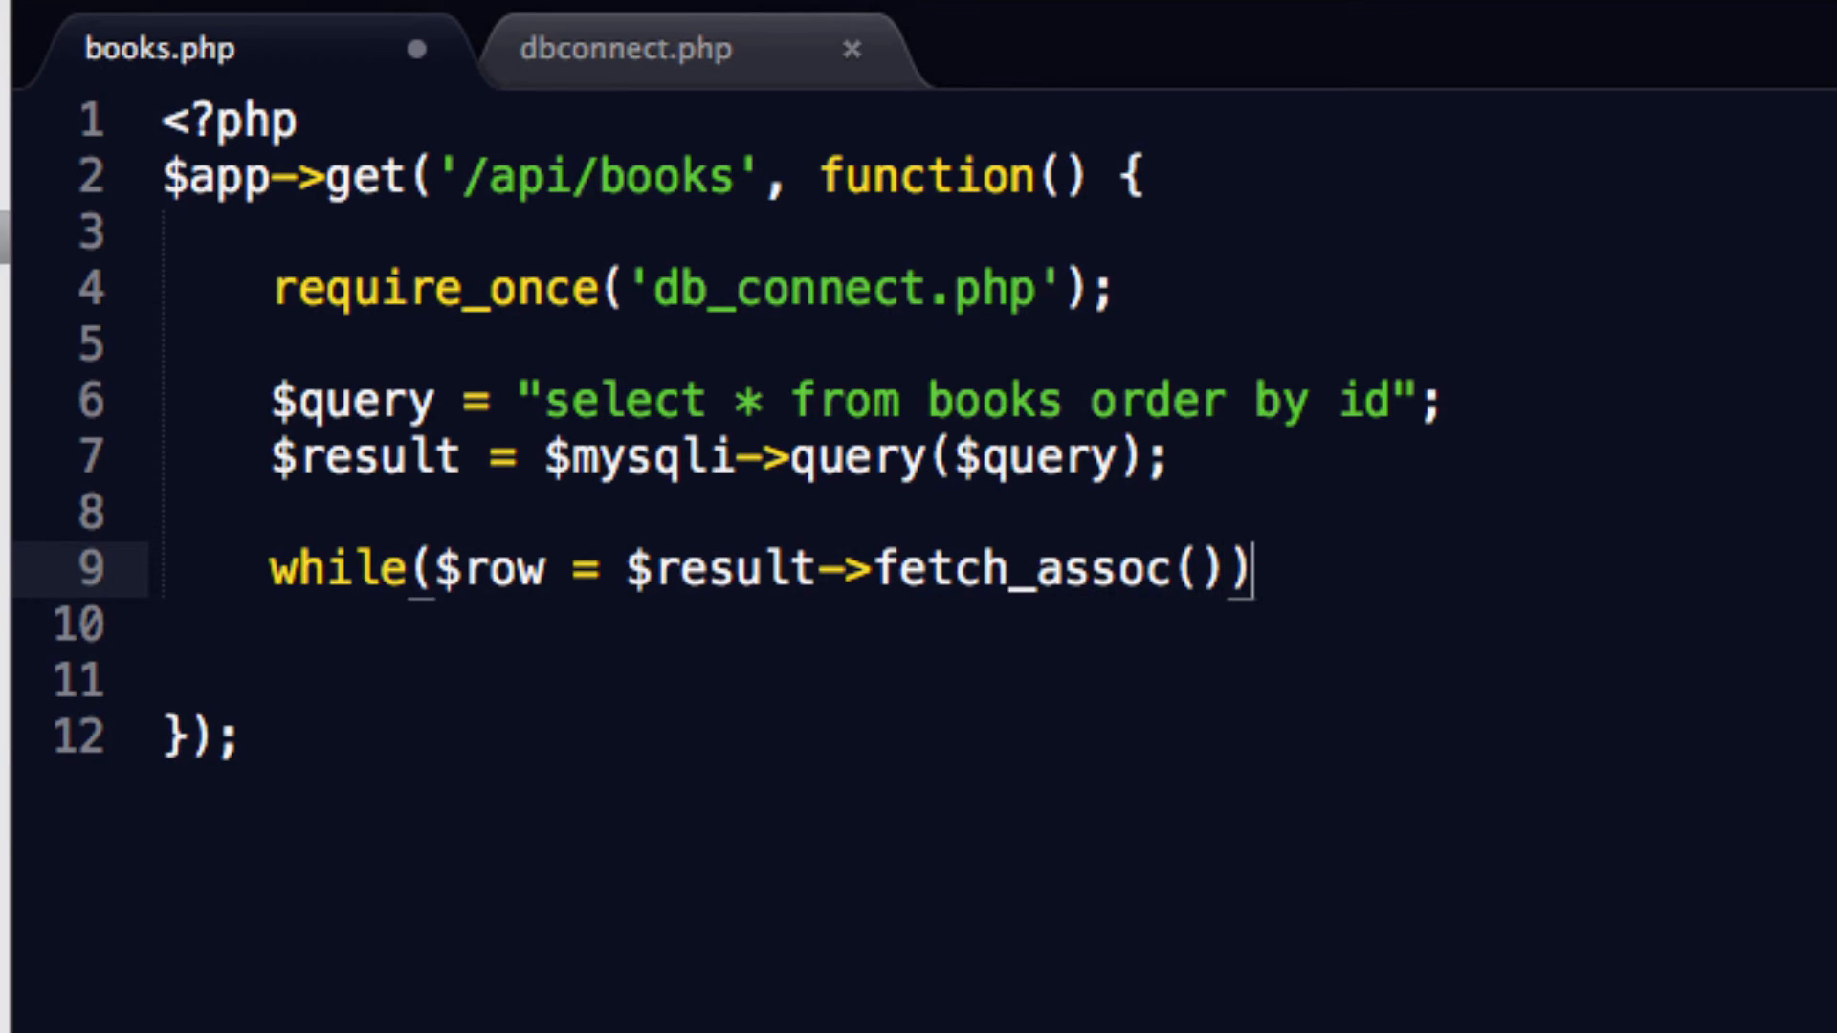
pyautogui.write('{')
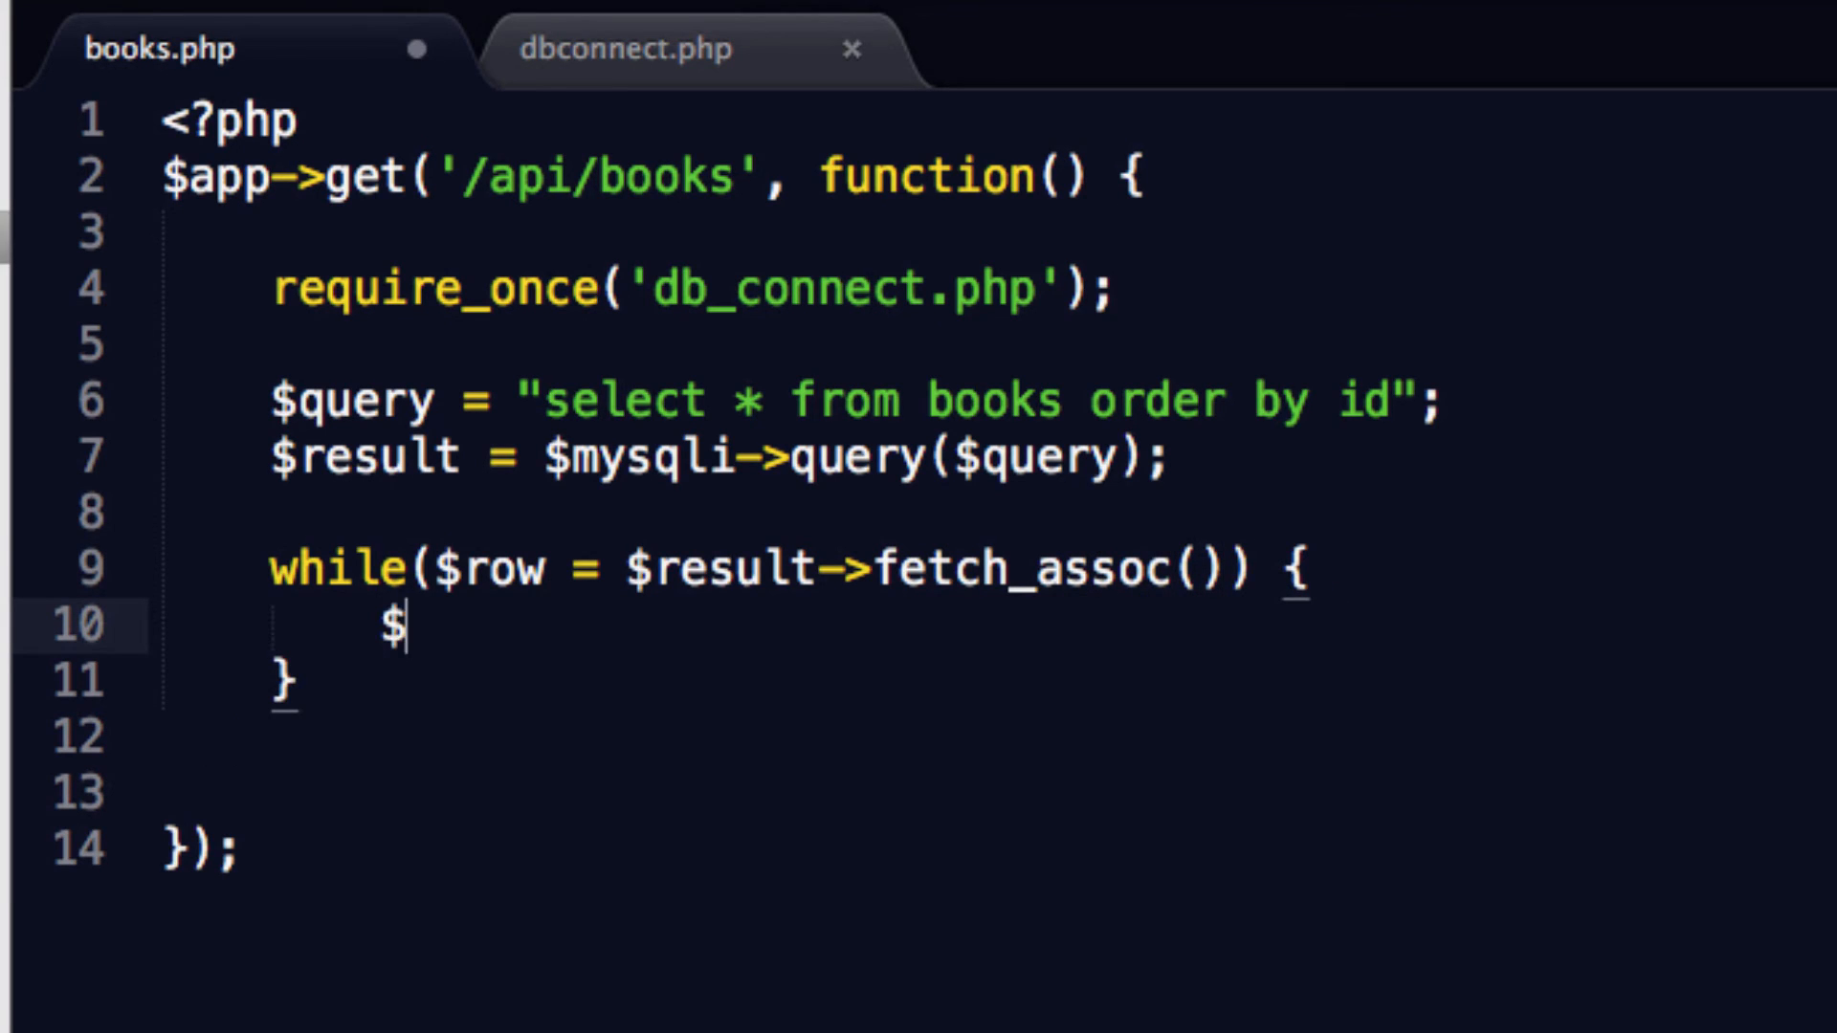
pyautogui.write('data[]')
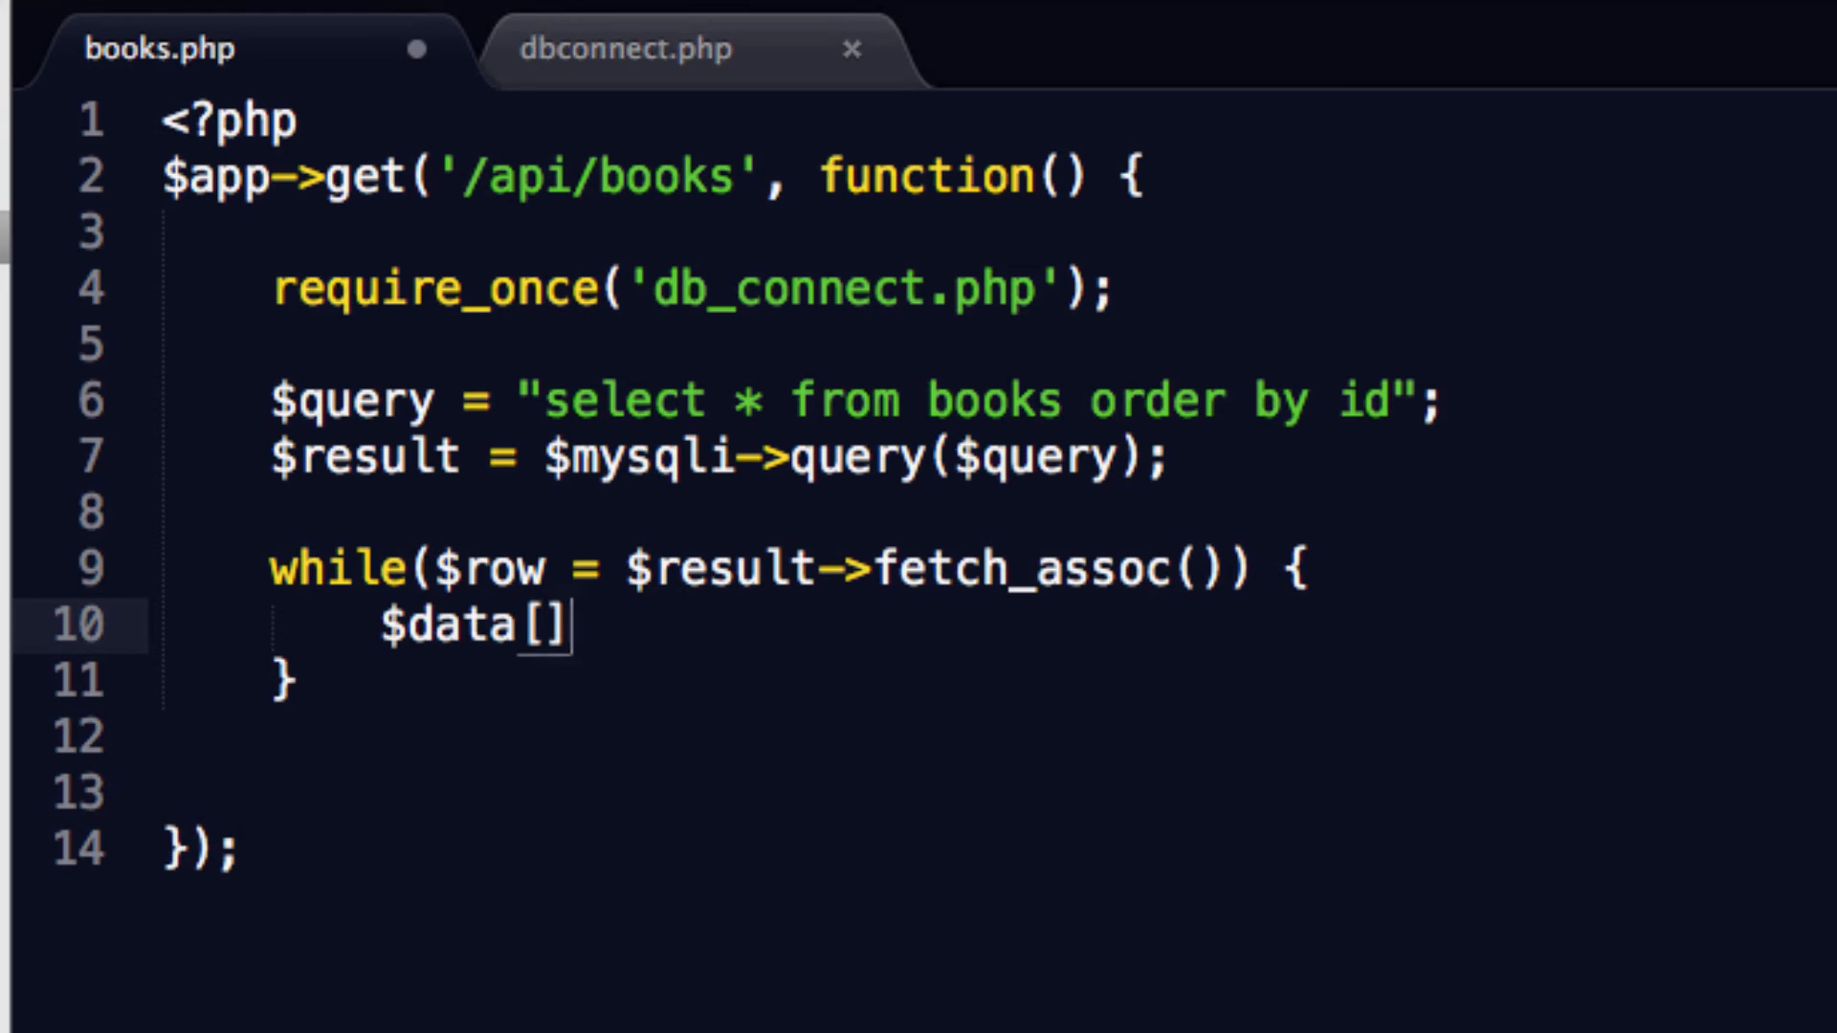
pyautogui.write('= $row;')
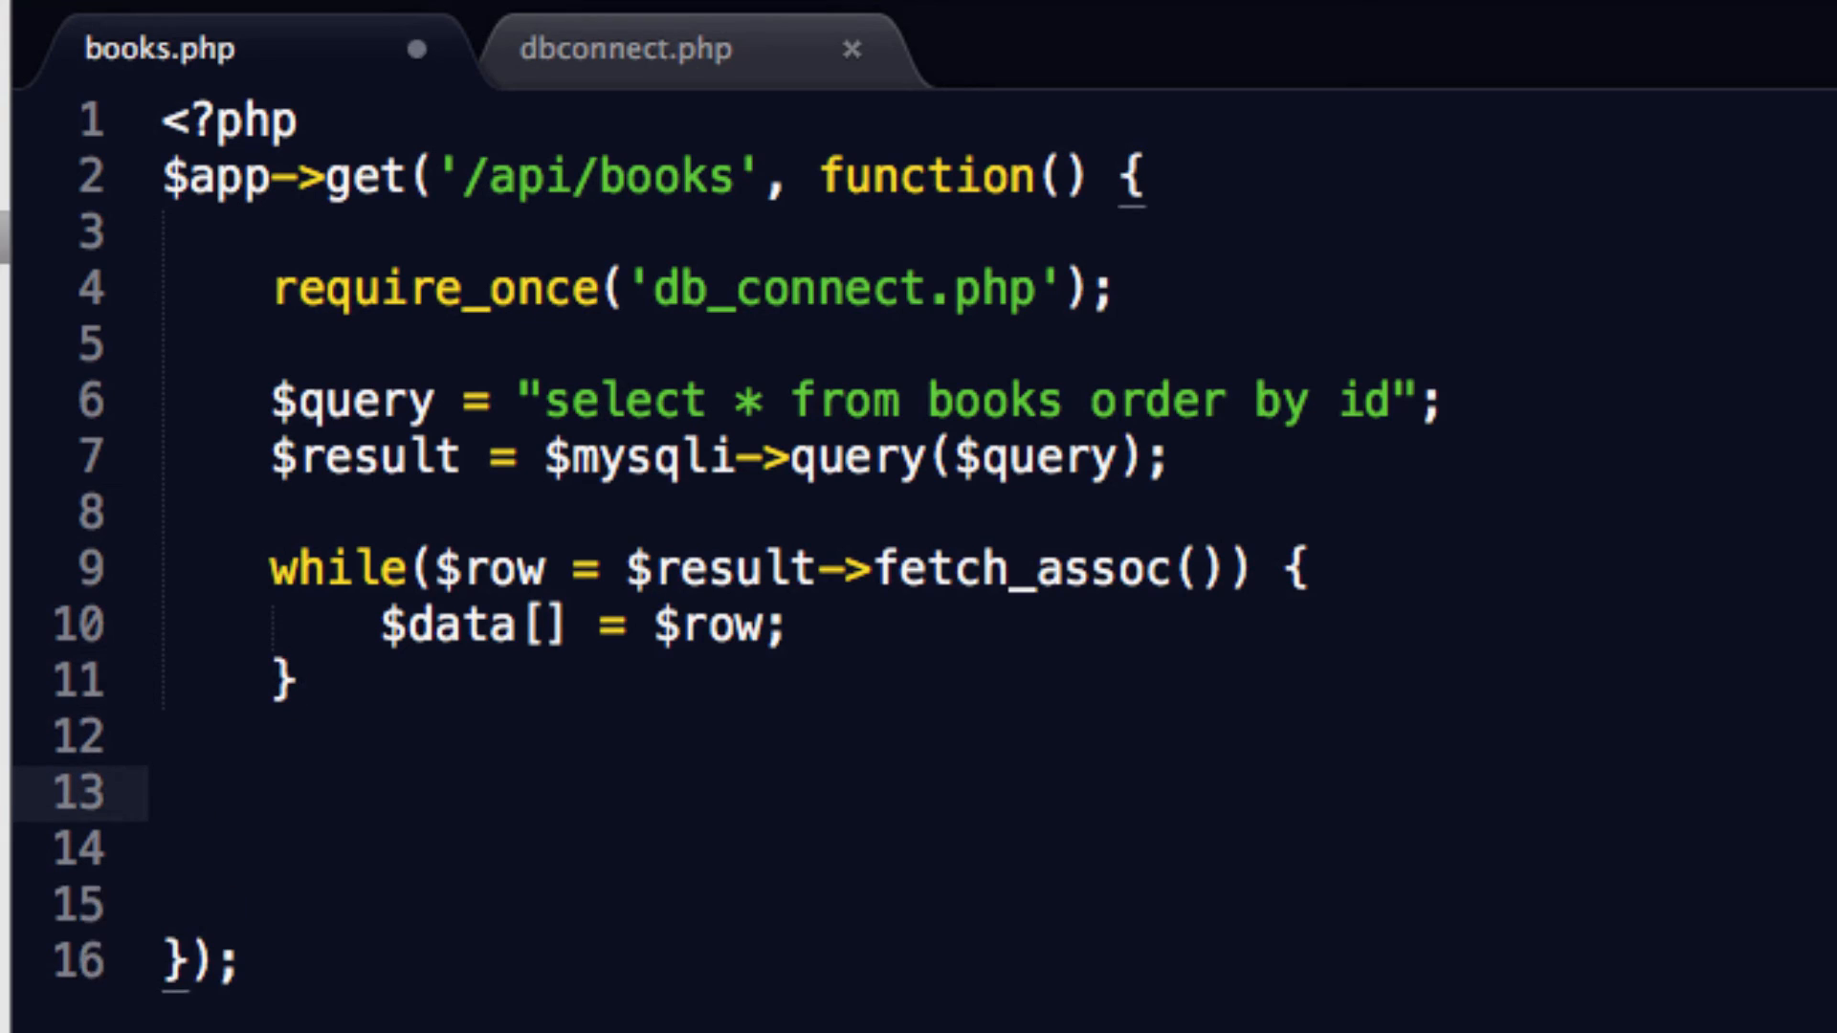
# Step: Below the loop, echo json_encode($data) using autocomplete
pyautogui.write('echo')
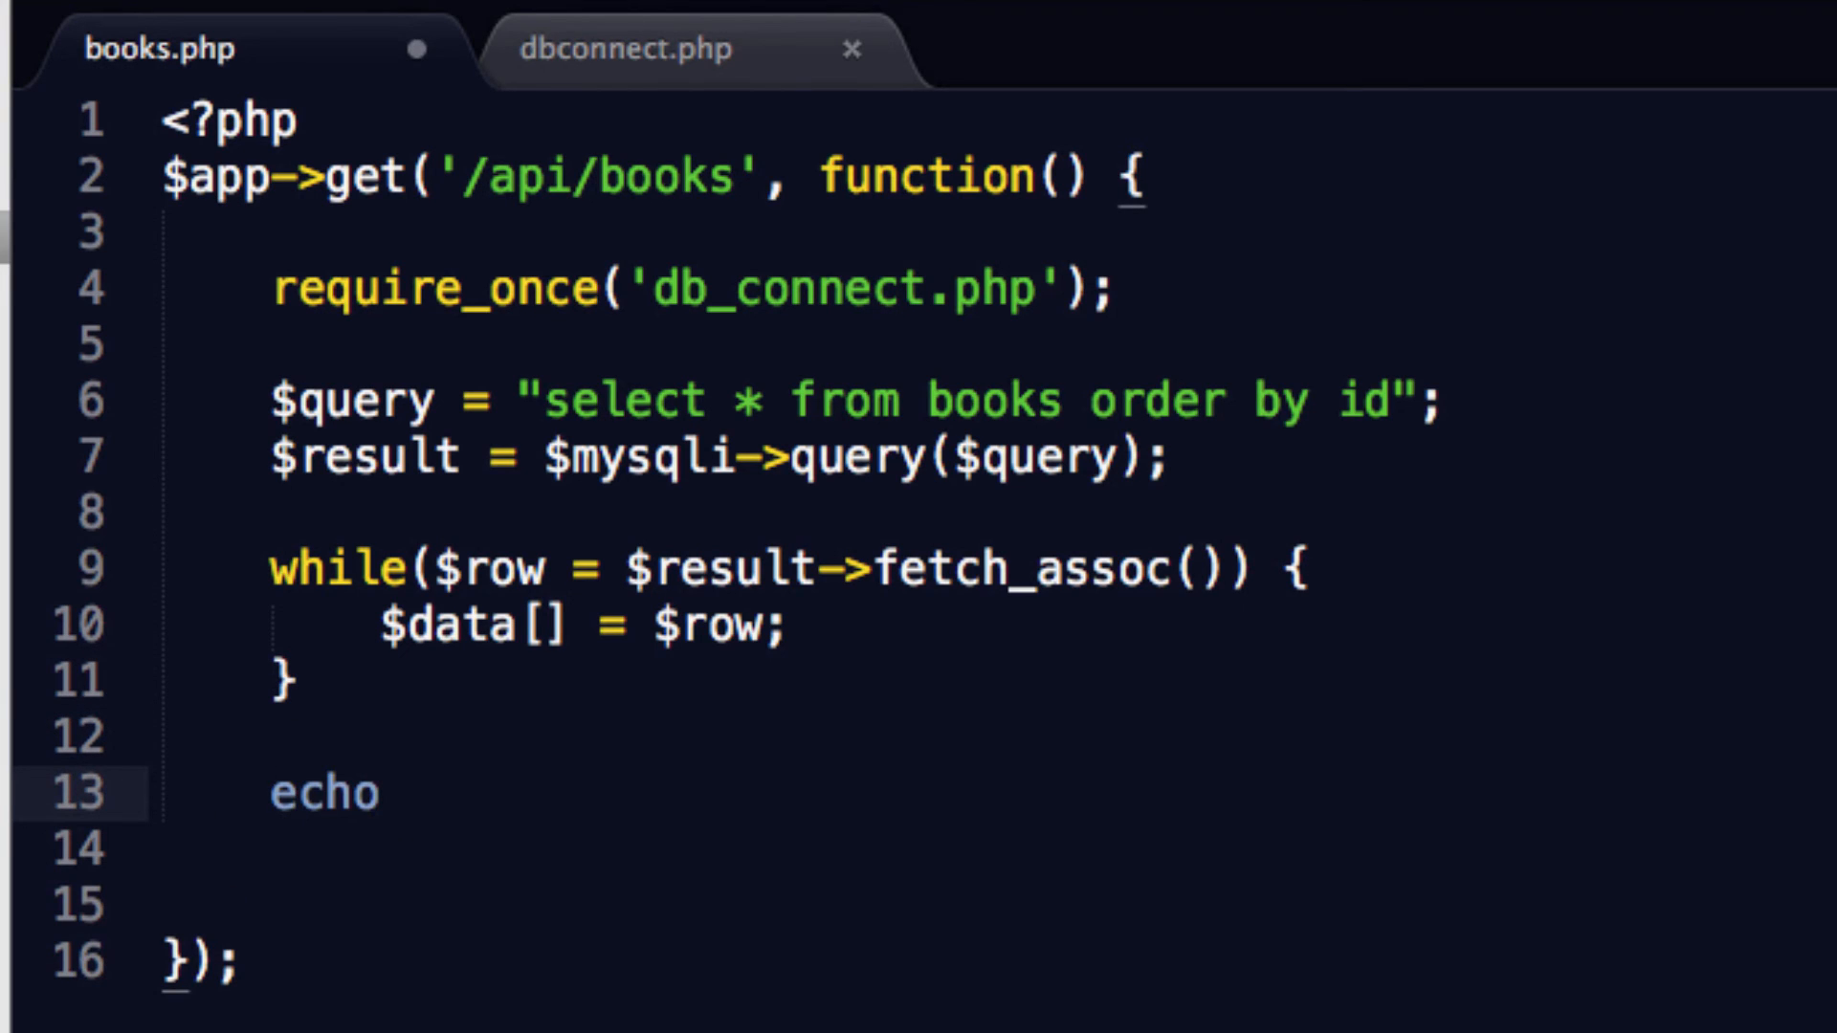
pyautogui.write('json_')
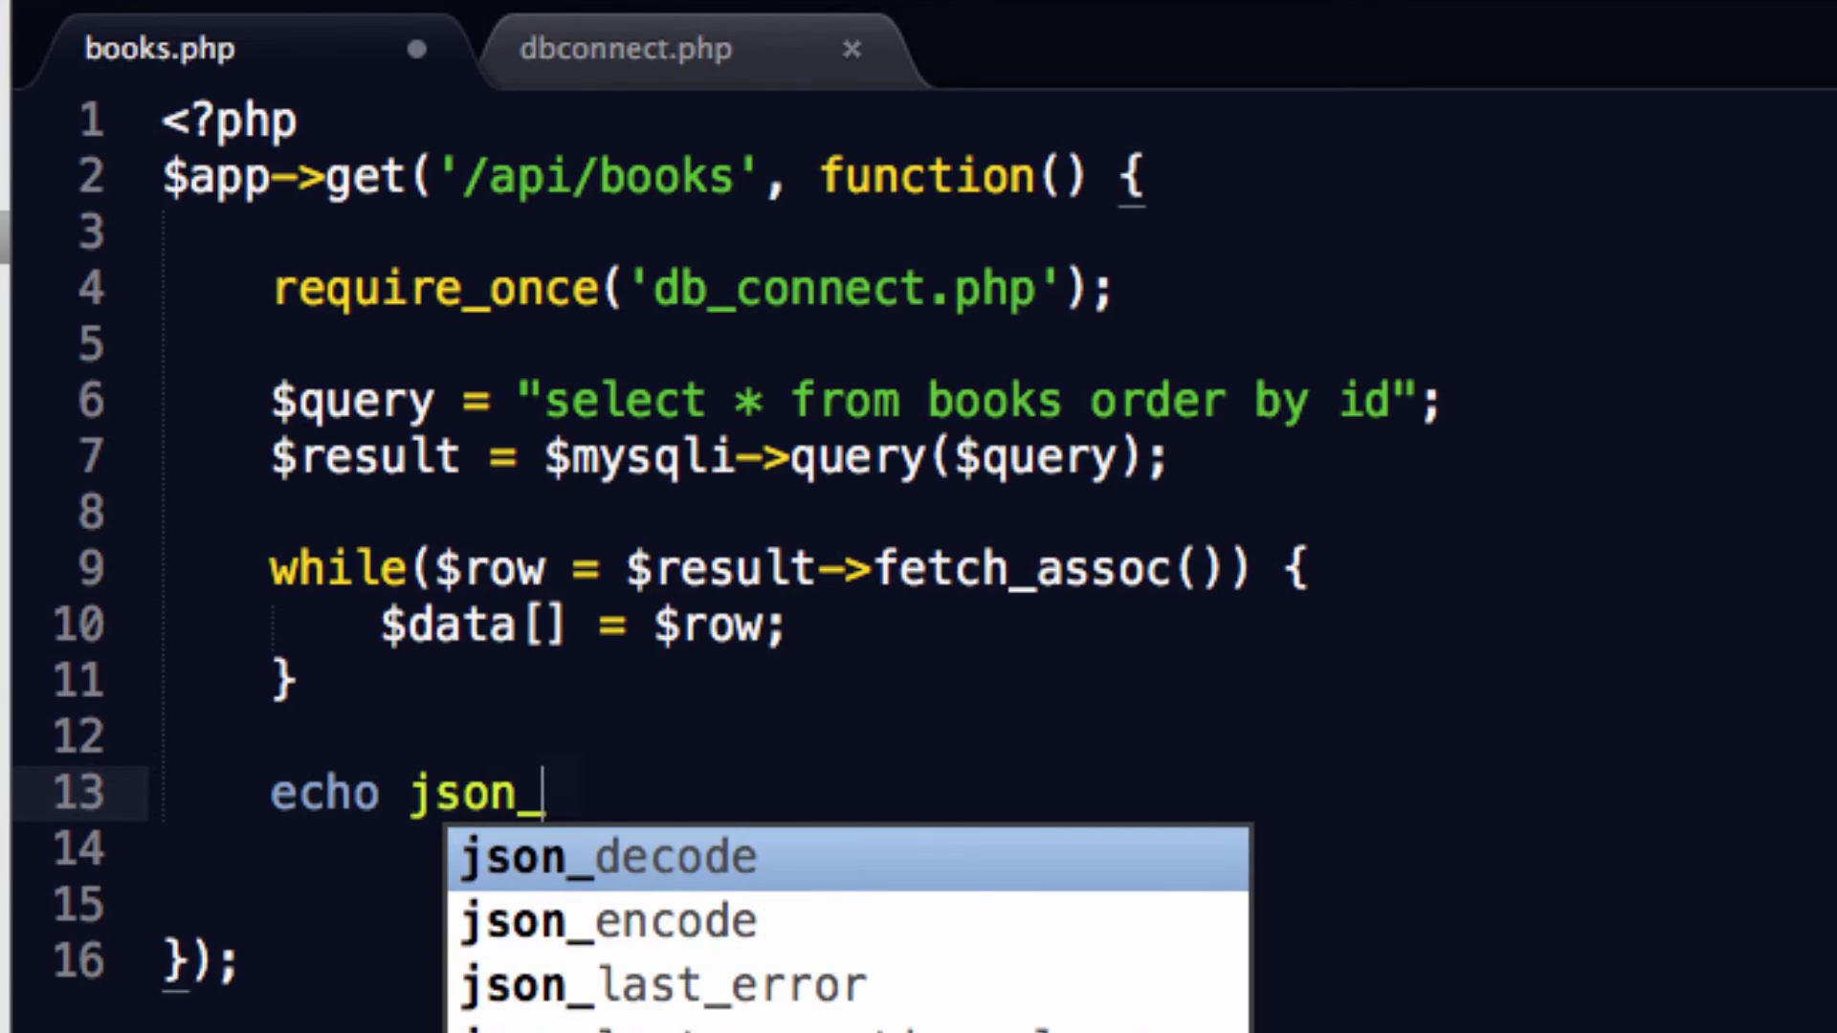
pyautogui.write('en')
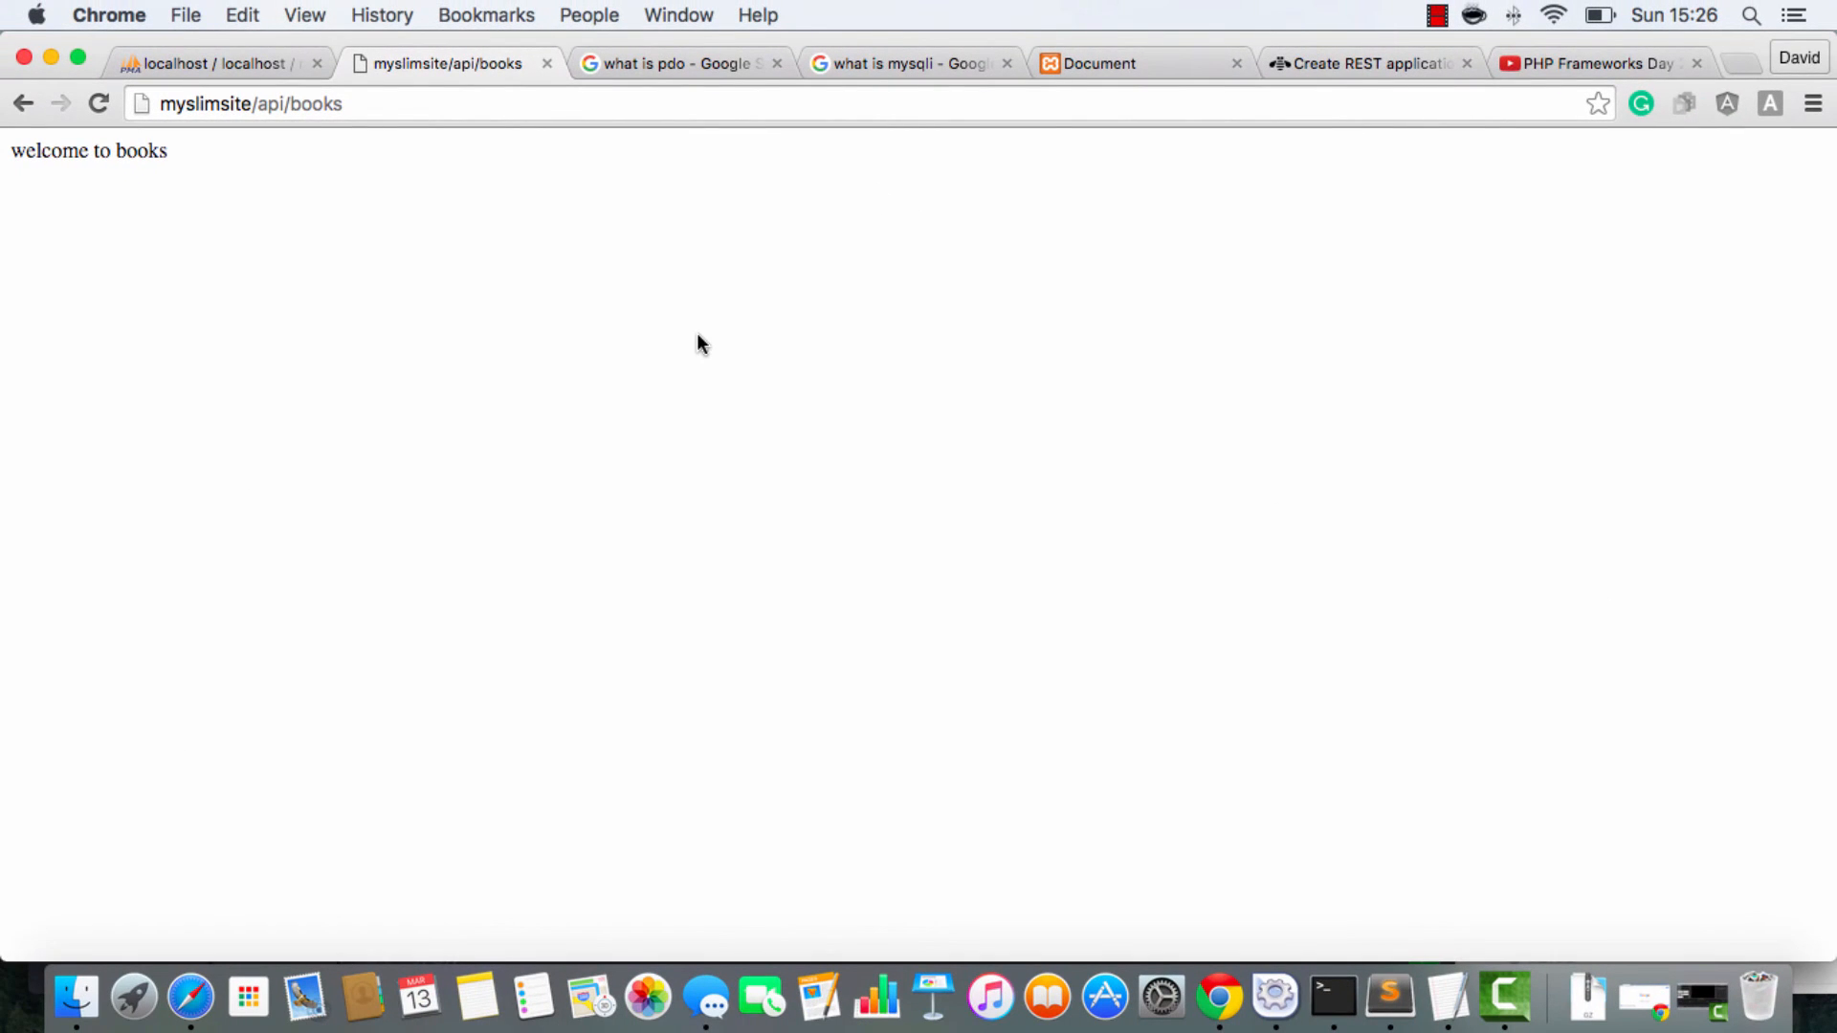
# Step: Reload the myslimsite/api/books page in Chrome to test the route
pyautogui.click(98, 104)
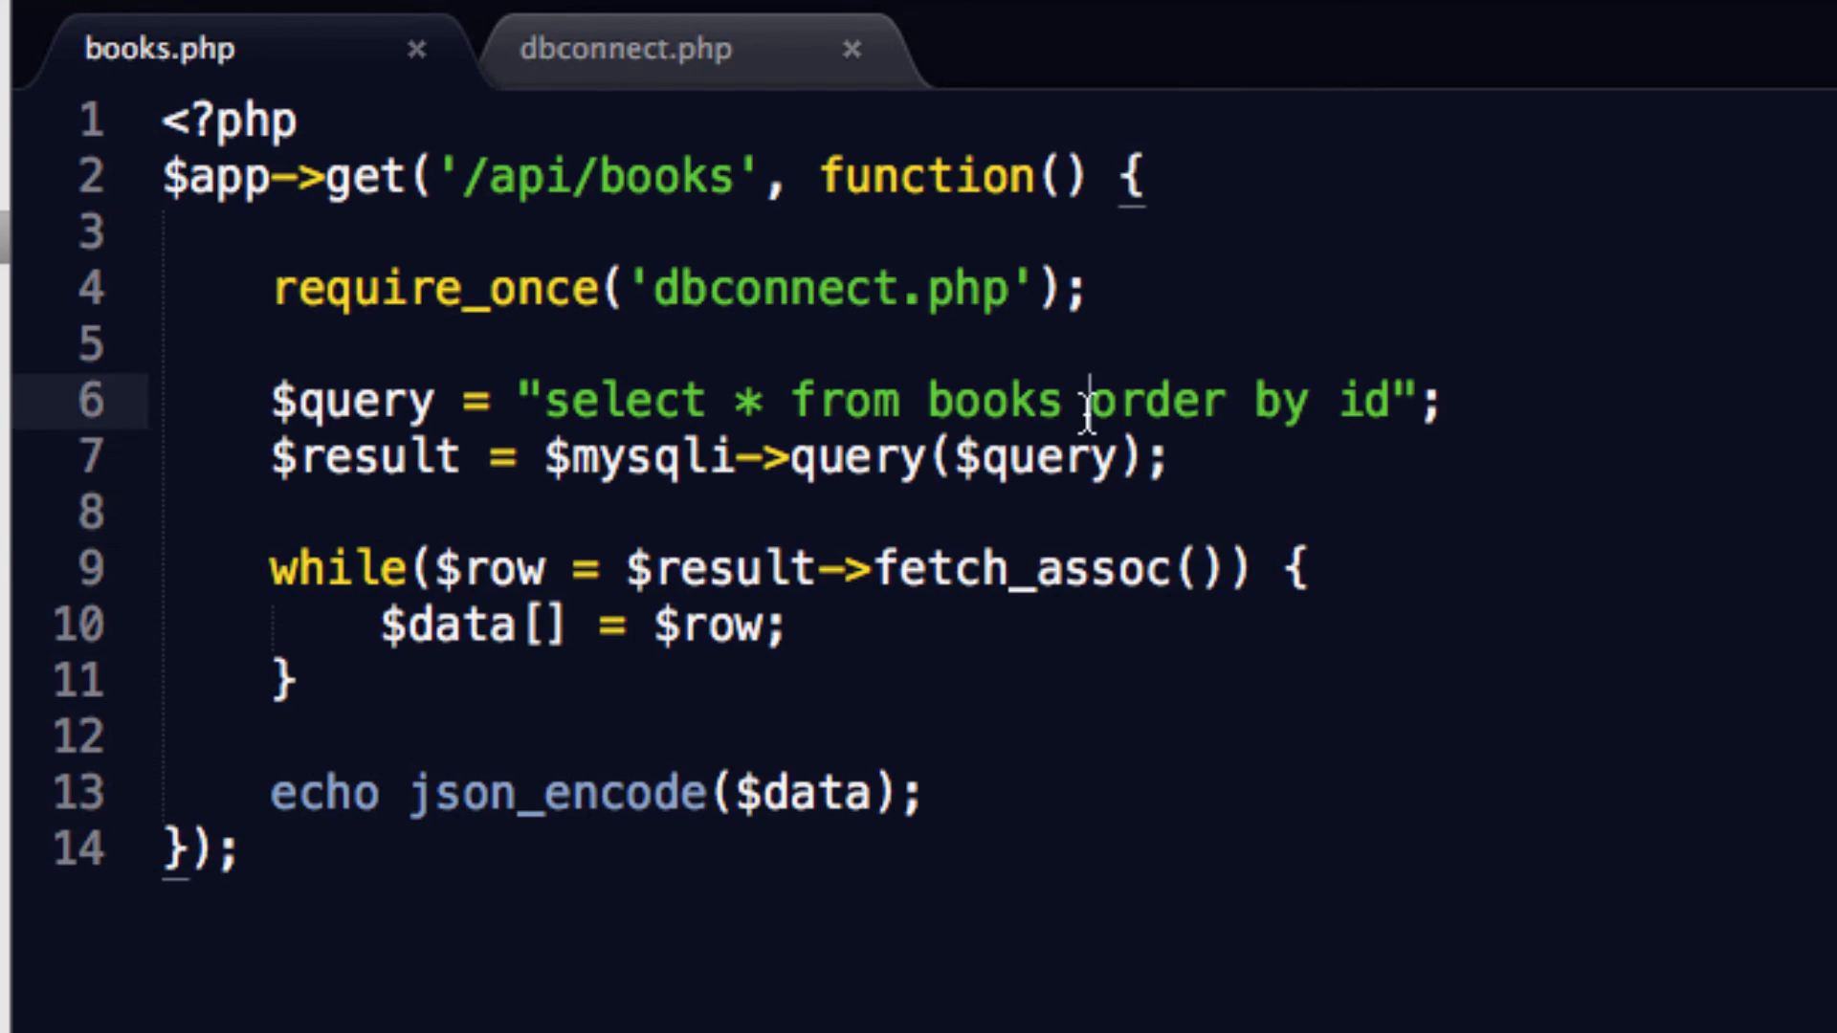
# Step: Replace 'order by id' with 'where id=99' in the books query and reload the page
pyautogui.moveTo(1092, 400); pyautogui.dragTo(1376, 400)
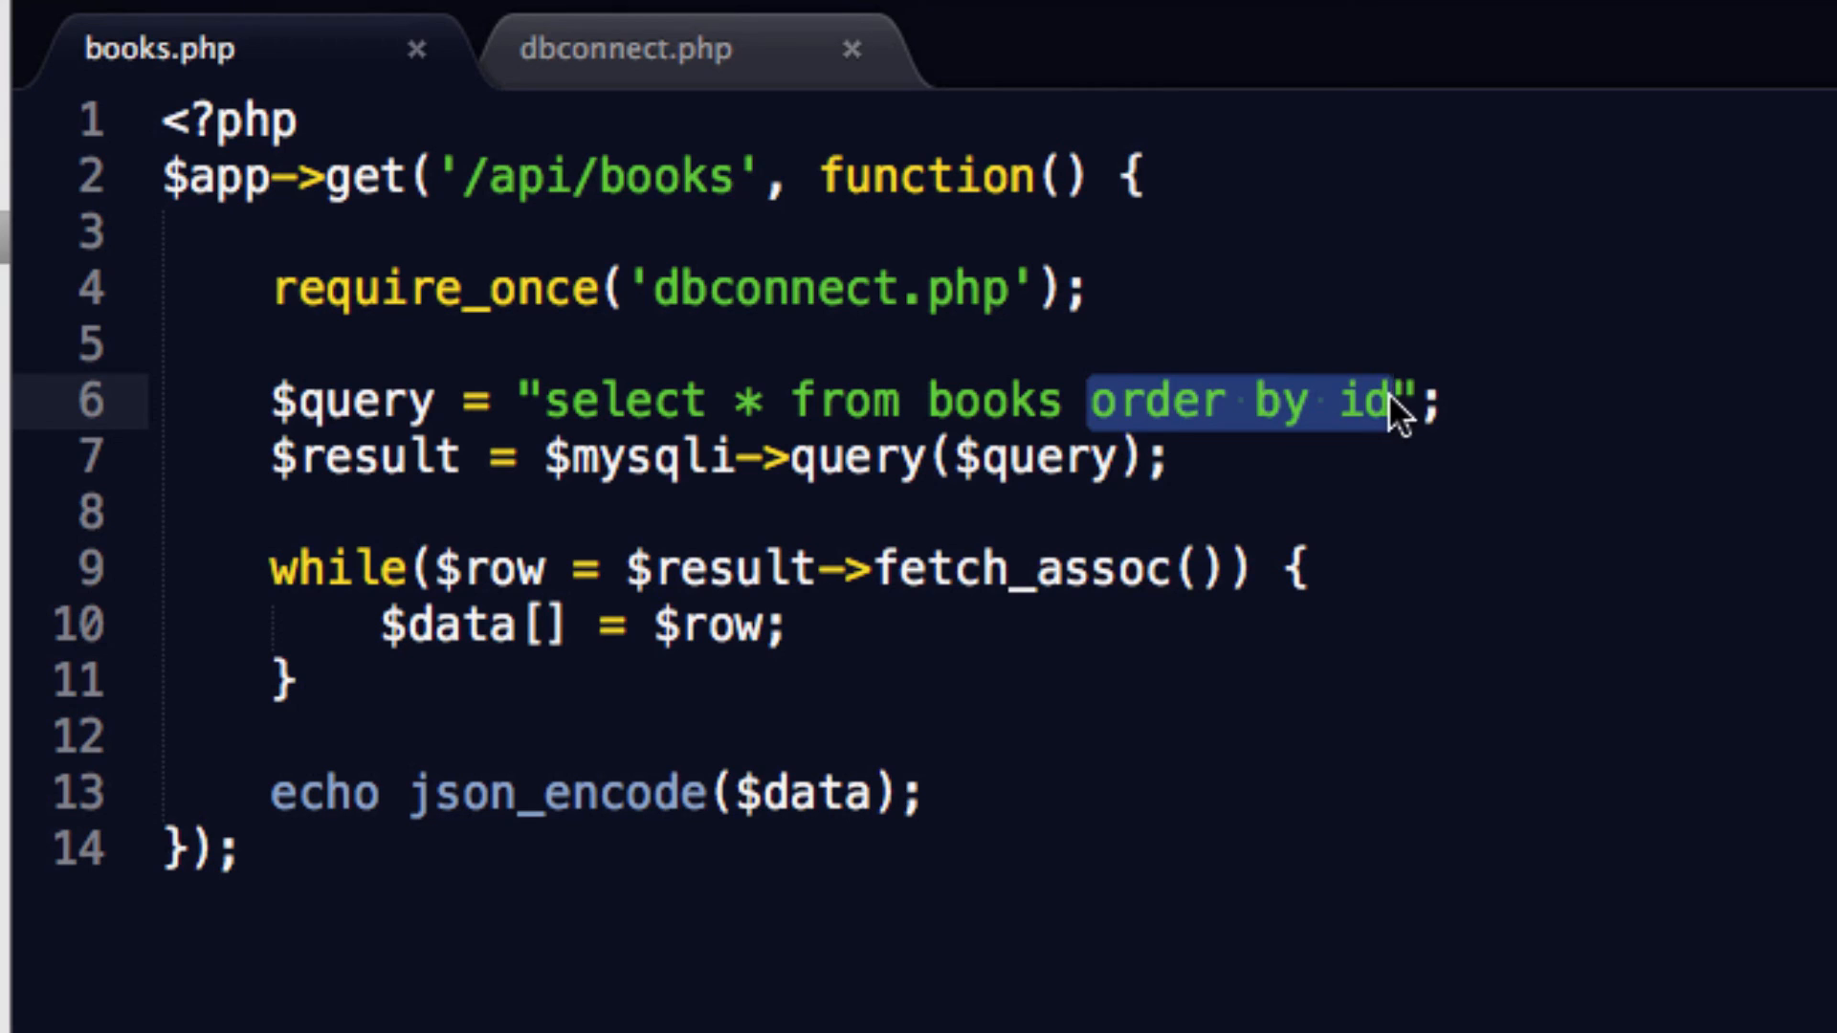
pyautogui.write('where')
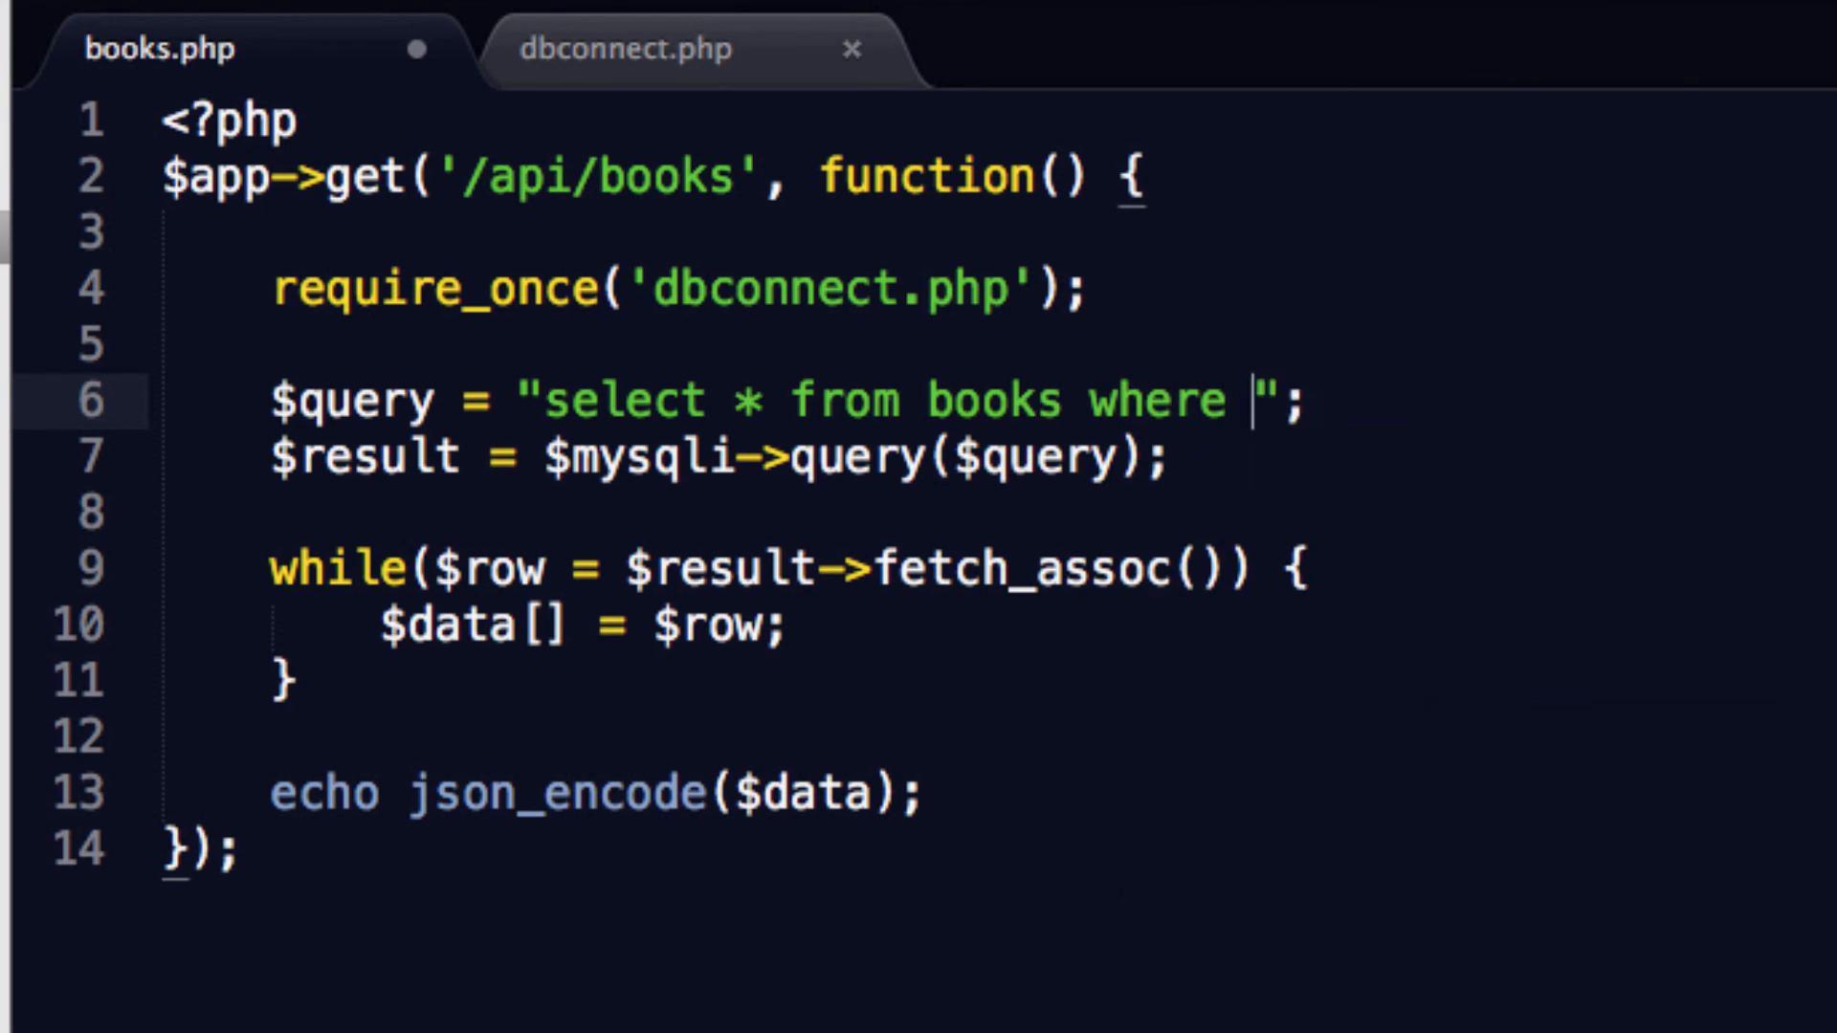
pyautogui.write('id=99')
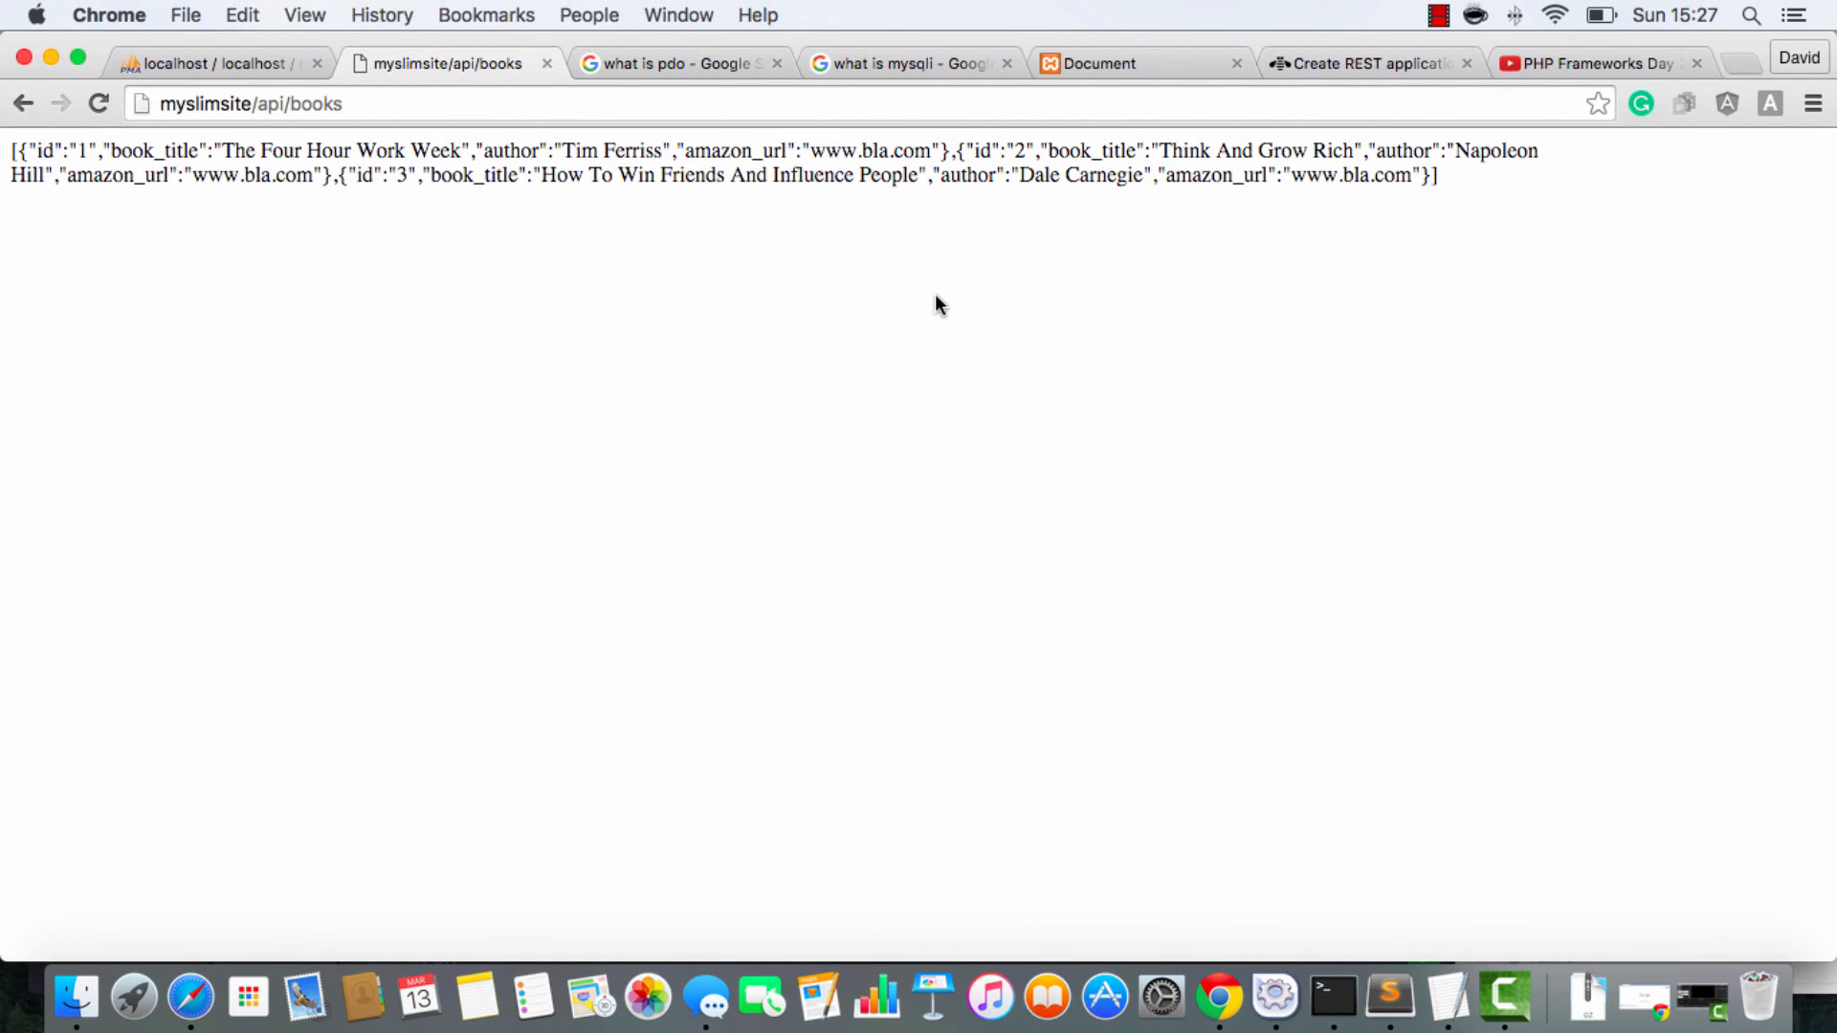
pyautogui.click(96, 104)
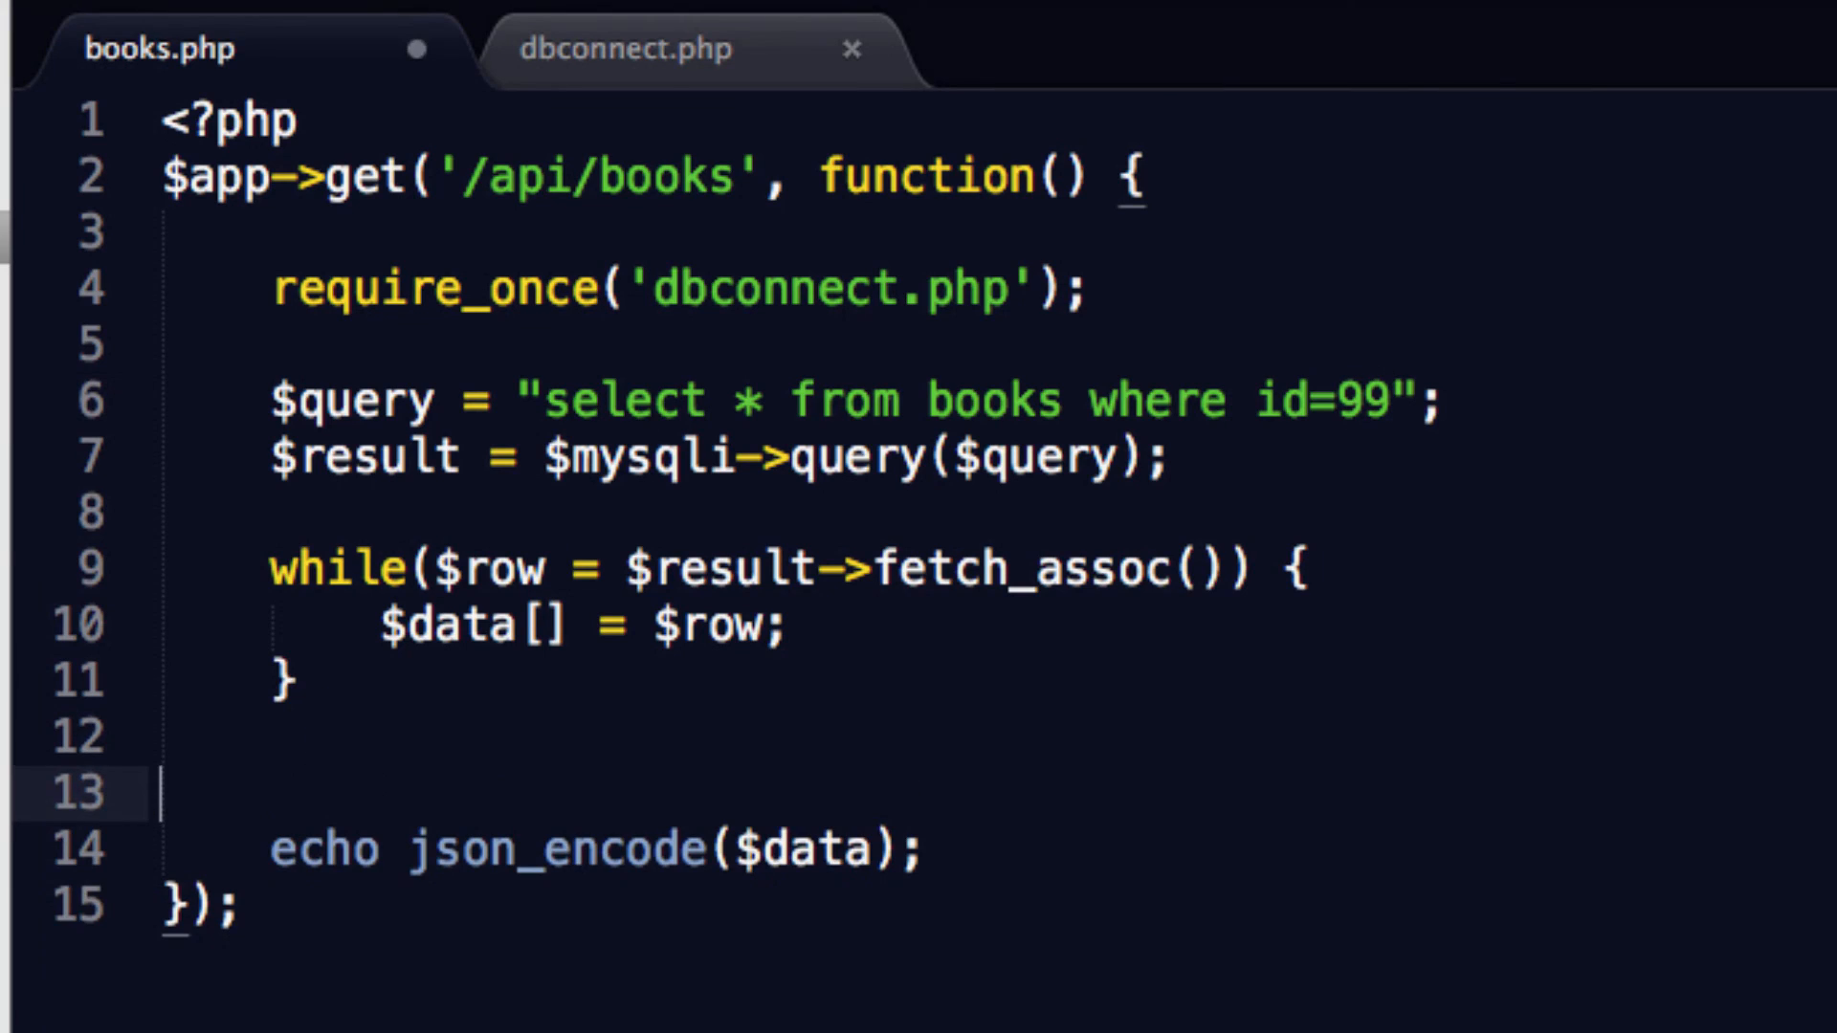
# Step: Move echo json_encode($data) inside if (isset($data)) and remove 'where id=99' from the query
pyautogui.write('if ()')
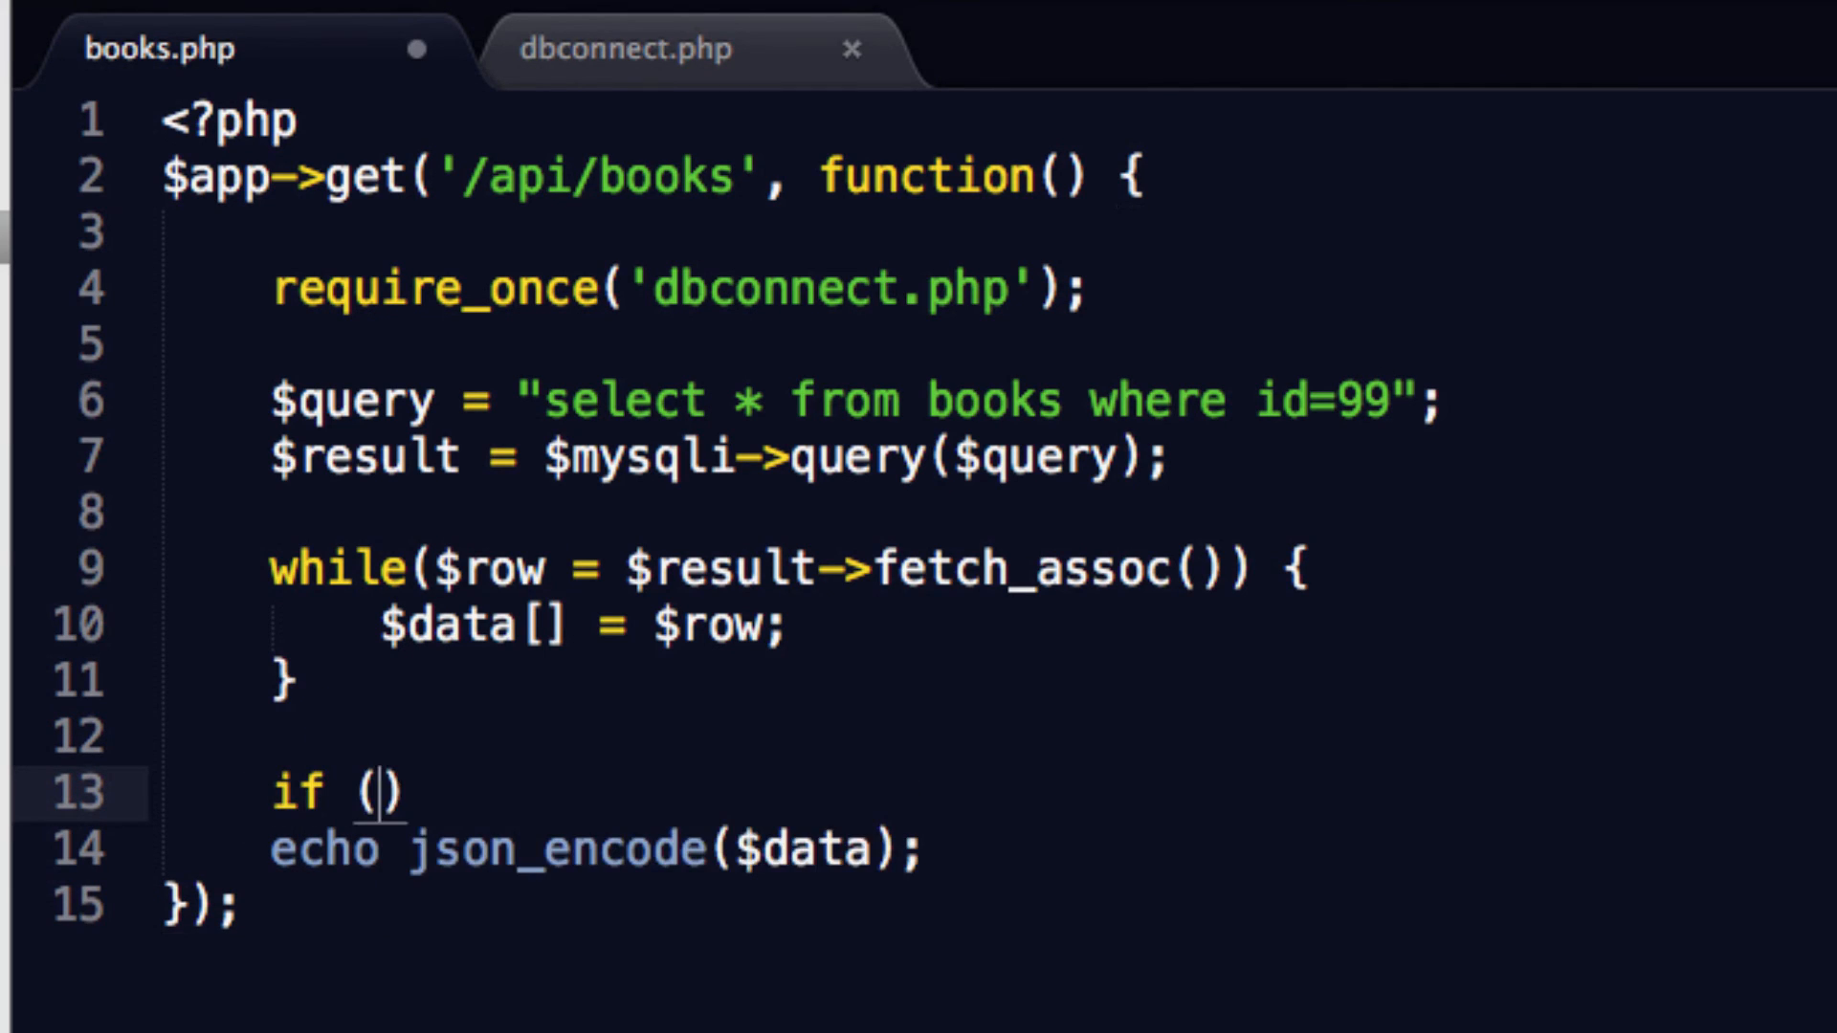
pyautogui.write('isset($data)')
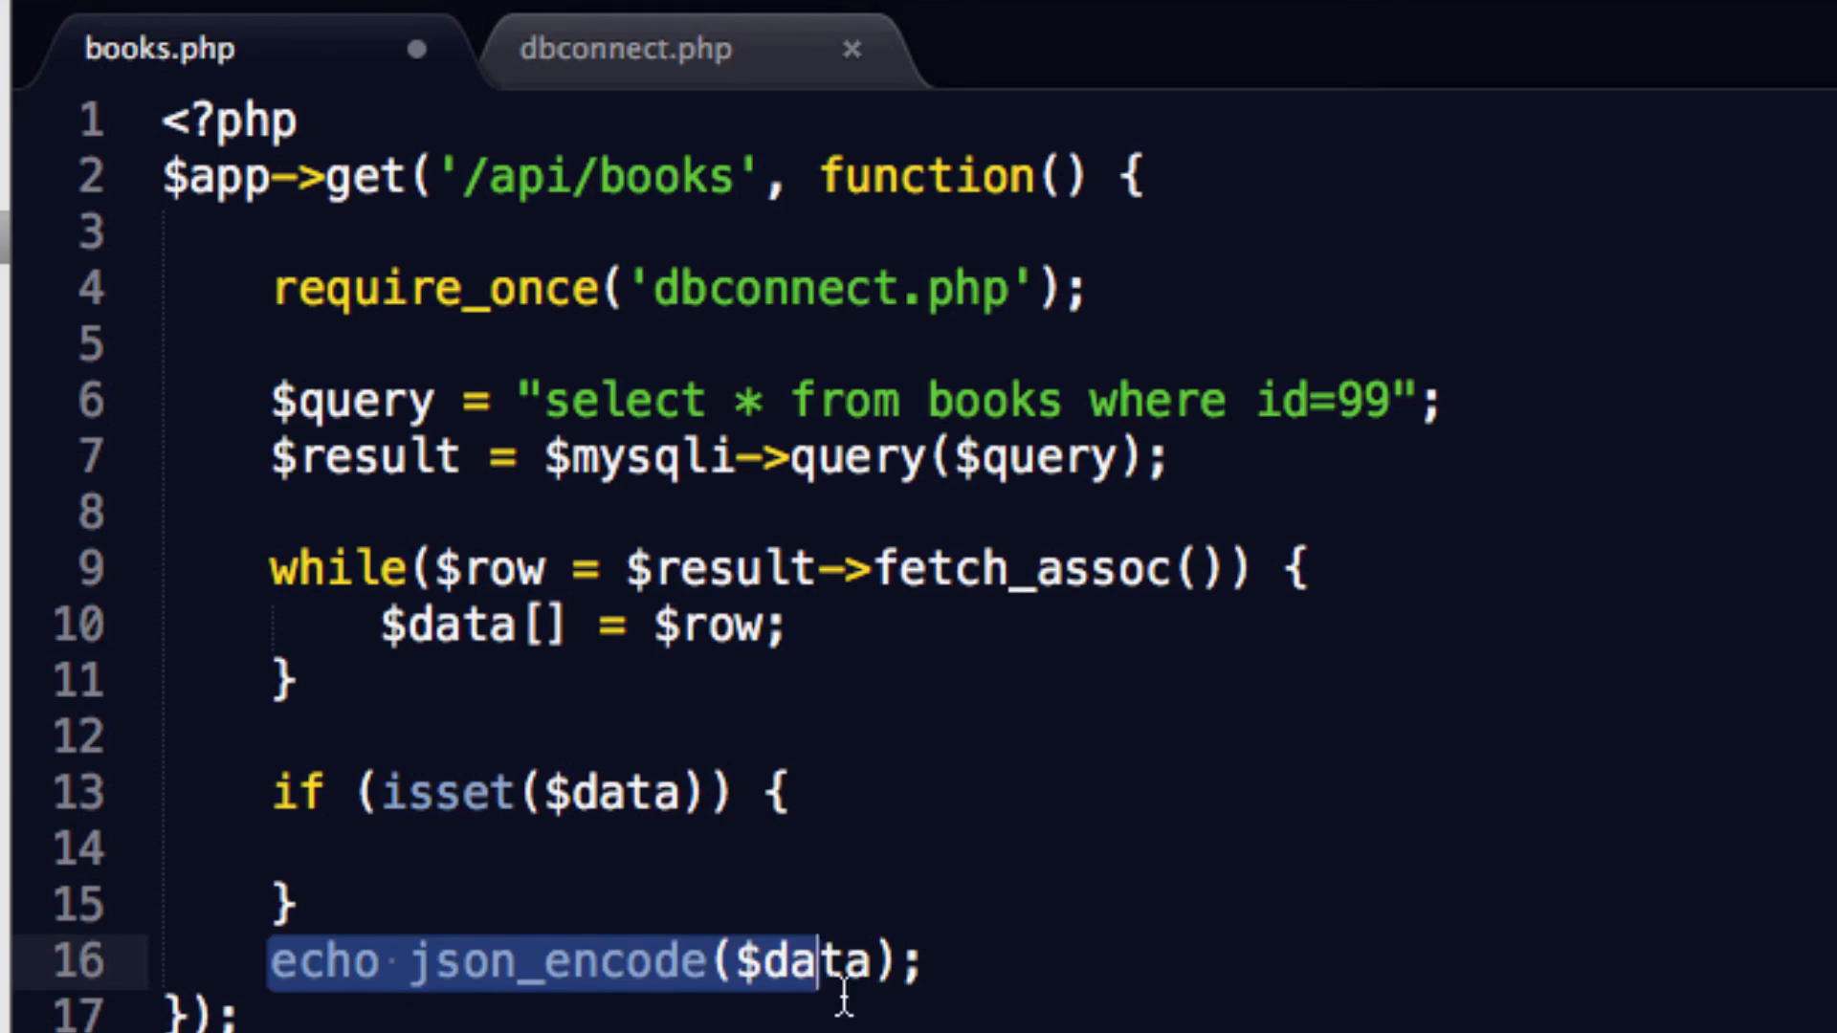
pyautogui.press('Backspace')
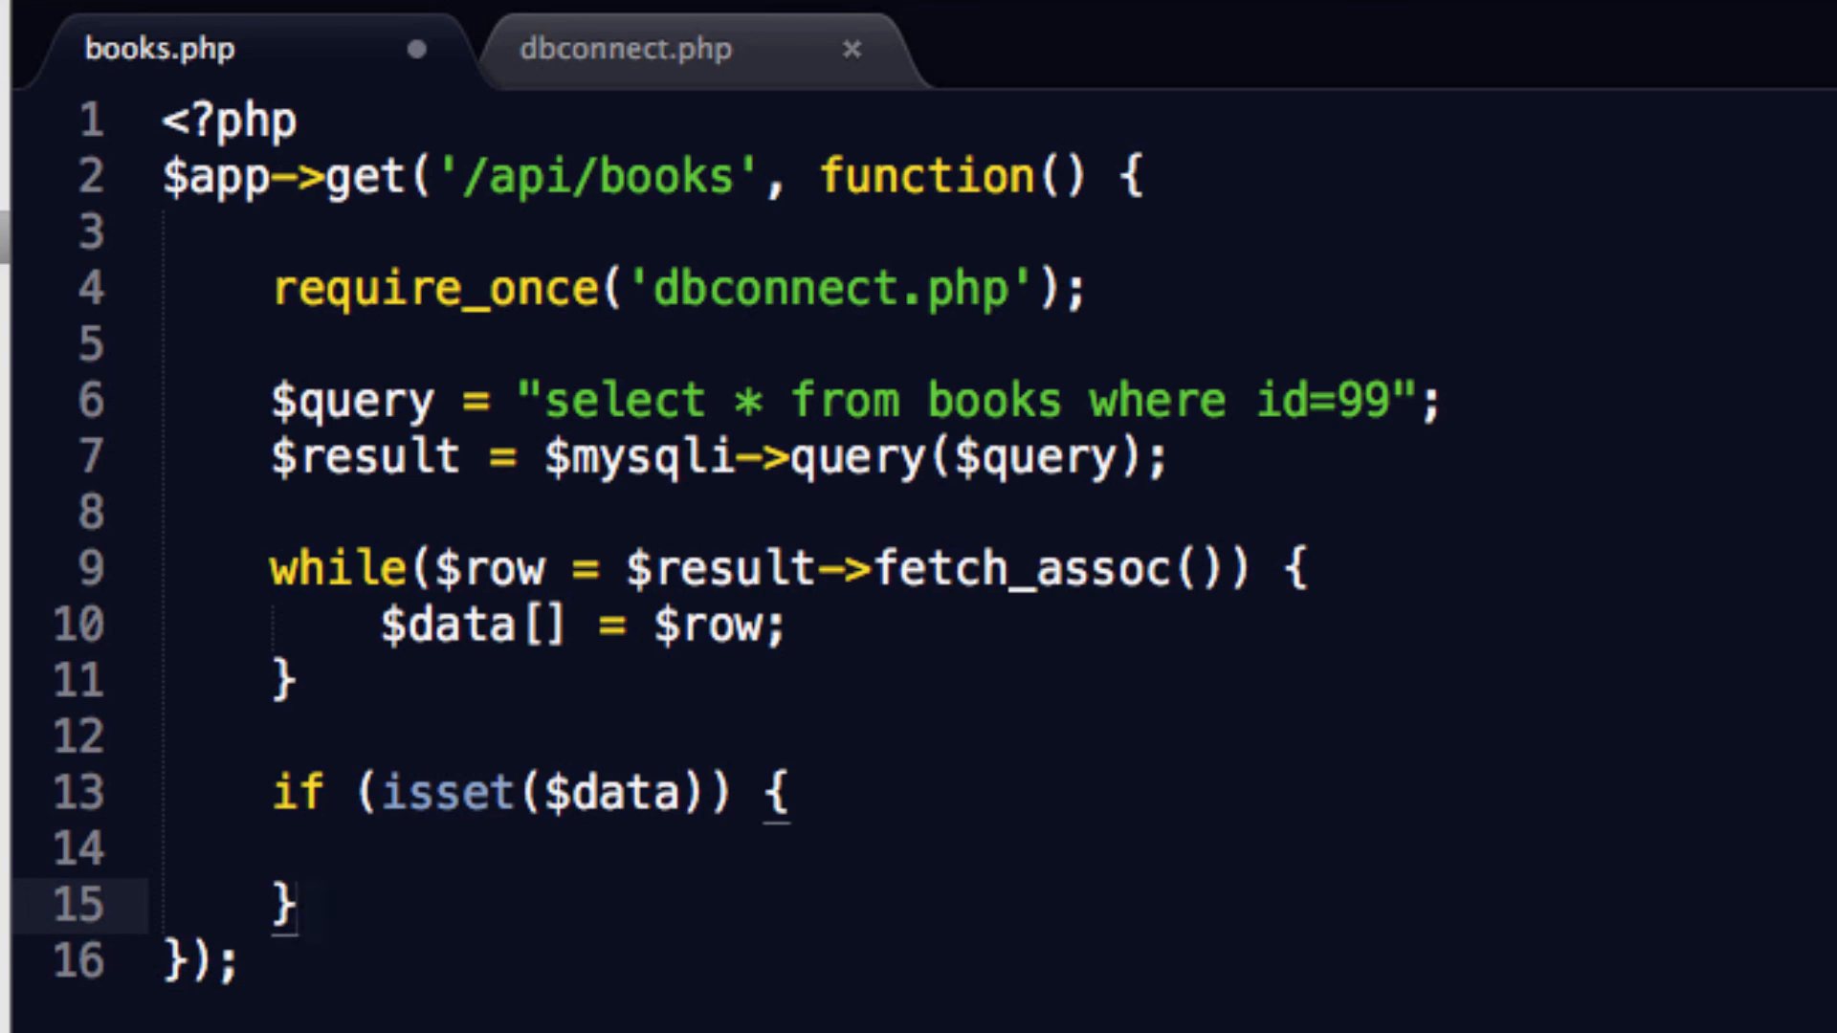
pyautogui.write('echo json_encode($data);')
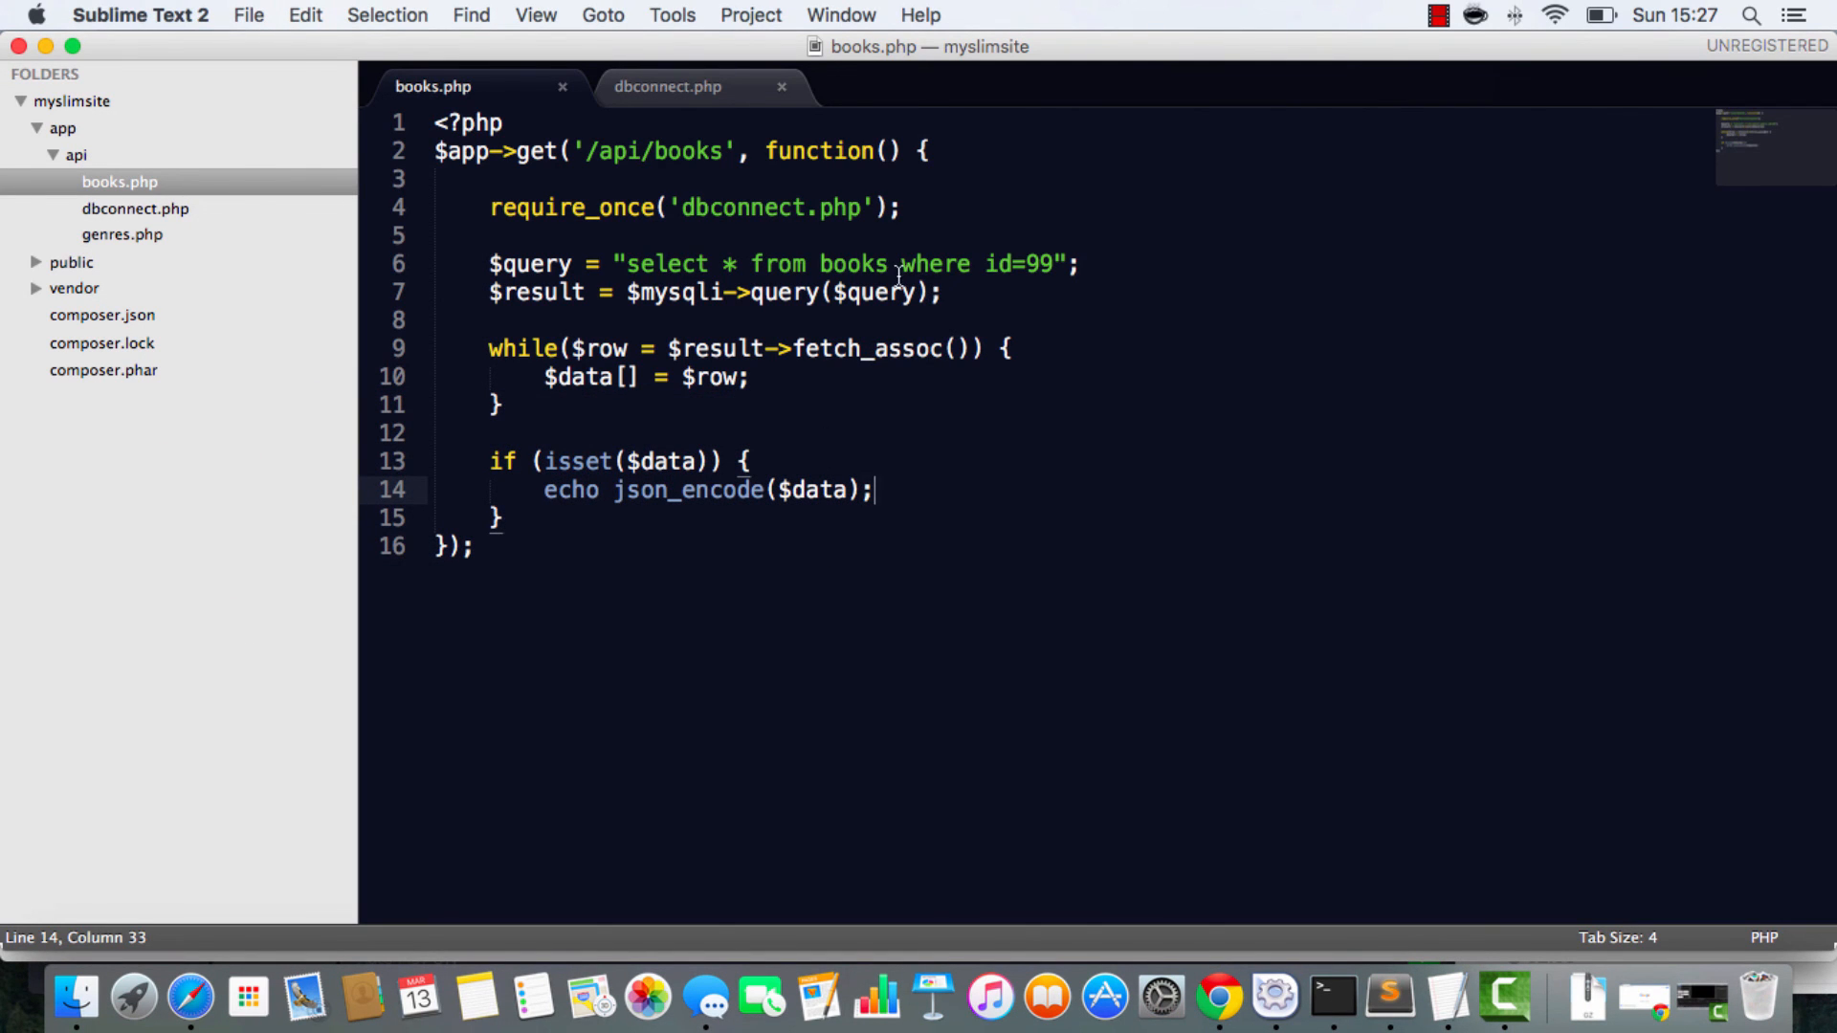
pyautogui.moveTo(894, 264); pyautogui.dragTo(1054, 264)
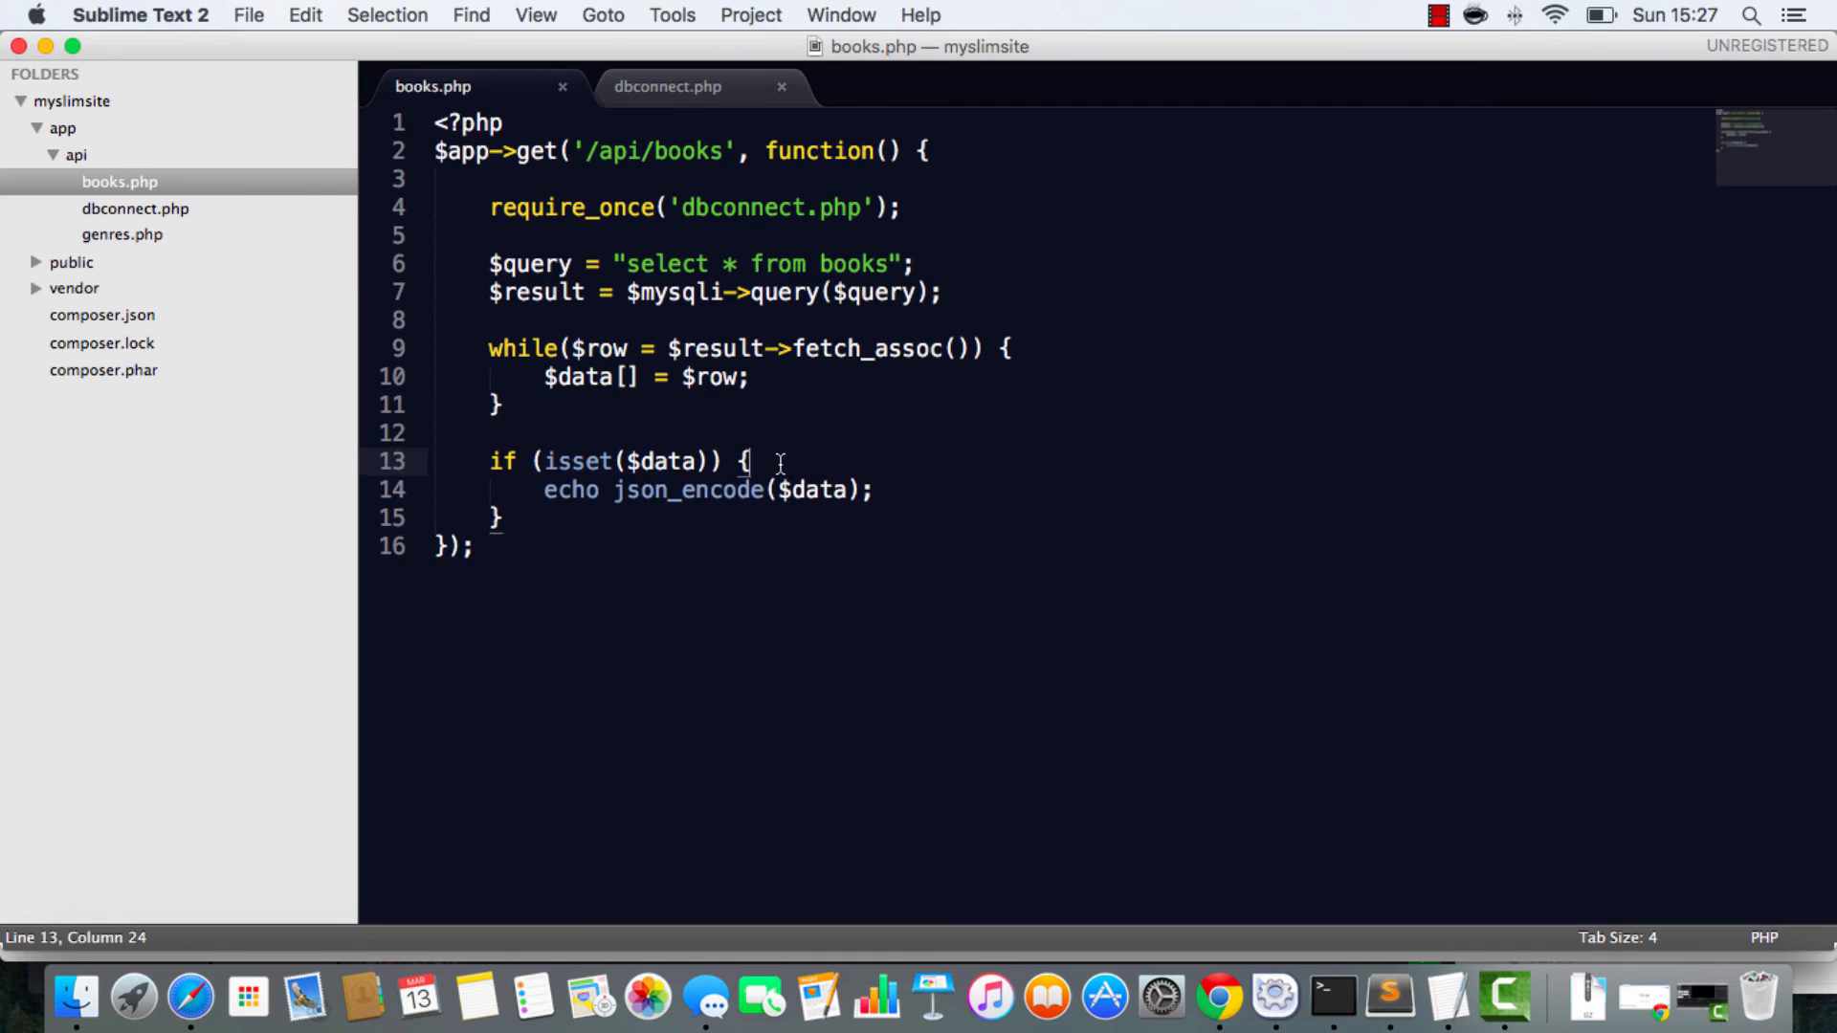
pyautogui.press('Return')
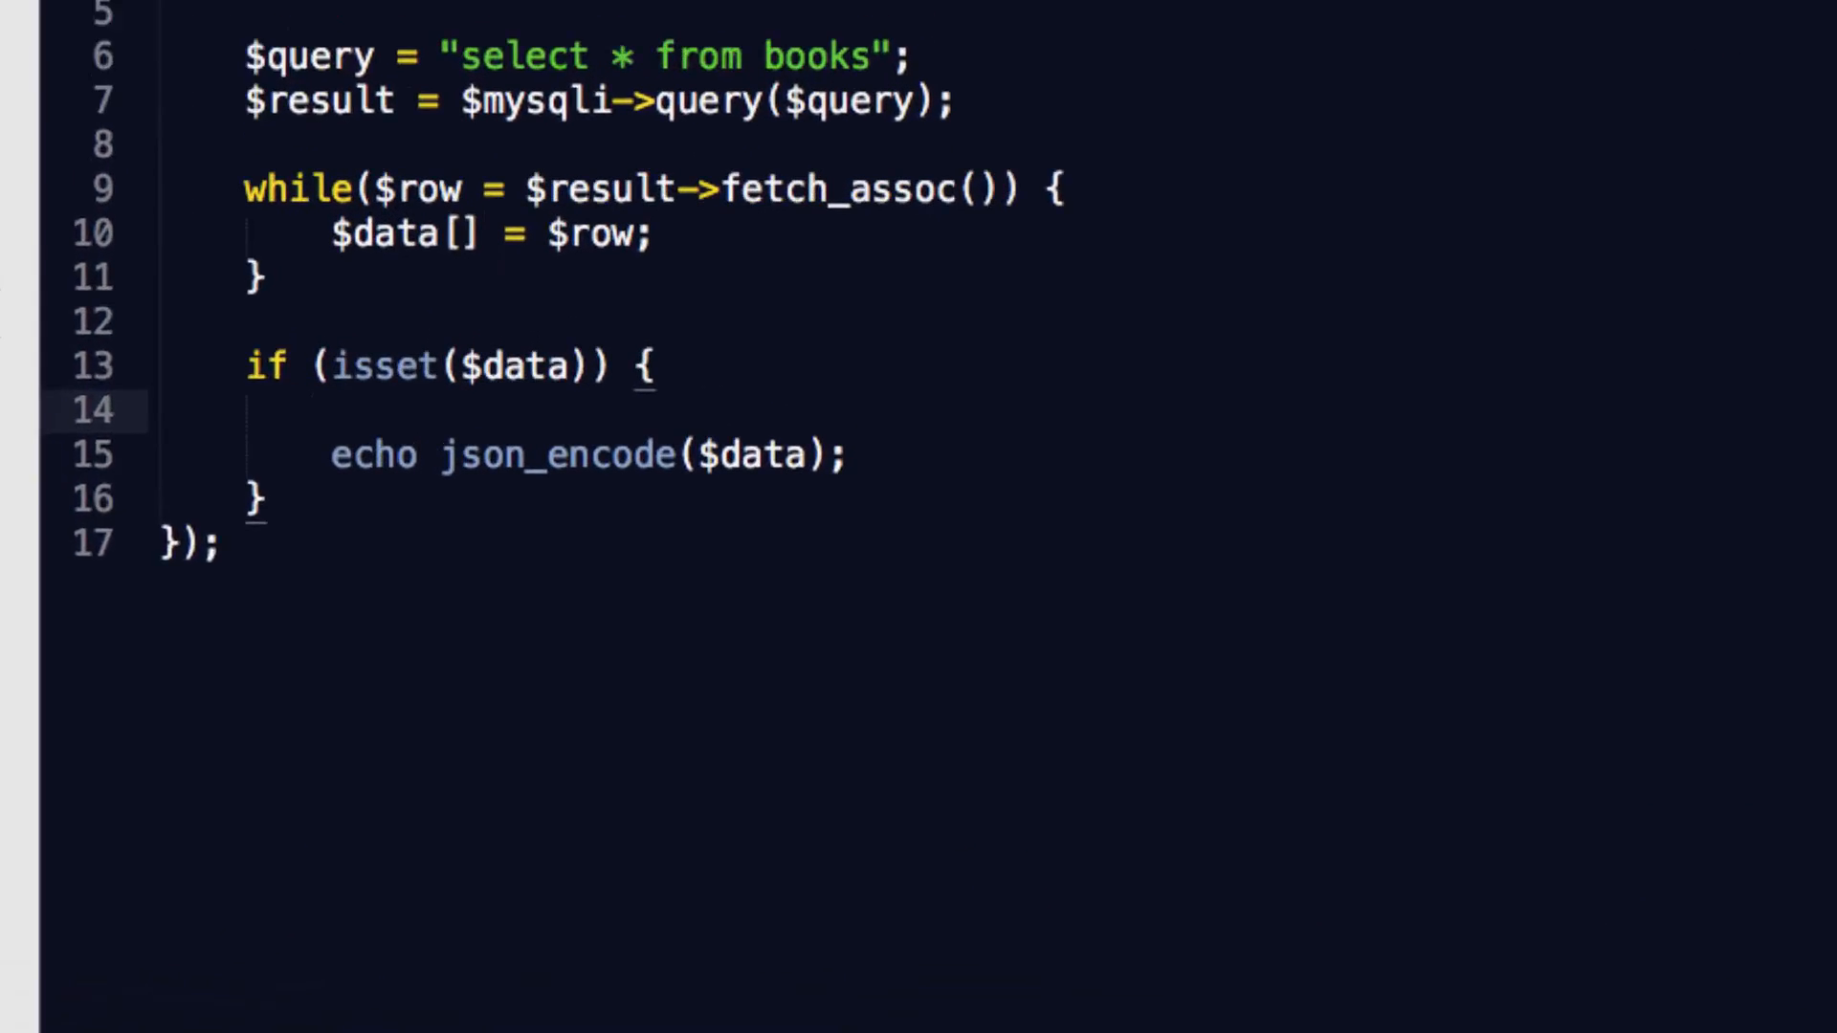
# Step: Add header('Content-Type: application/json') above the echo inside the isset block
pyautogui.write('header')
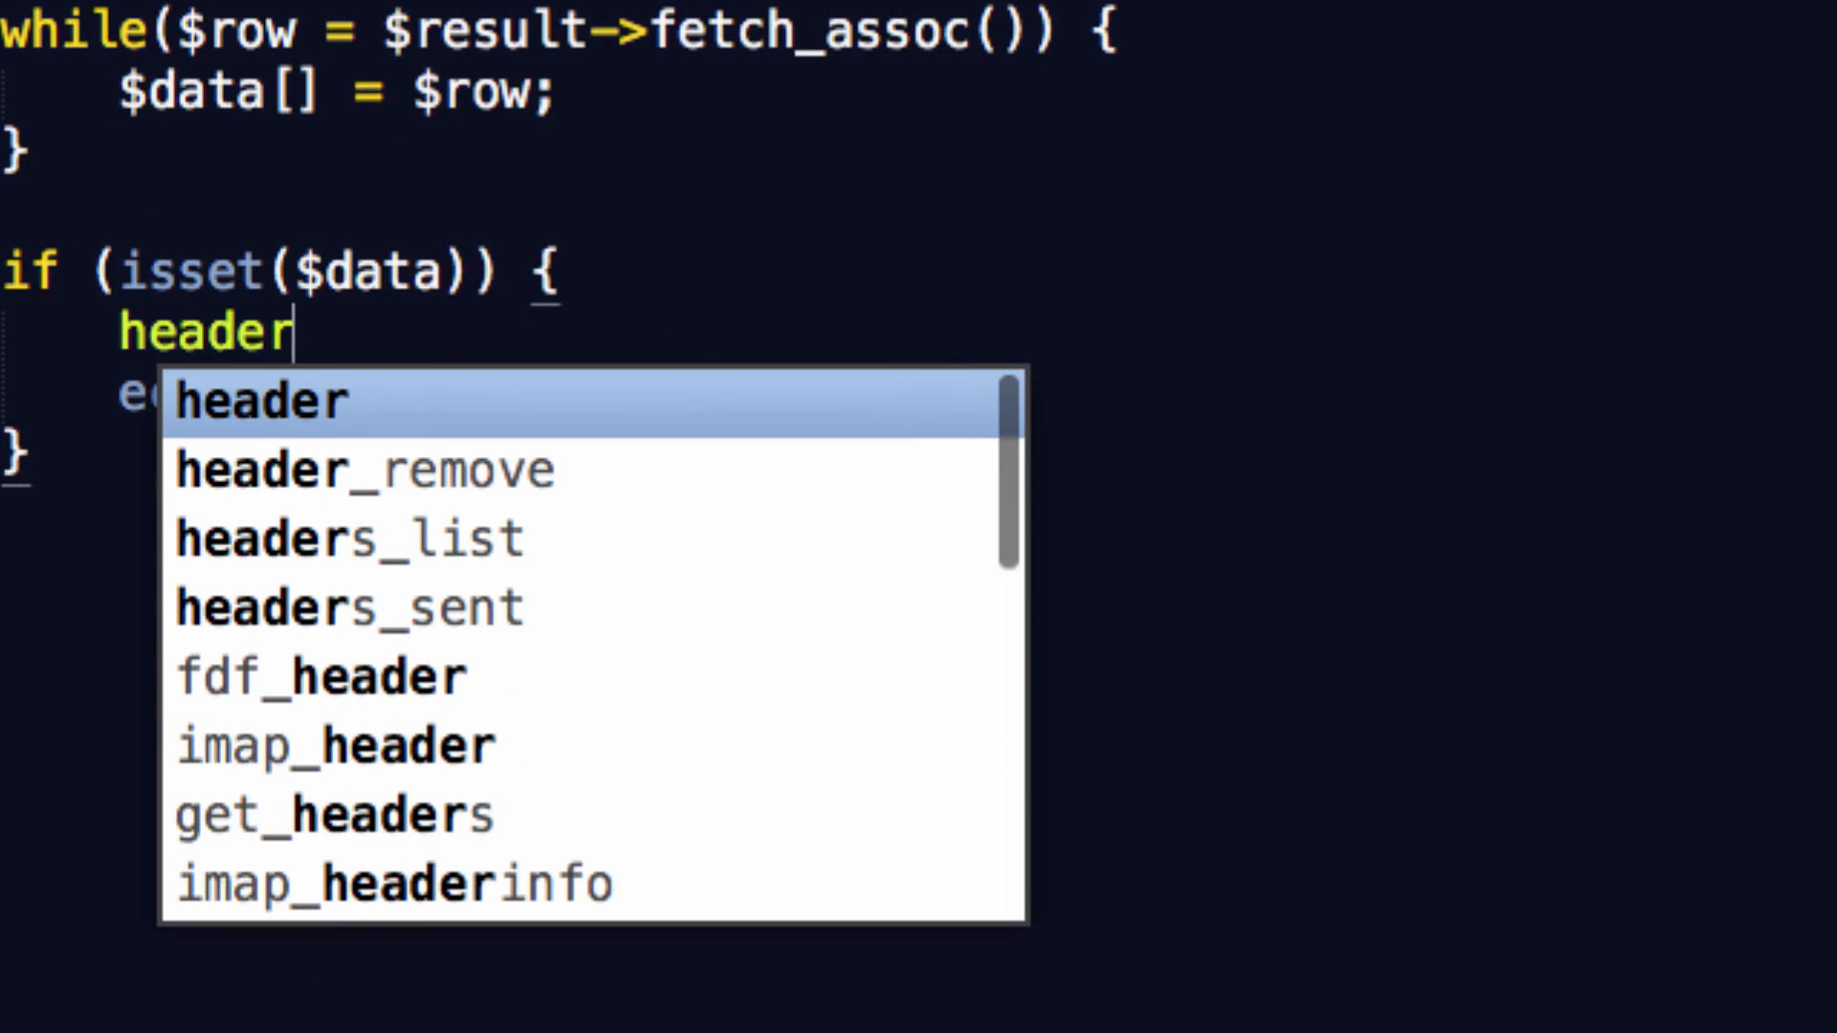
pyautogui.write("('Con'")
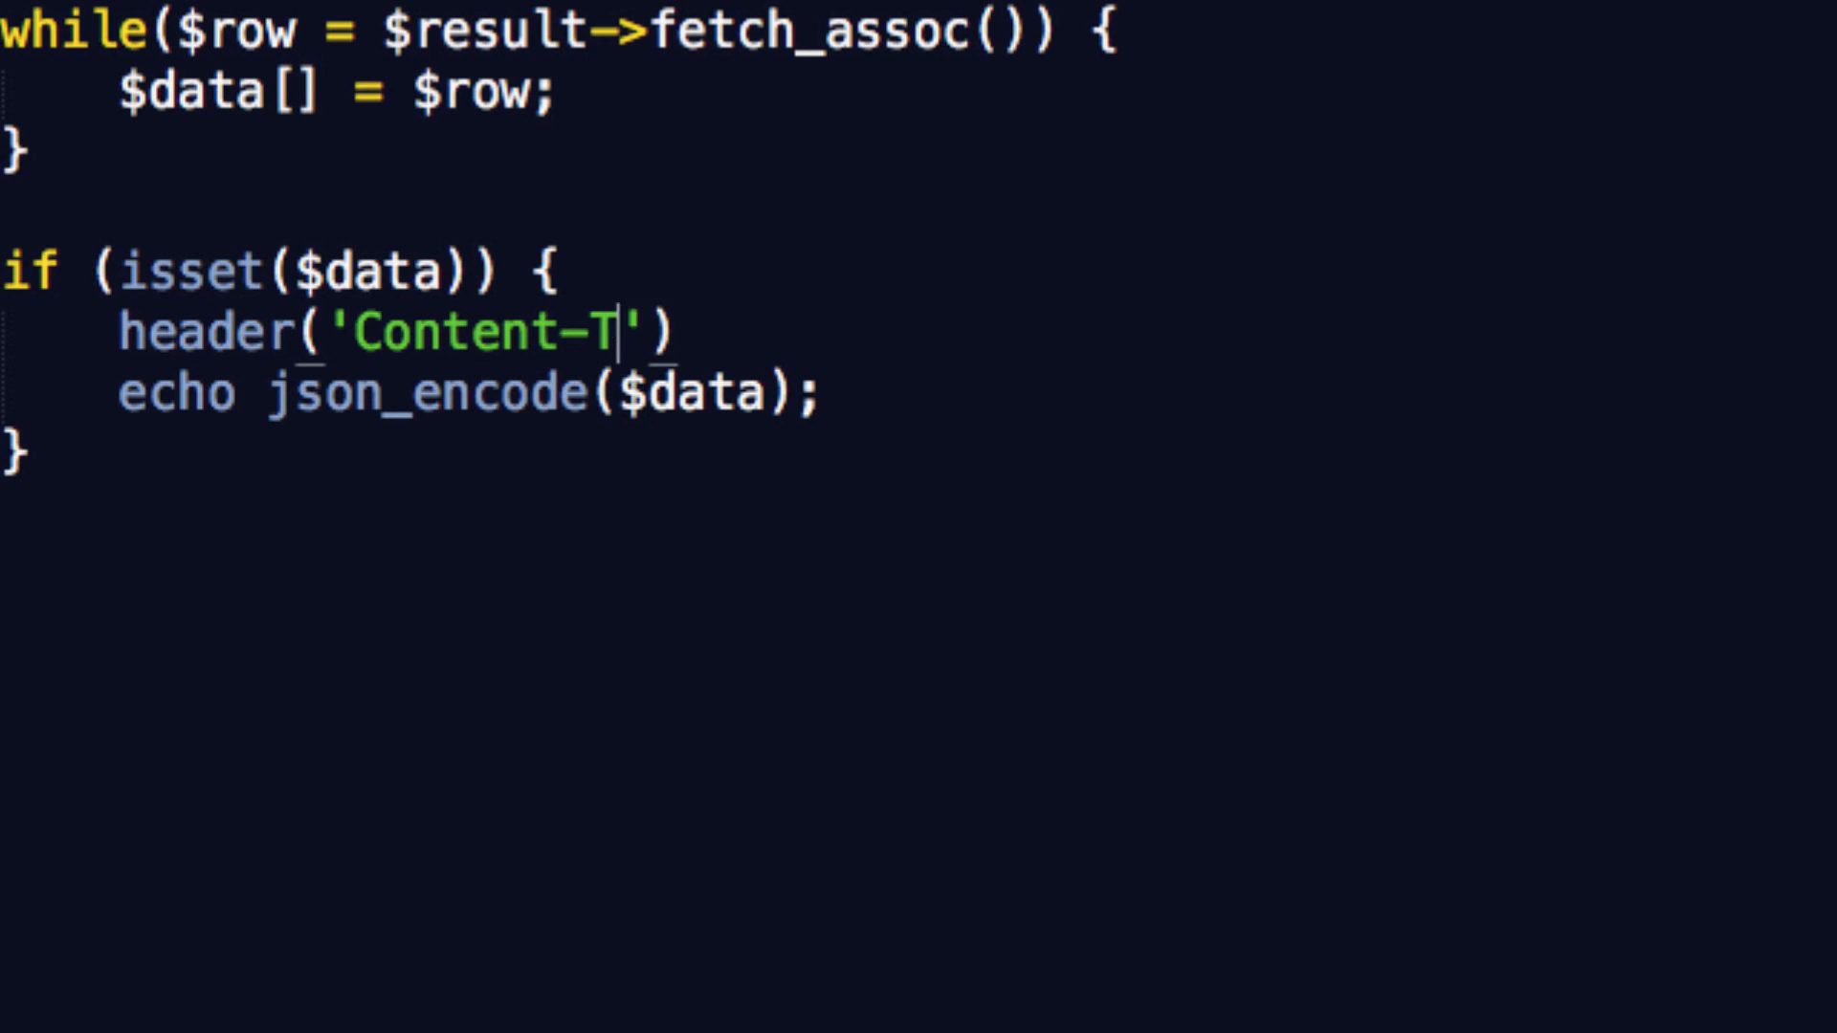
pyautogui.write('ype:')
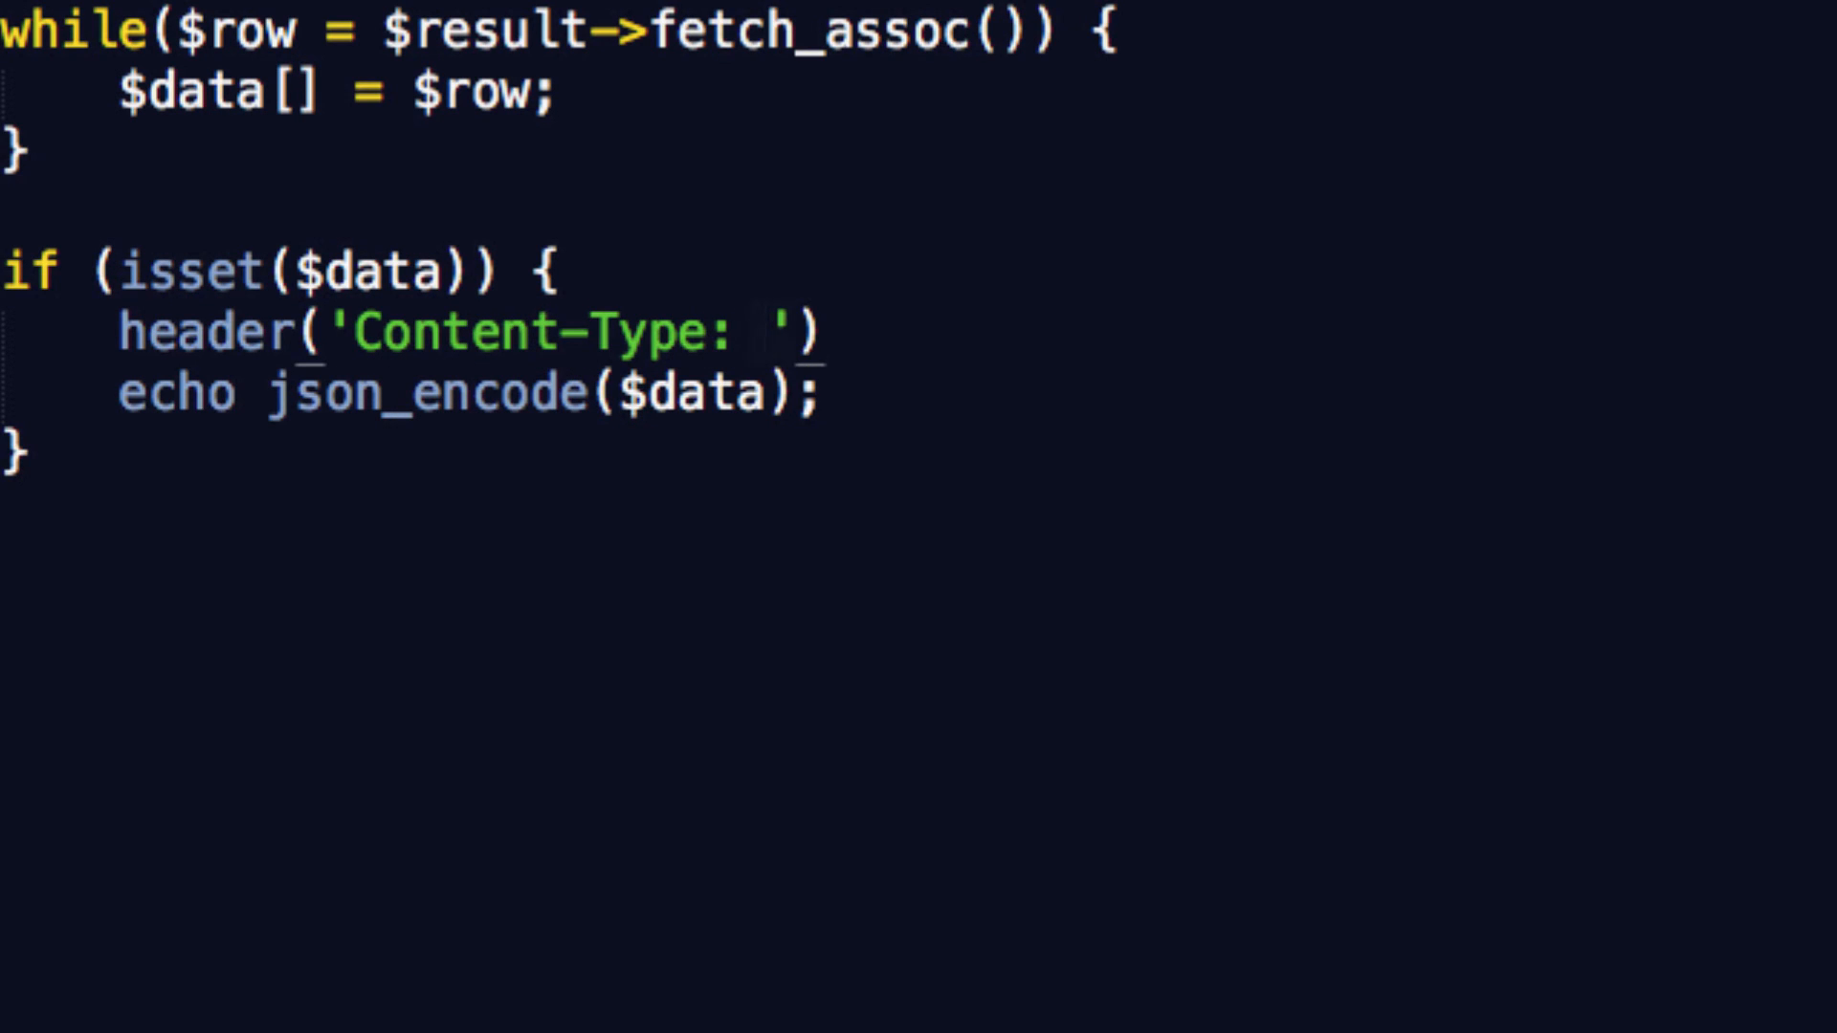
pyautogui.write('appl')
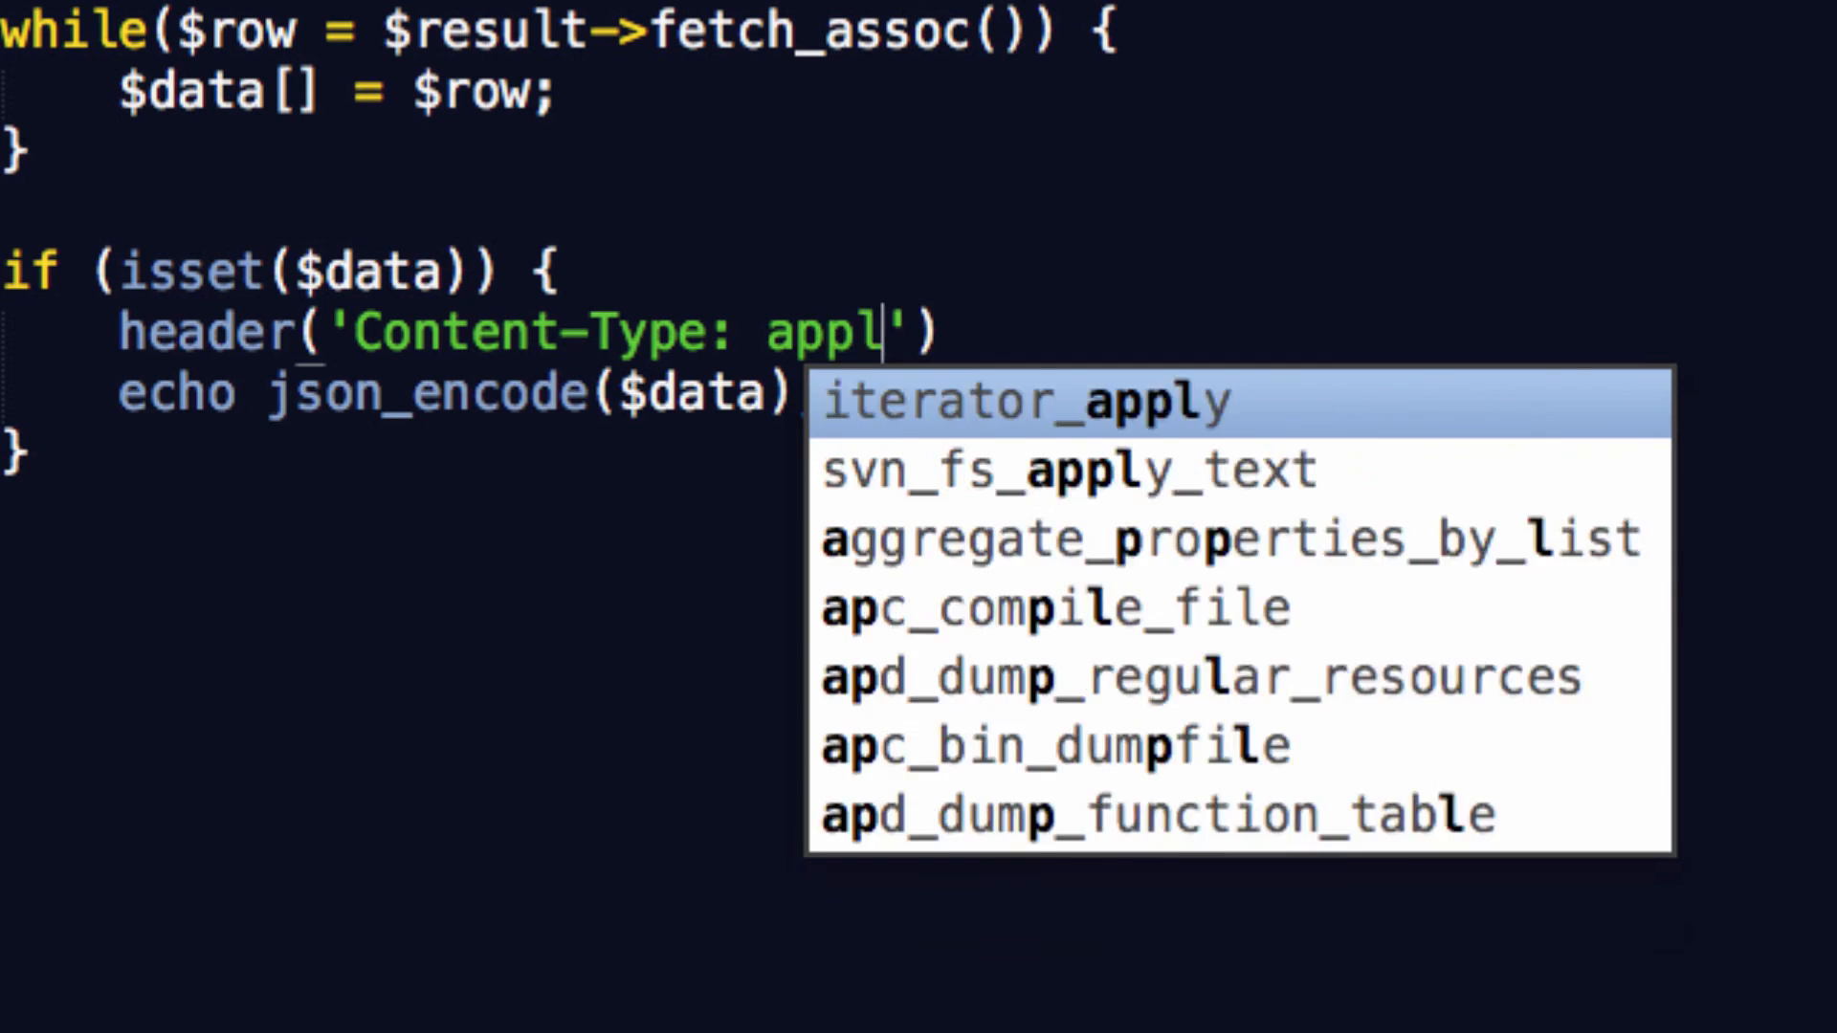
pyautogui.write('ication/')
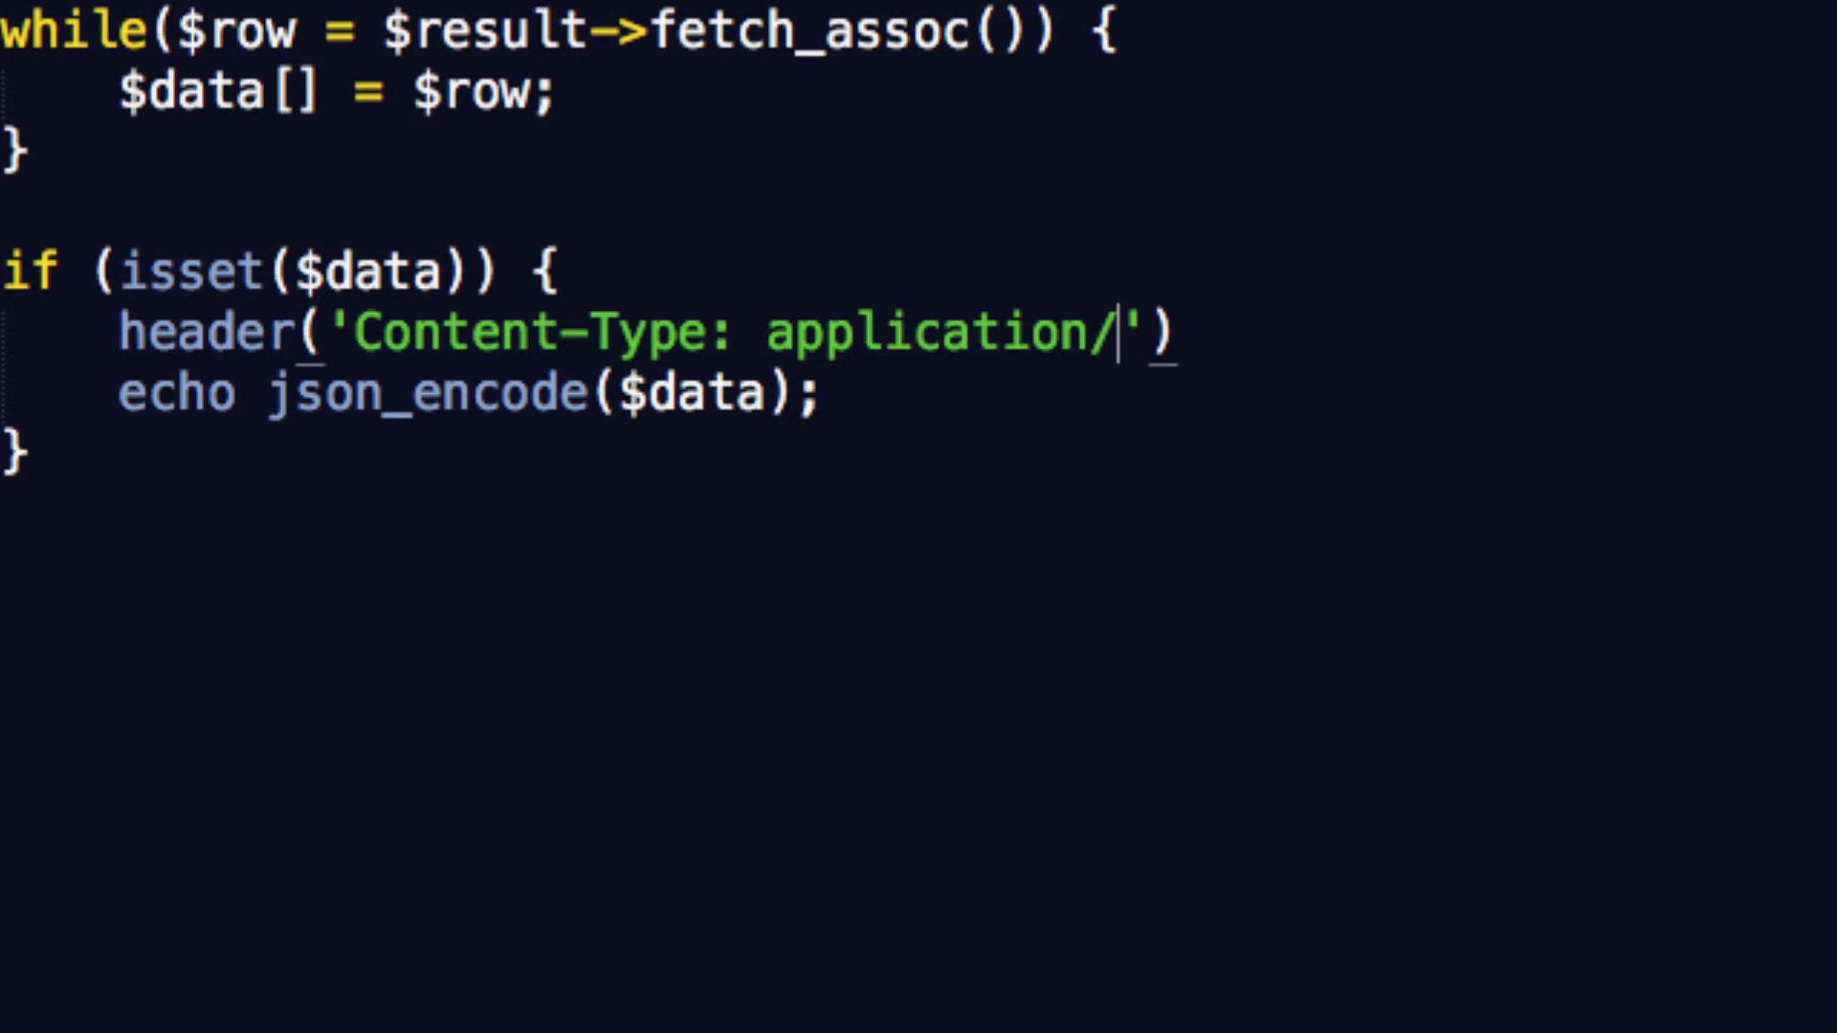
pyautogui.write('json')
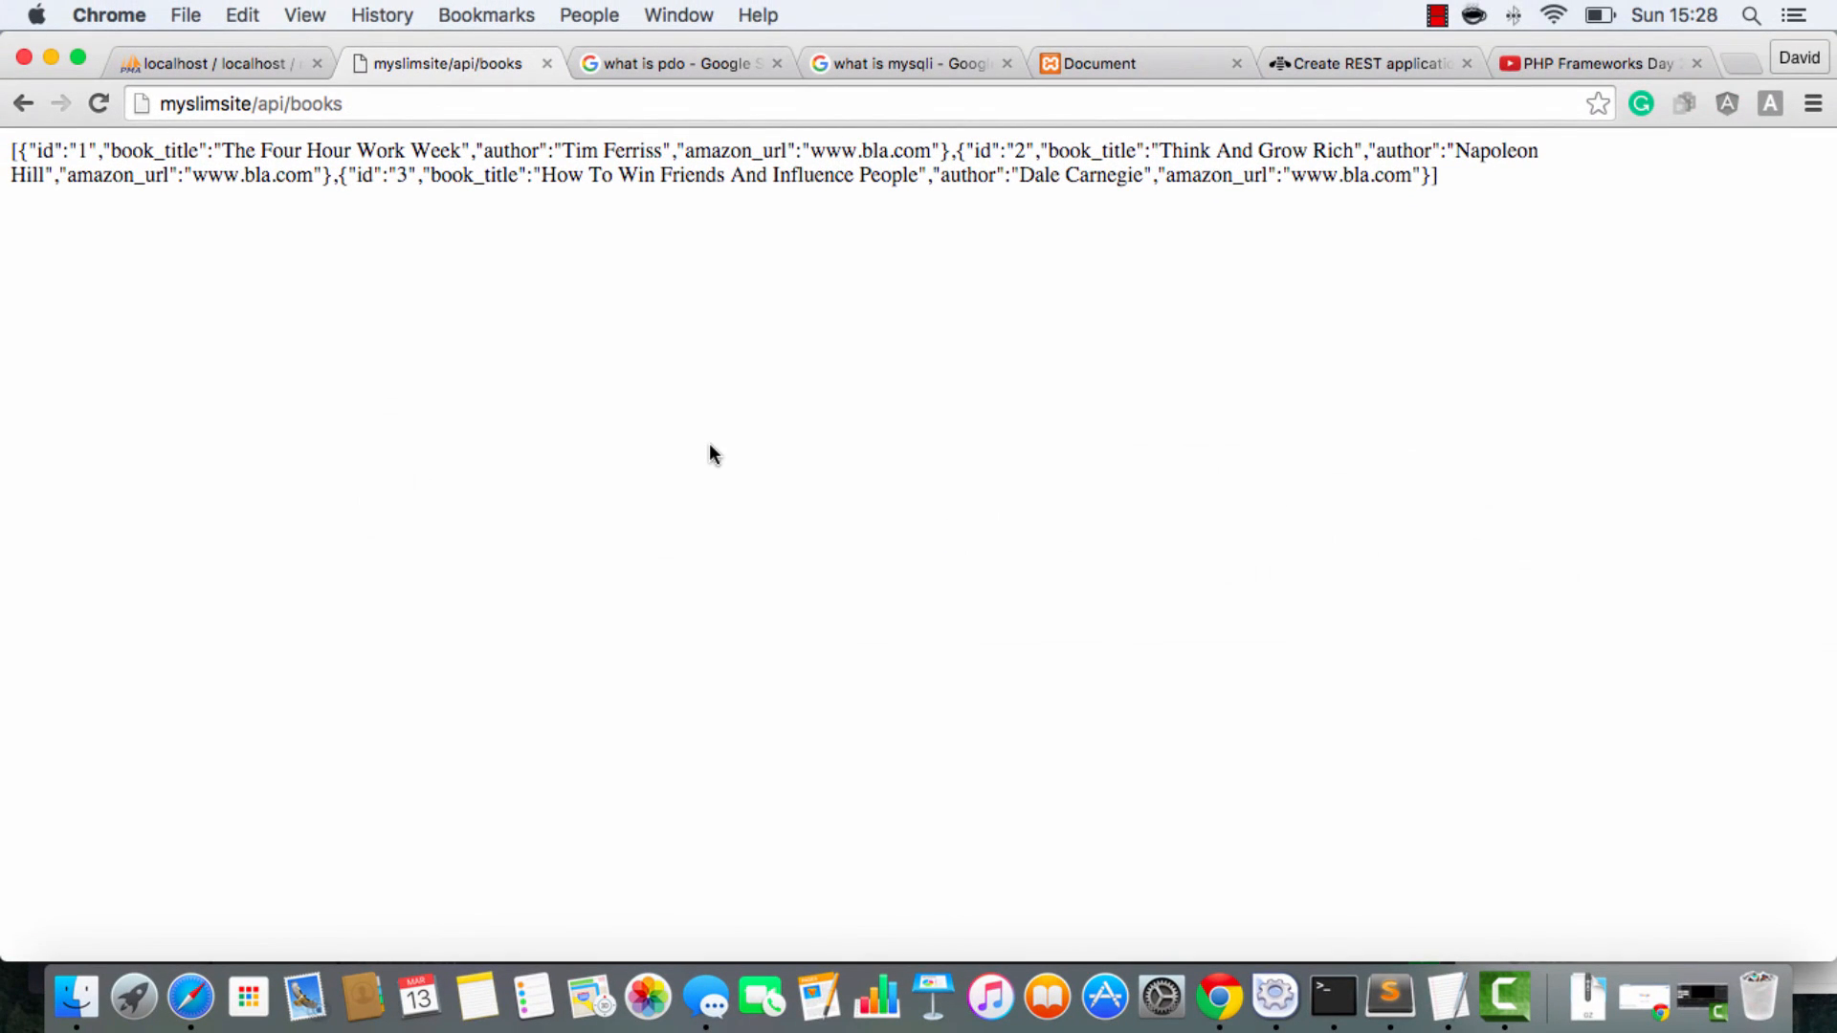
pyautogui.moveTo(716, 292)
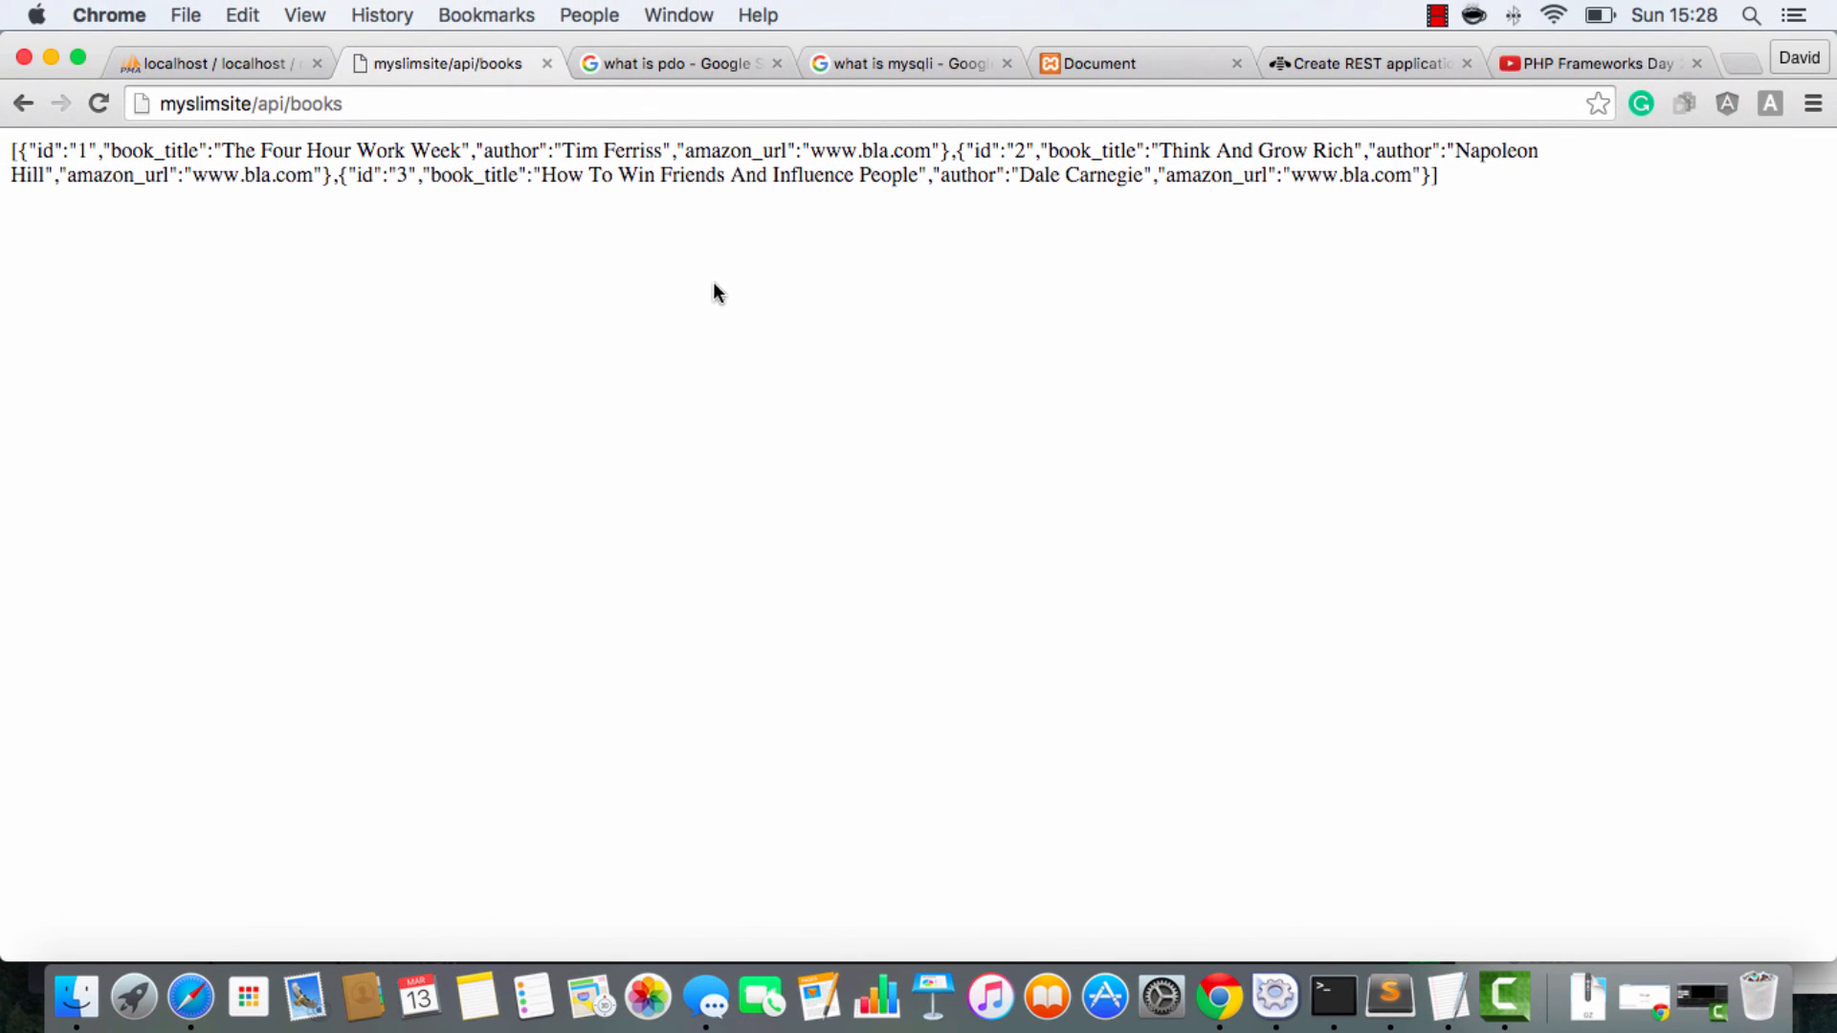
pyautogui.moveTo(490, 282)
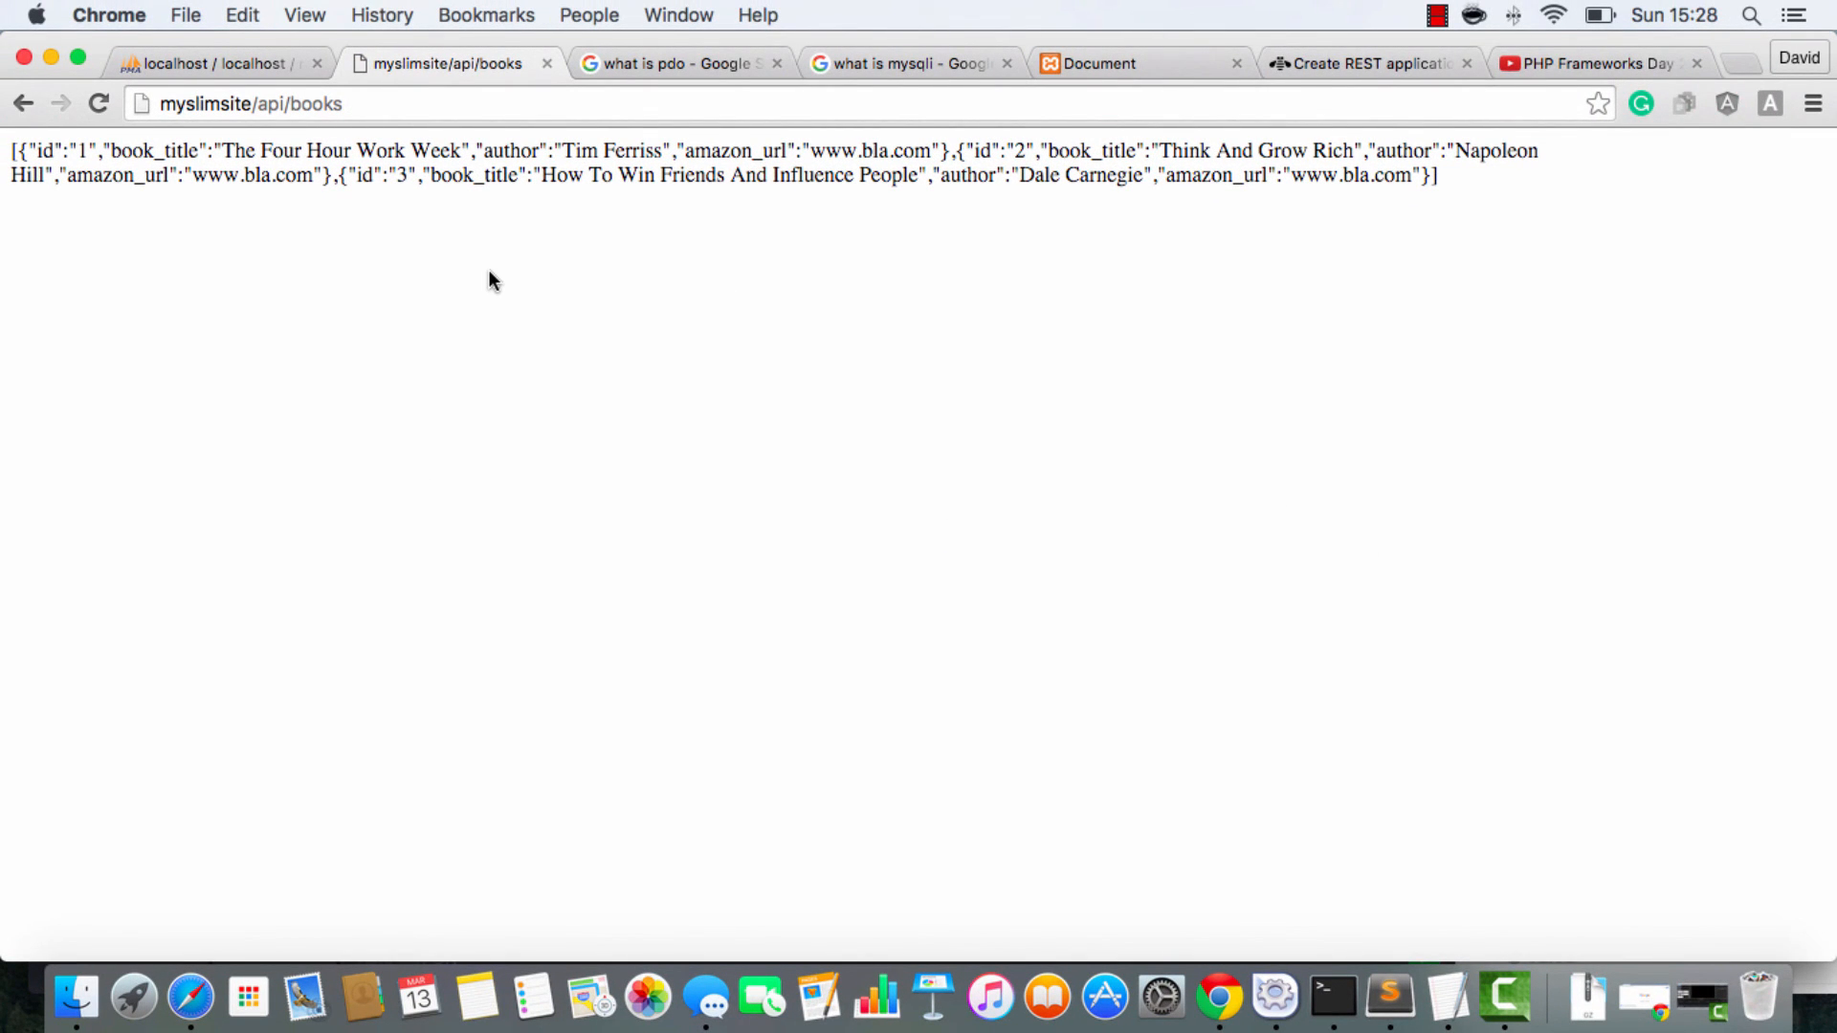